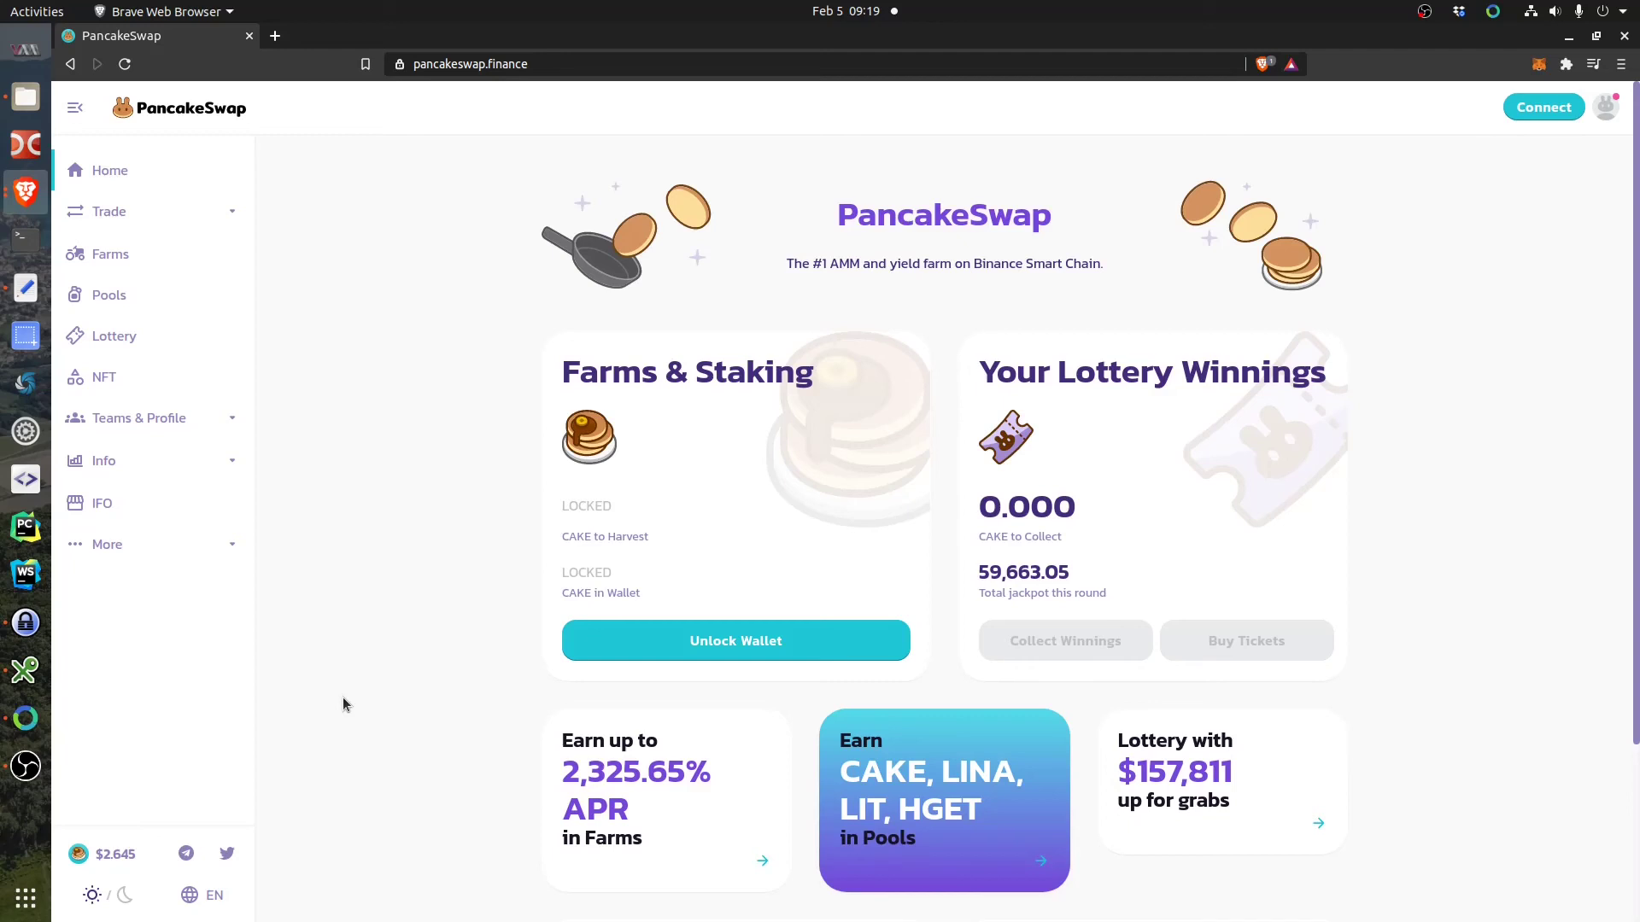
mouse_move(1053, 192)
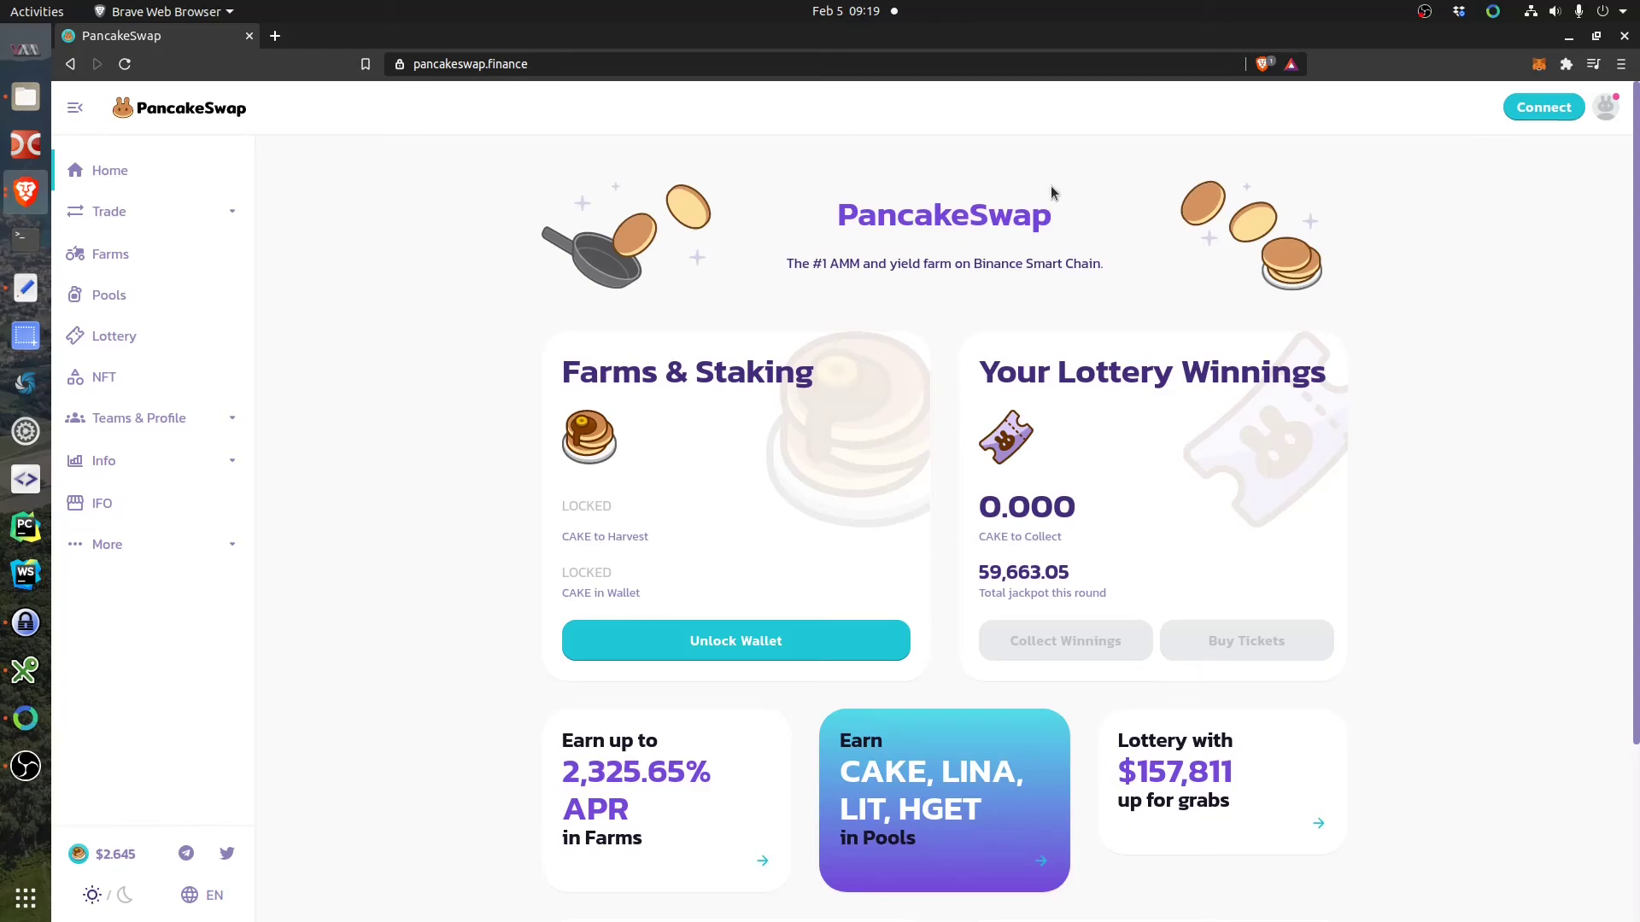
mouse_move(1555, 373)
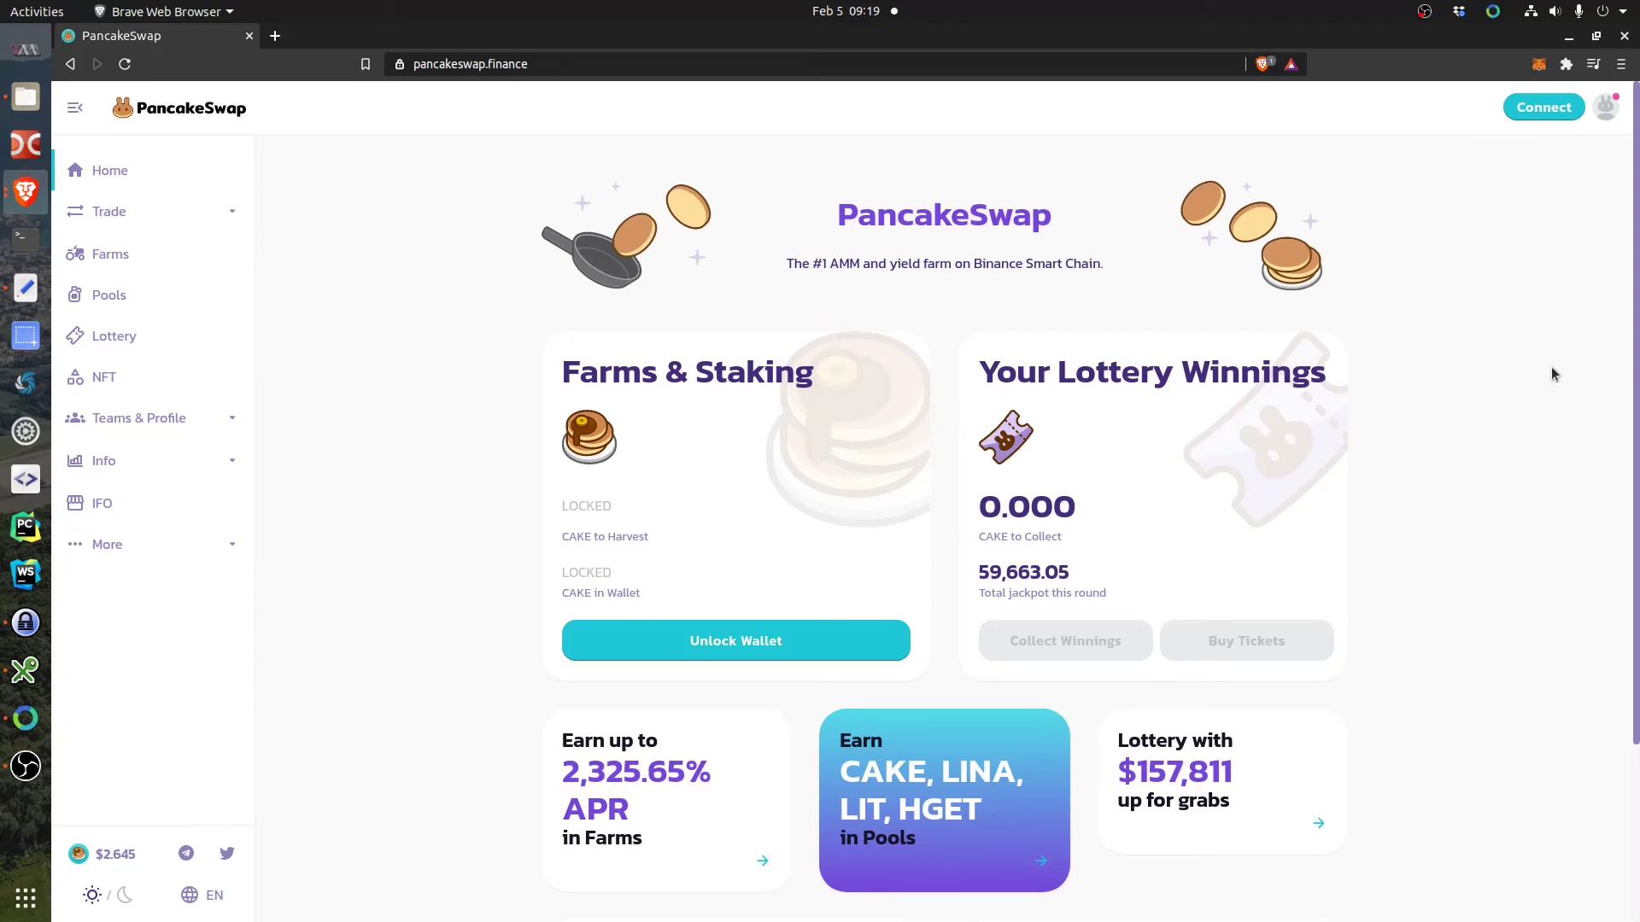
mouse_move(1617, 459)
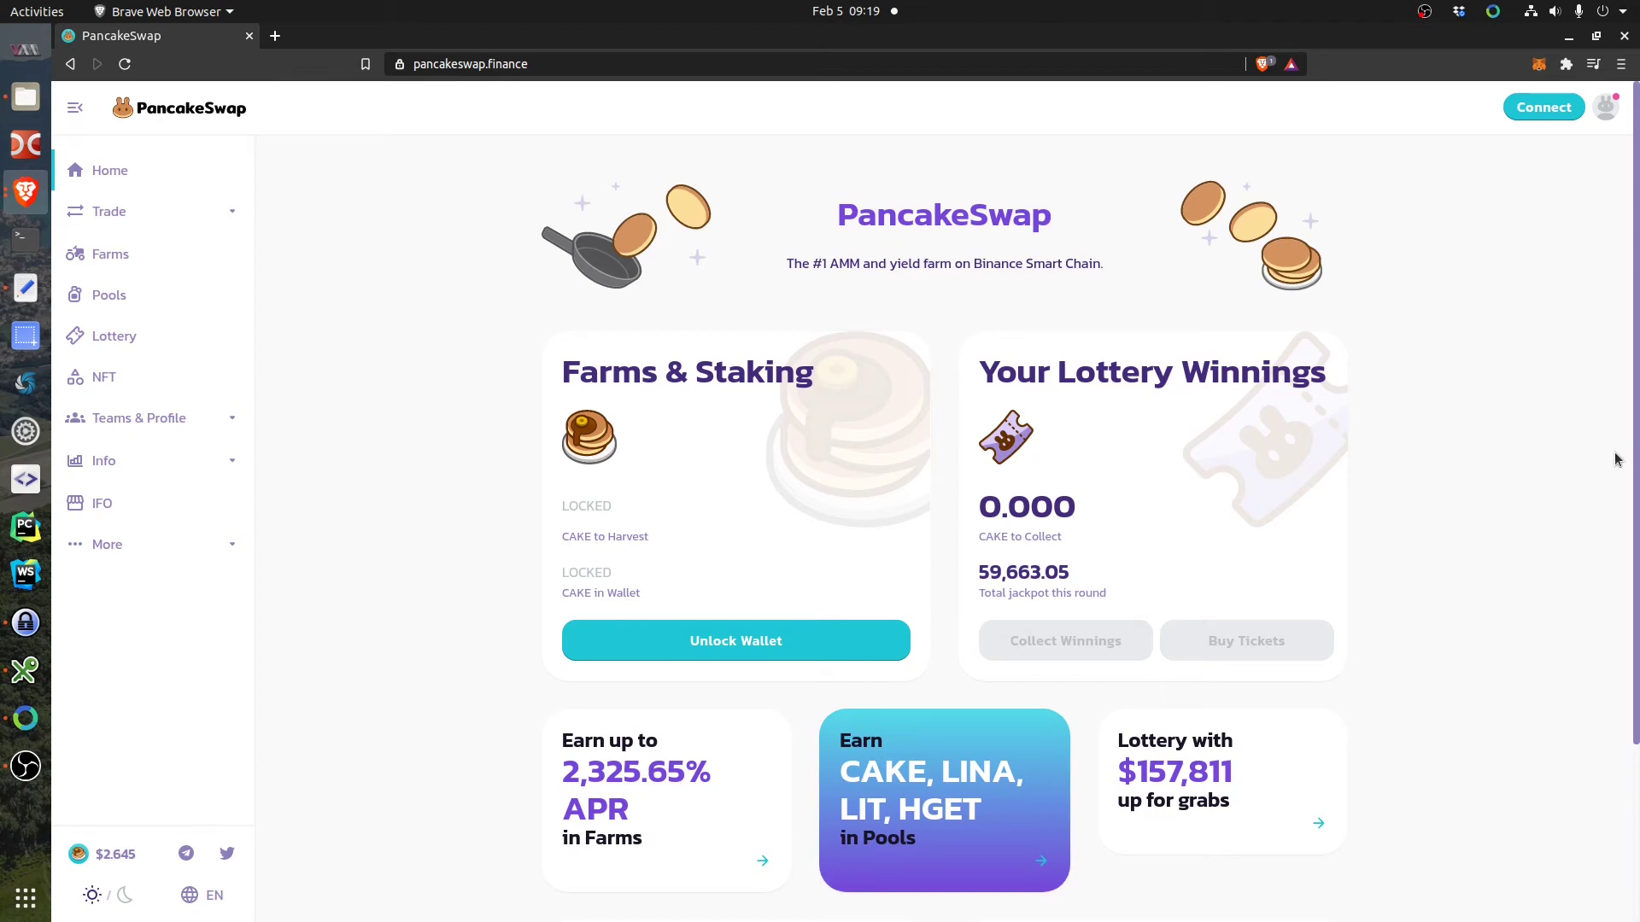
mouse_move(1145, 340)
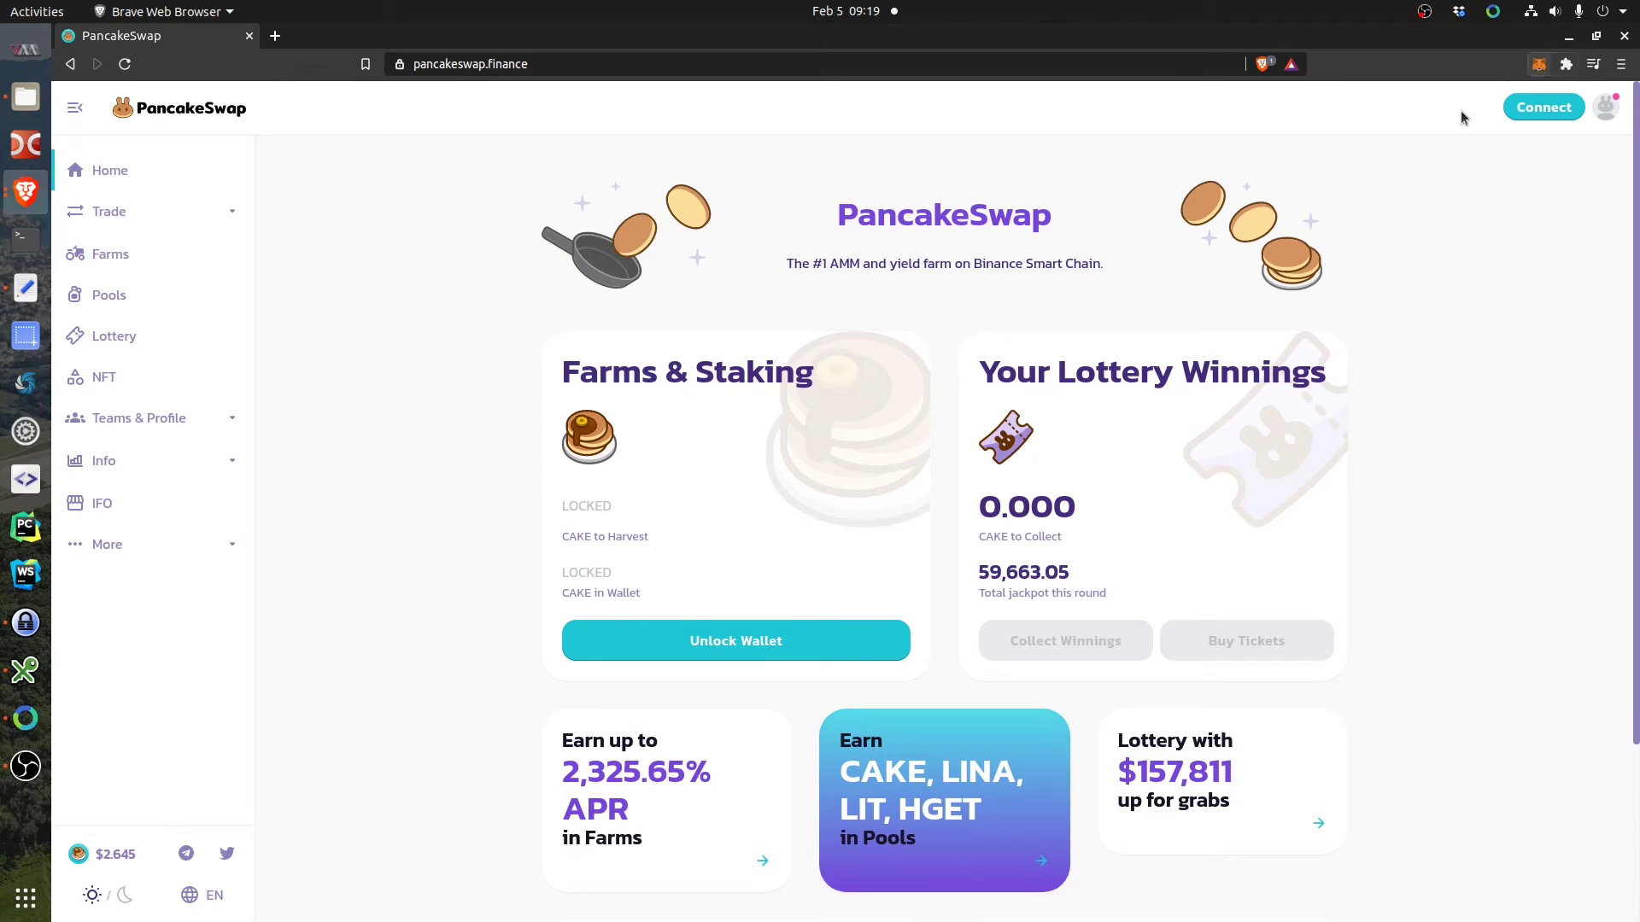
mouse_move(1478, 190)
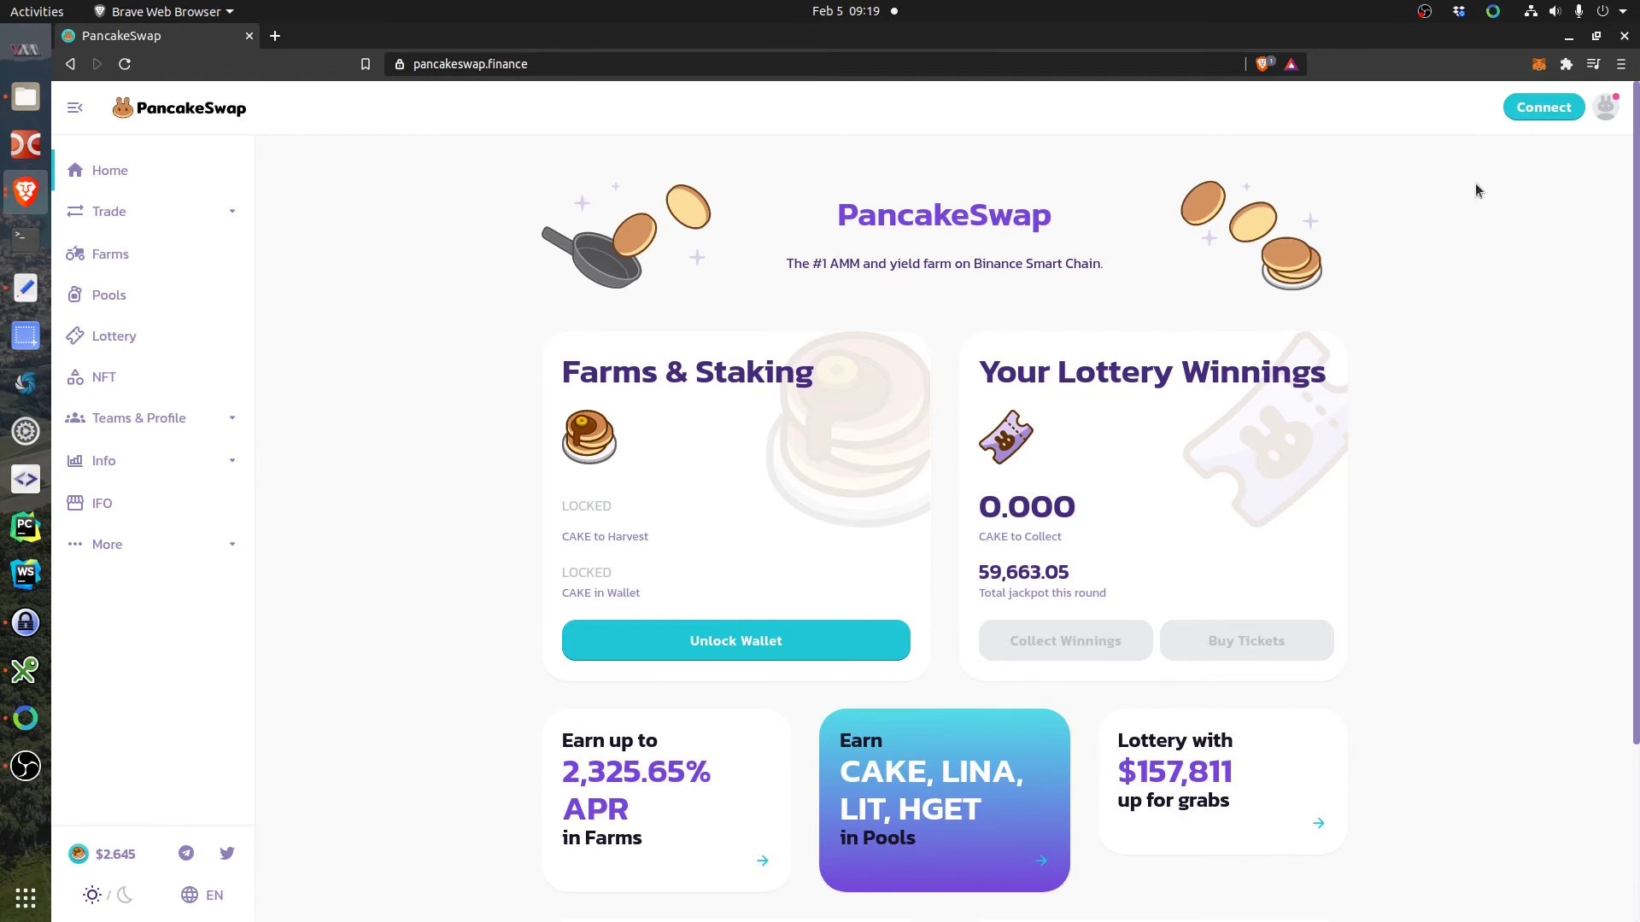
From the Connect dialog, open the 'Learn how to connect' FAQ on Binance Smart Chain wallets.
click(1542, 106)
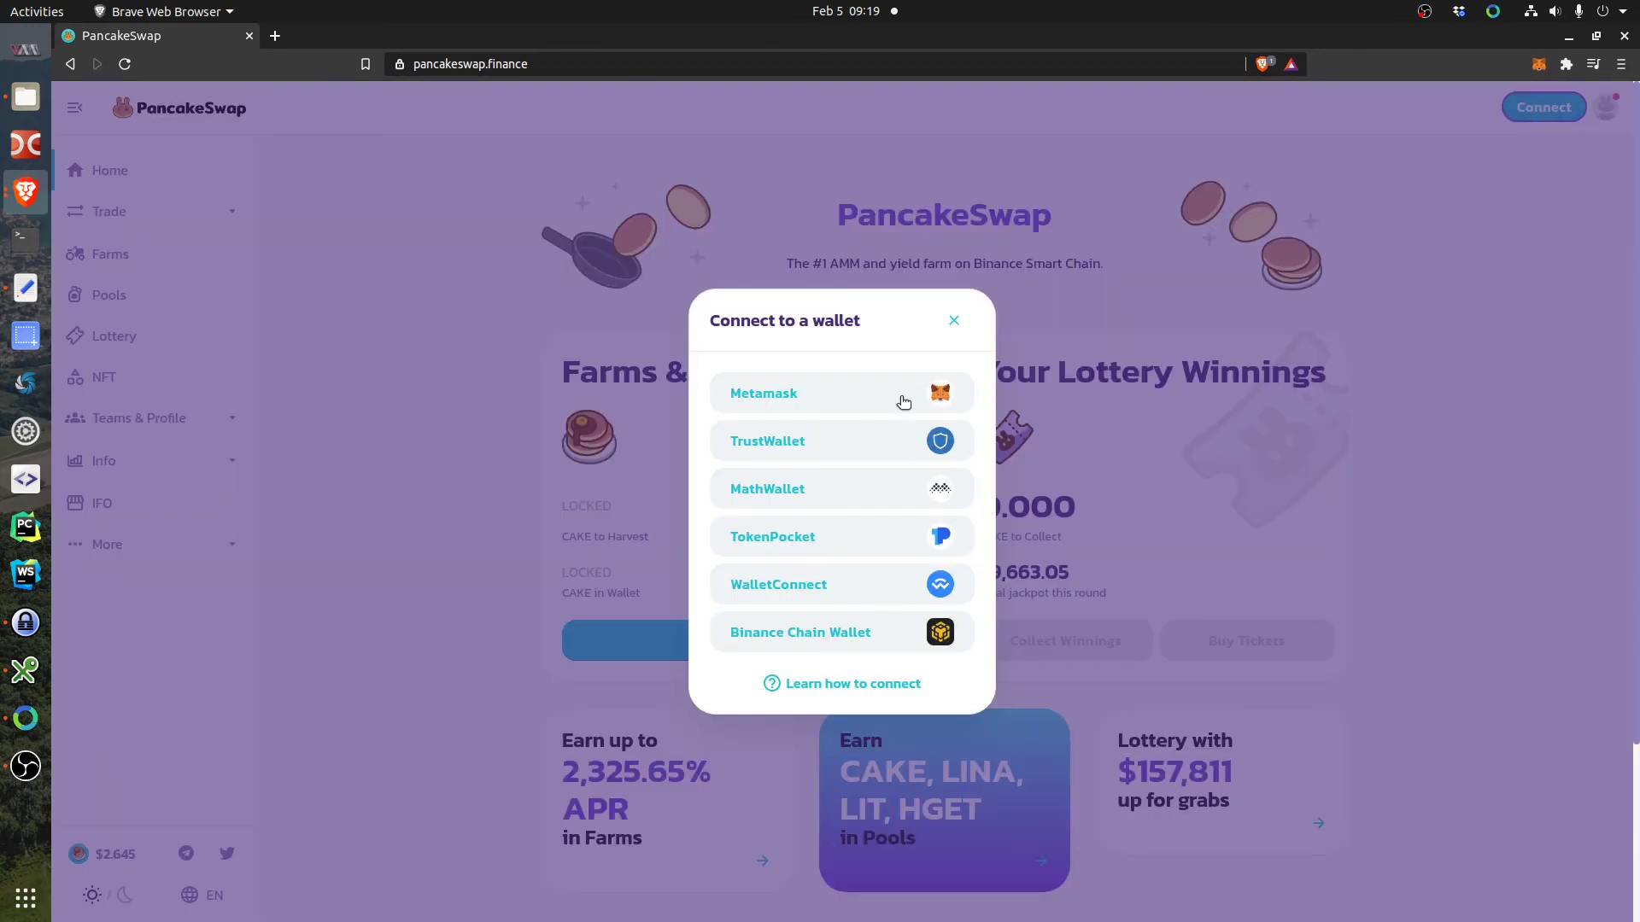
mouse_move(854, 539)
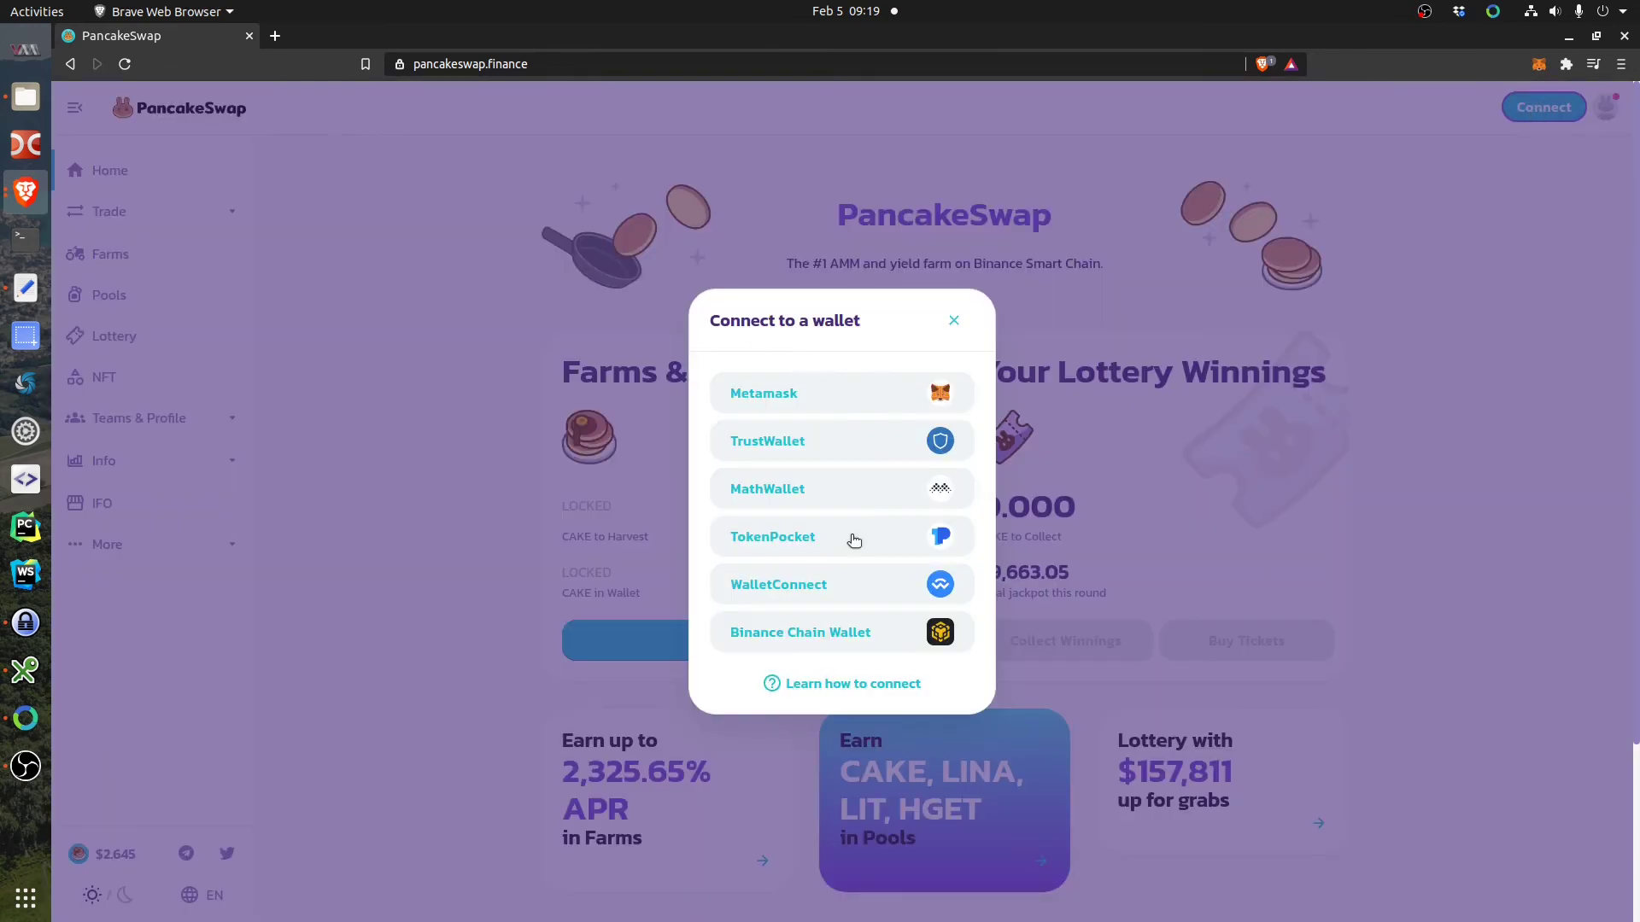
click(853, 683)
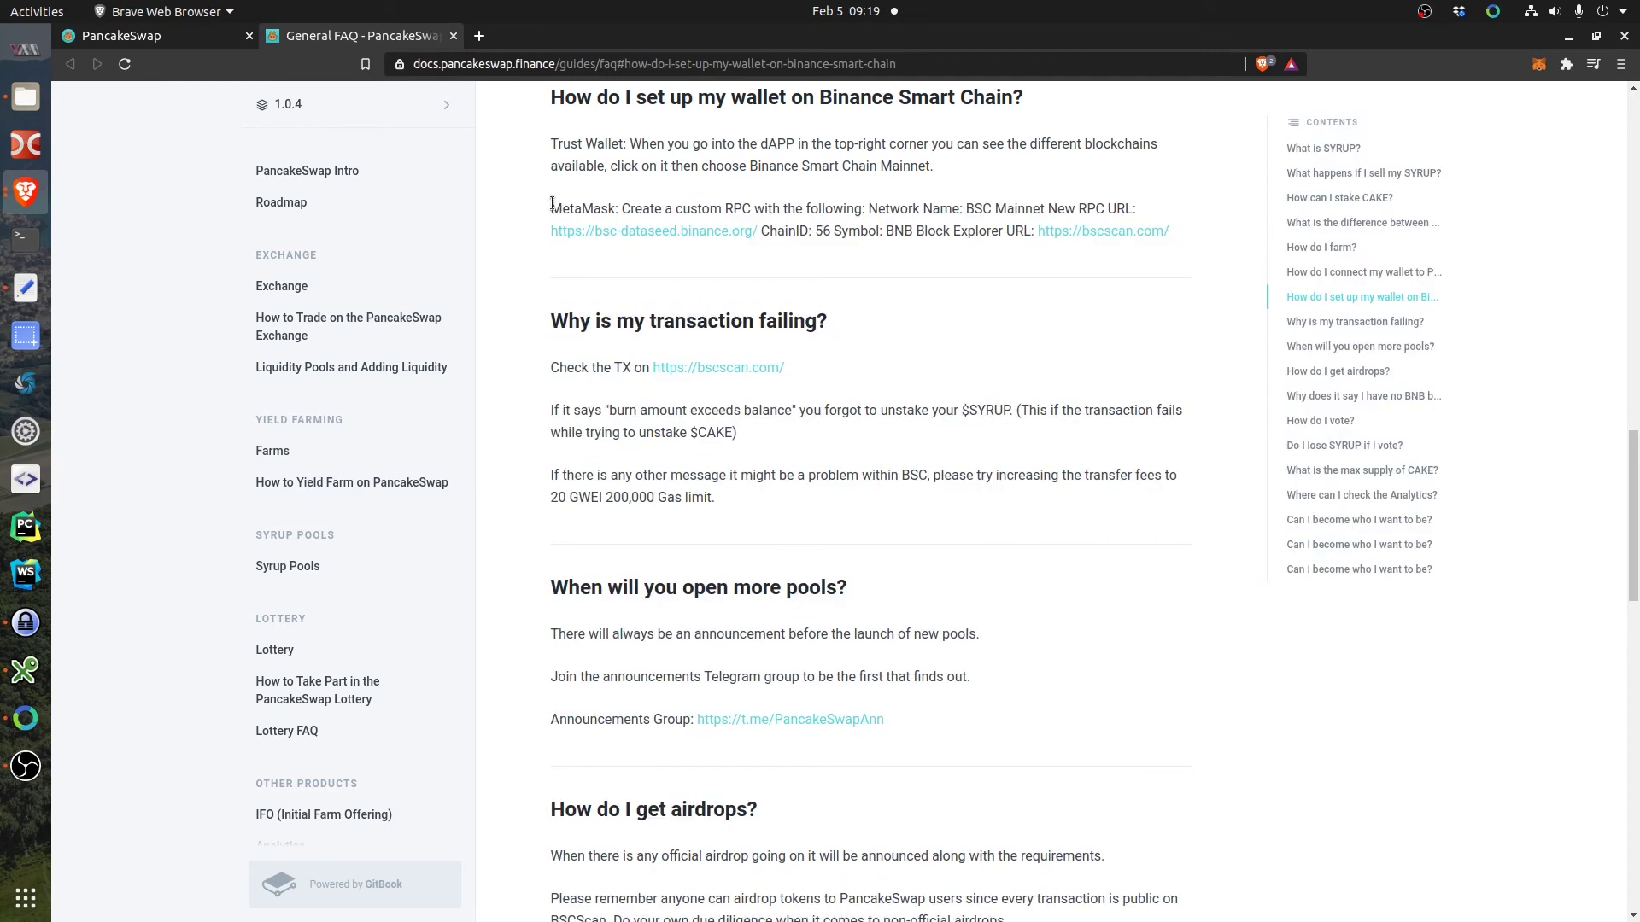
Open MetaMask's Custom RPC network form to compare it with the guide's settings.
double_click(583, 209)
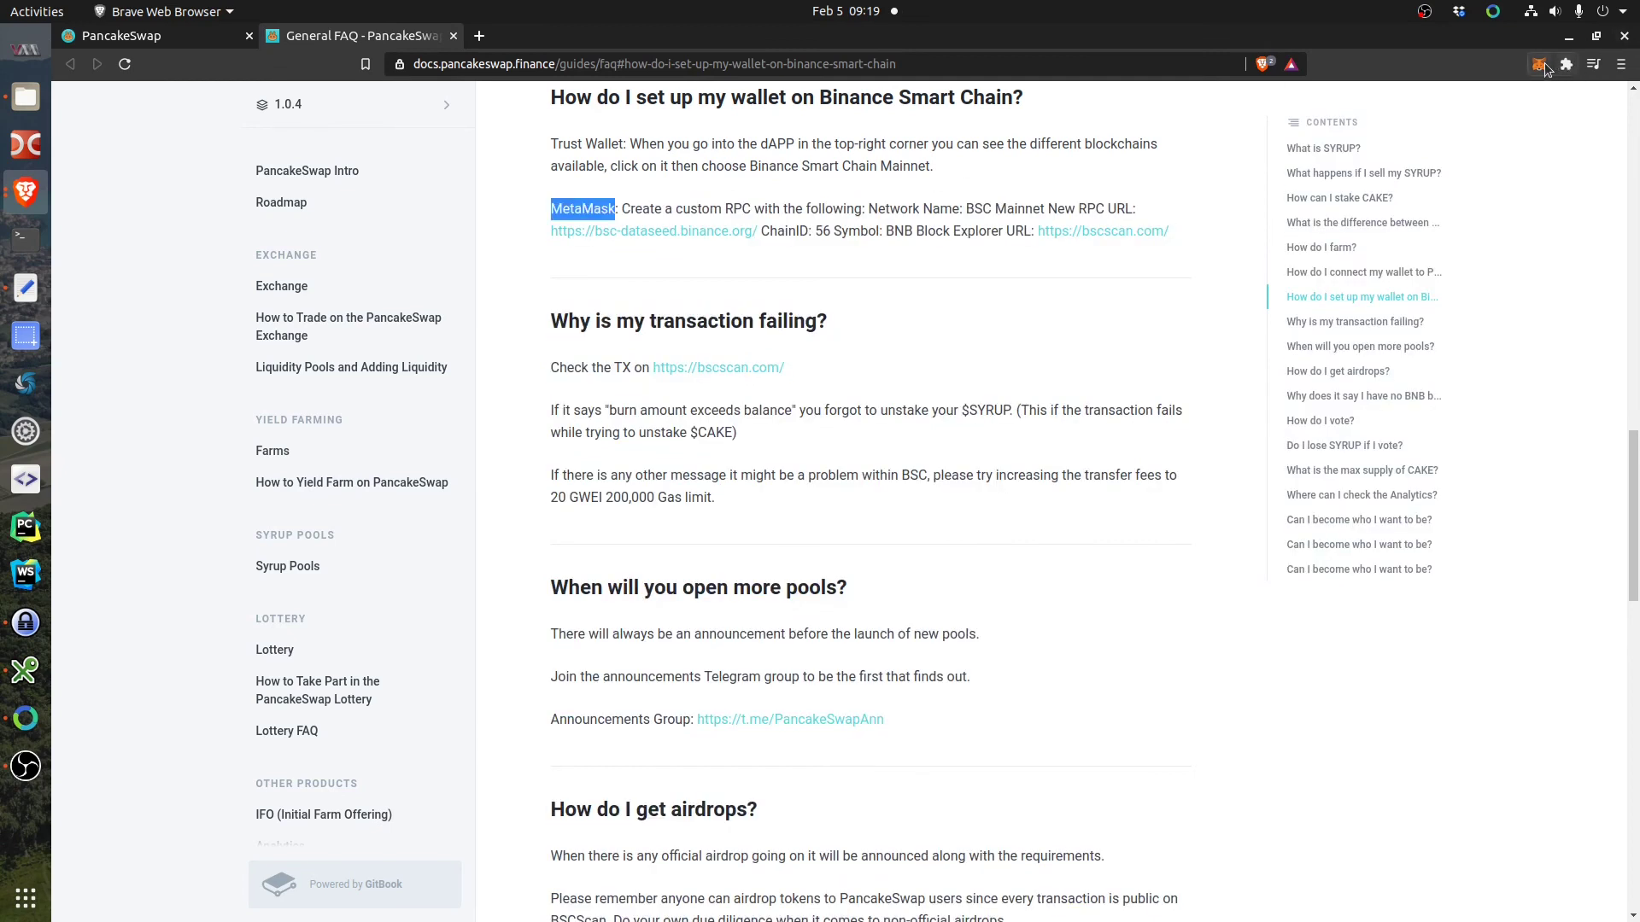
click(1538, 64)
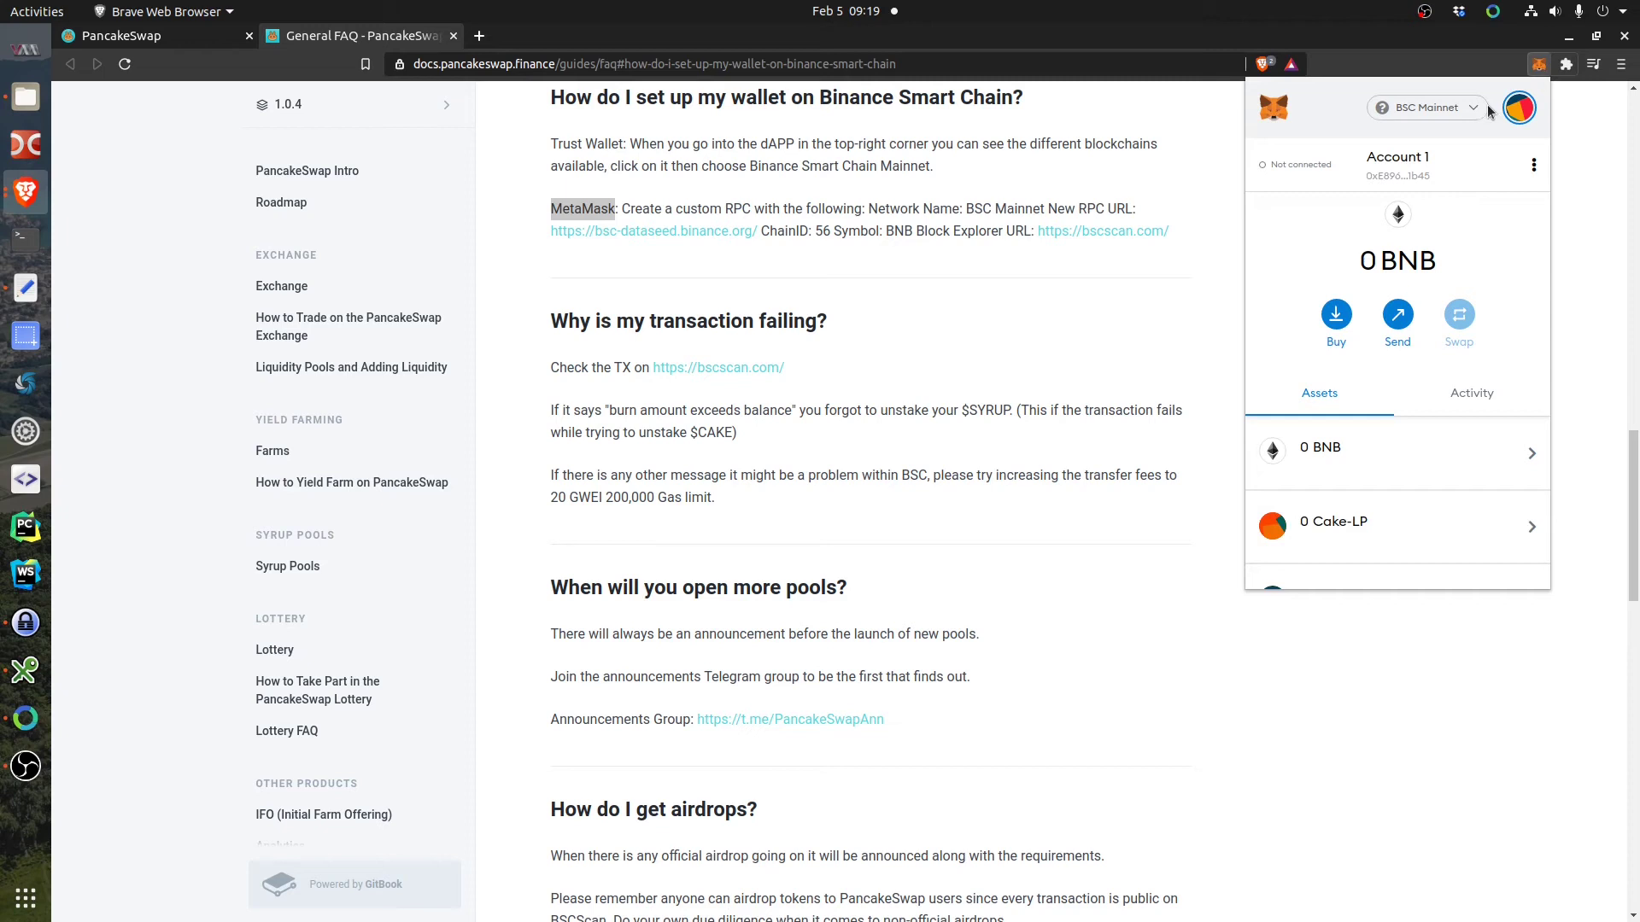
click(1426, 107)
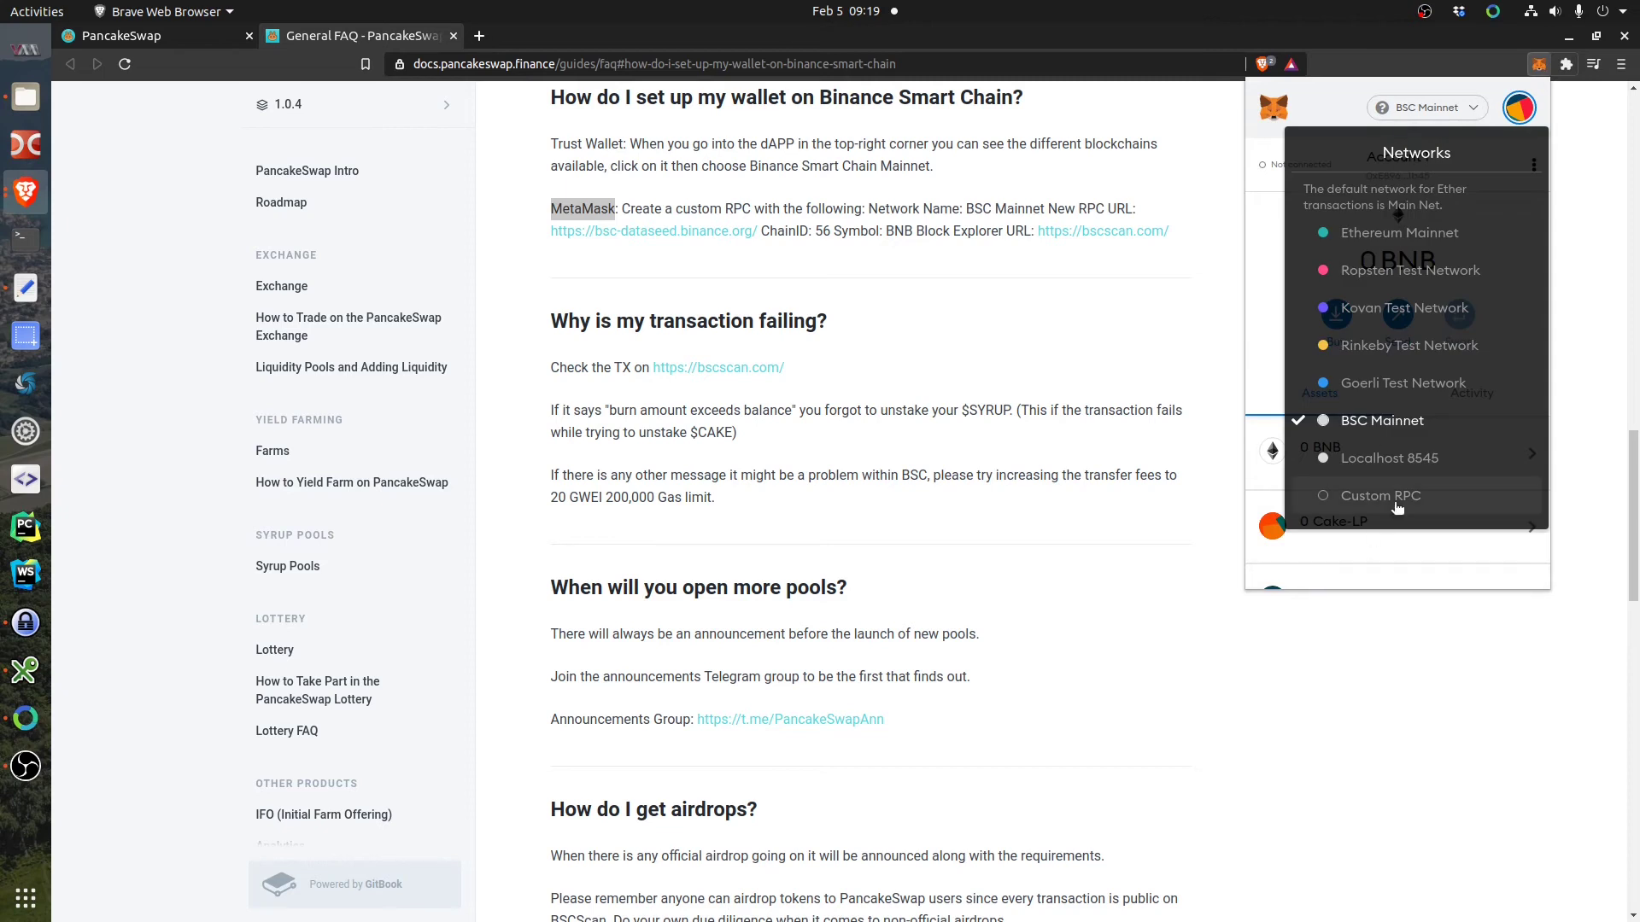
click(1380, 495)
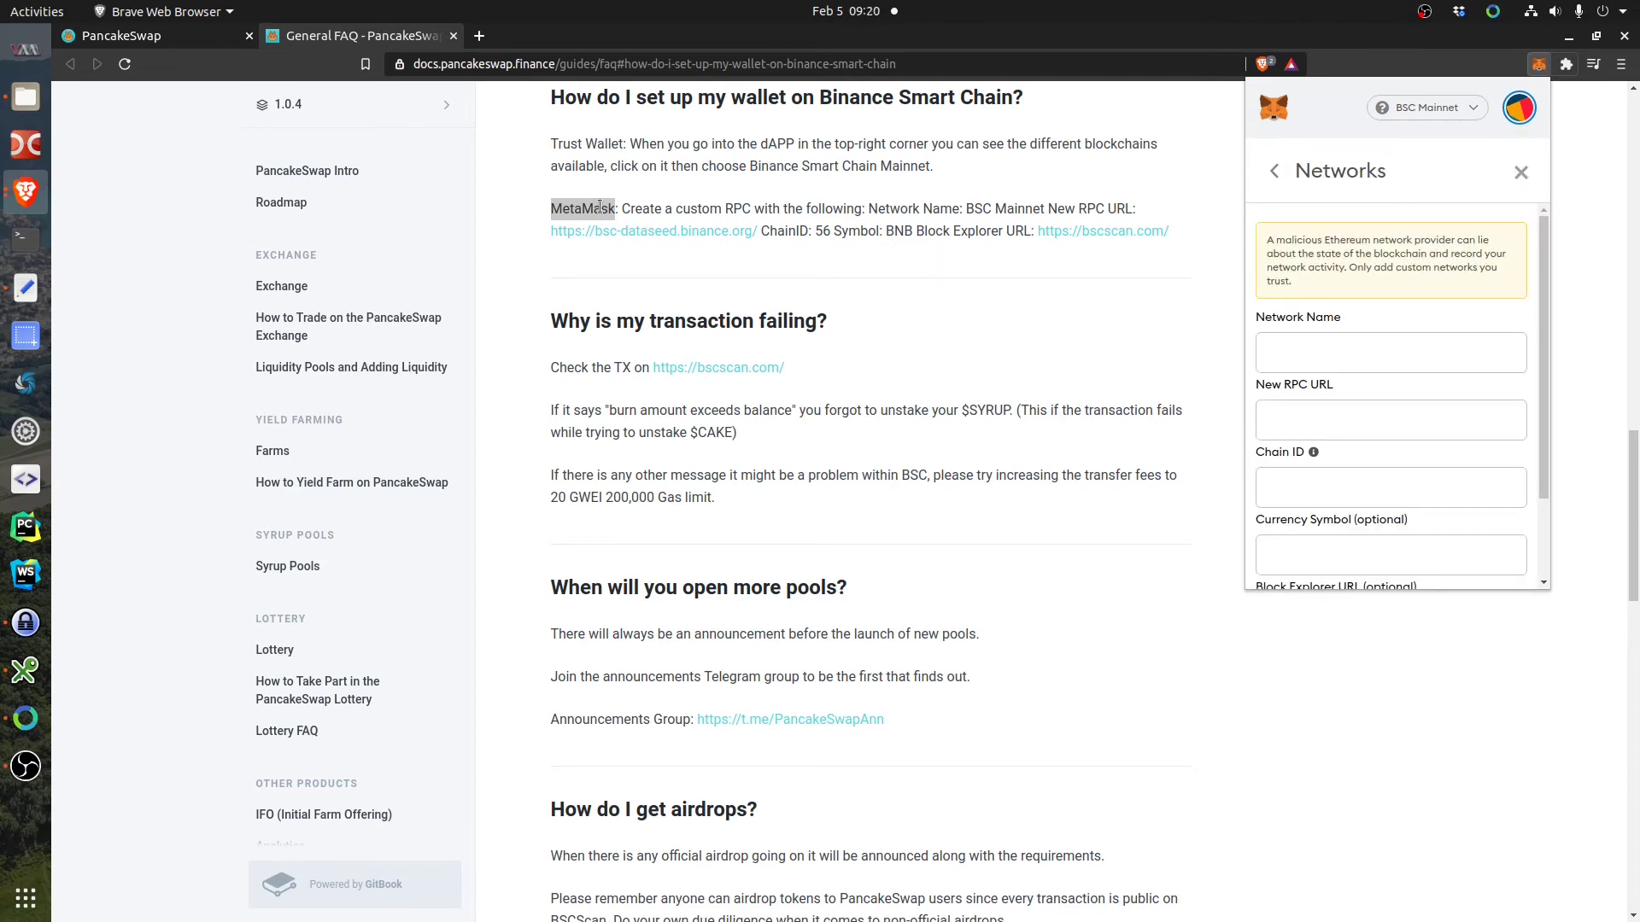
click(1273, 171)
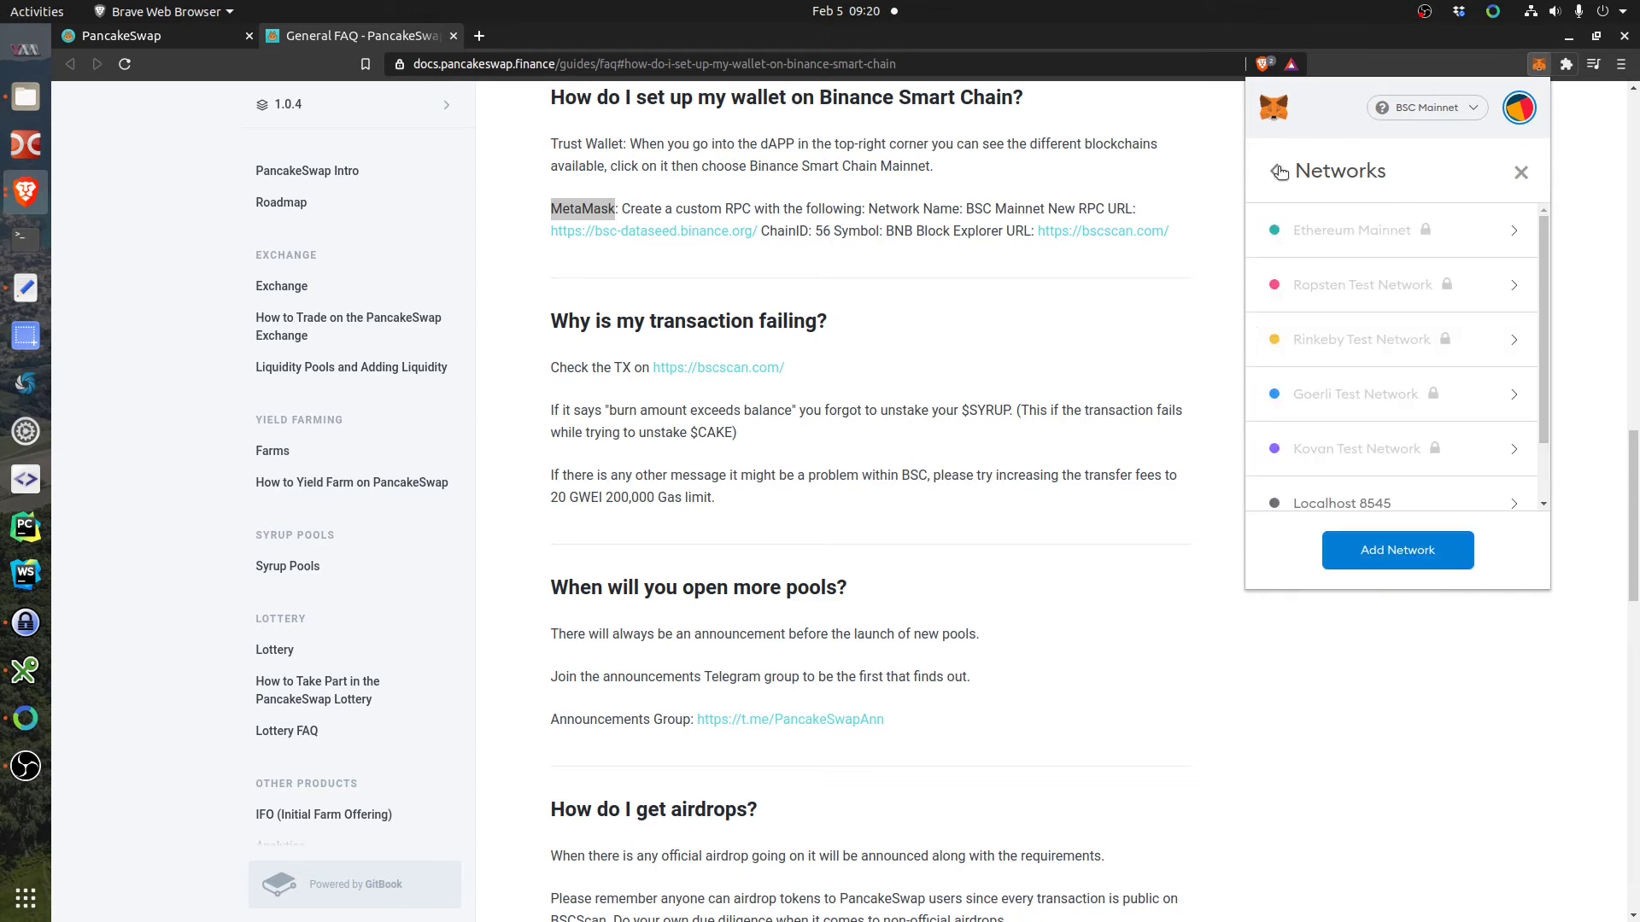
Select BSC Mainnet as the active MetaMask network.
scroll(down, 3)
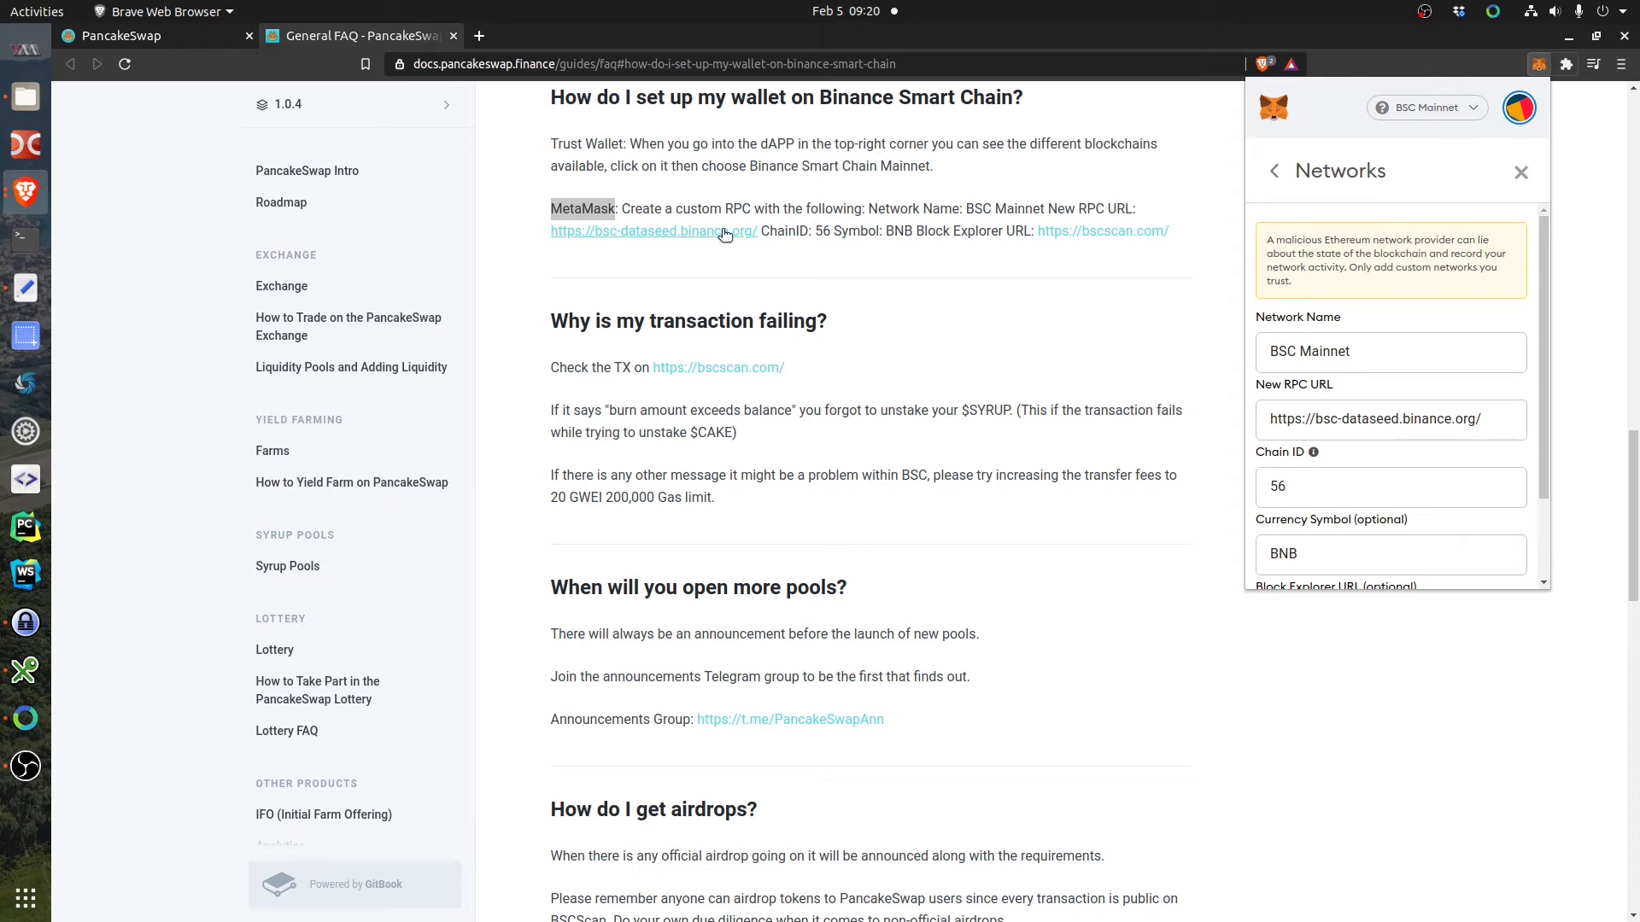
scroll(down, 3)
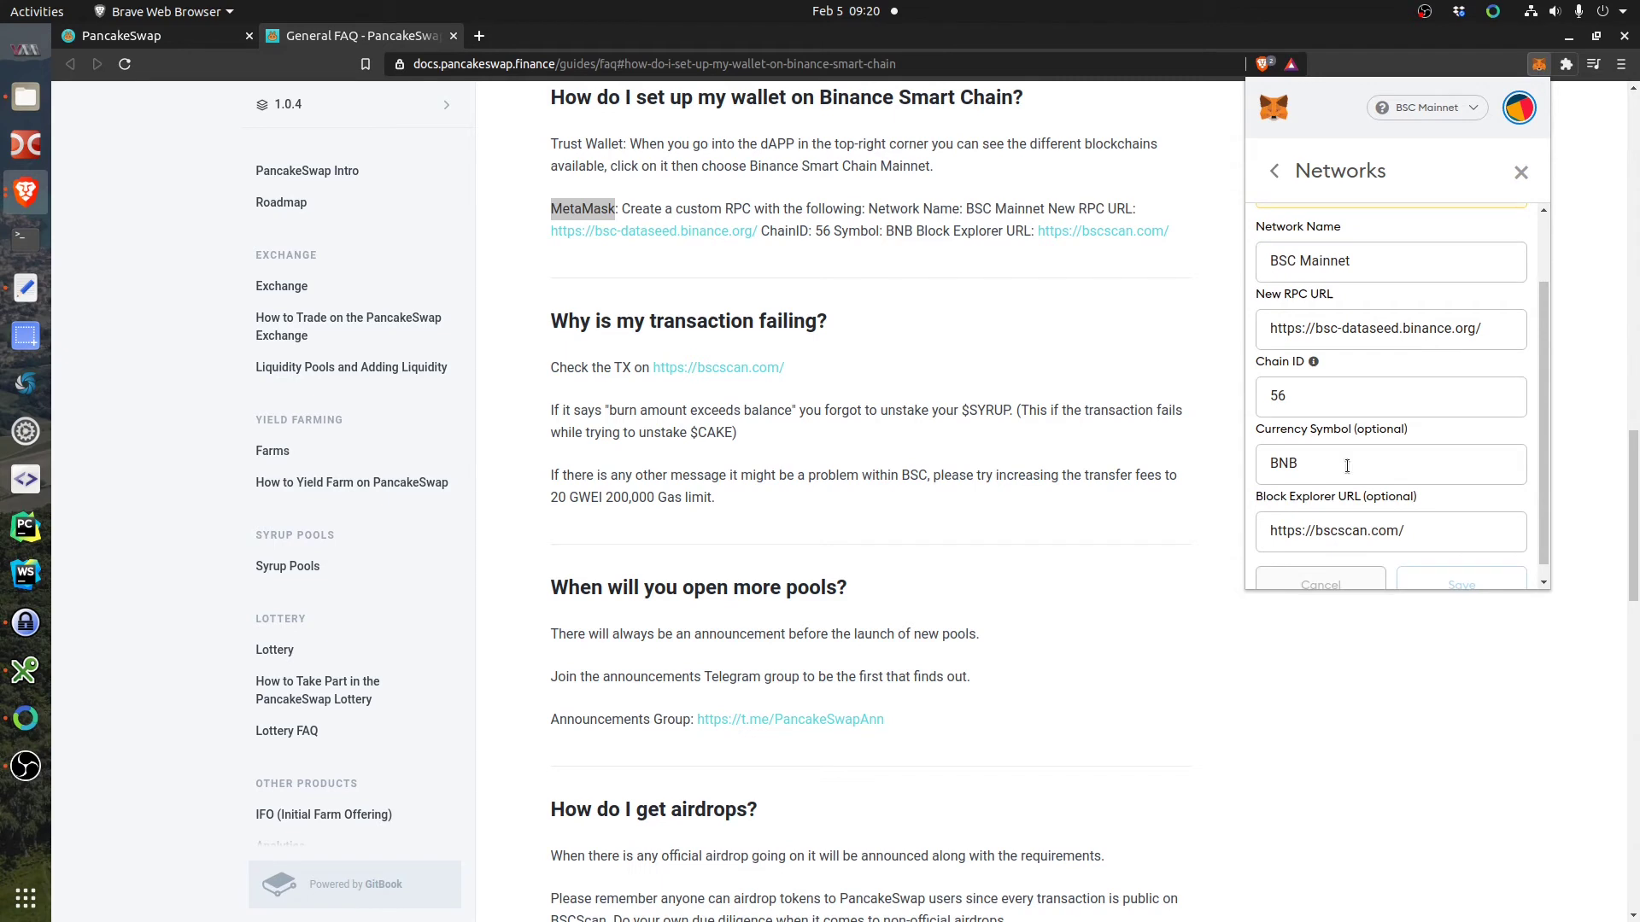
scroll(down, 3)
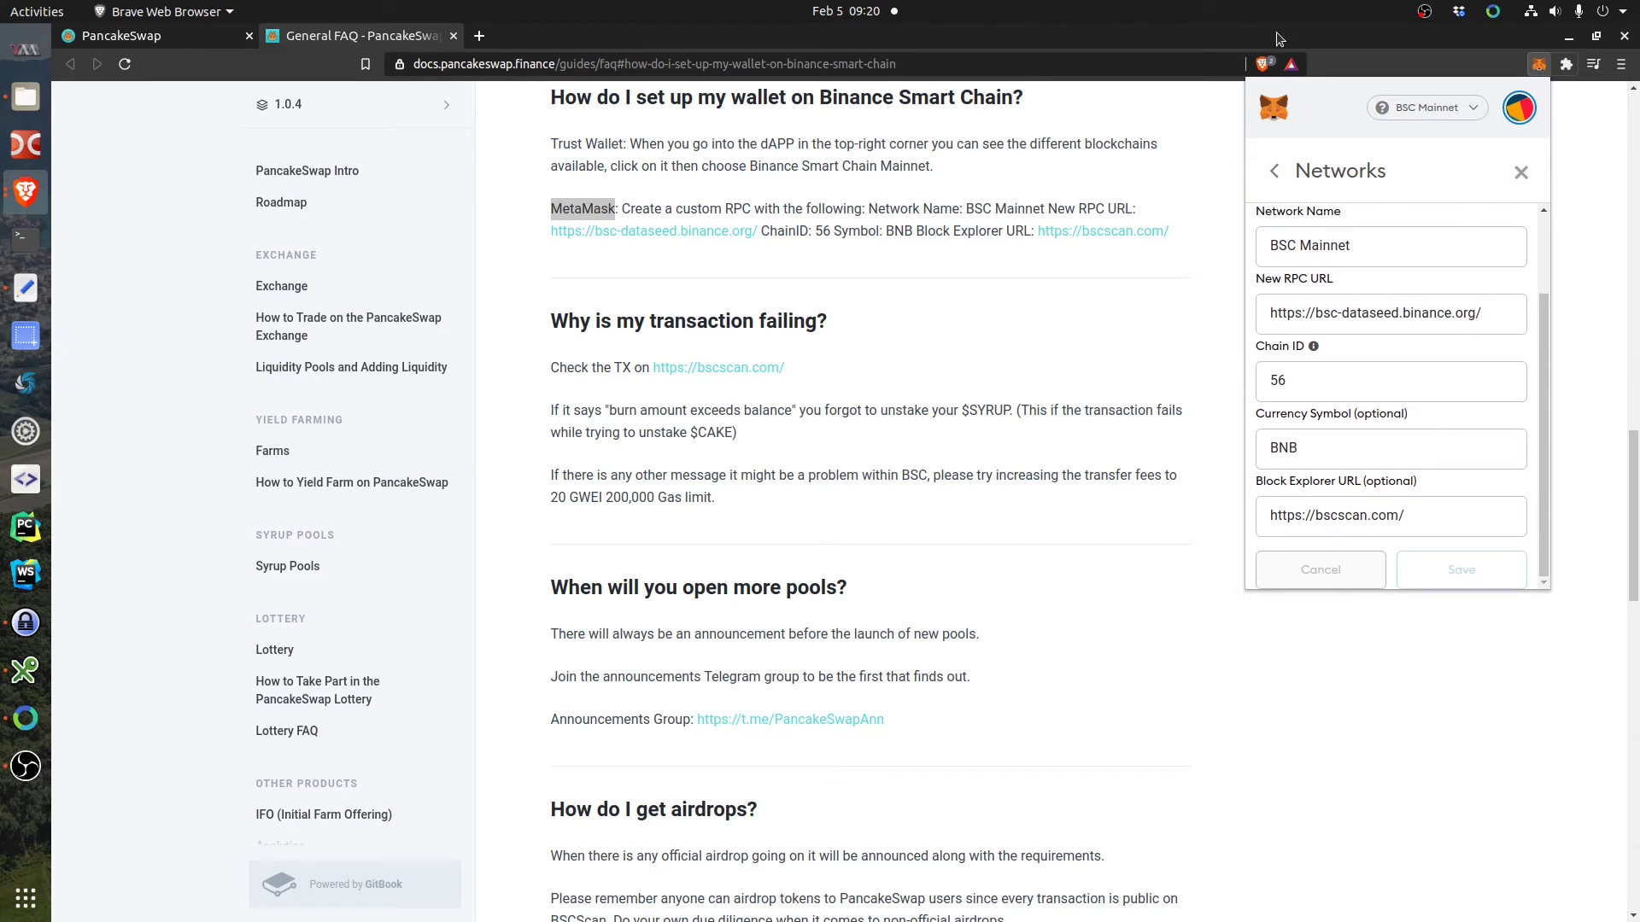
click(1424, 107)
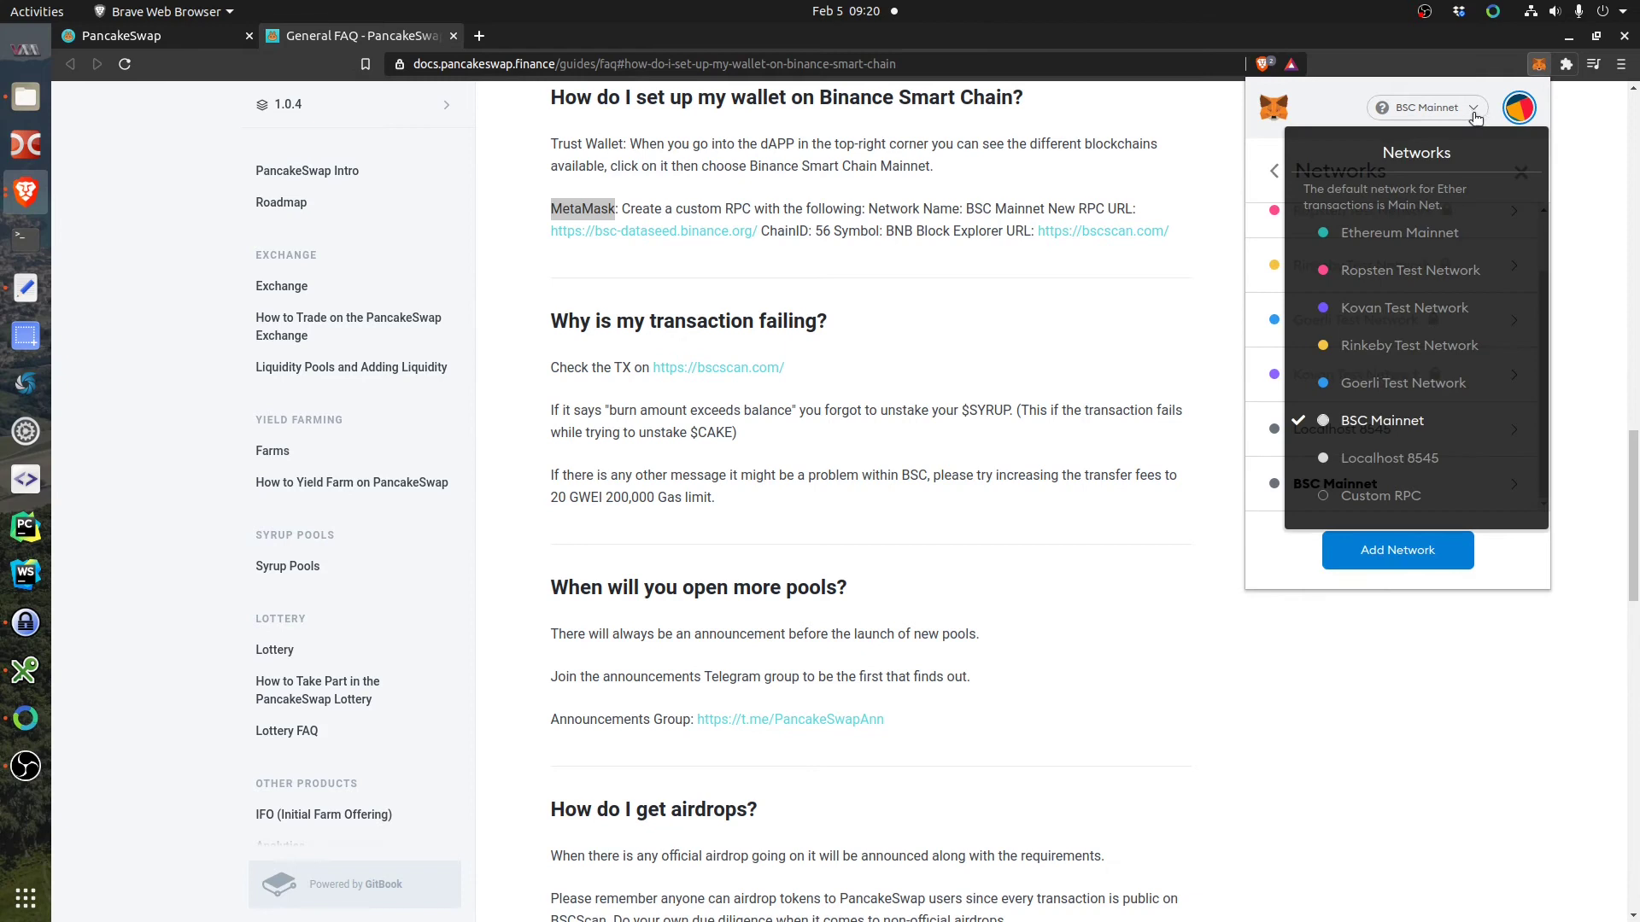
mouse_move(1386, 419)
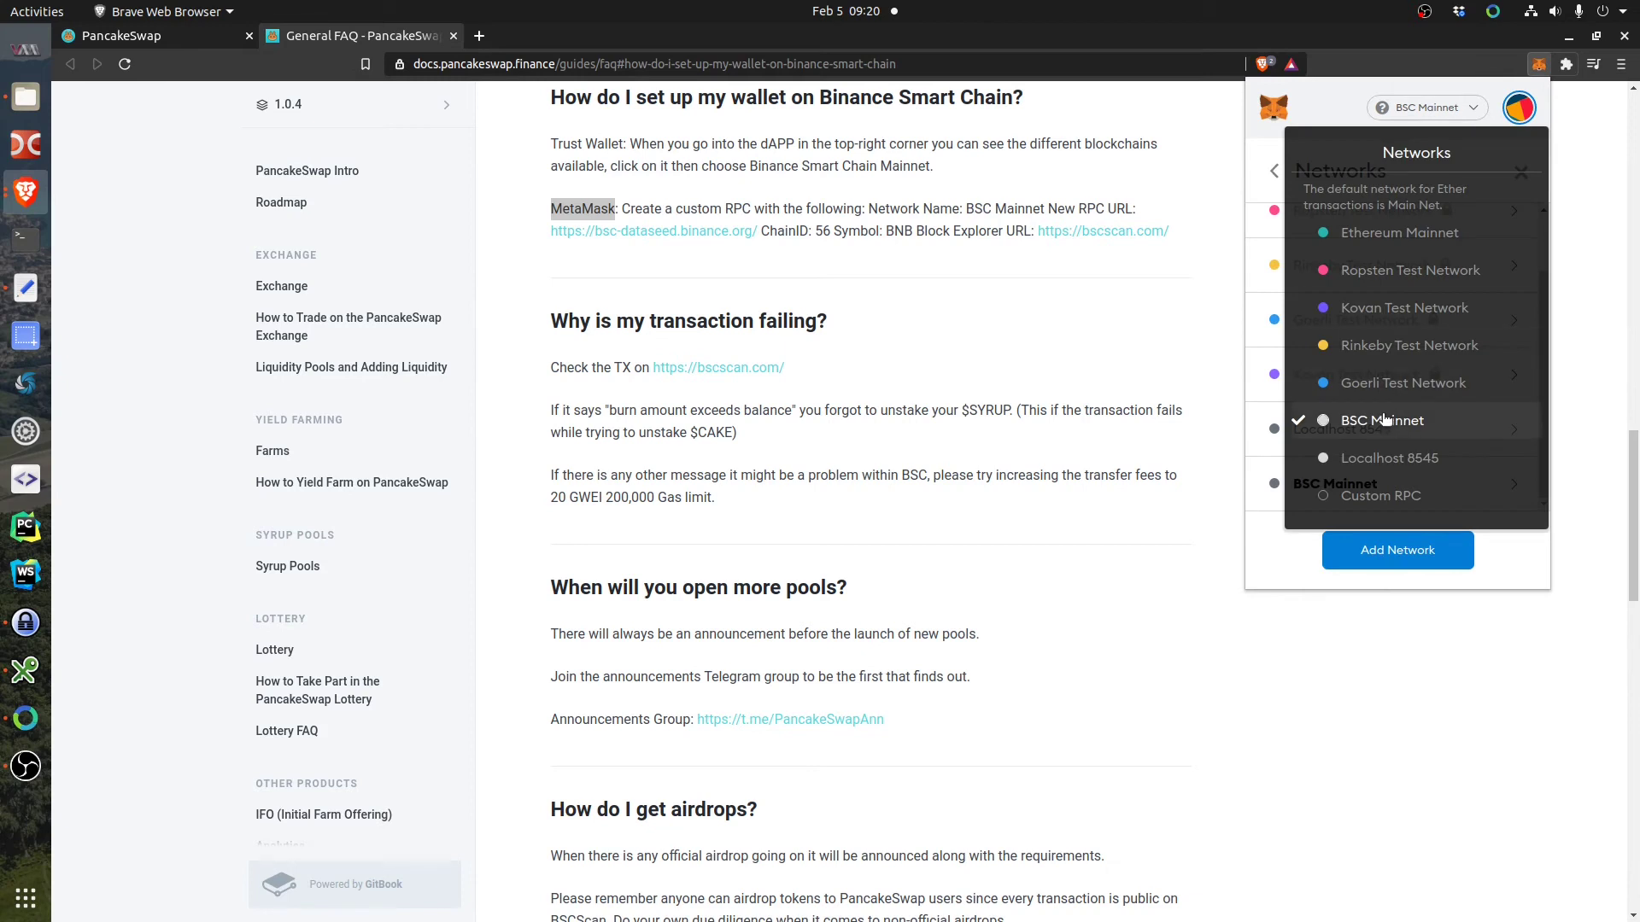
click(1382, 420)
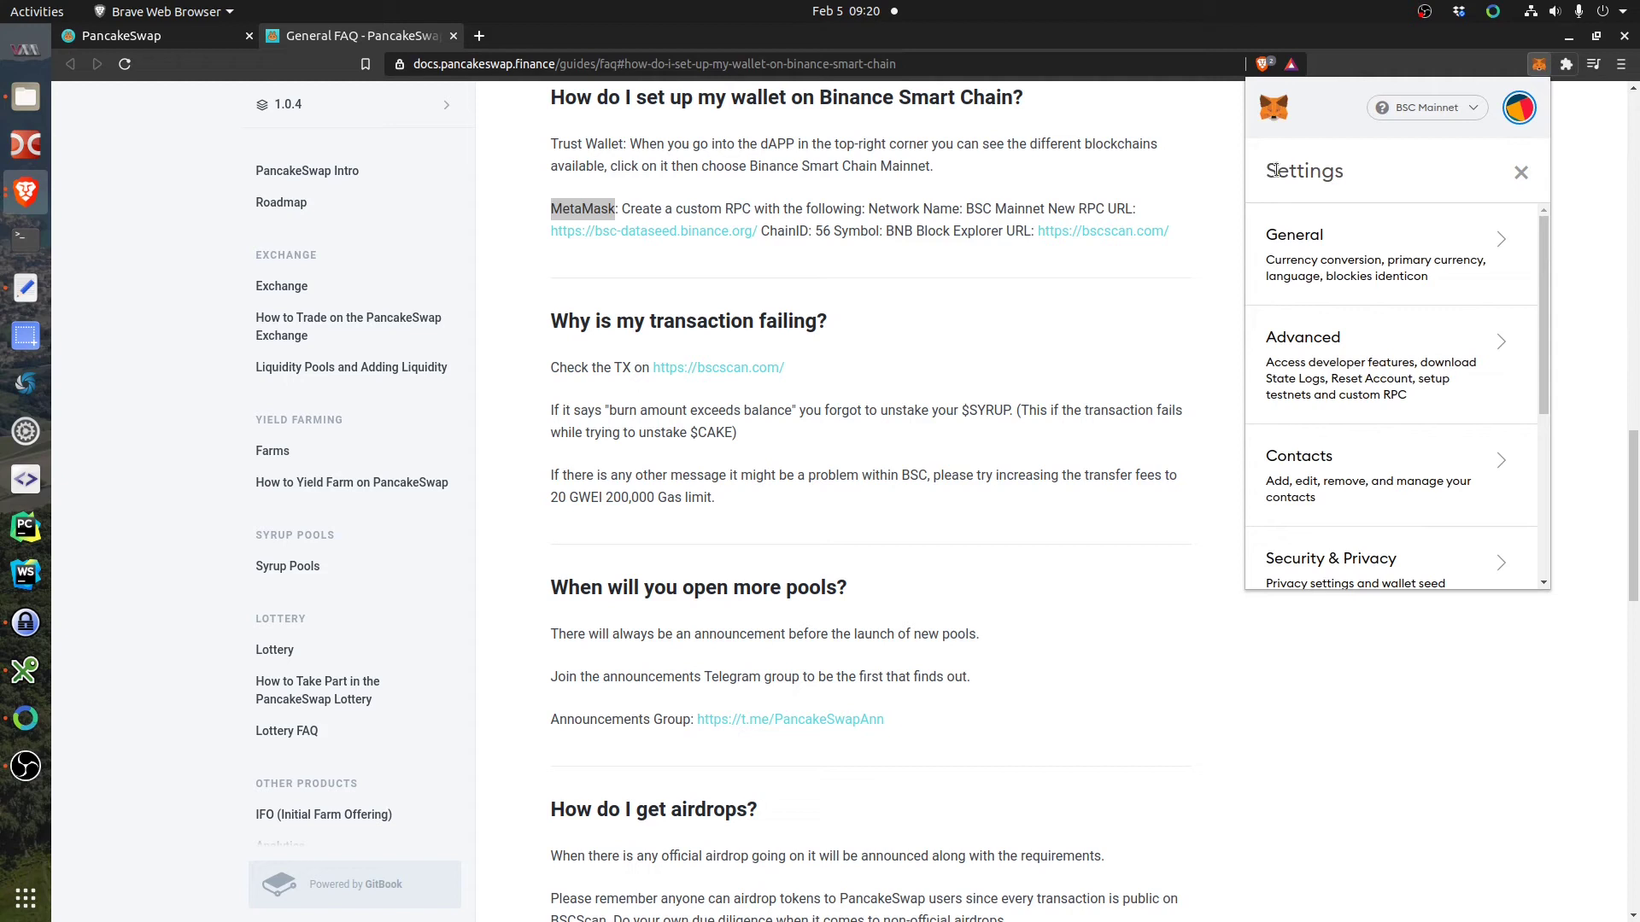
Connect the MetaMask wallet to PancakeSwap.
click(1520, 173)
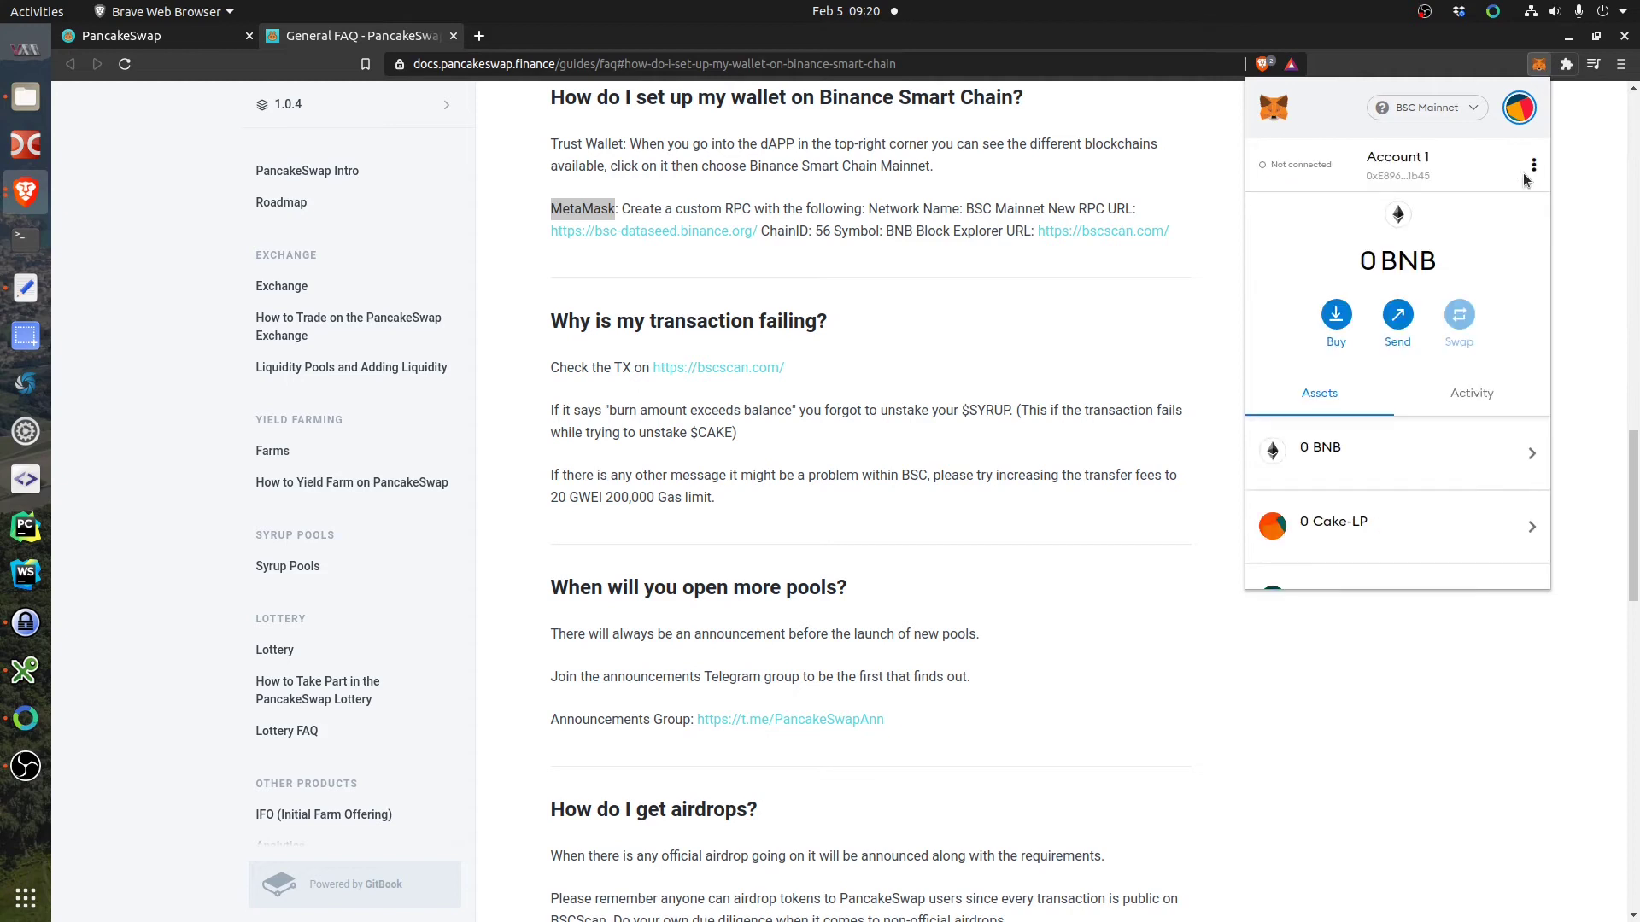
mouse_move(1099, 338)
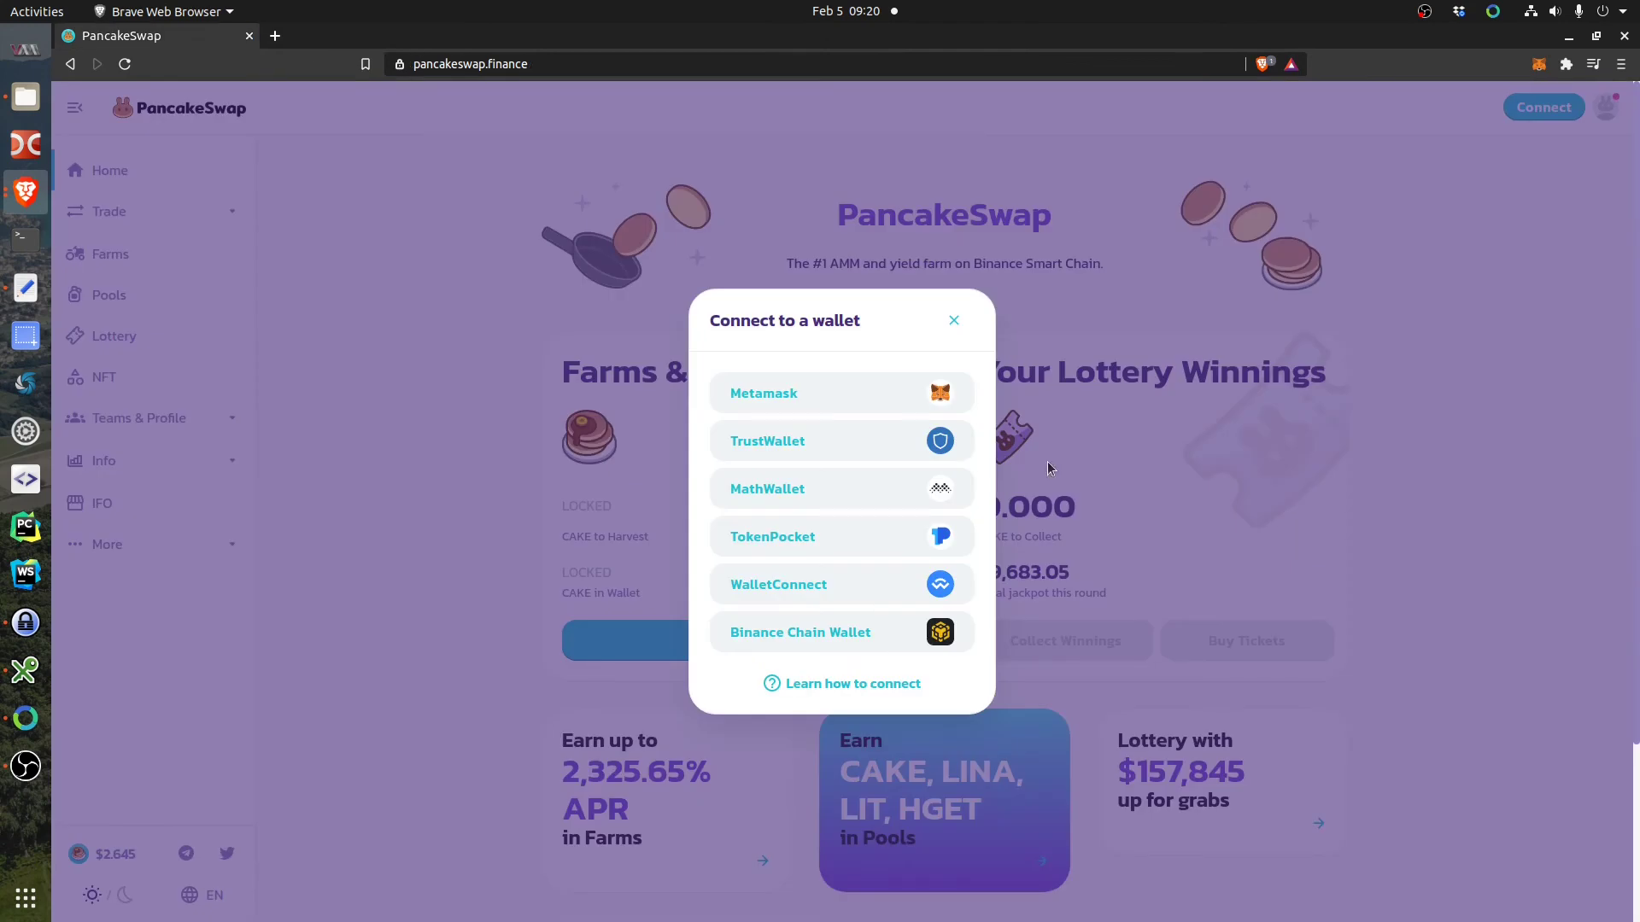
mouse_move(789, 401)
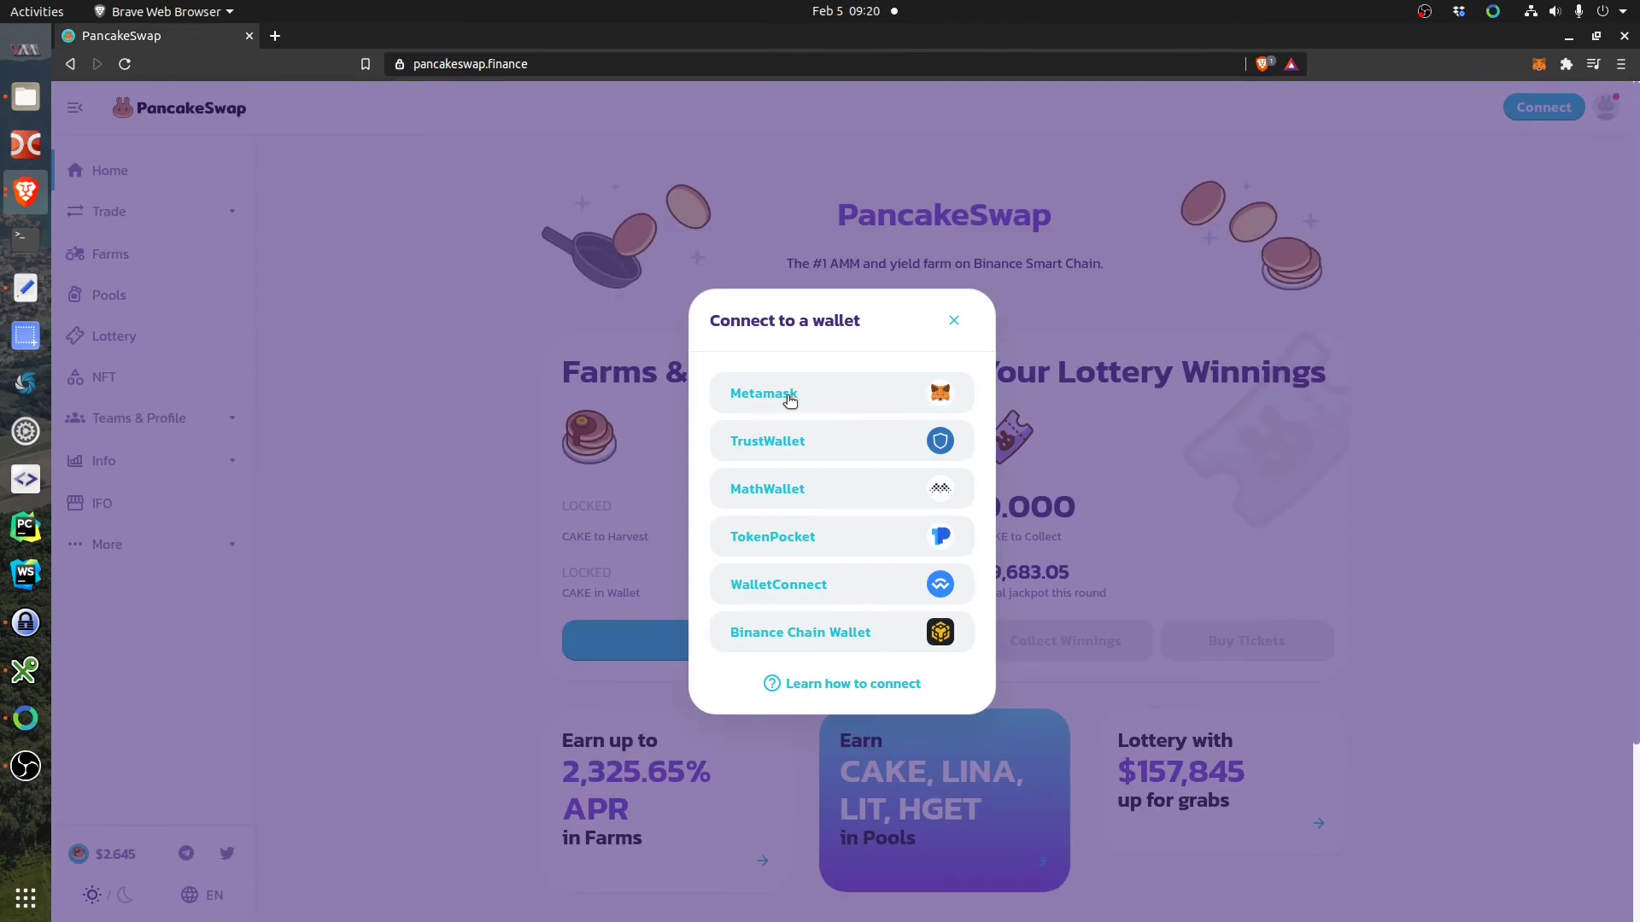
click(763, 393)
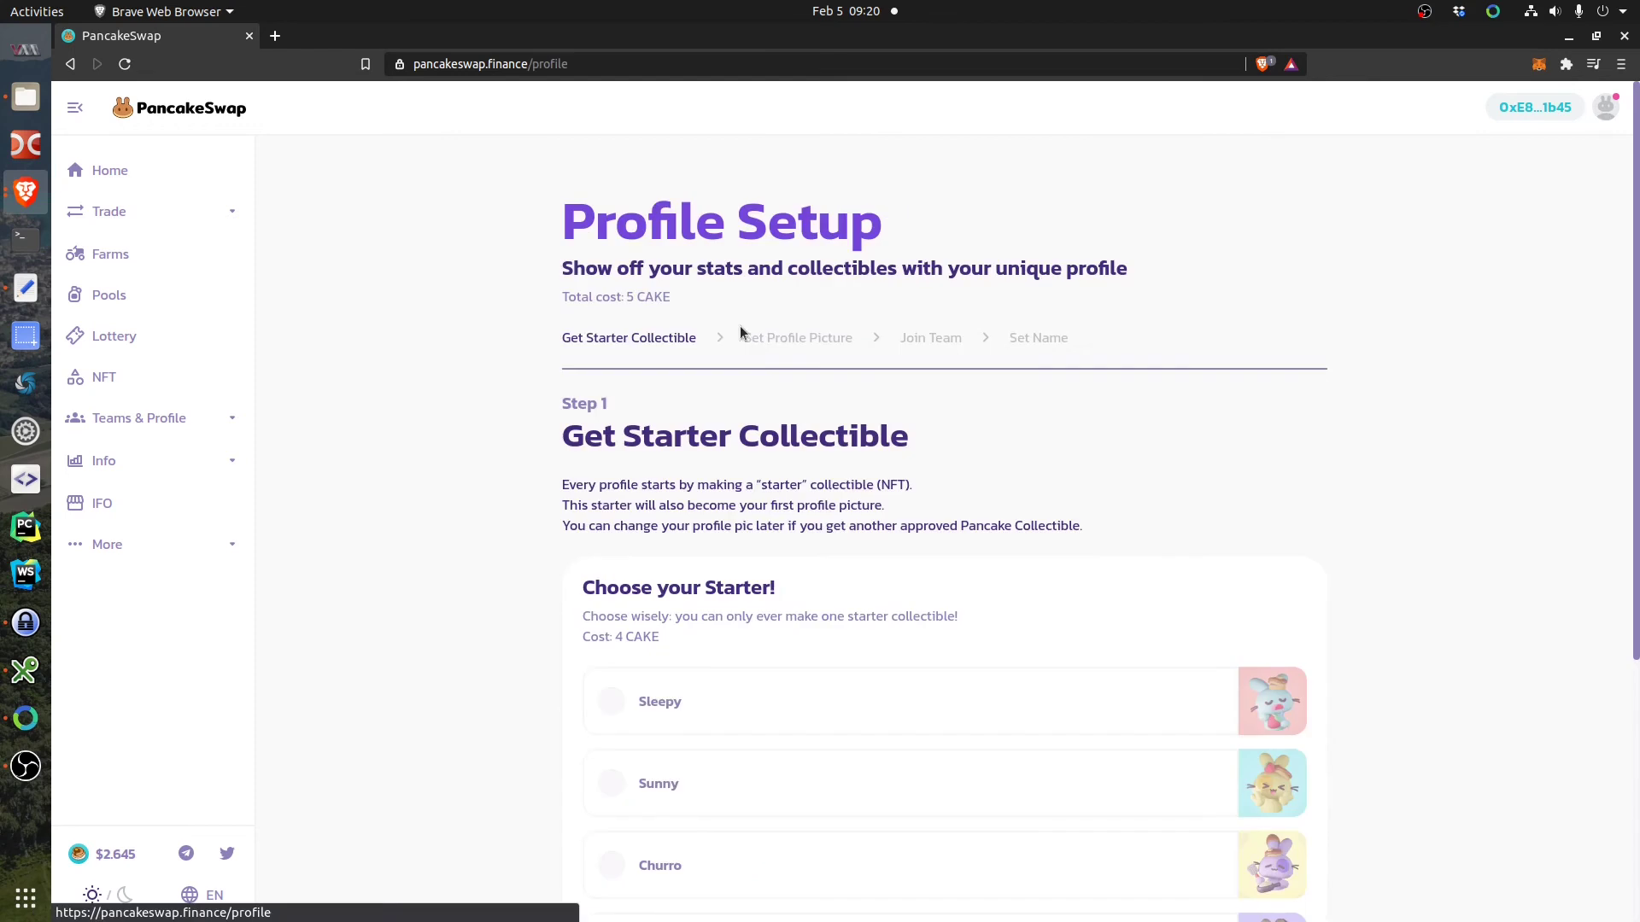
scroll(down, 3)
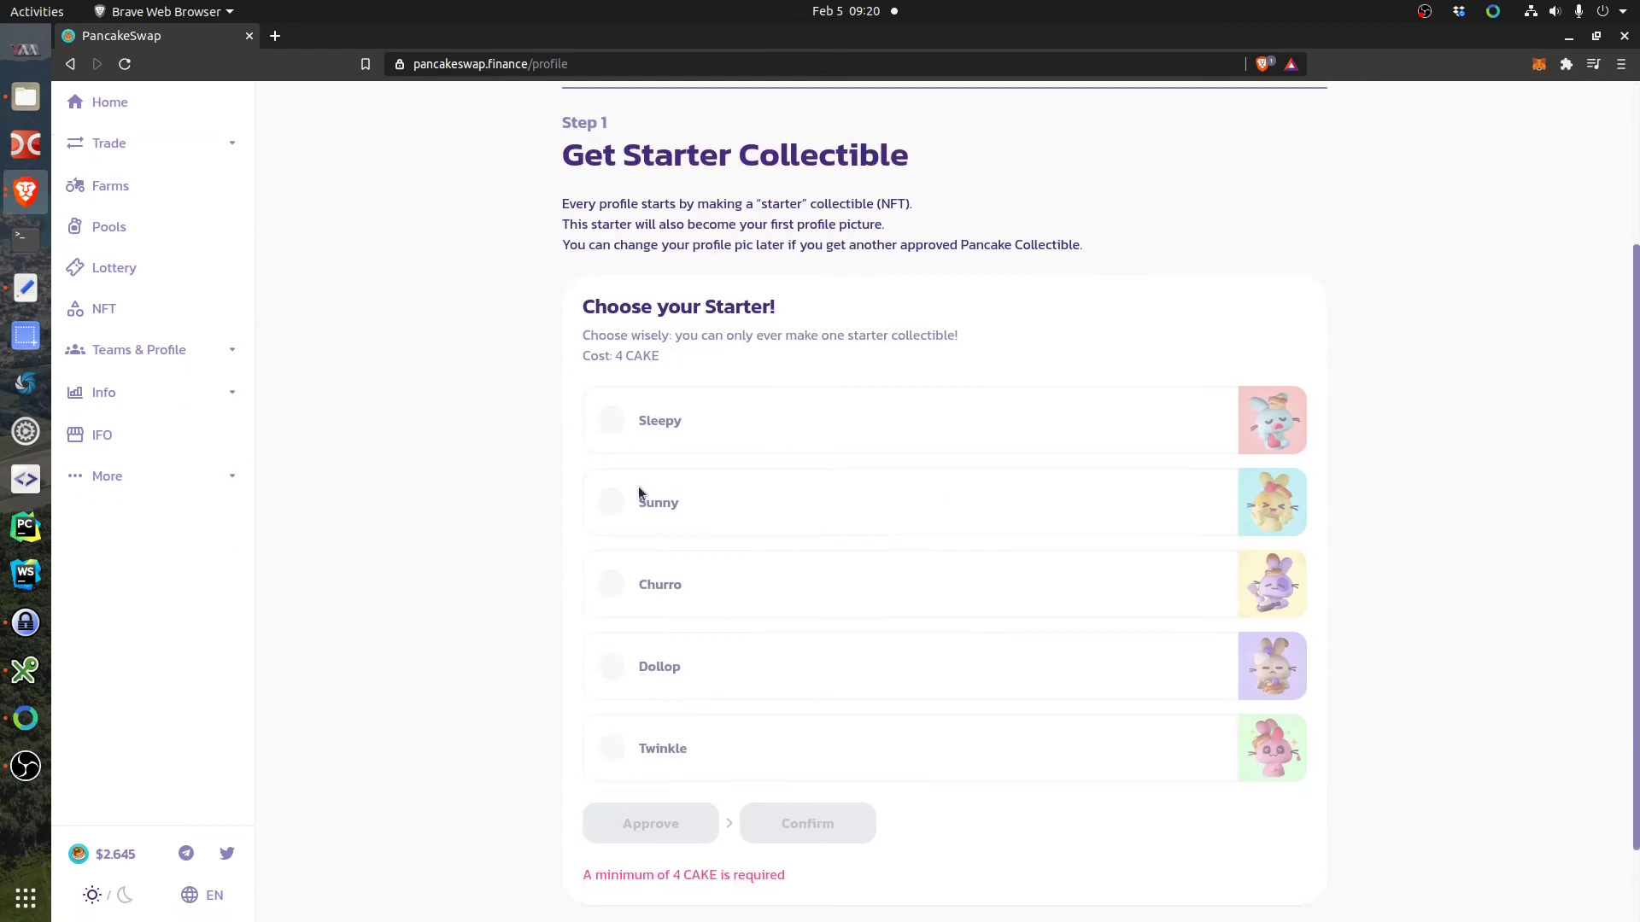
scroll(up, 3)
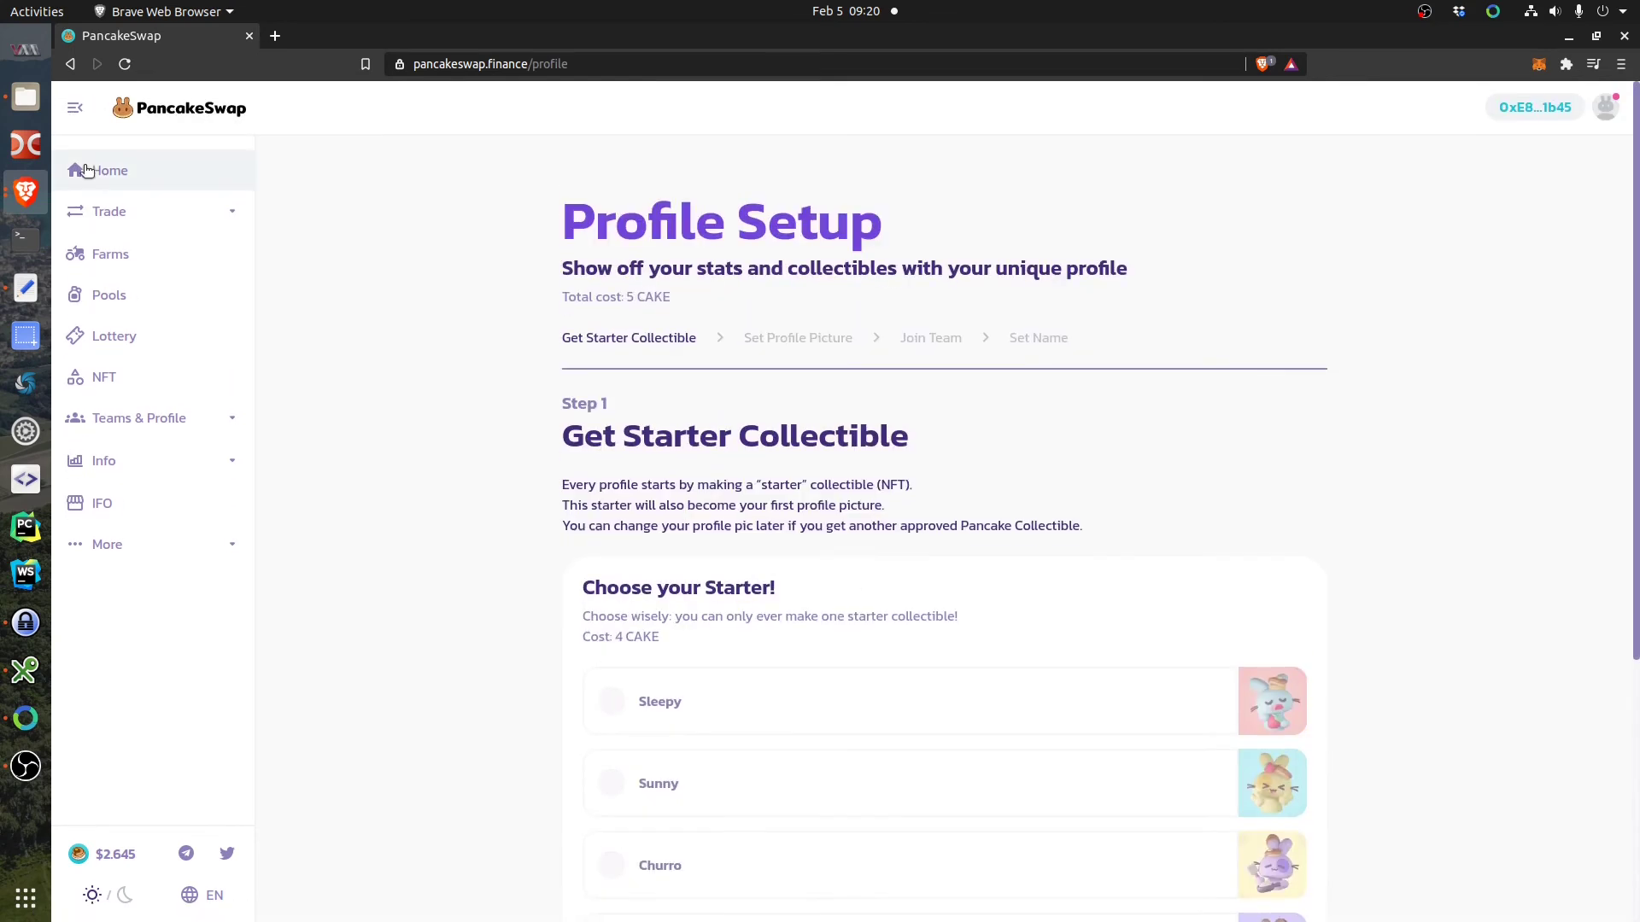
Go to the Home page, then the Farms page listing LP pools.
click(110, 169)
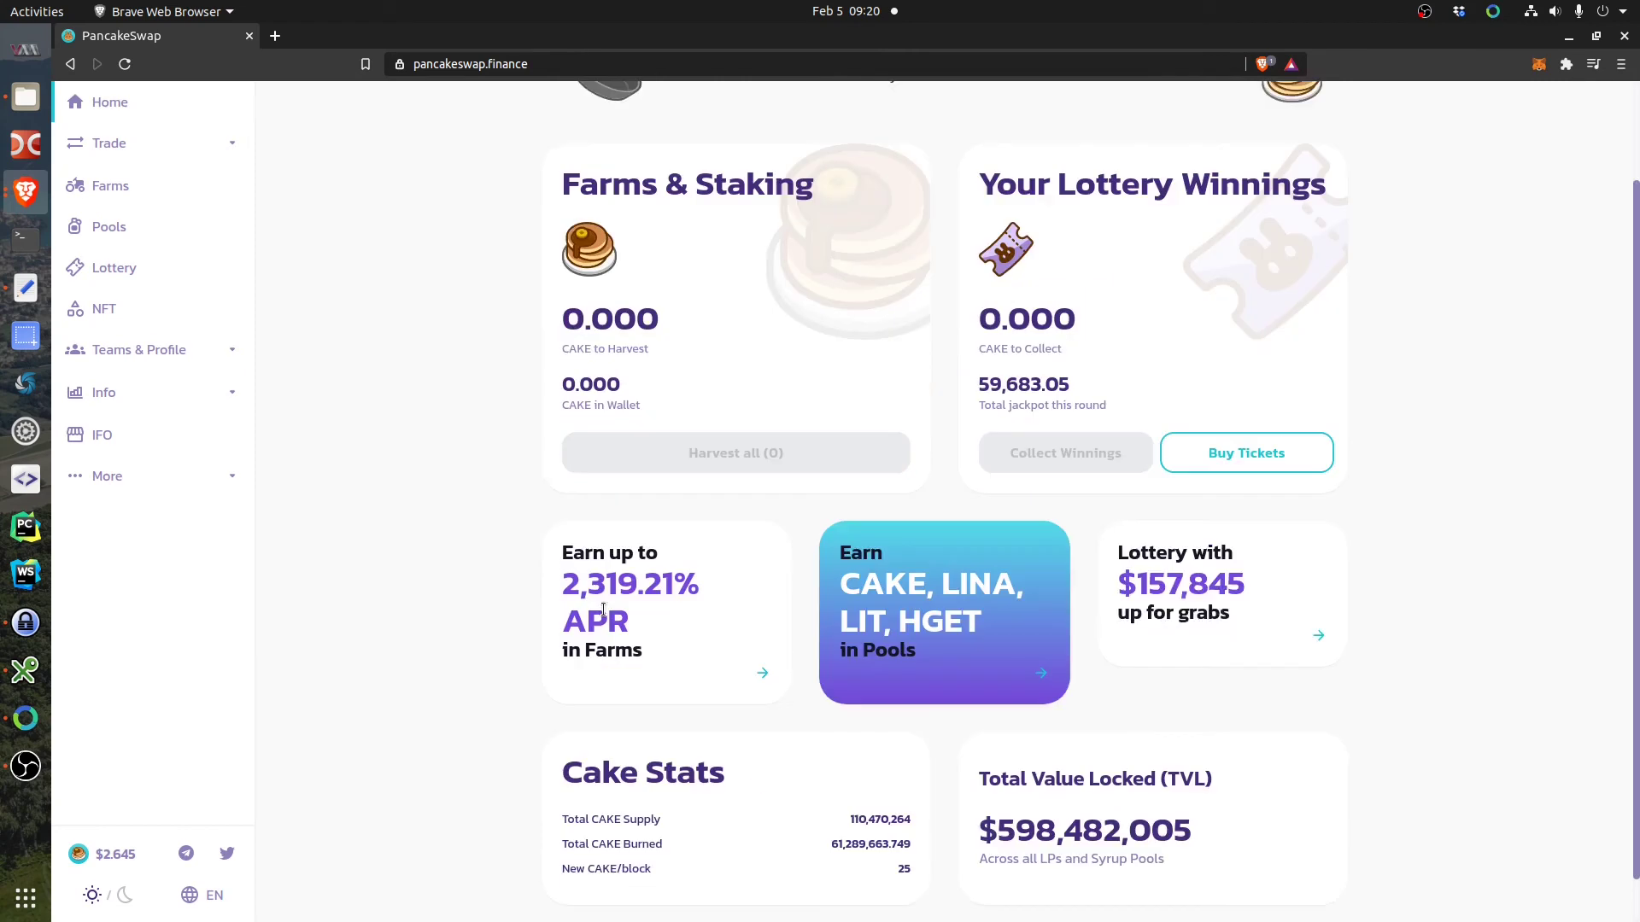
scroll(up, 3)
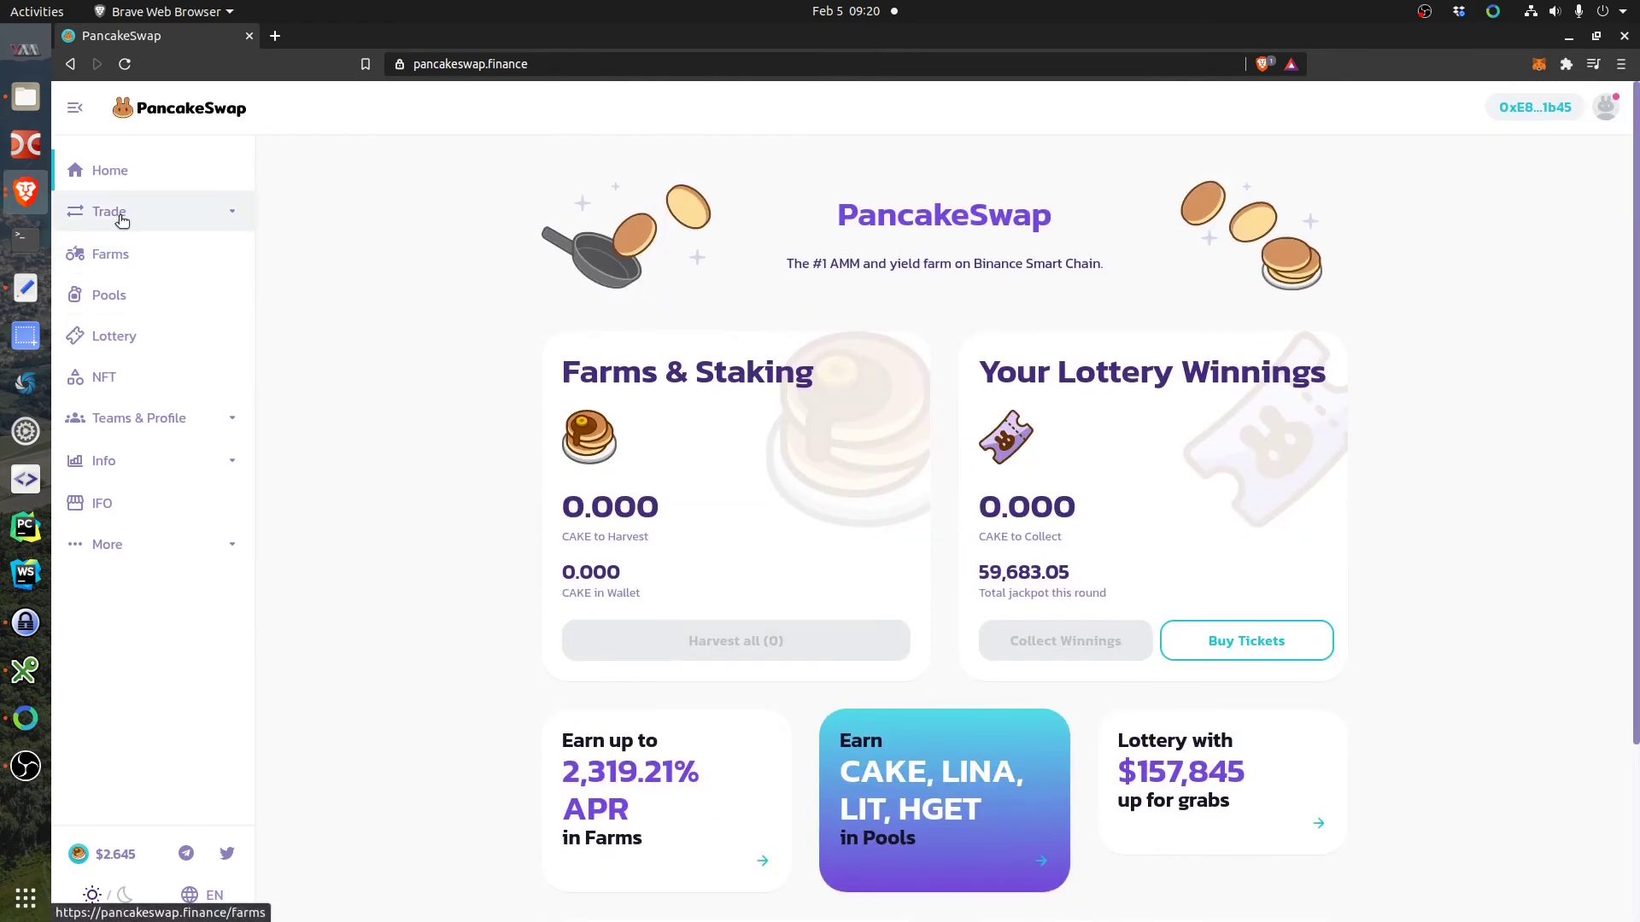
click(110, 253)
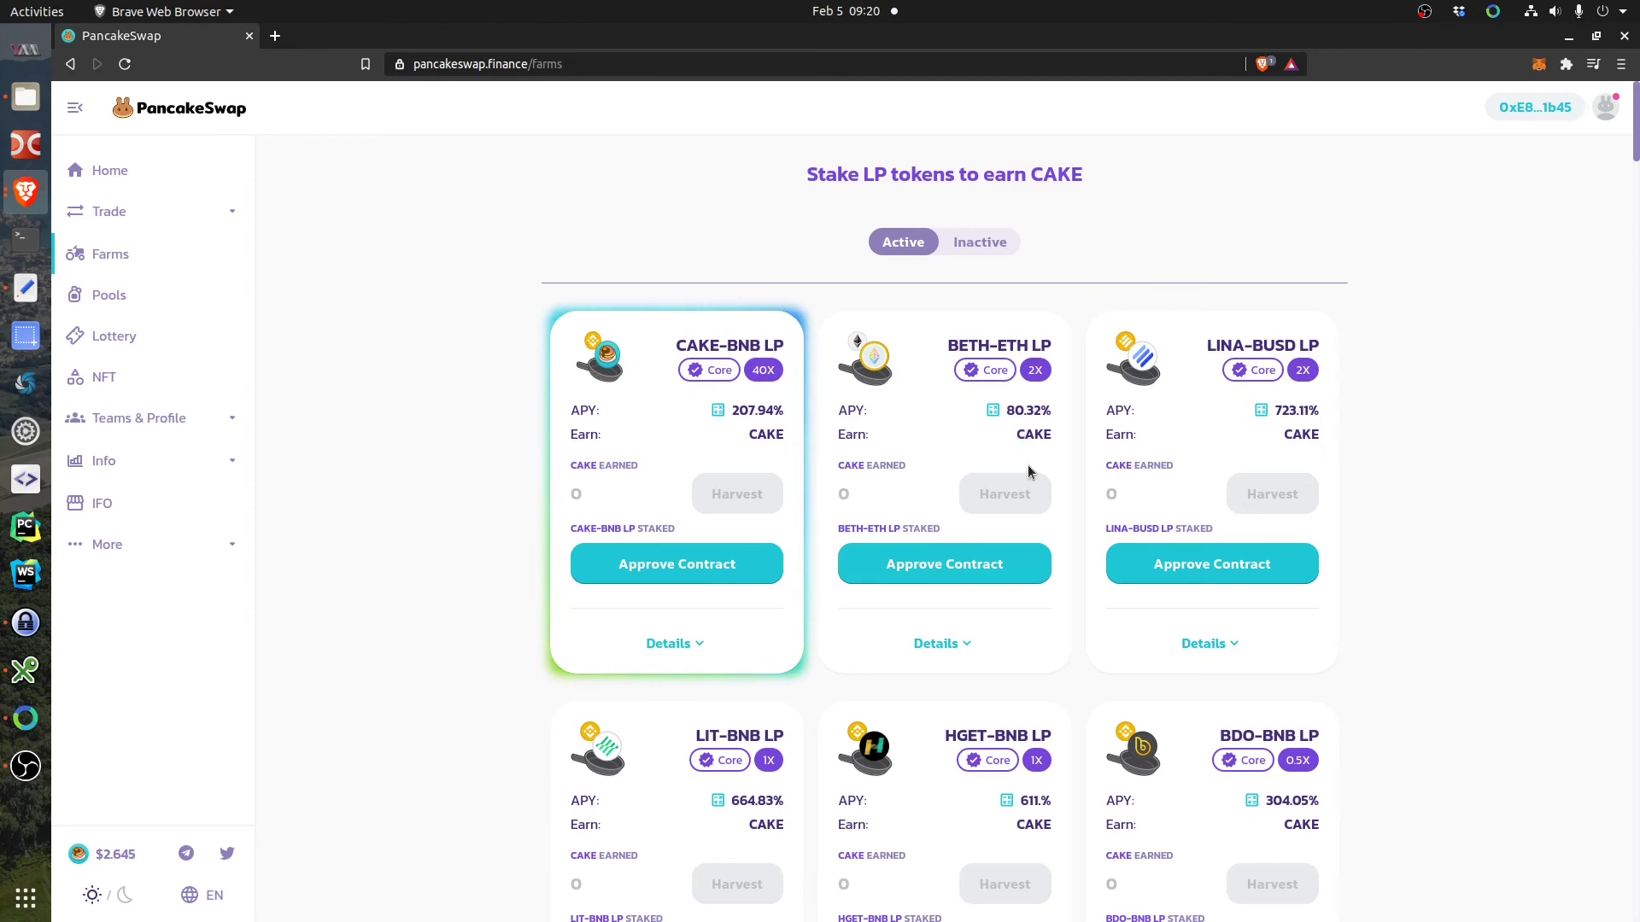
mouse_move(986, 353)
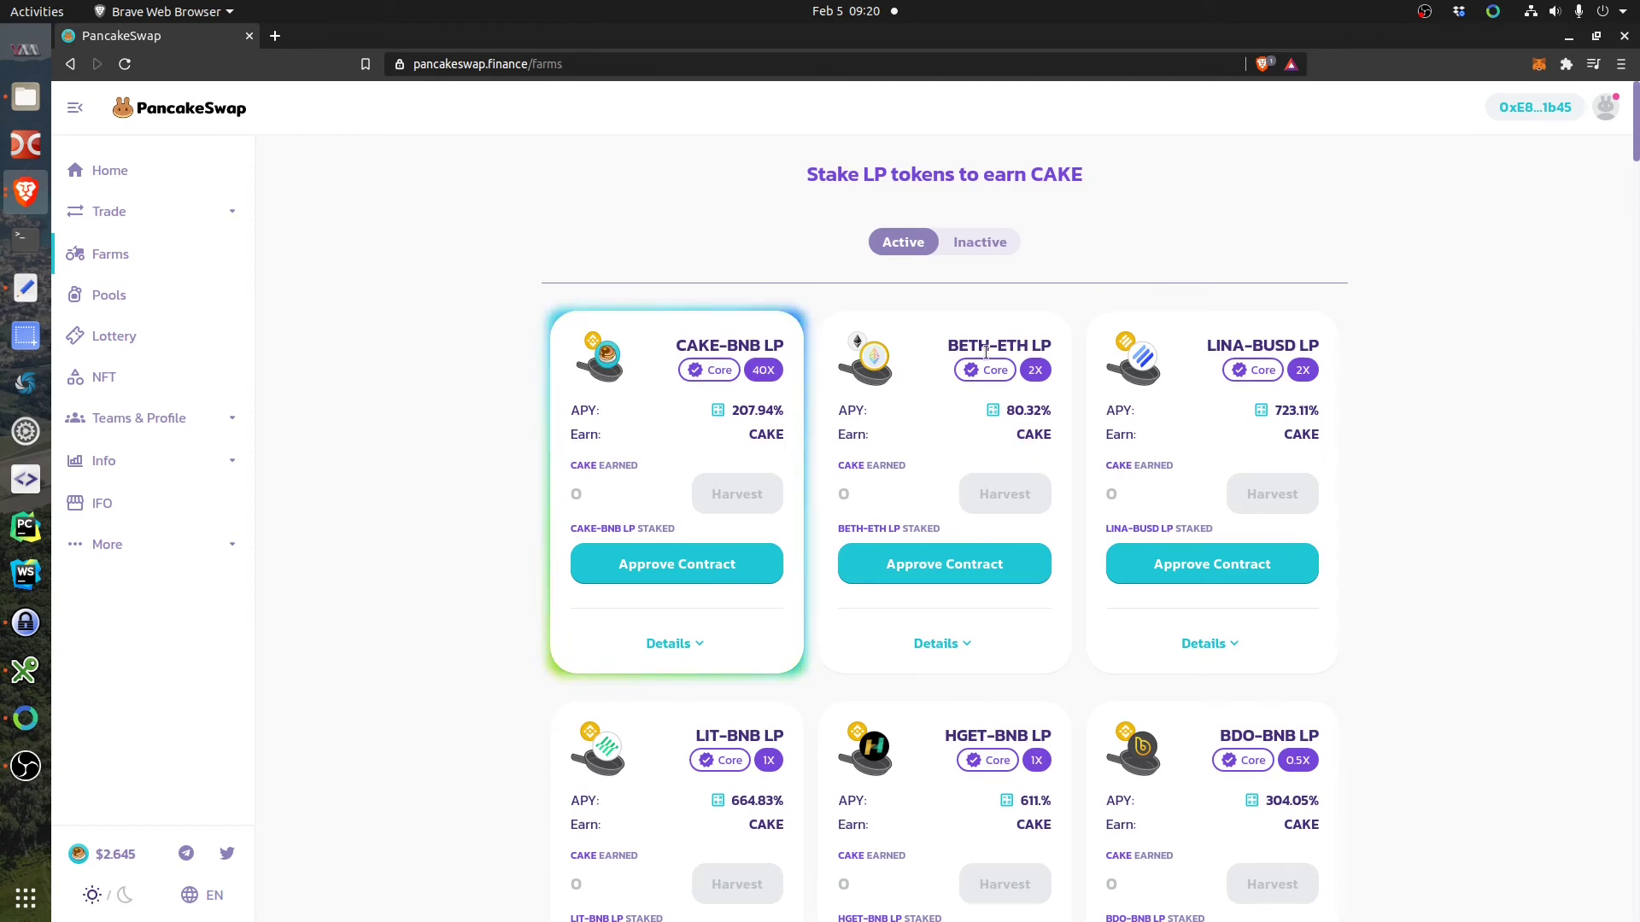
mouse_move(1059, 349)
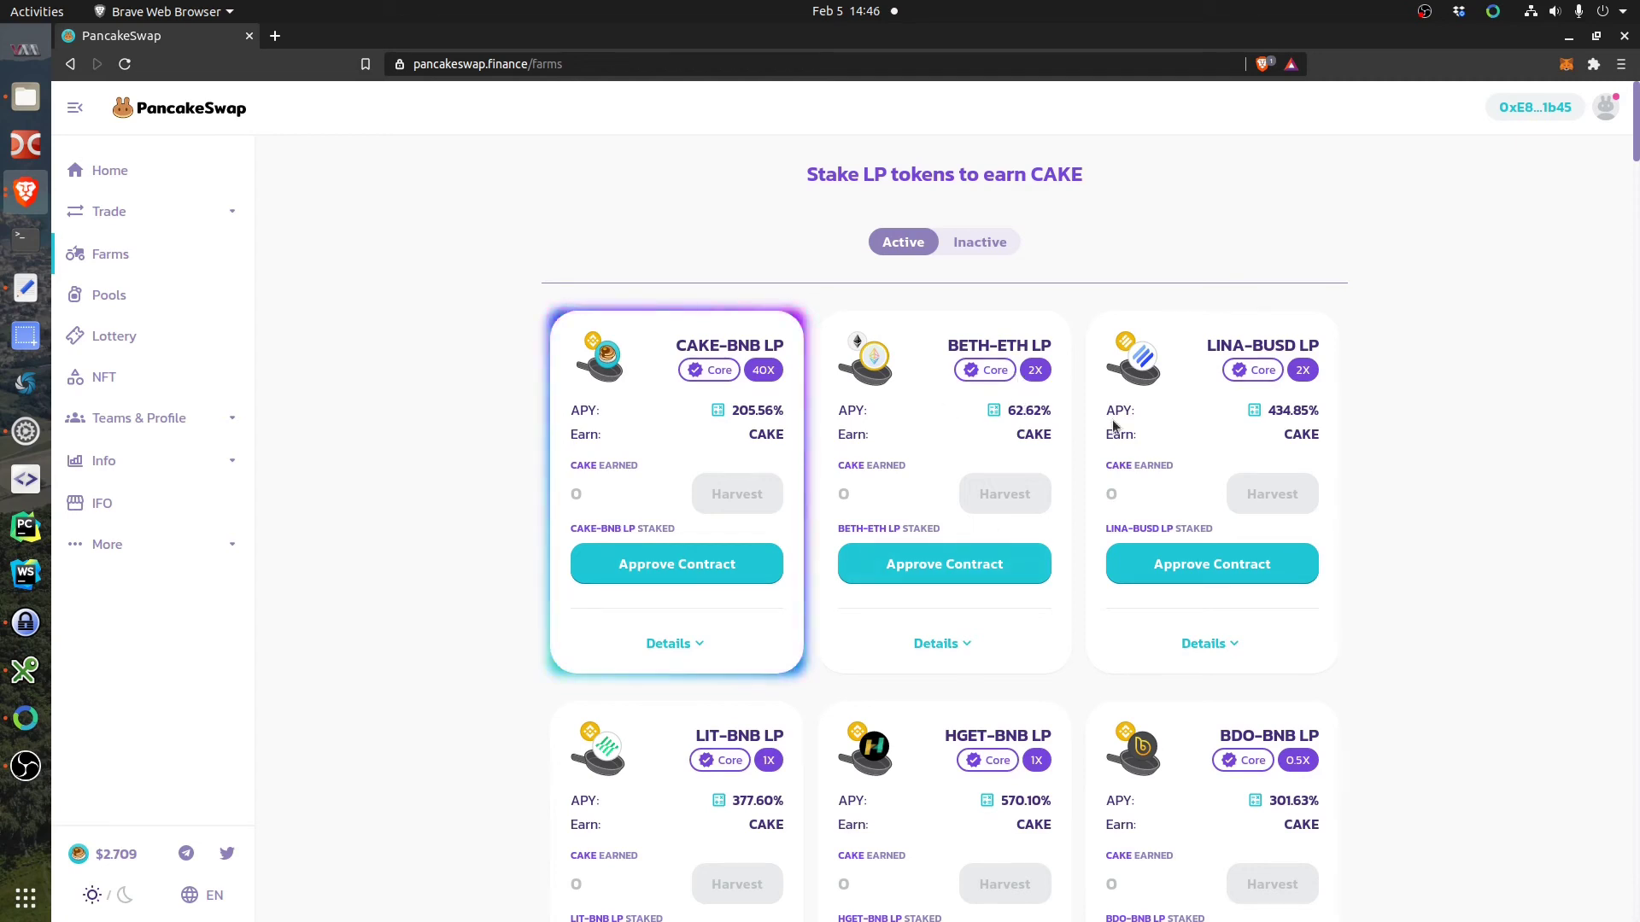
mouse_move(945, 349)
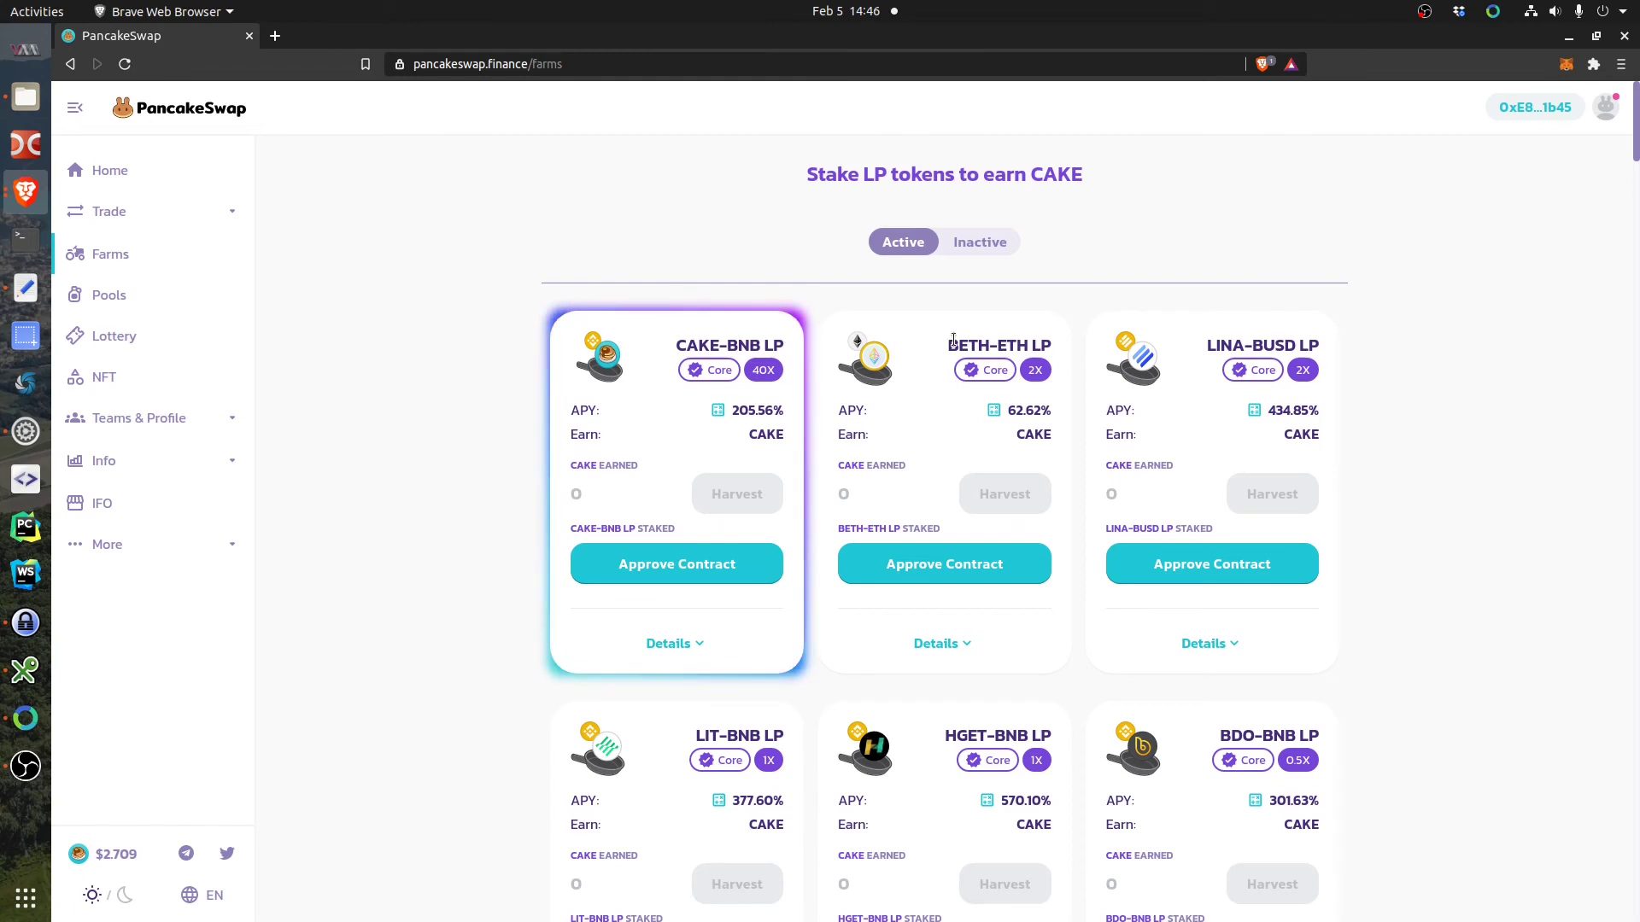
mouse_move(1025, 466)
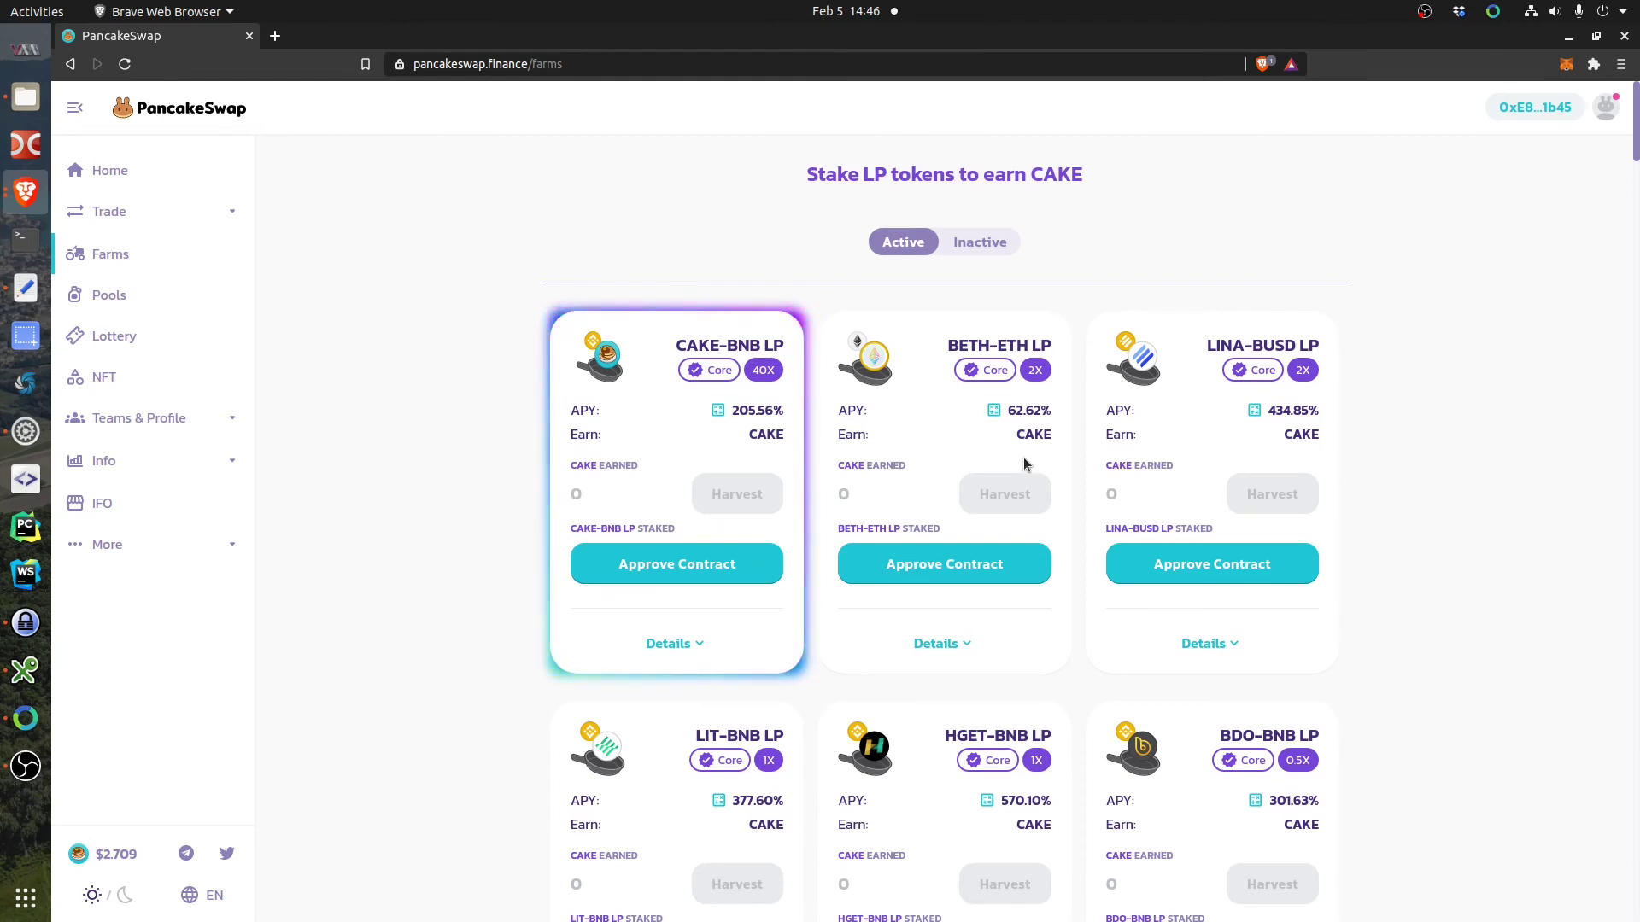
mouse_move(952, 405)
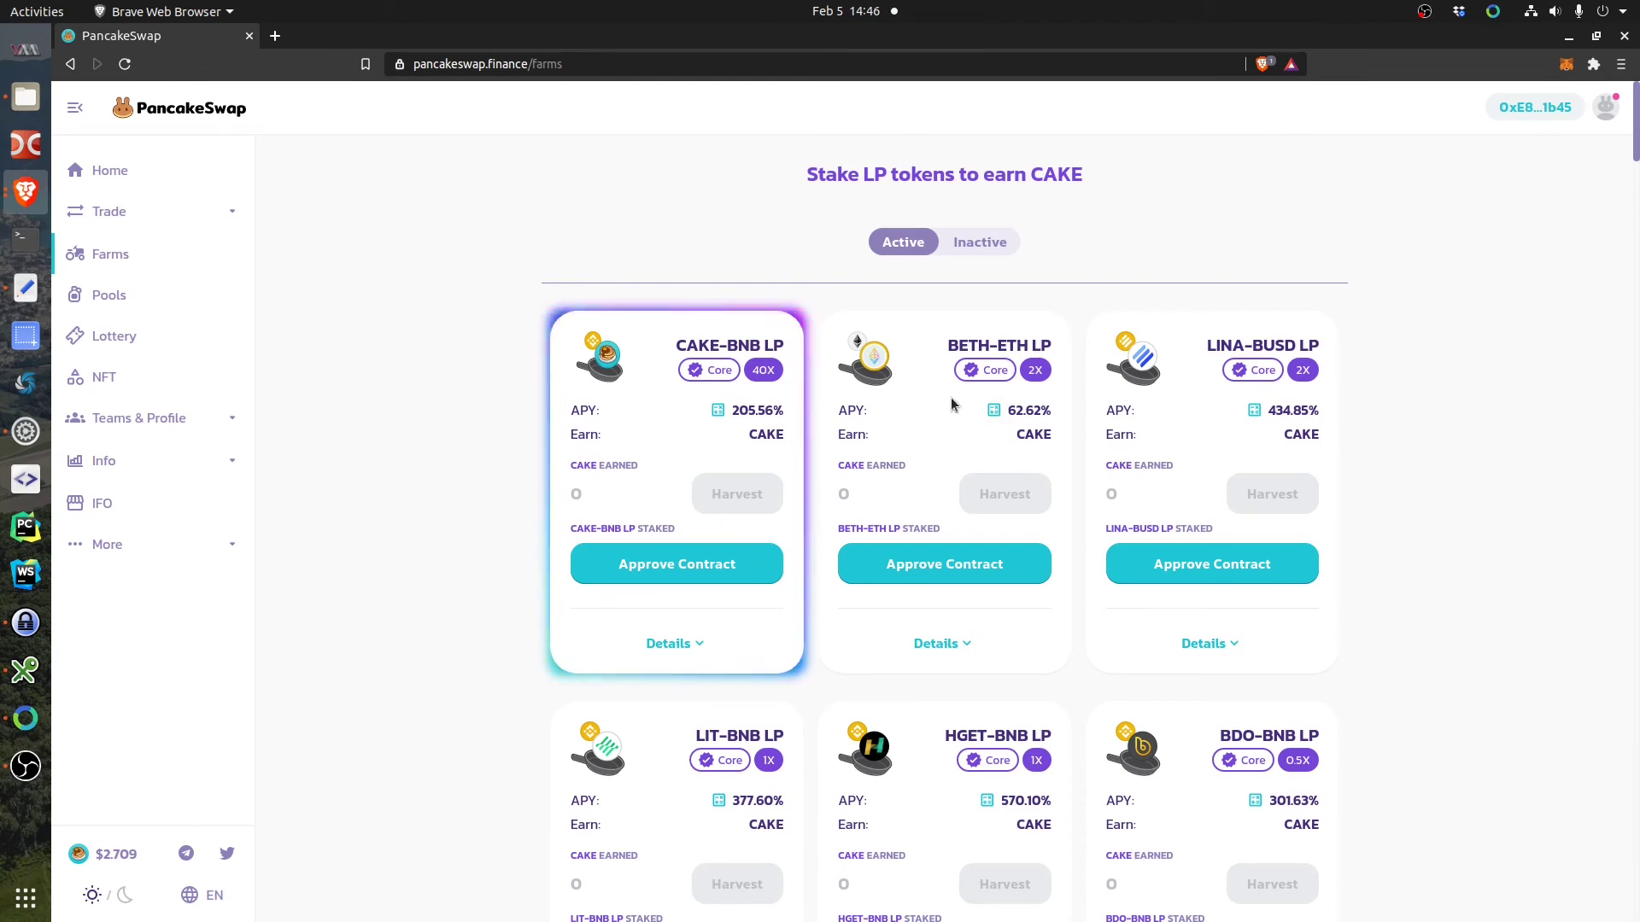
mouse_move(172, 226)
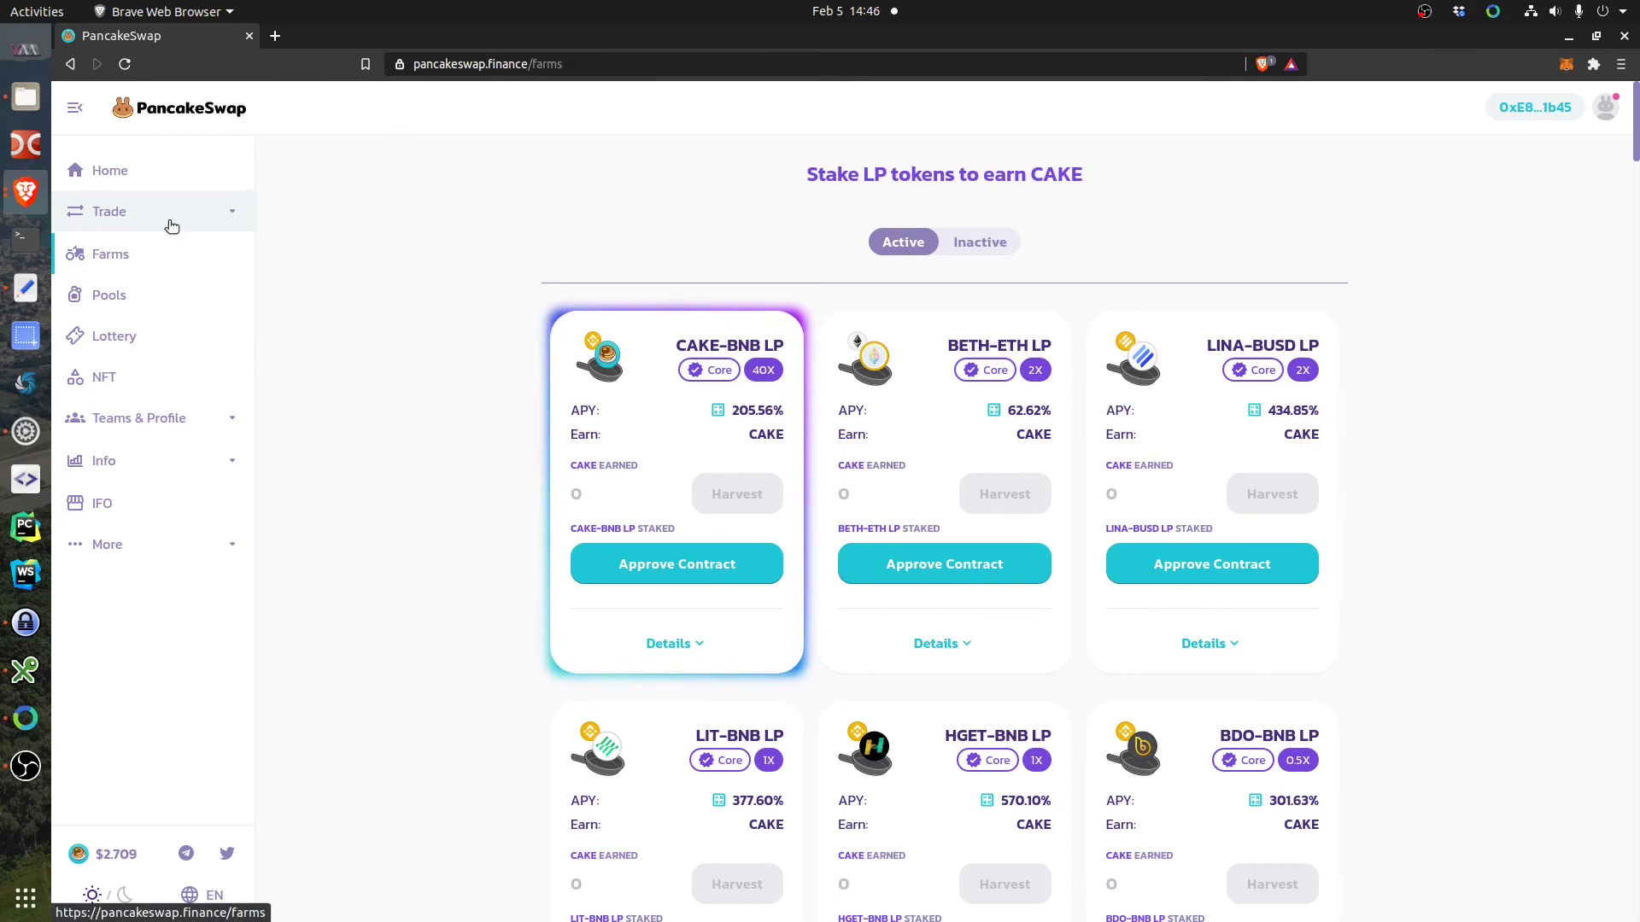
mouse_move(940, 395)
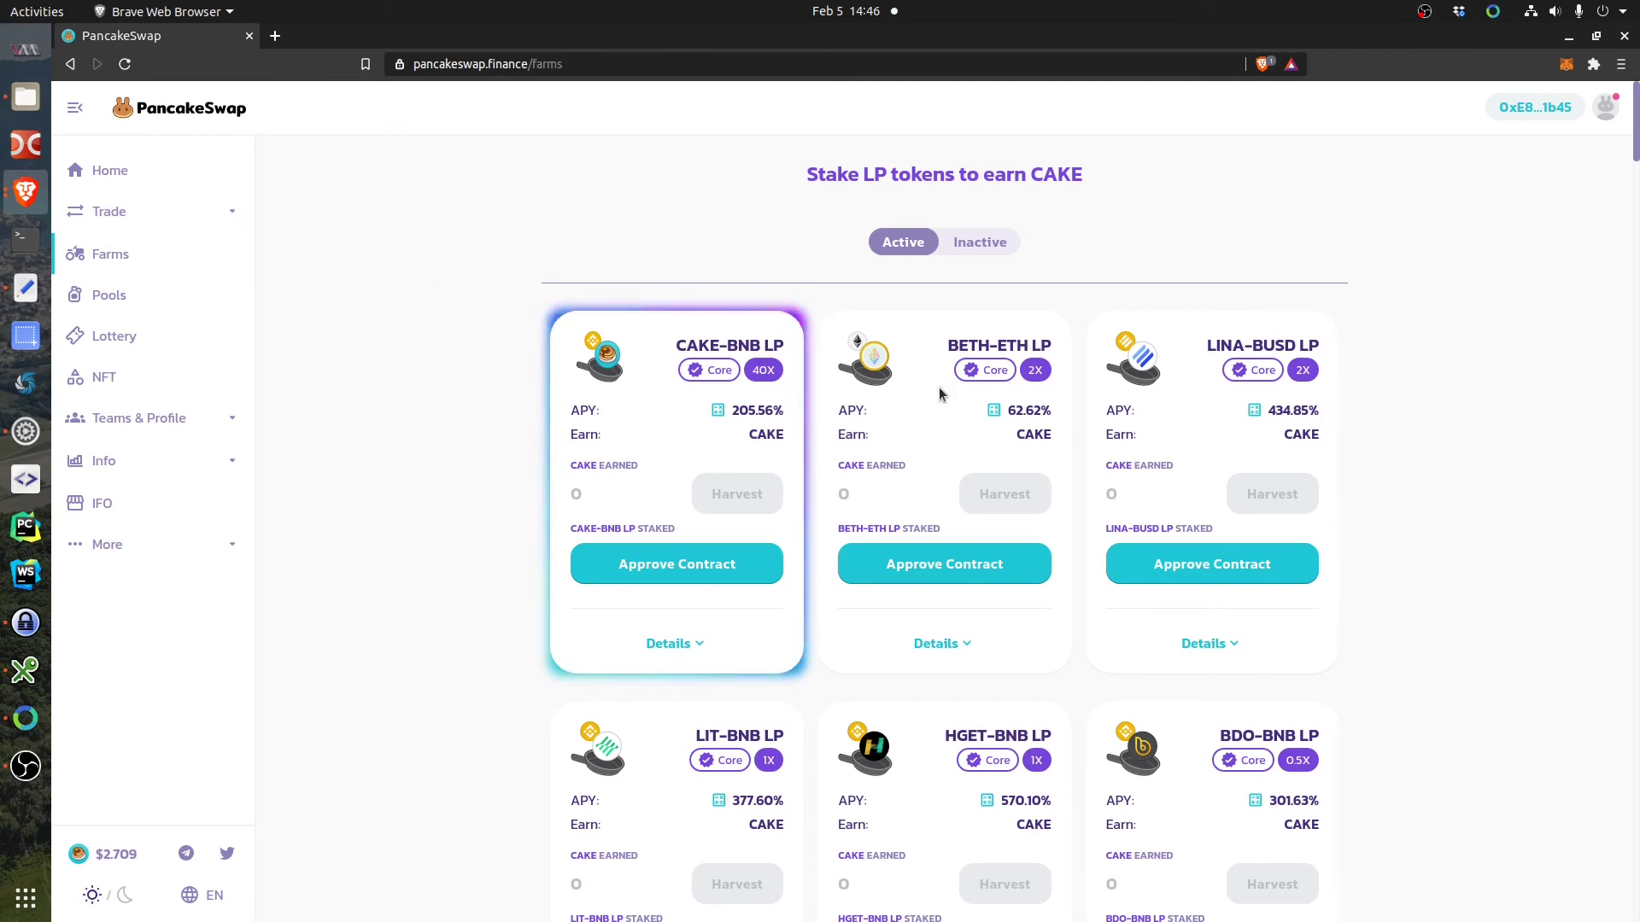
mouse_move(108, 211)
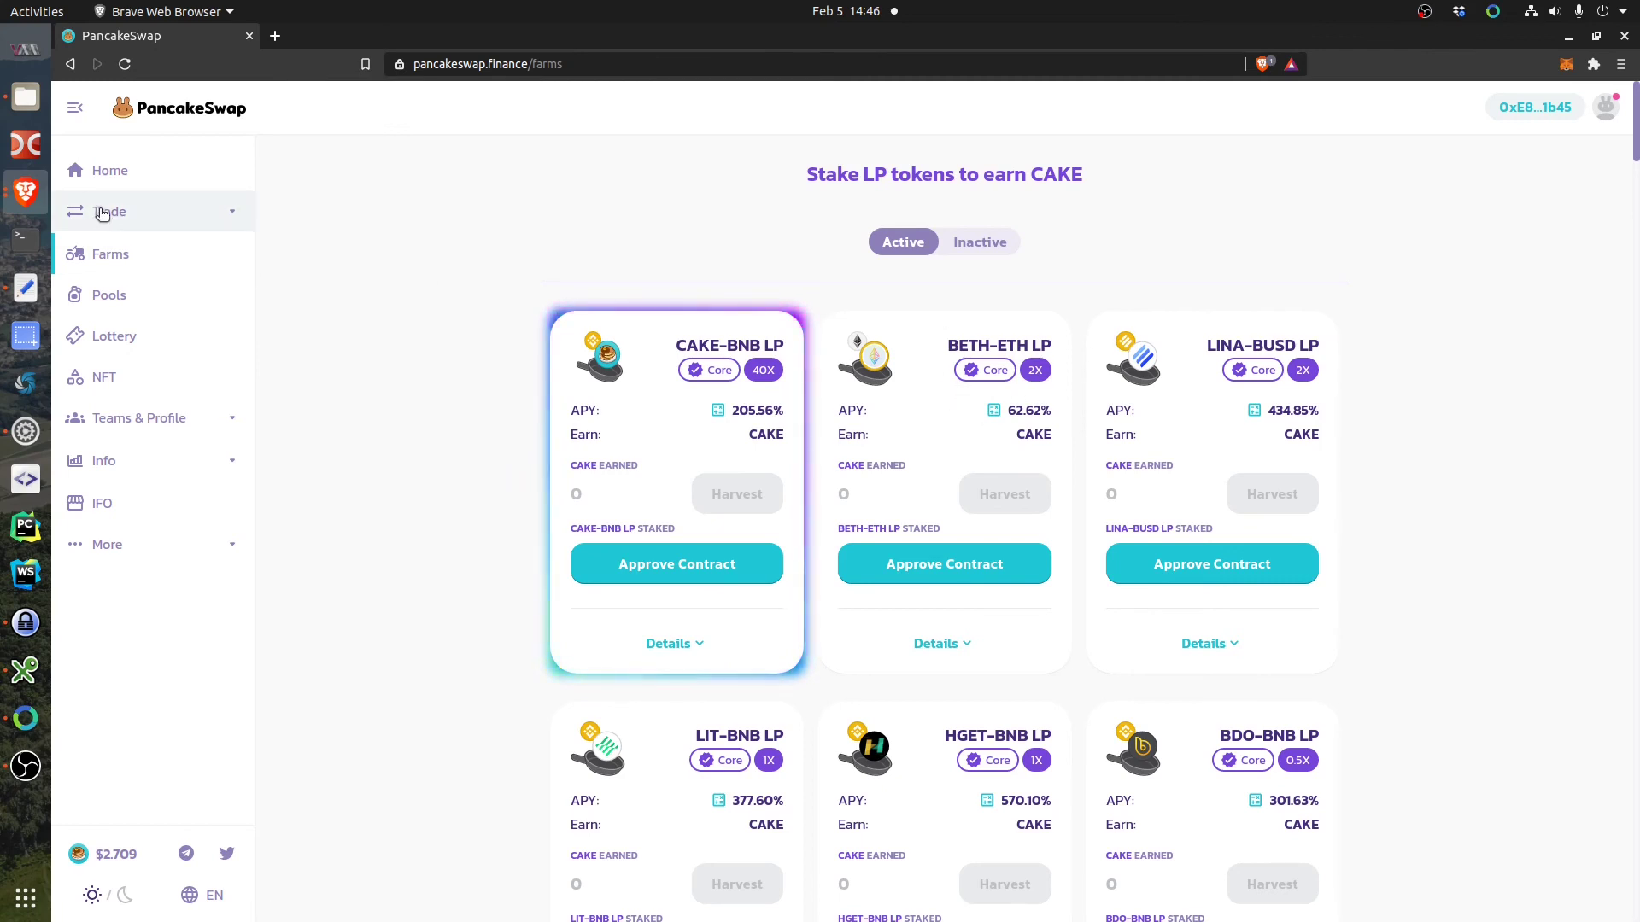
mouse_move(126, 219)
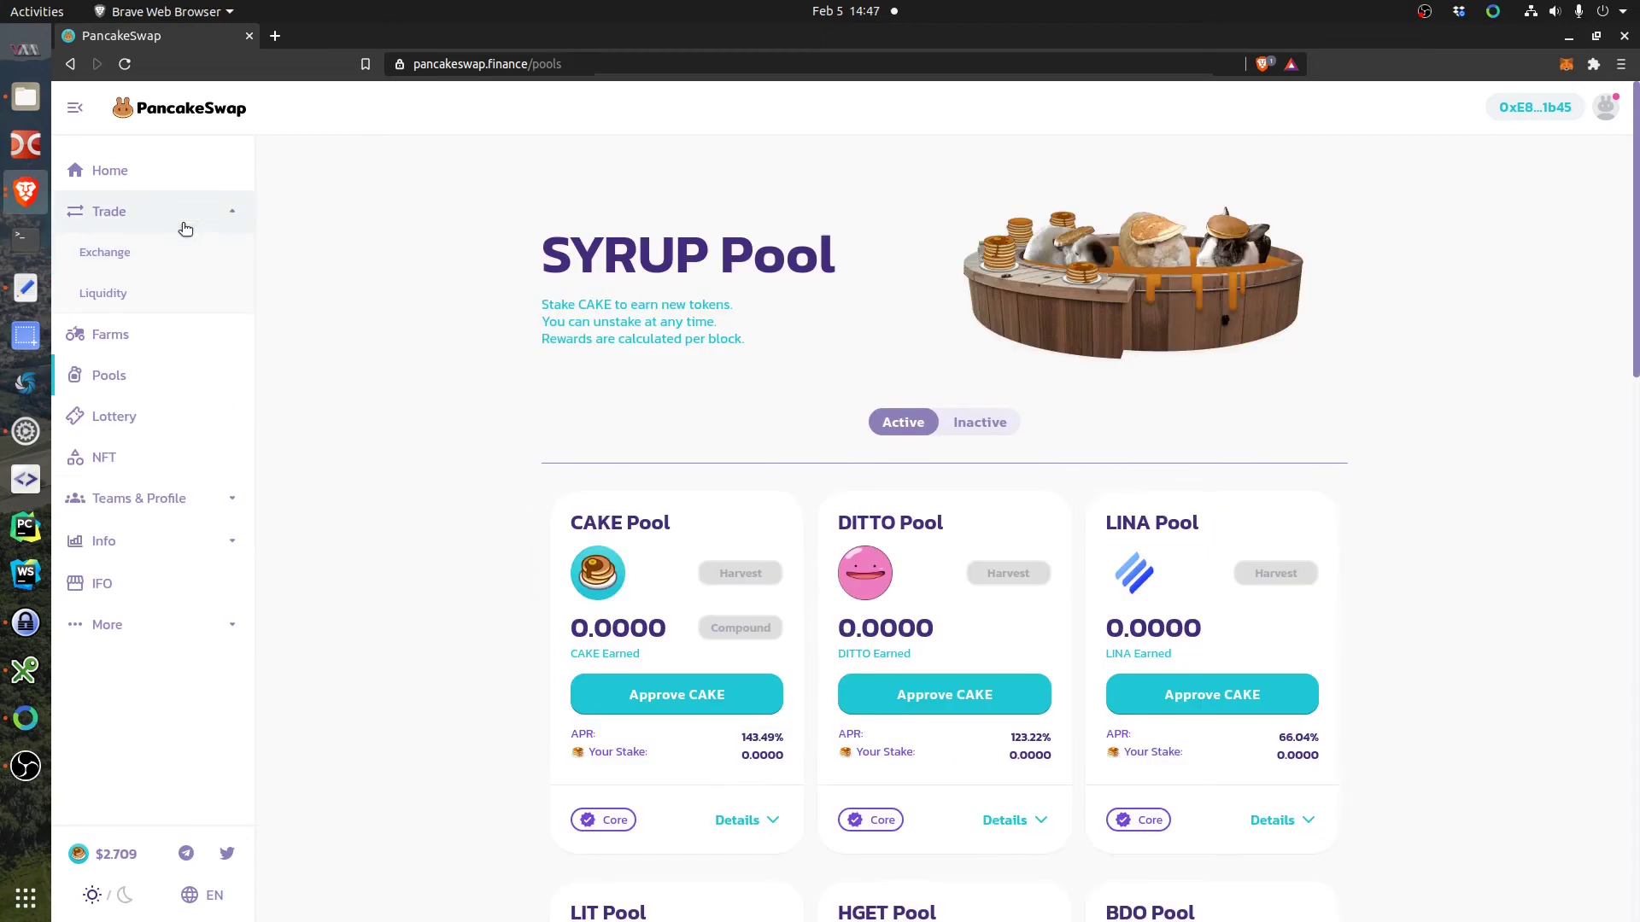
Start an Add Liquidity form with BETH (0.054852) as the first token.
click(102, 294)
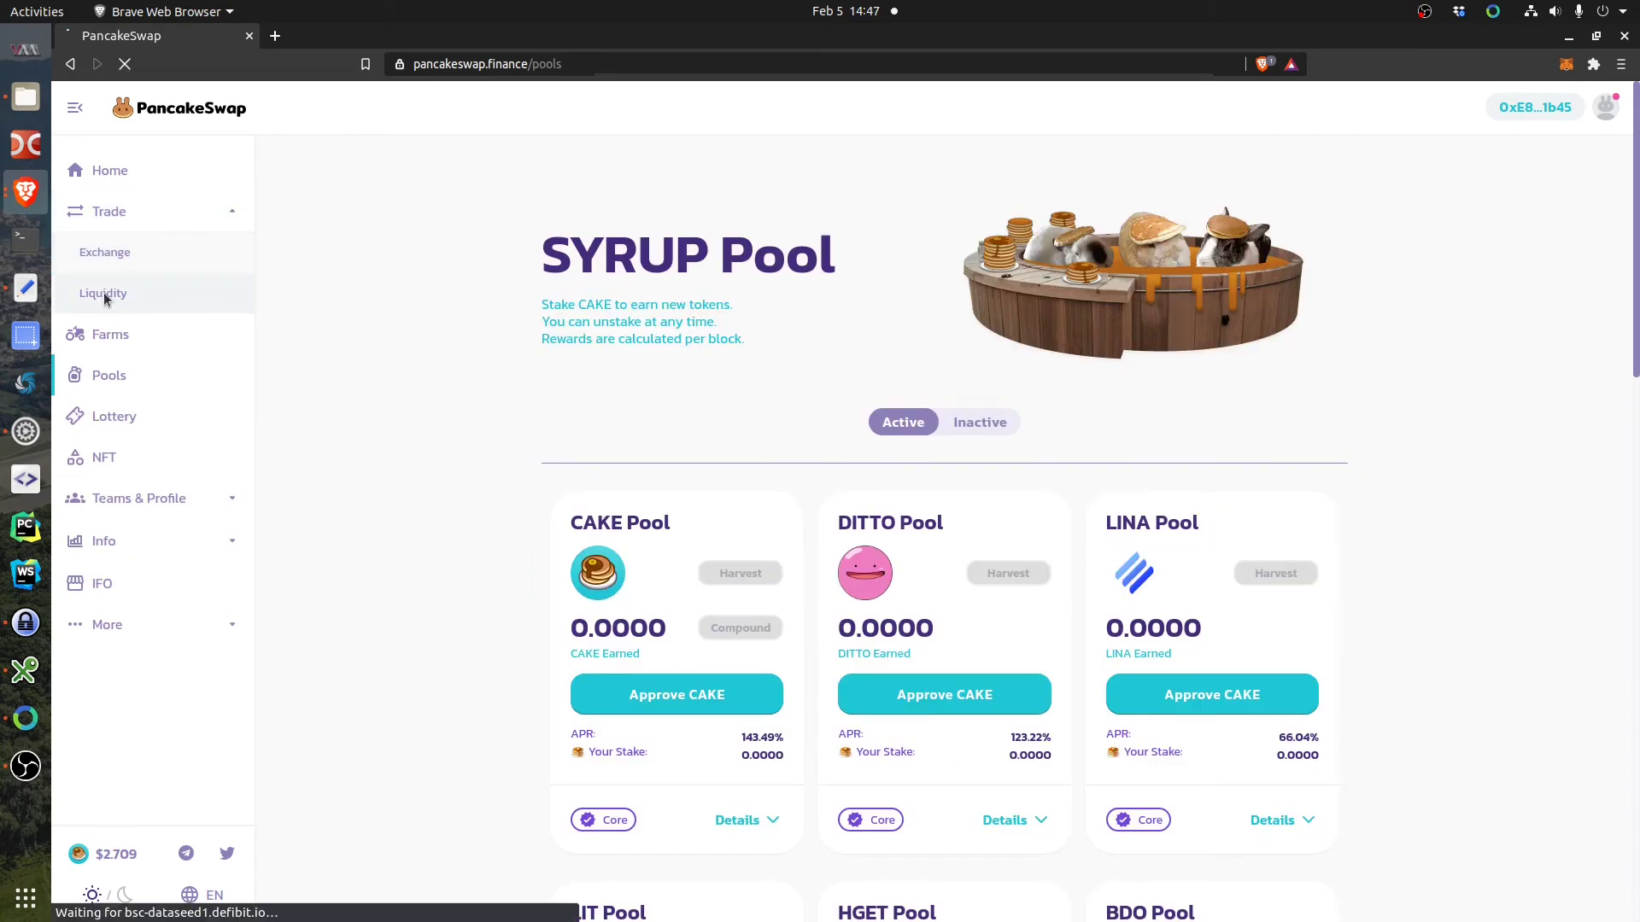
click(102, 293)
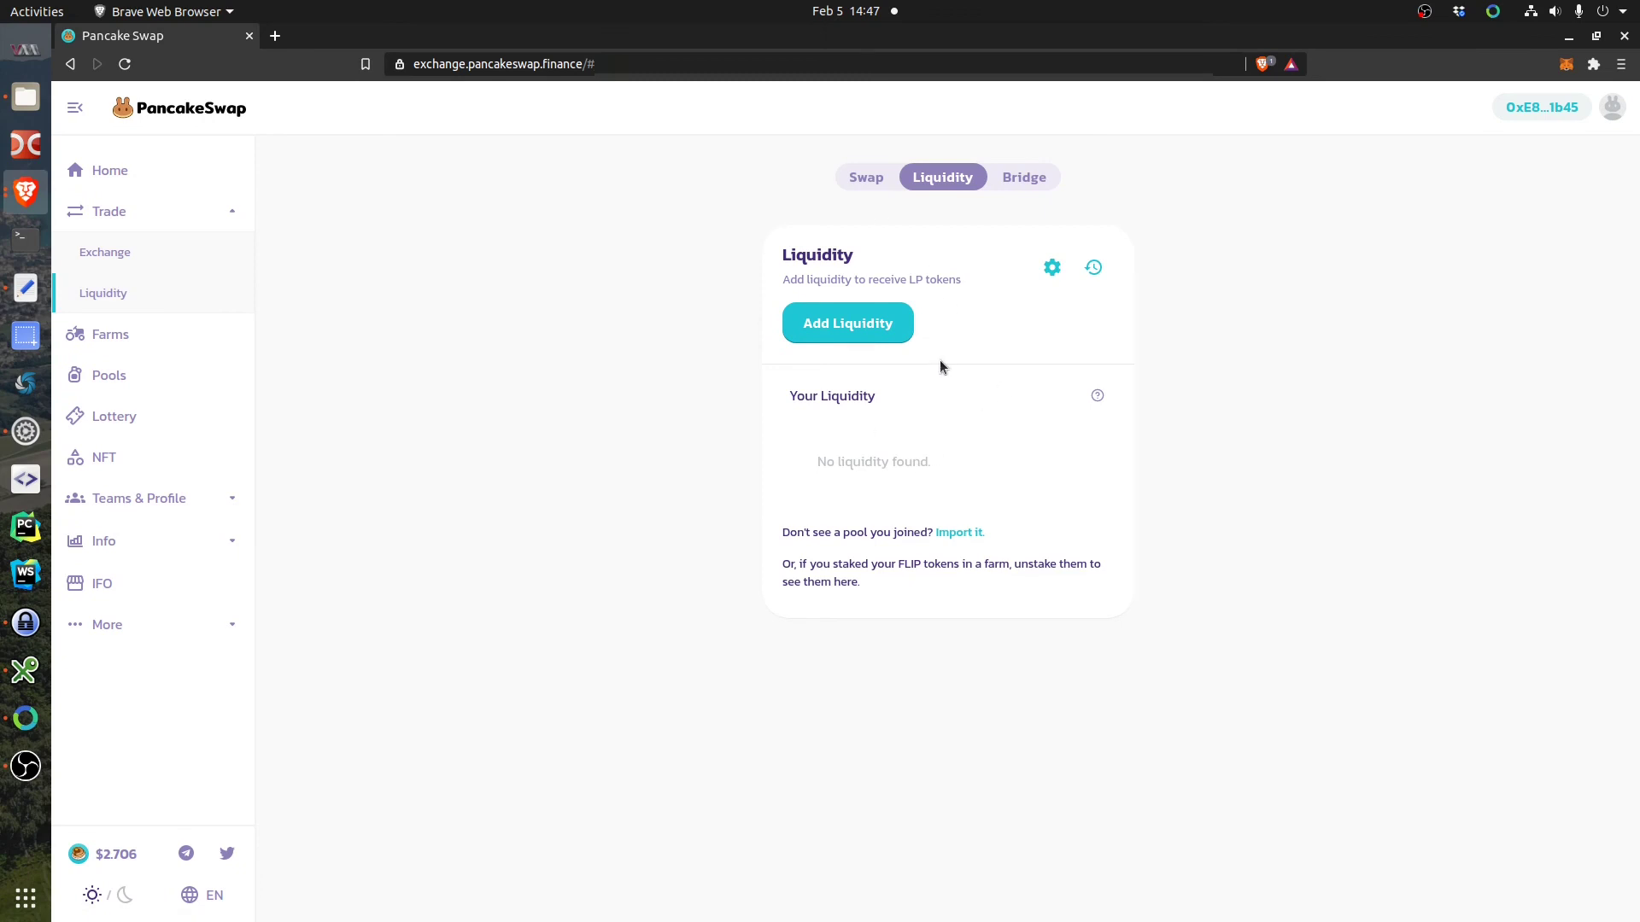
click(847, 322)
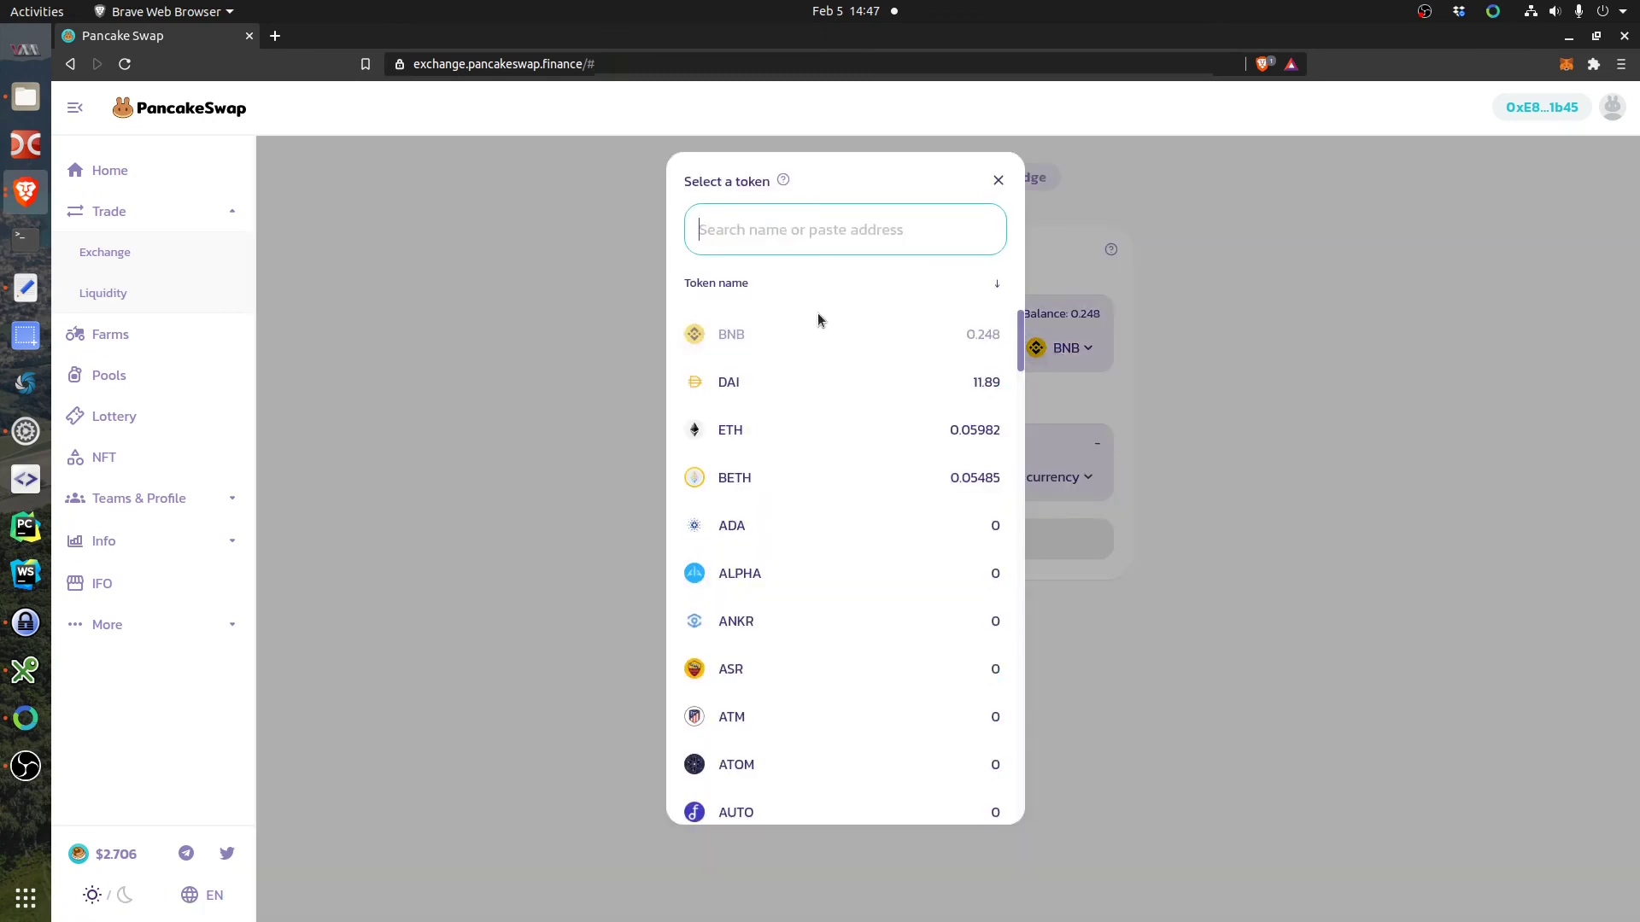
mouse_move(712, 485)
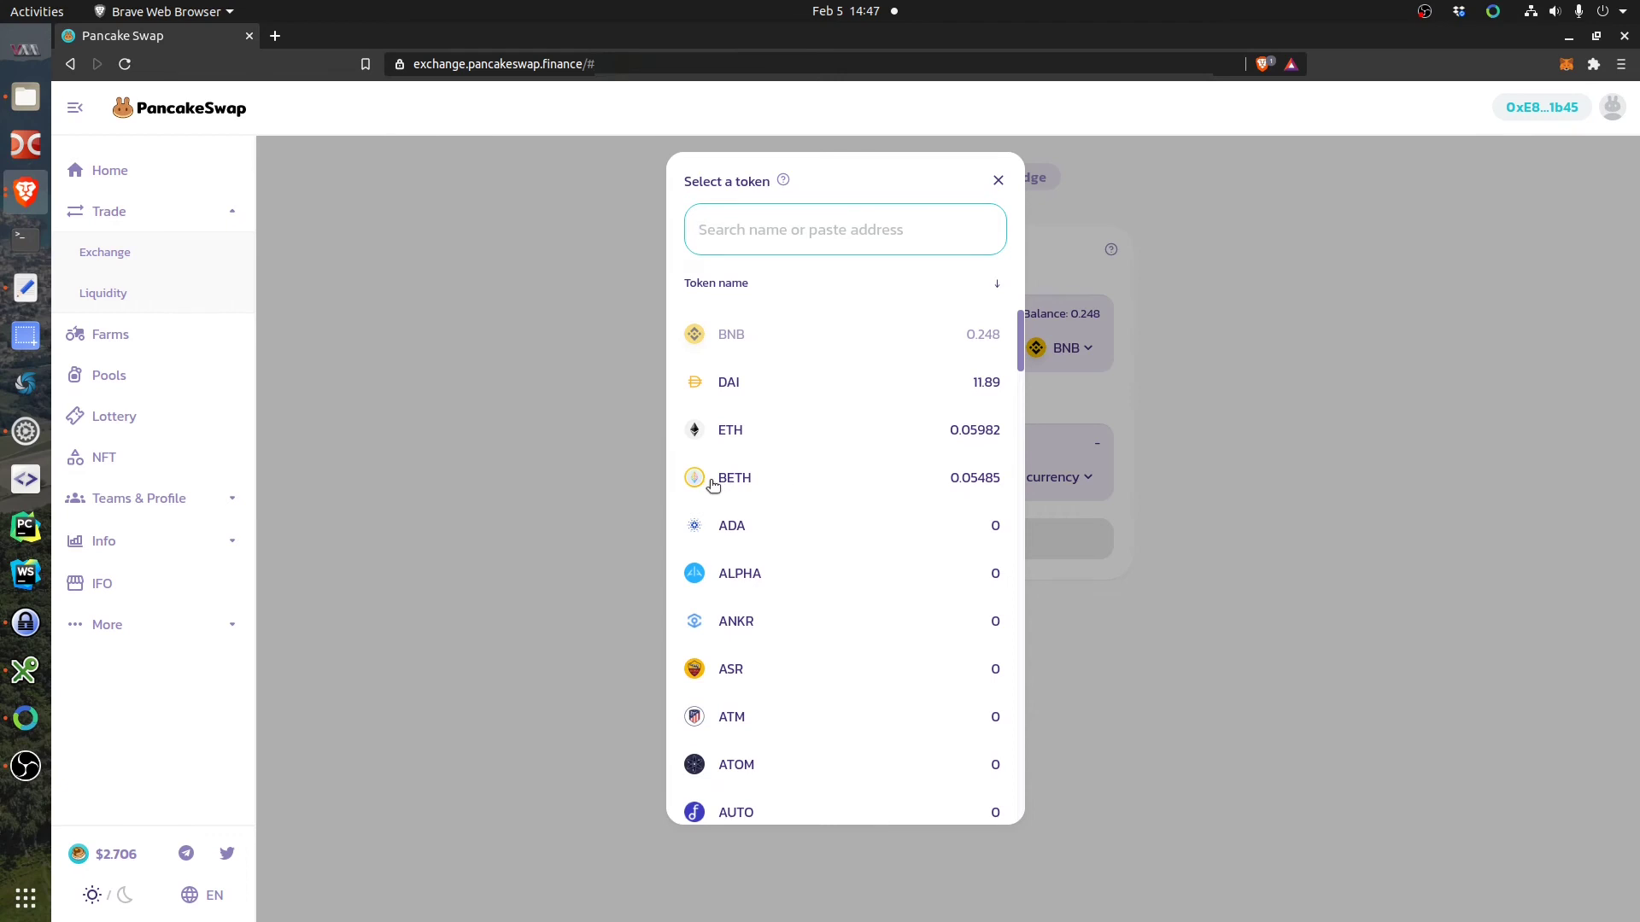
click(733, 478)
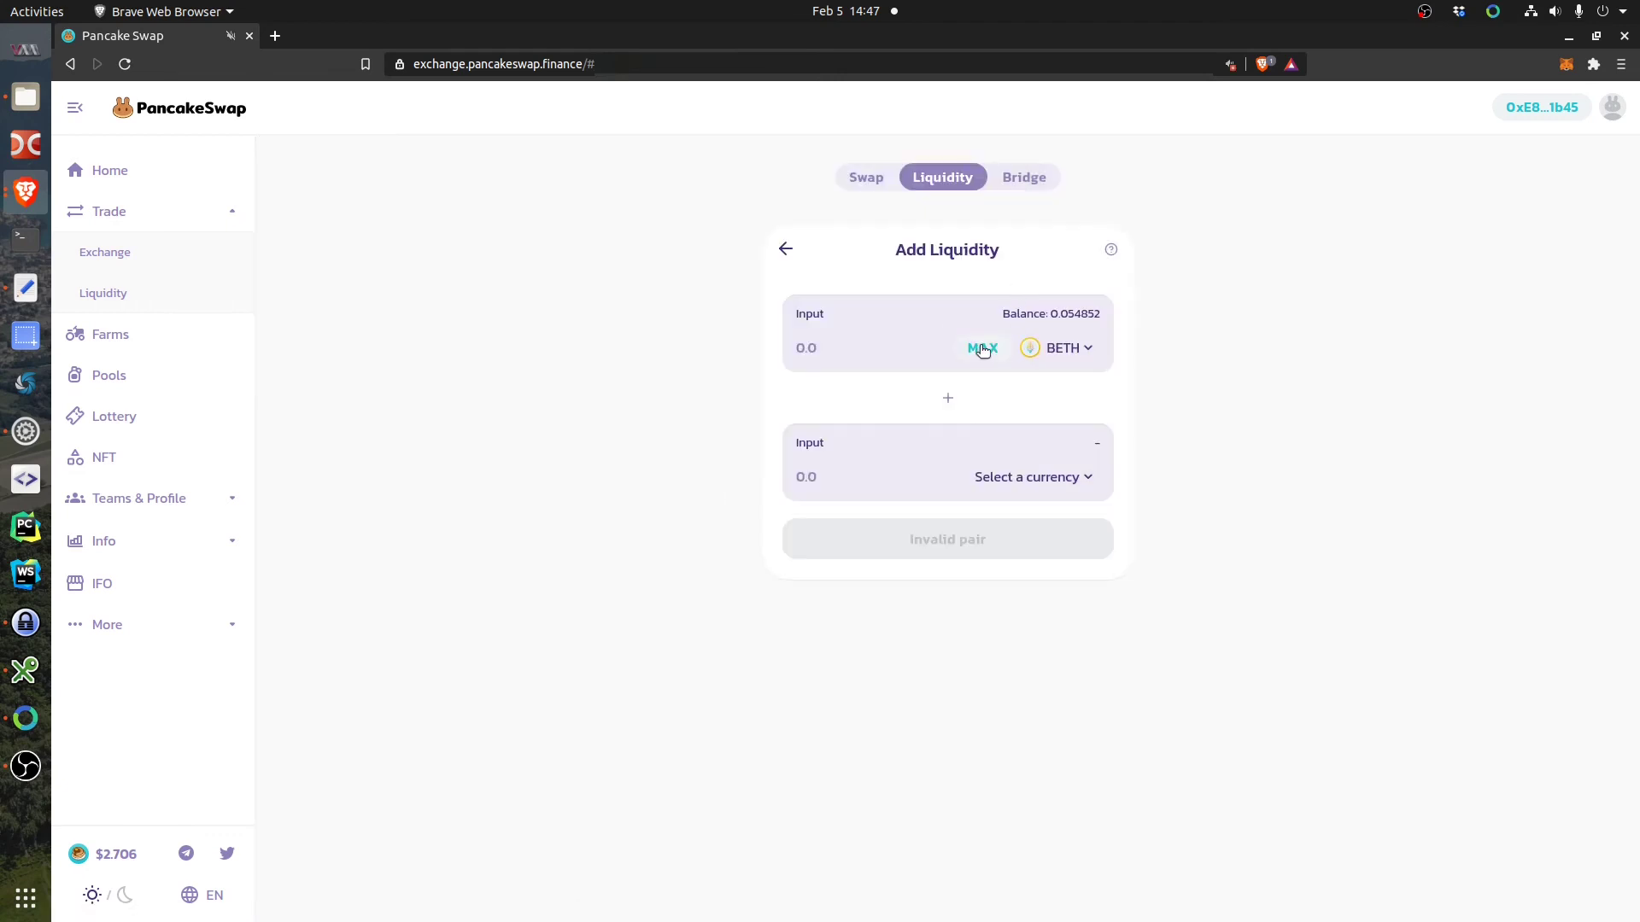
mouse_move(1067, 439)
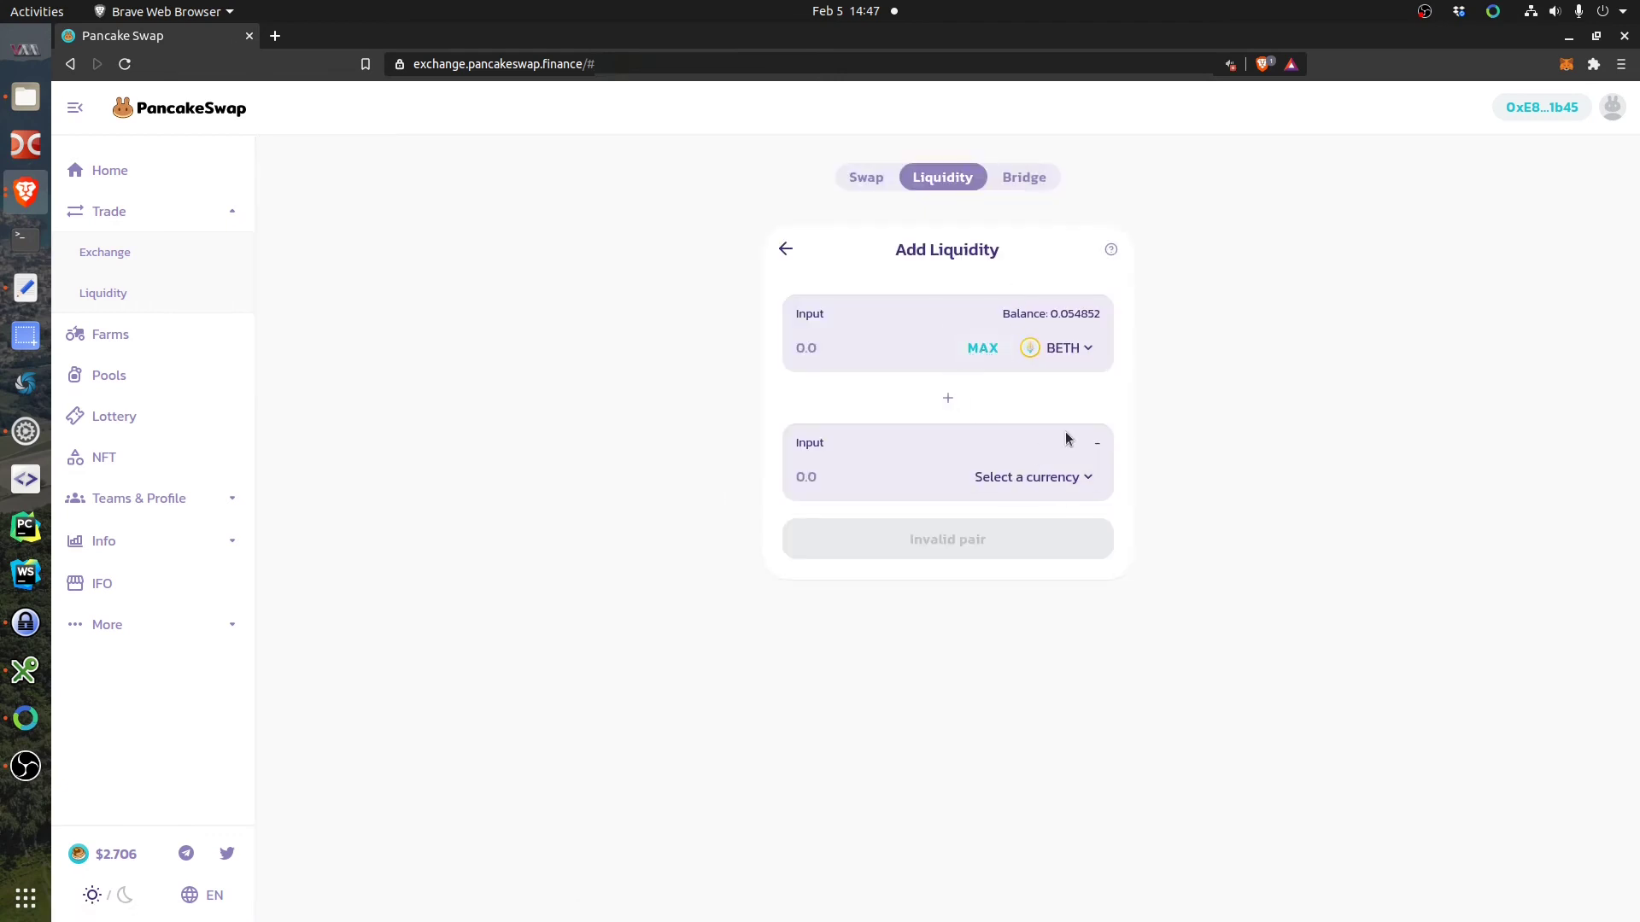
Search for and choose ETH as the second token, giving 0.0525876 ETH.
click(1030, 477)
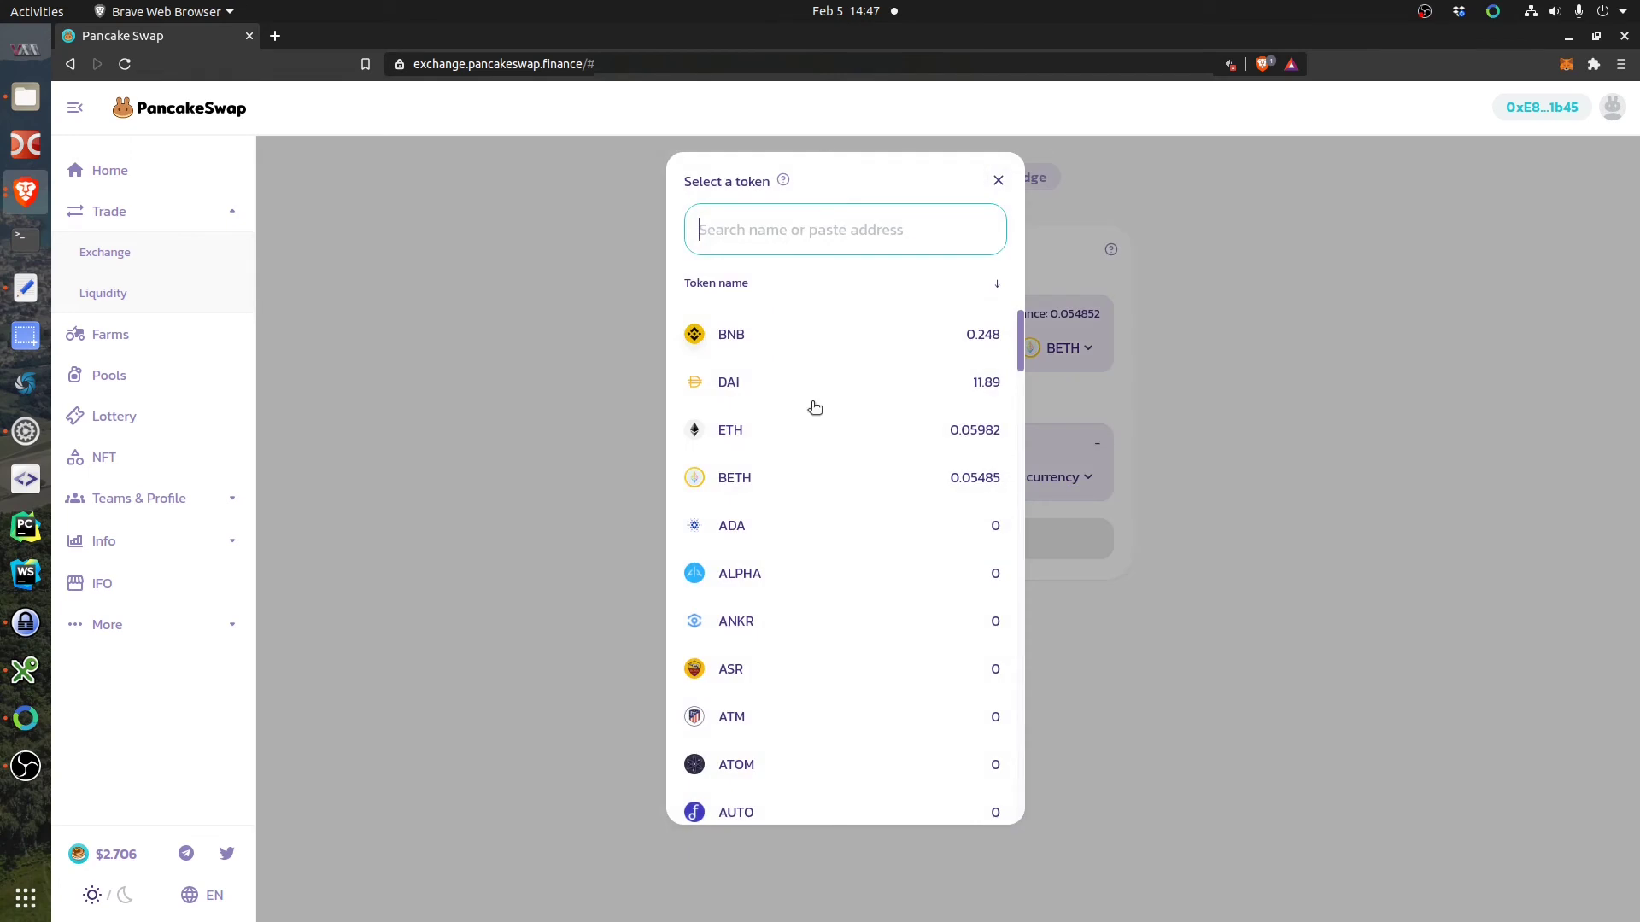
text(et)
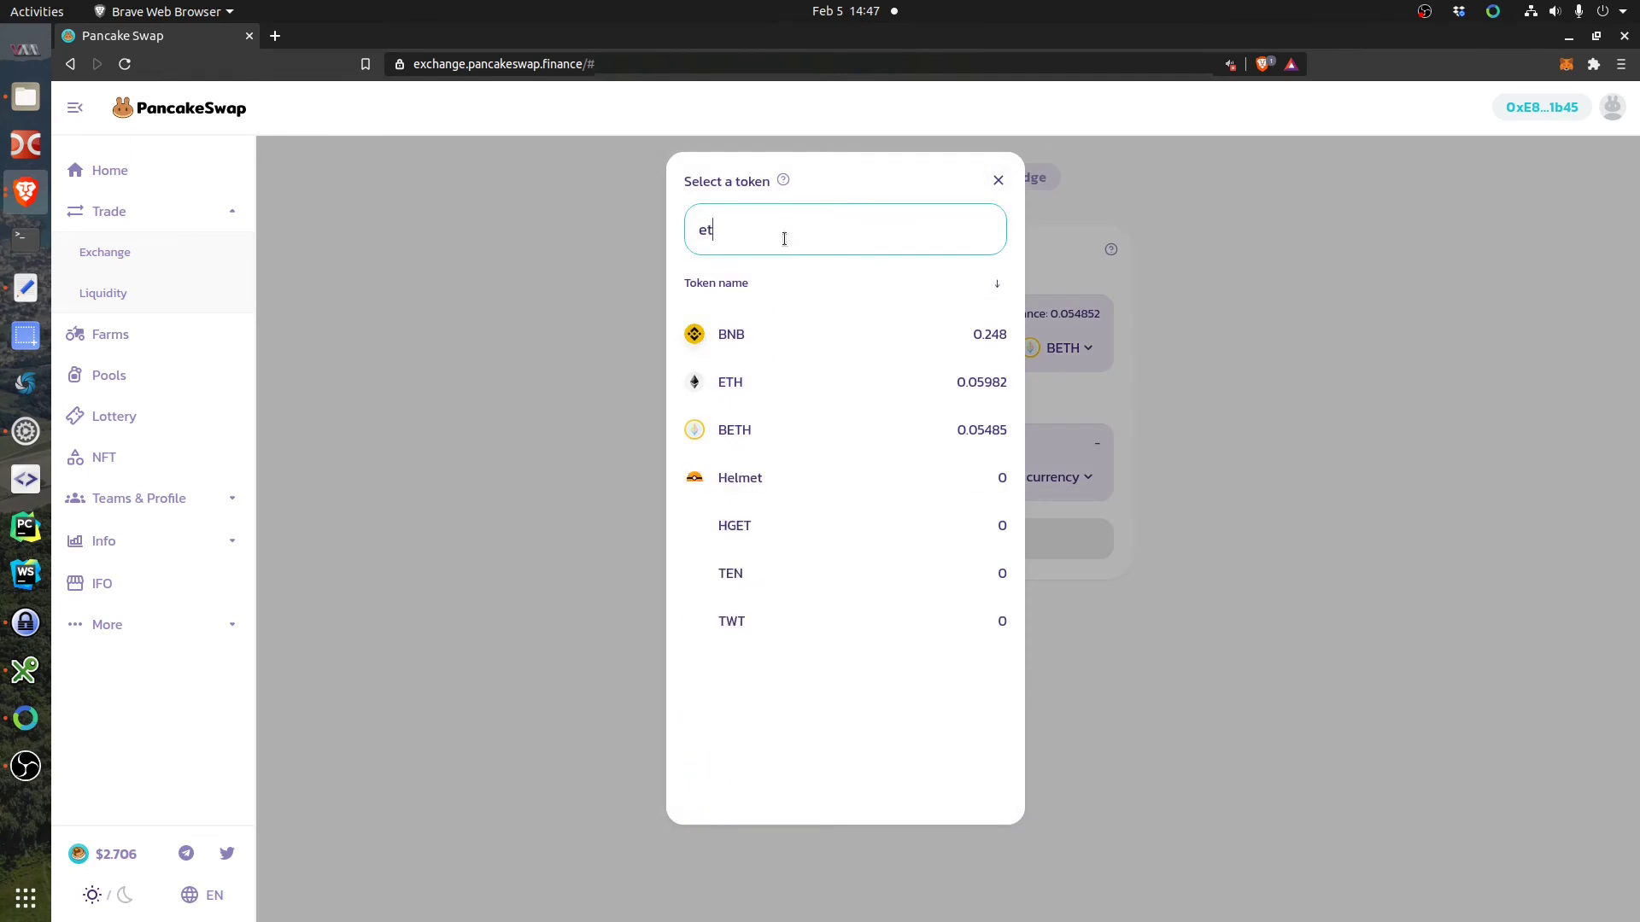
text(h)
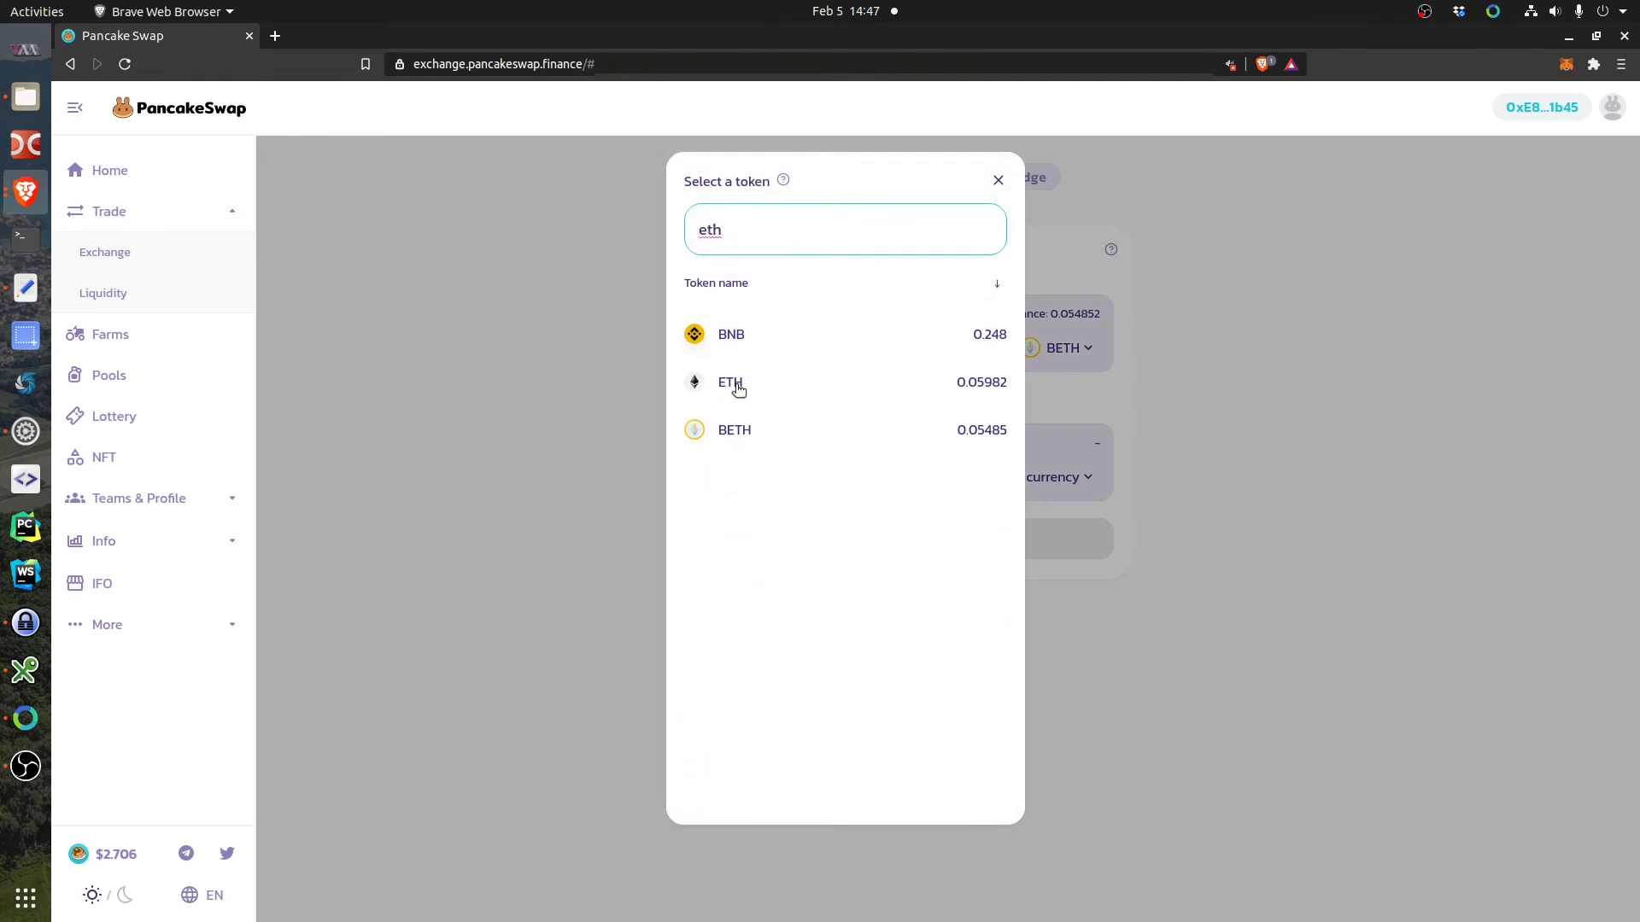
click(731, 382)
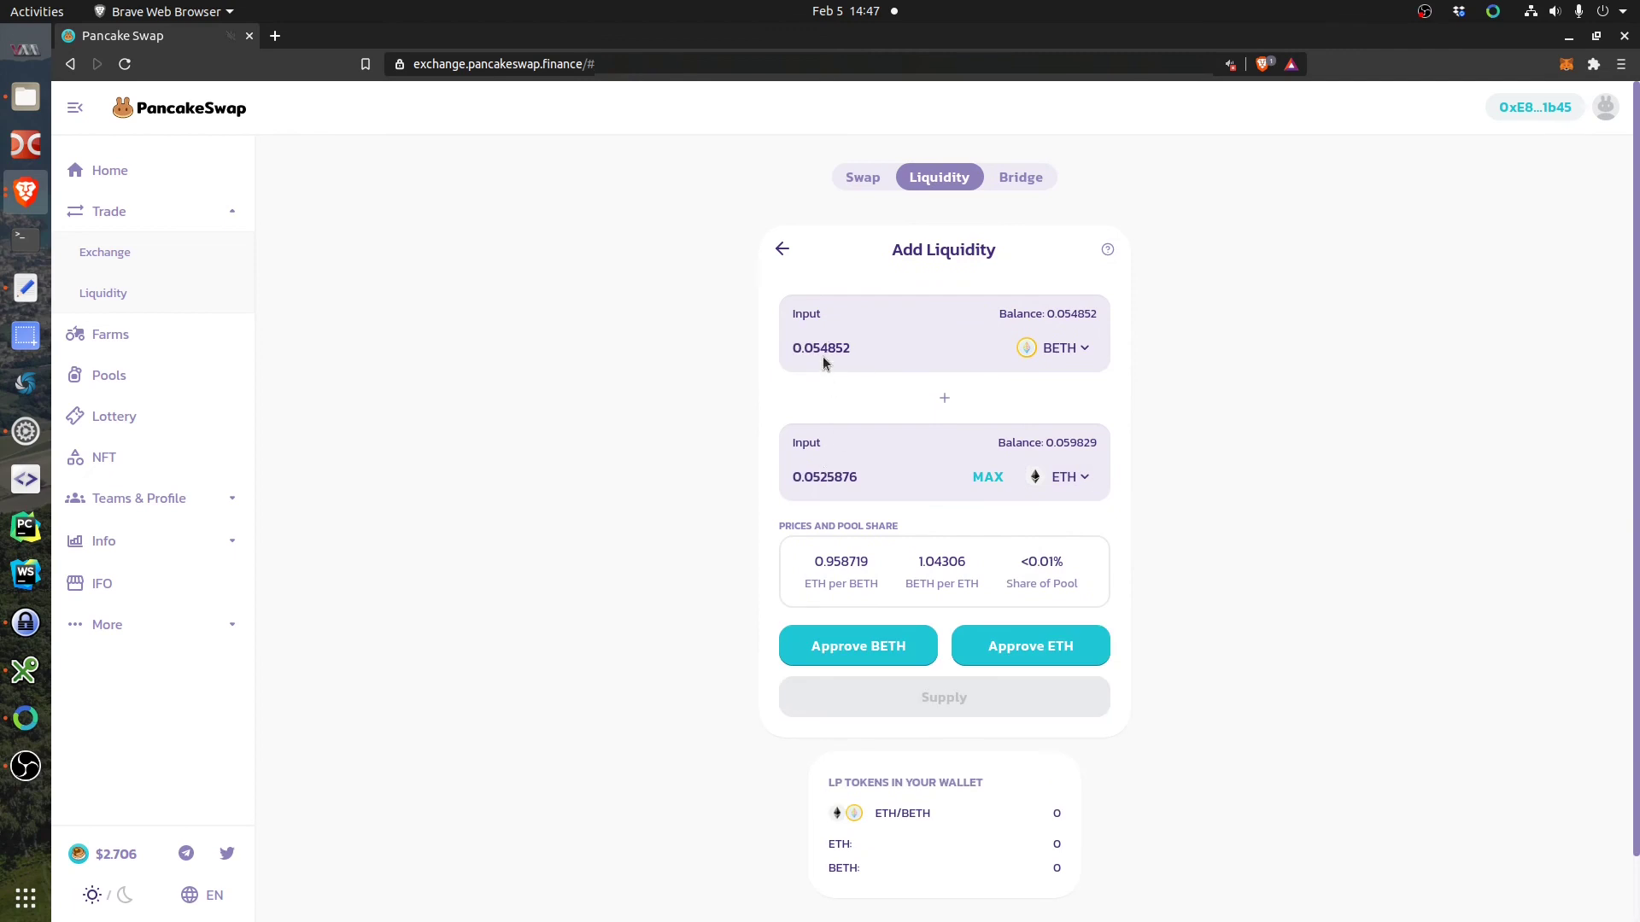
mouse_move(858, 497)
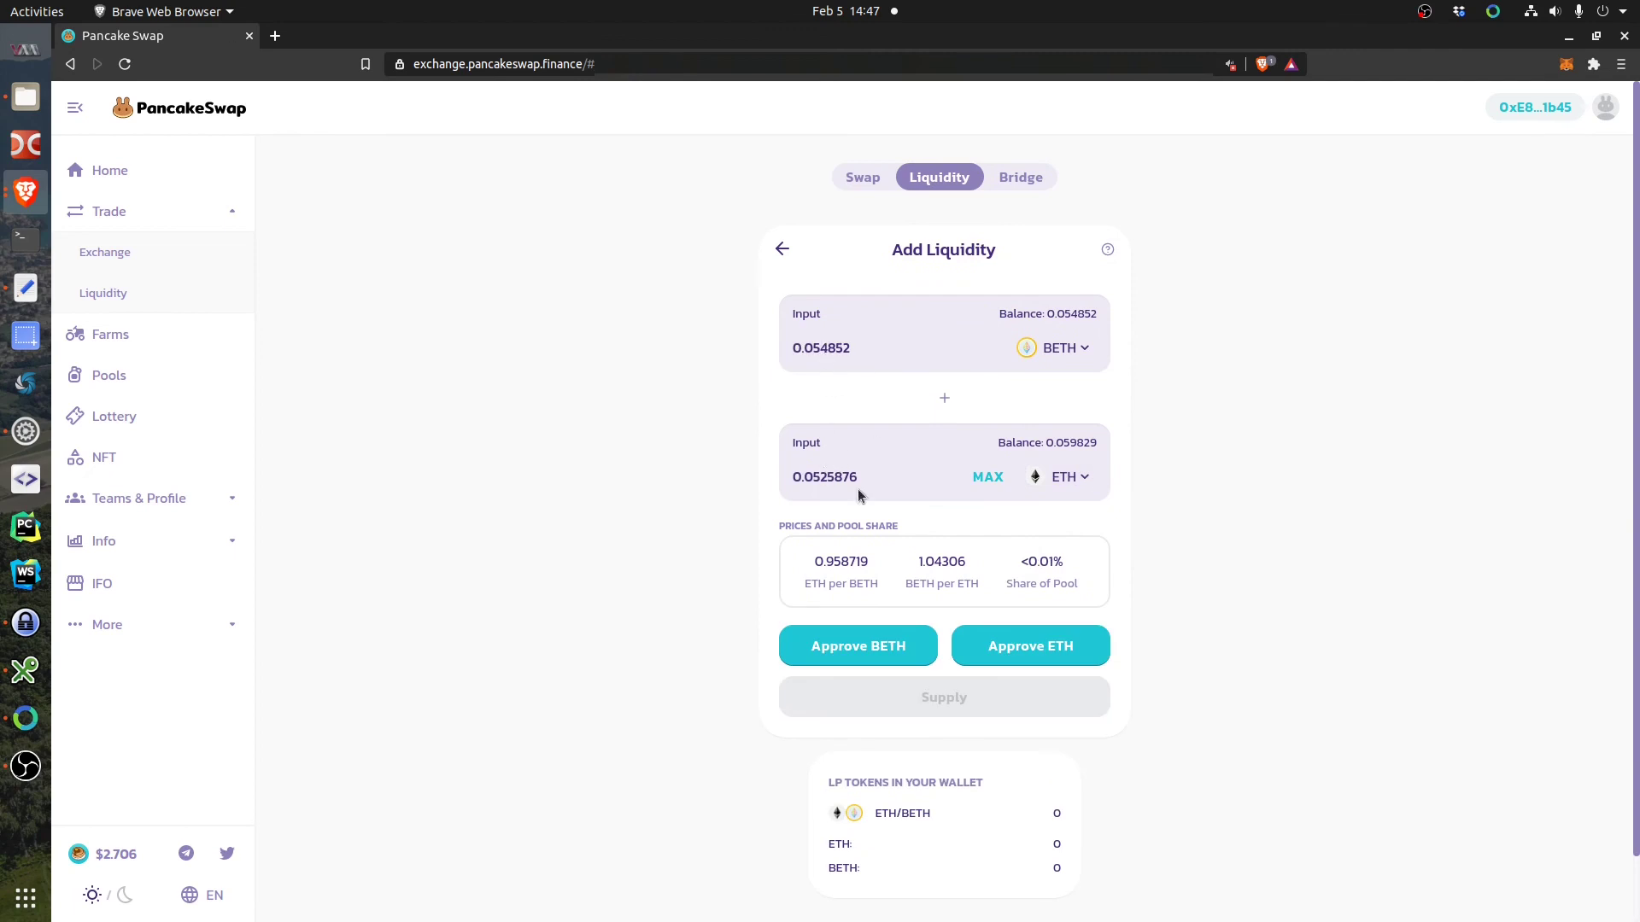
mouse_move(955, 292)
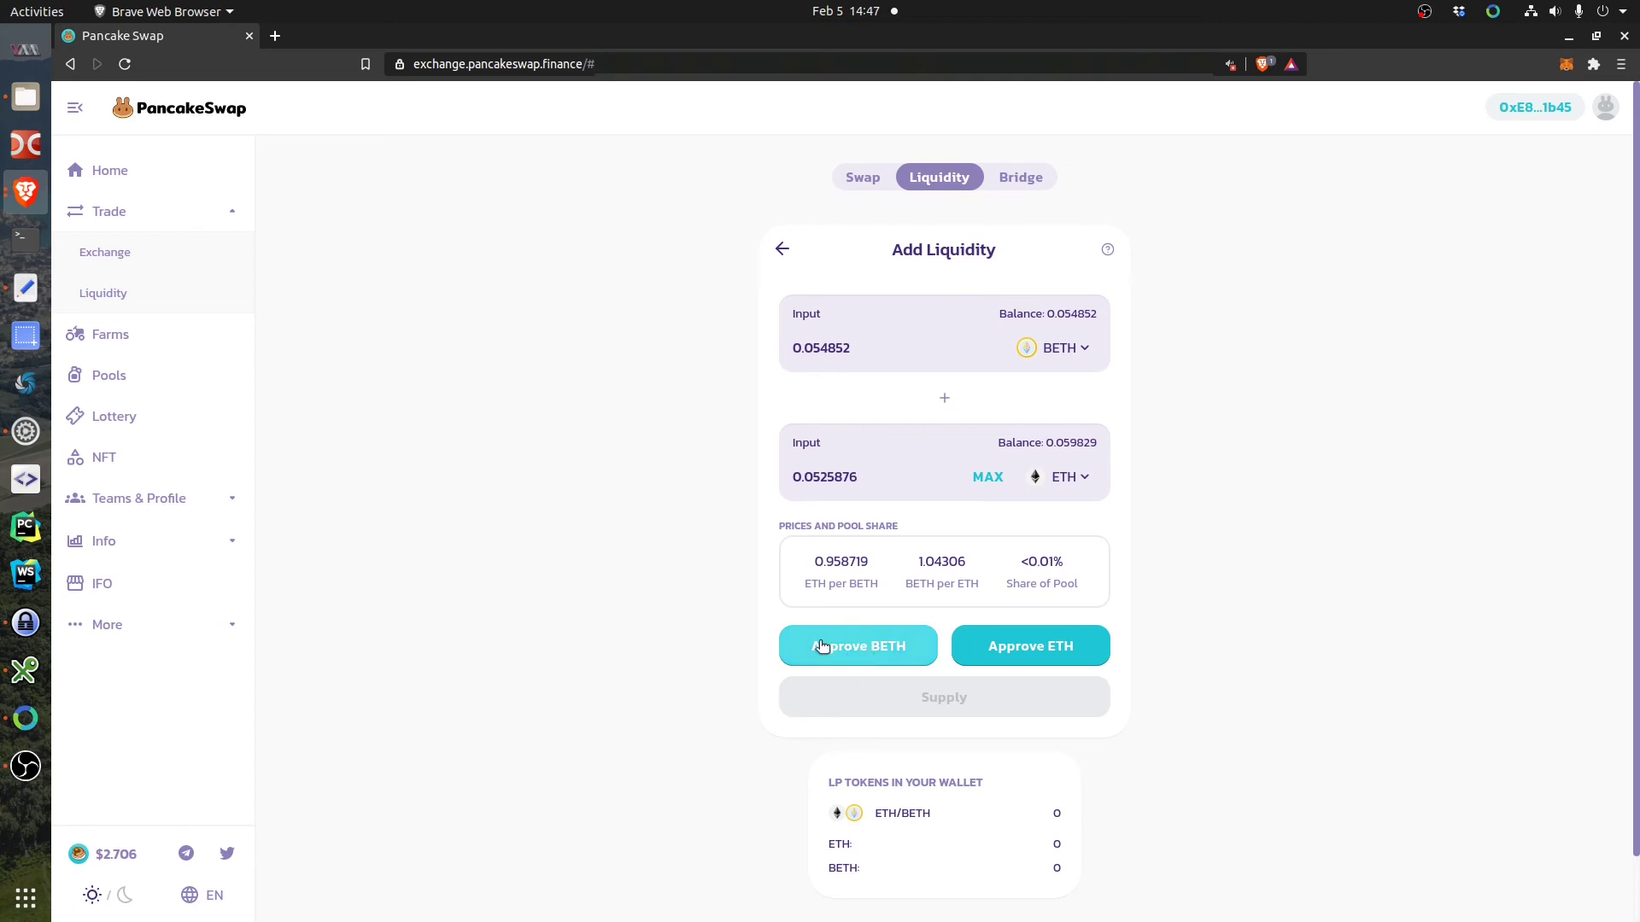
Approve BETH spending and confirm it in MetaMask.
click(858, 645)
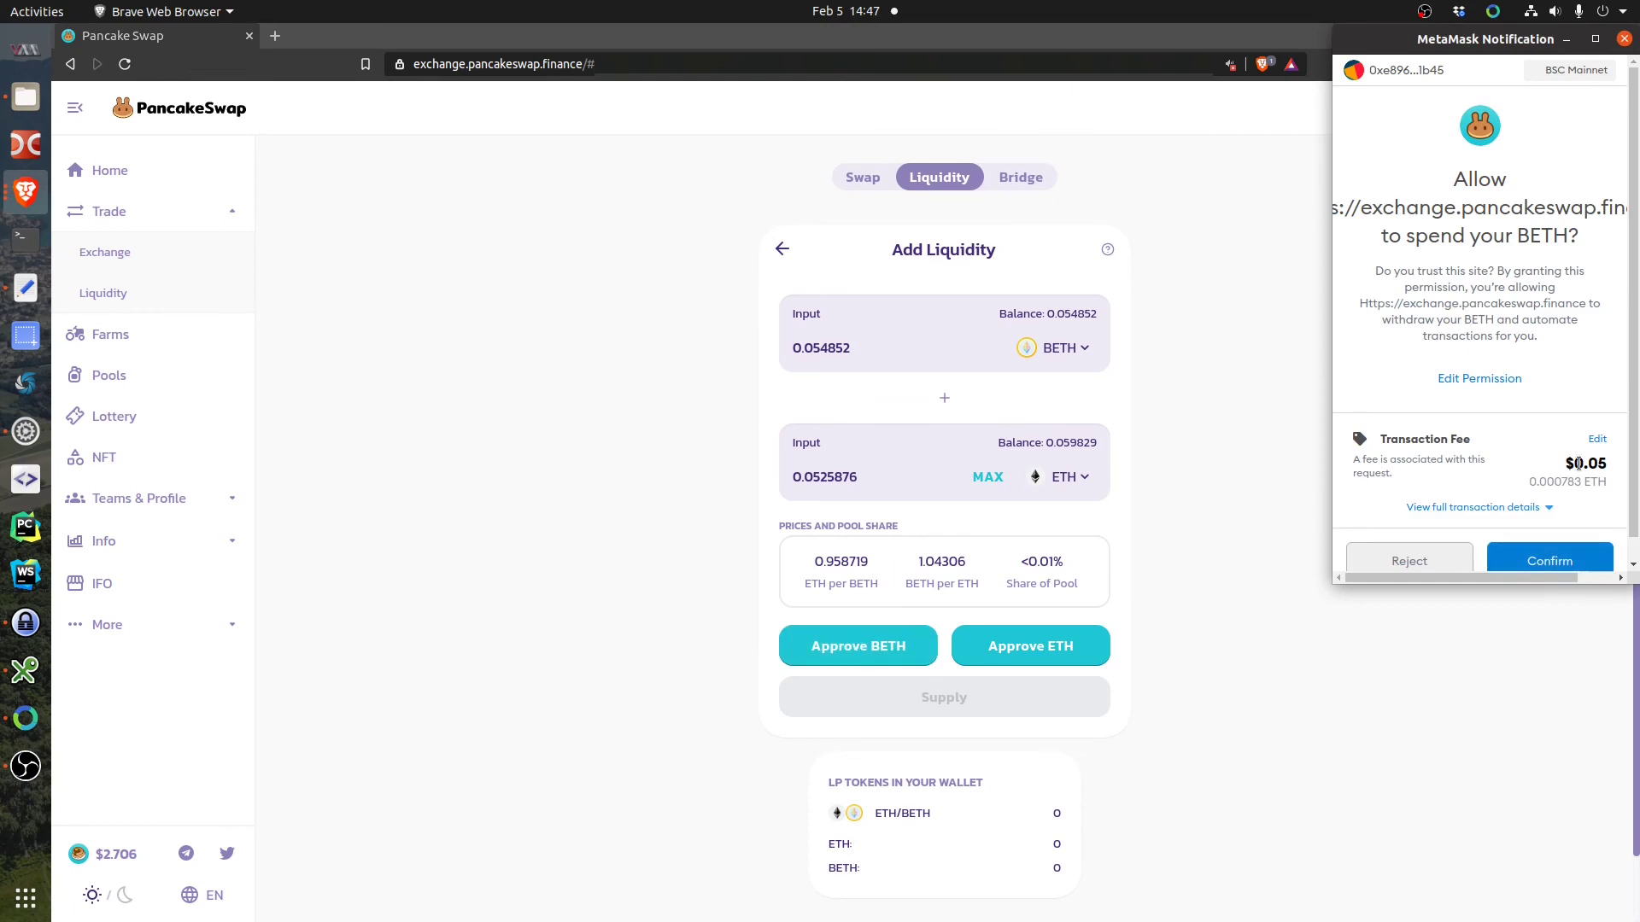
mouse_move(1531, 484)
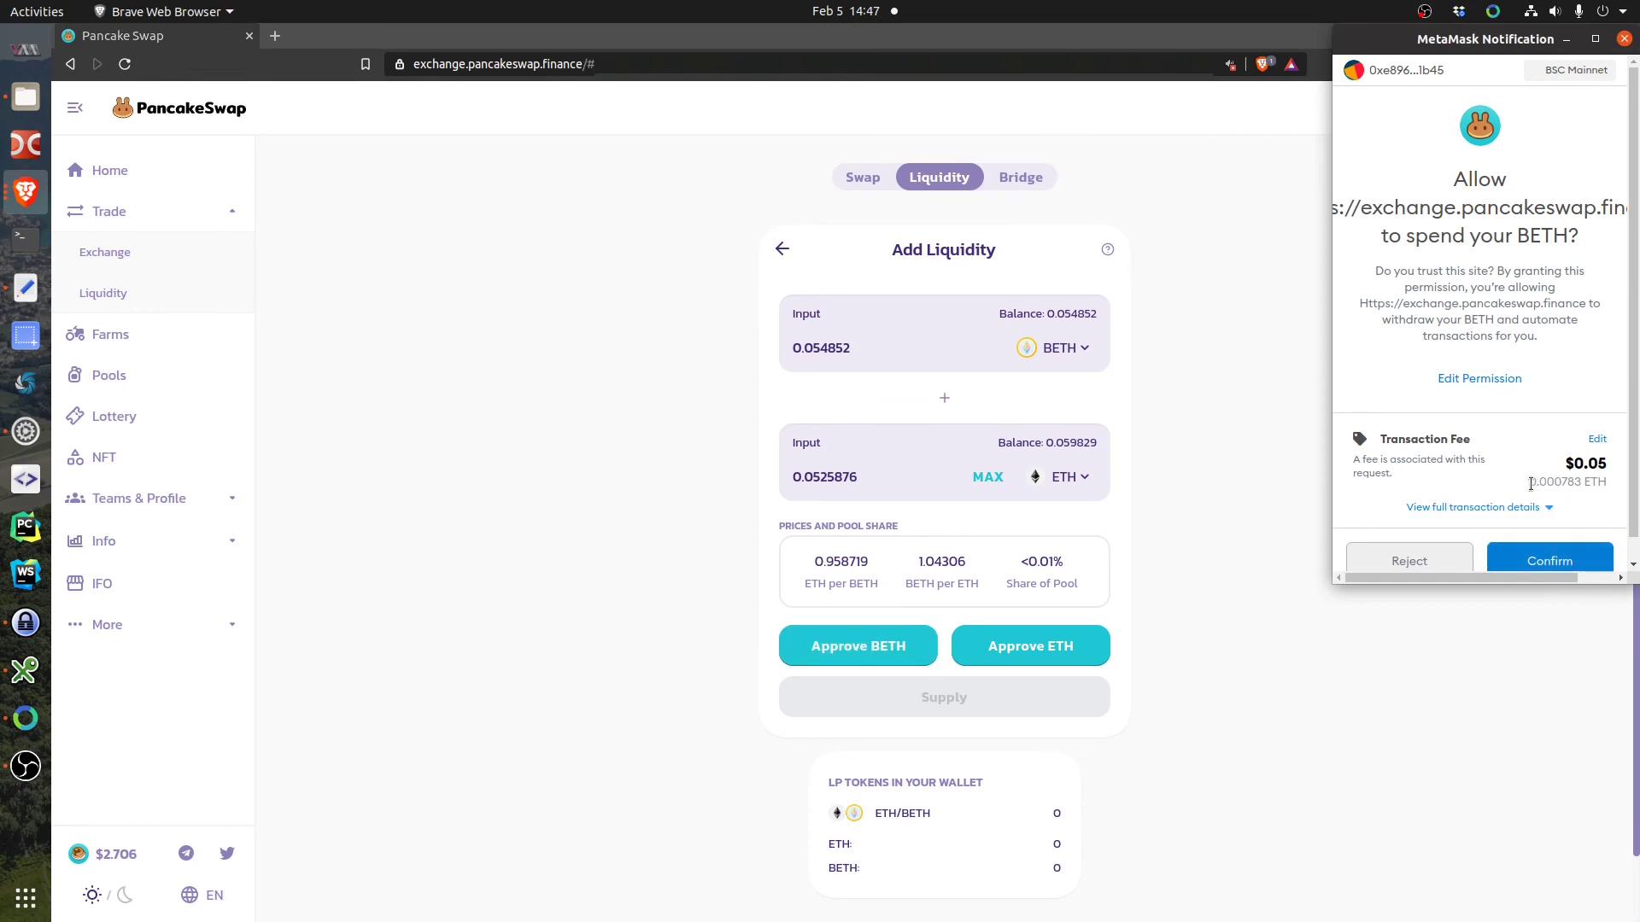
double_click(1566, 482)
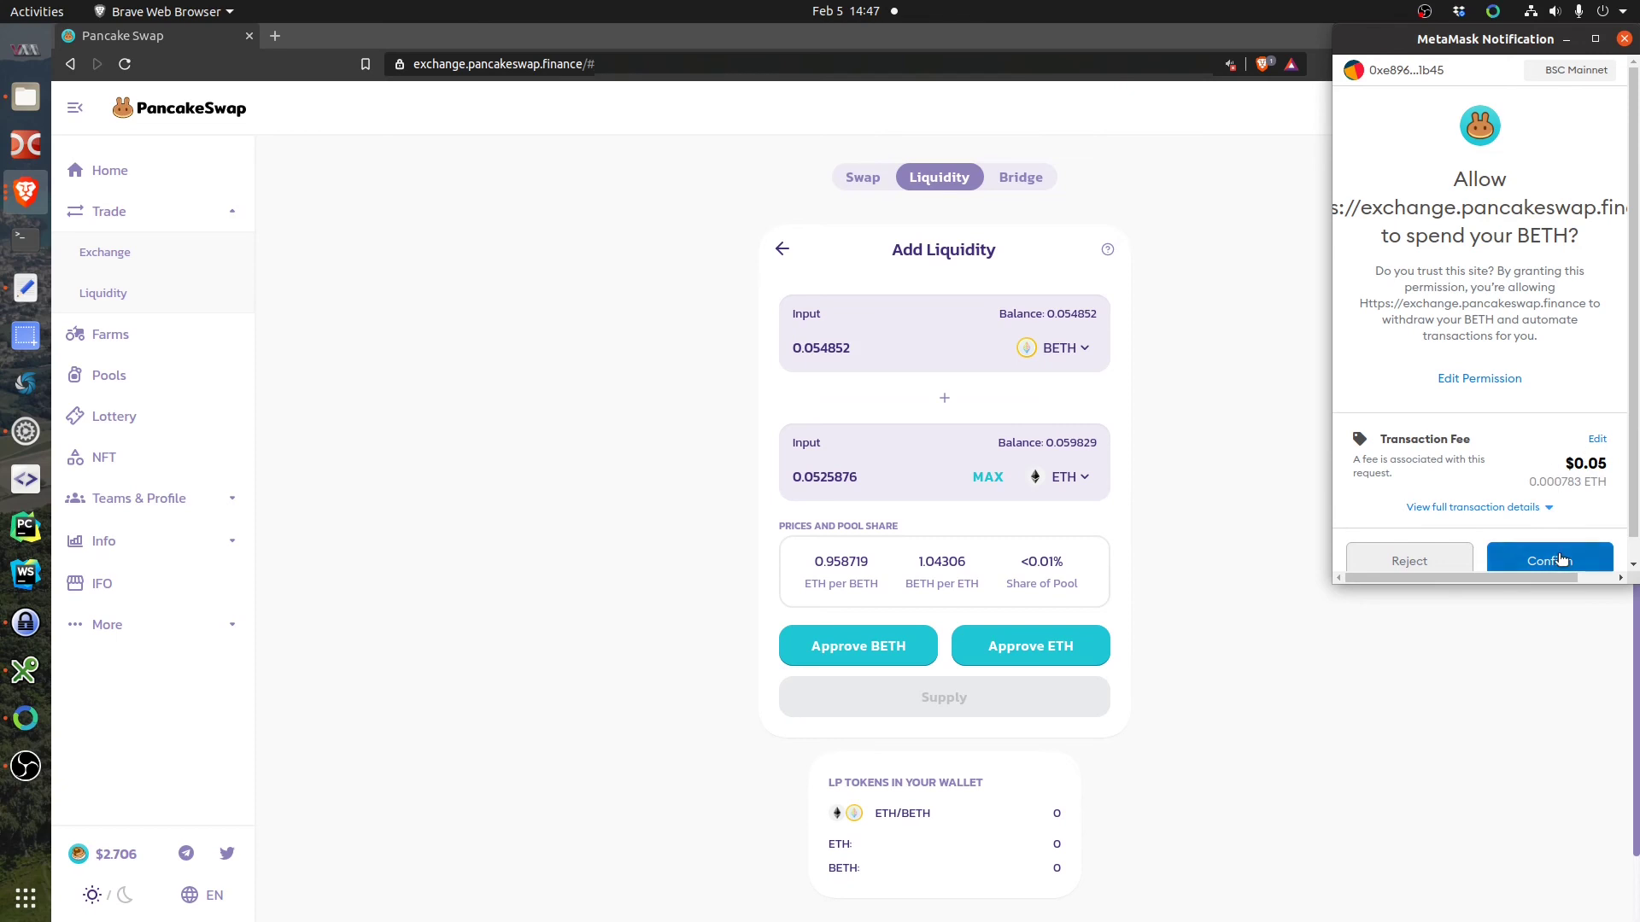
click(1548, 560)
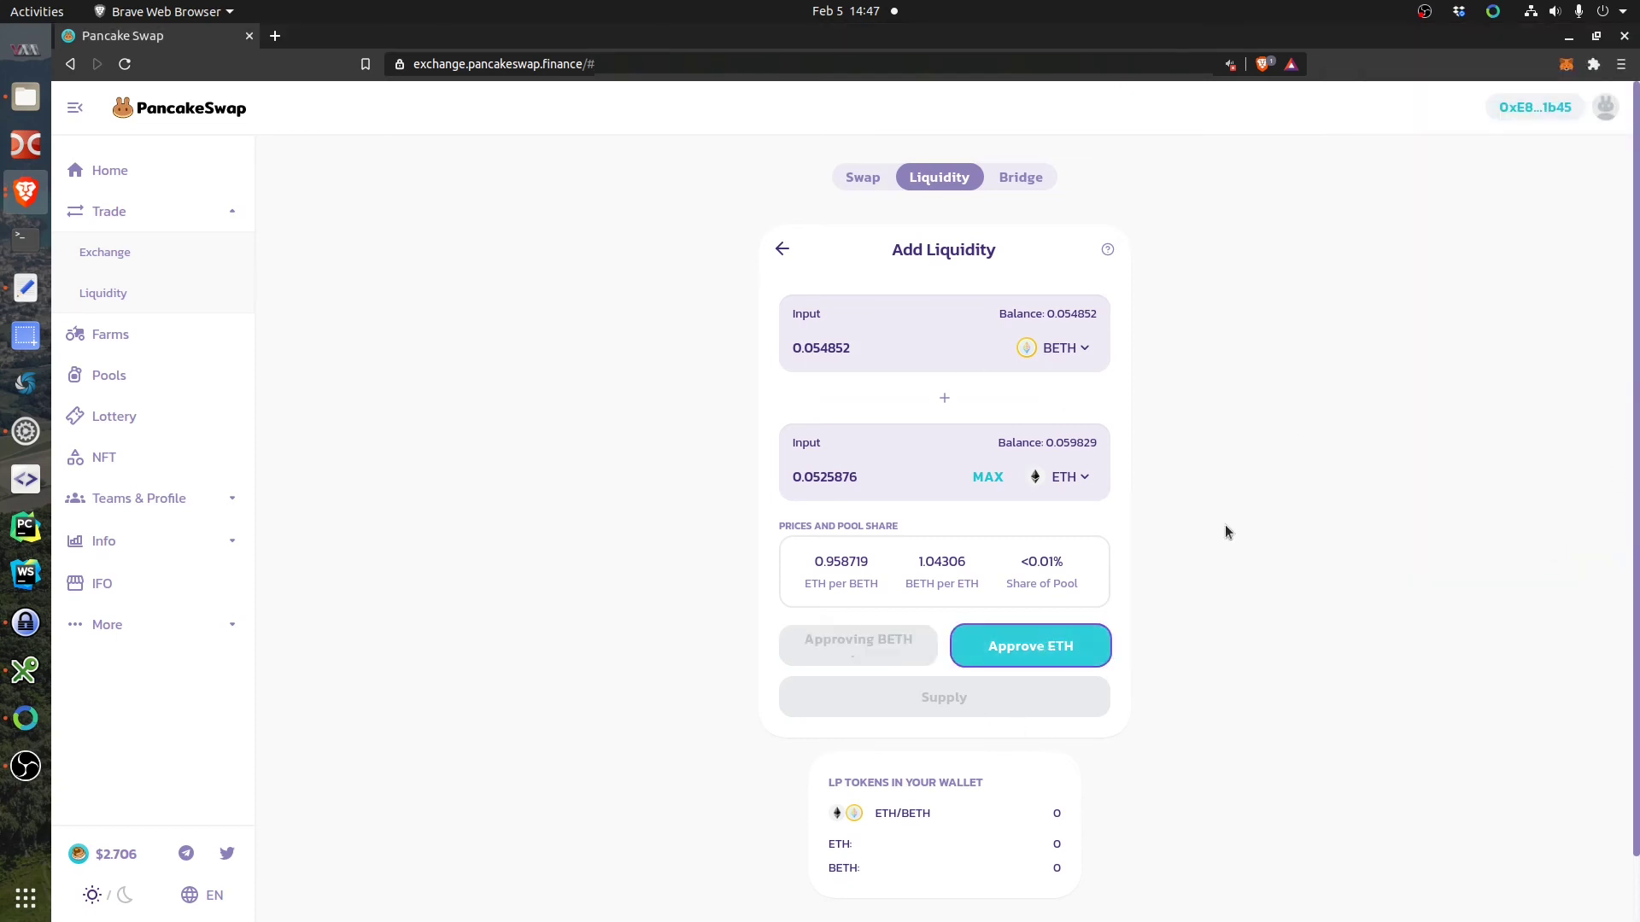
Approve ETH spending, confirm it in MetaMask, and dismiss the approval notices.
click(1030, 646)
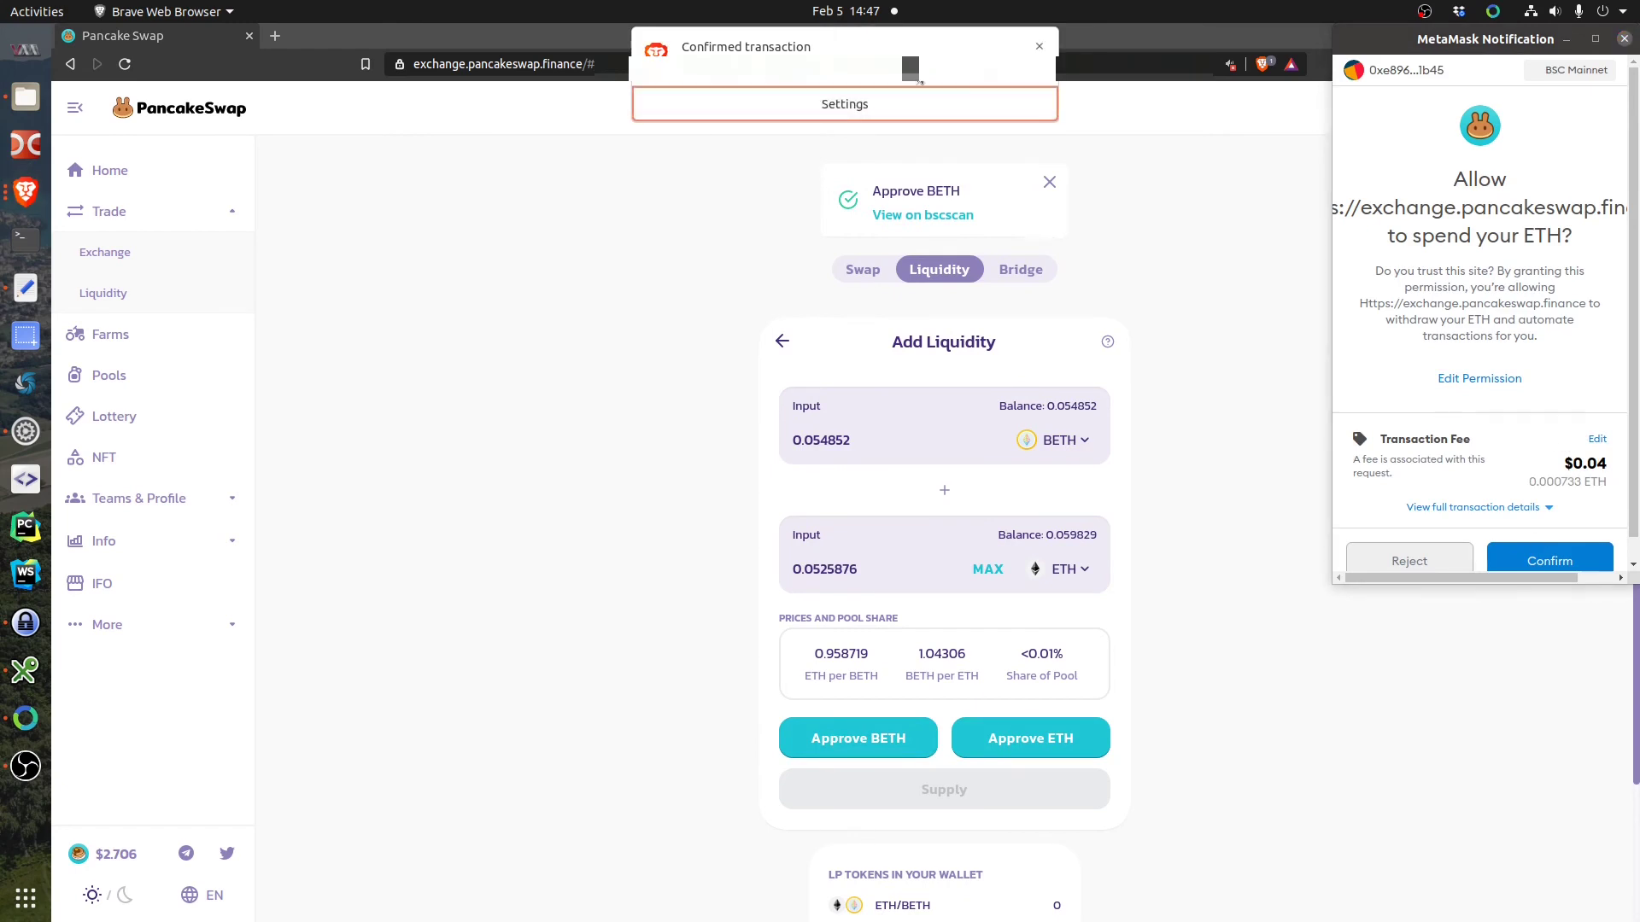
click(1037, 46)
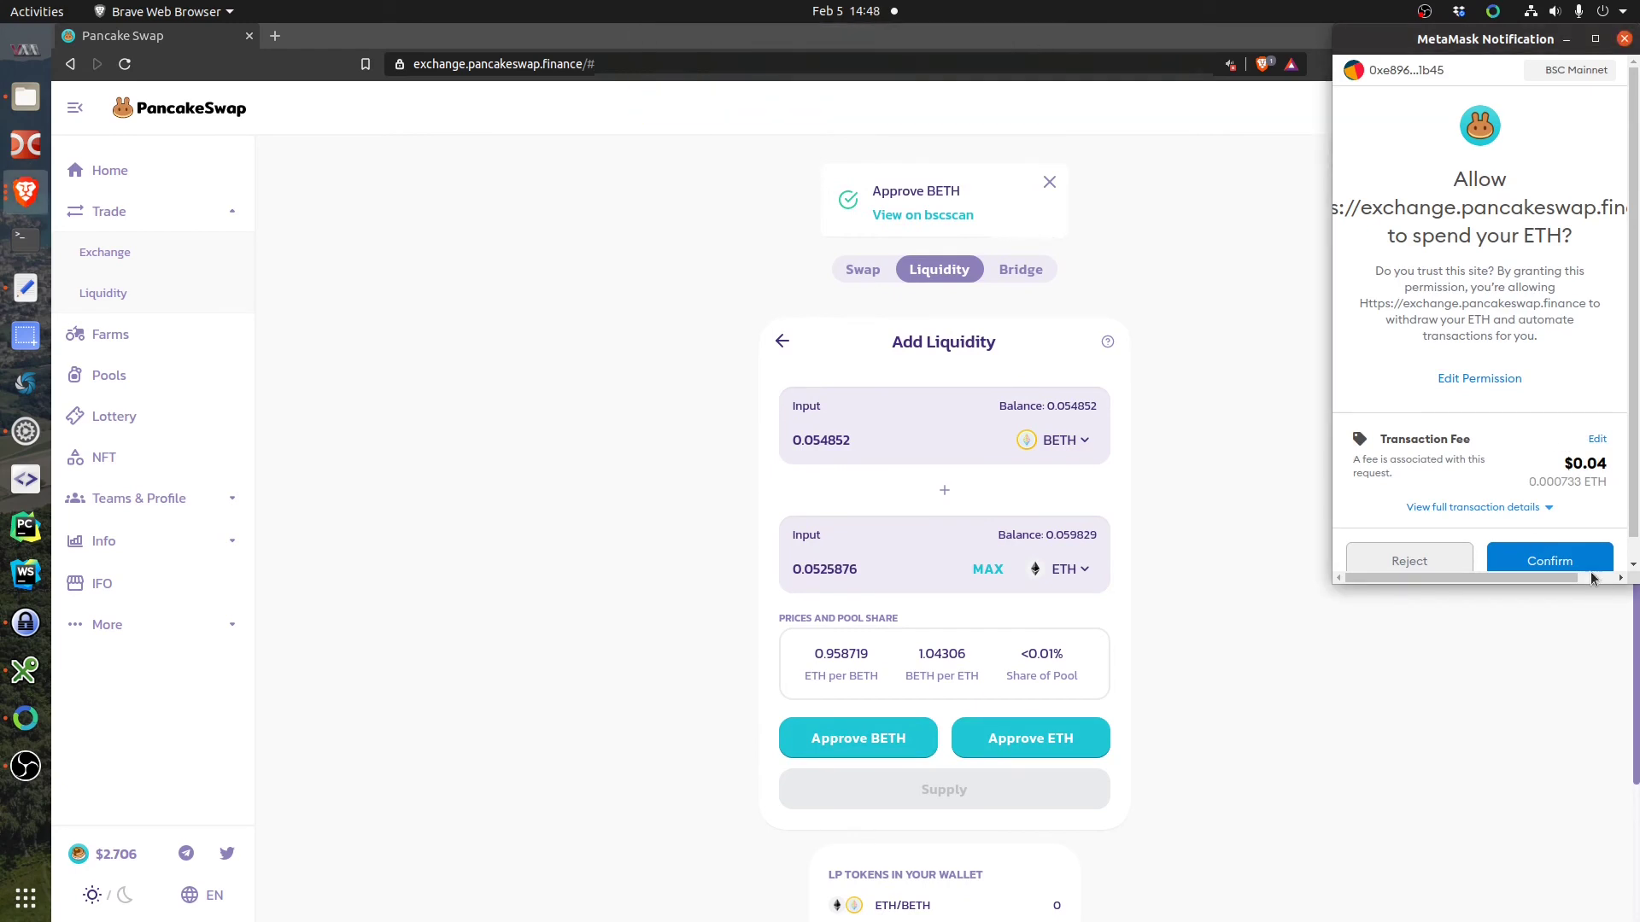
click(1549, 561)
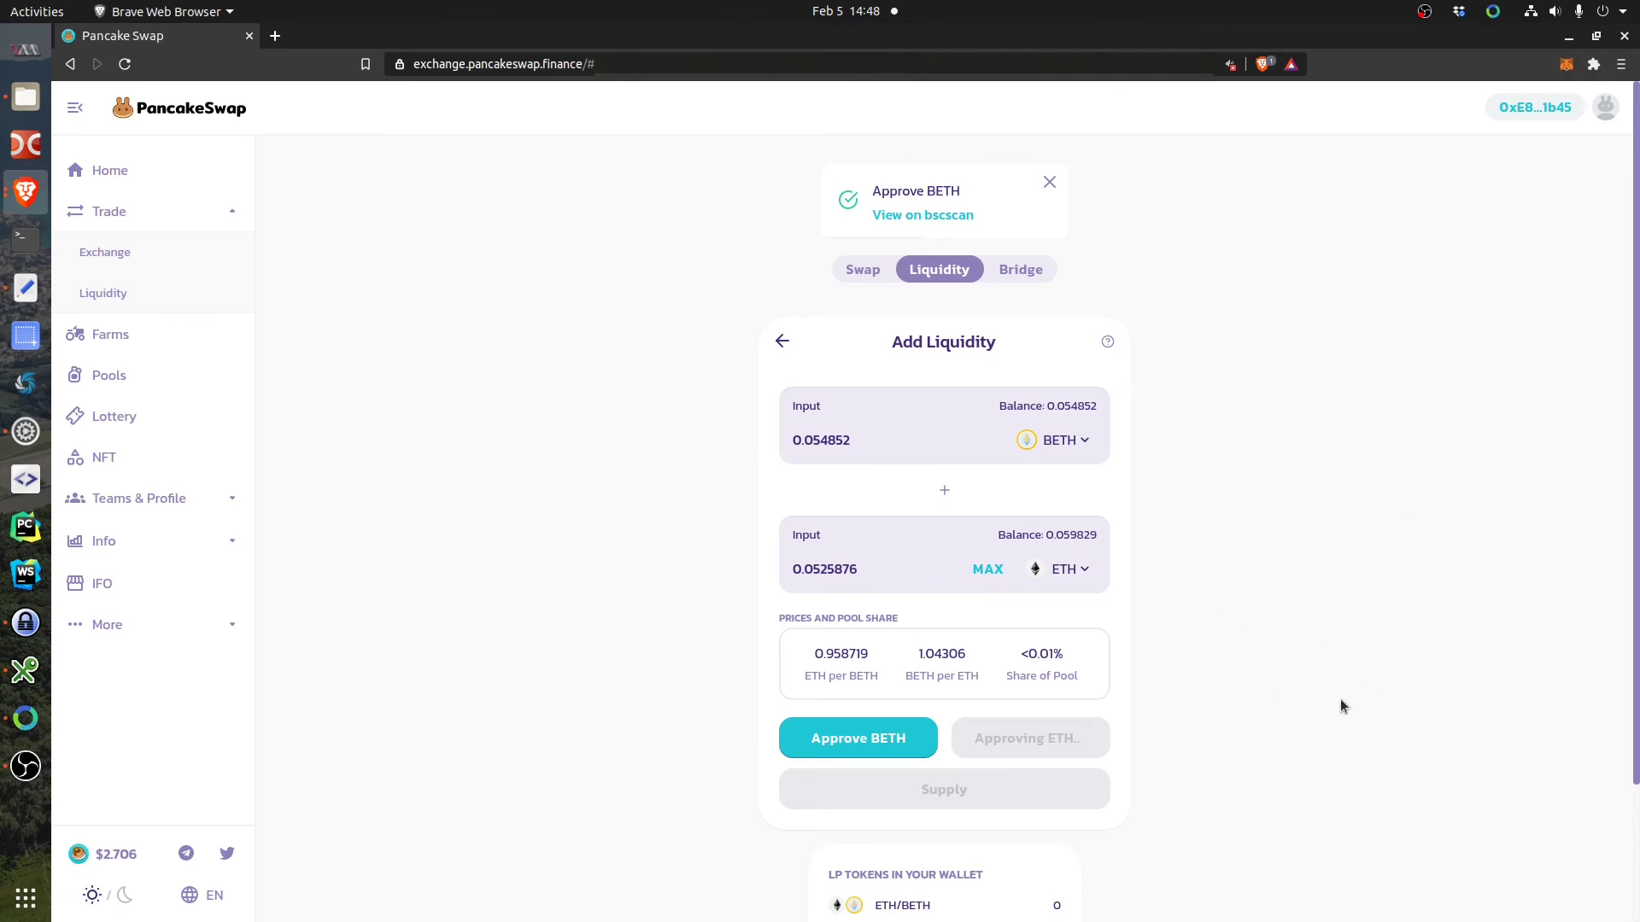
mouse_move(1226, 711)
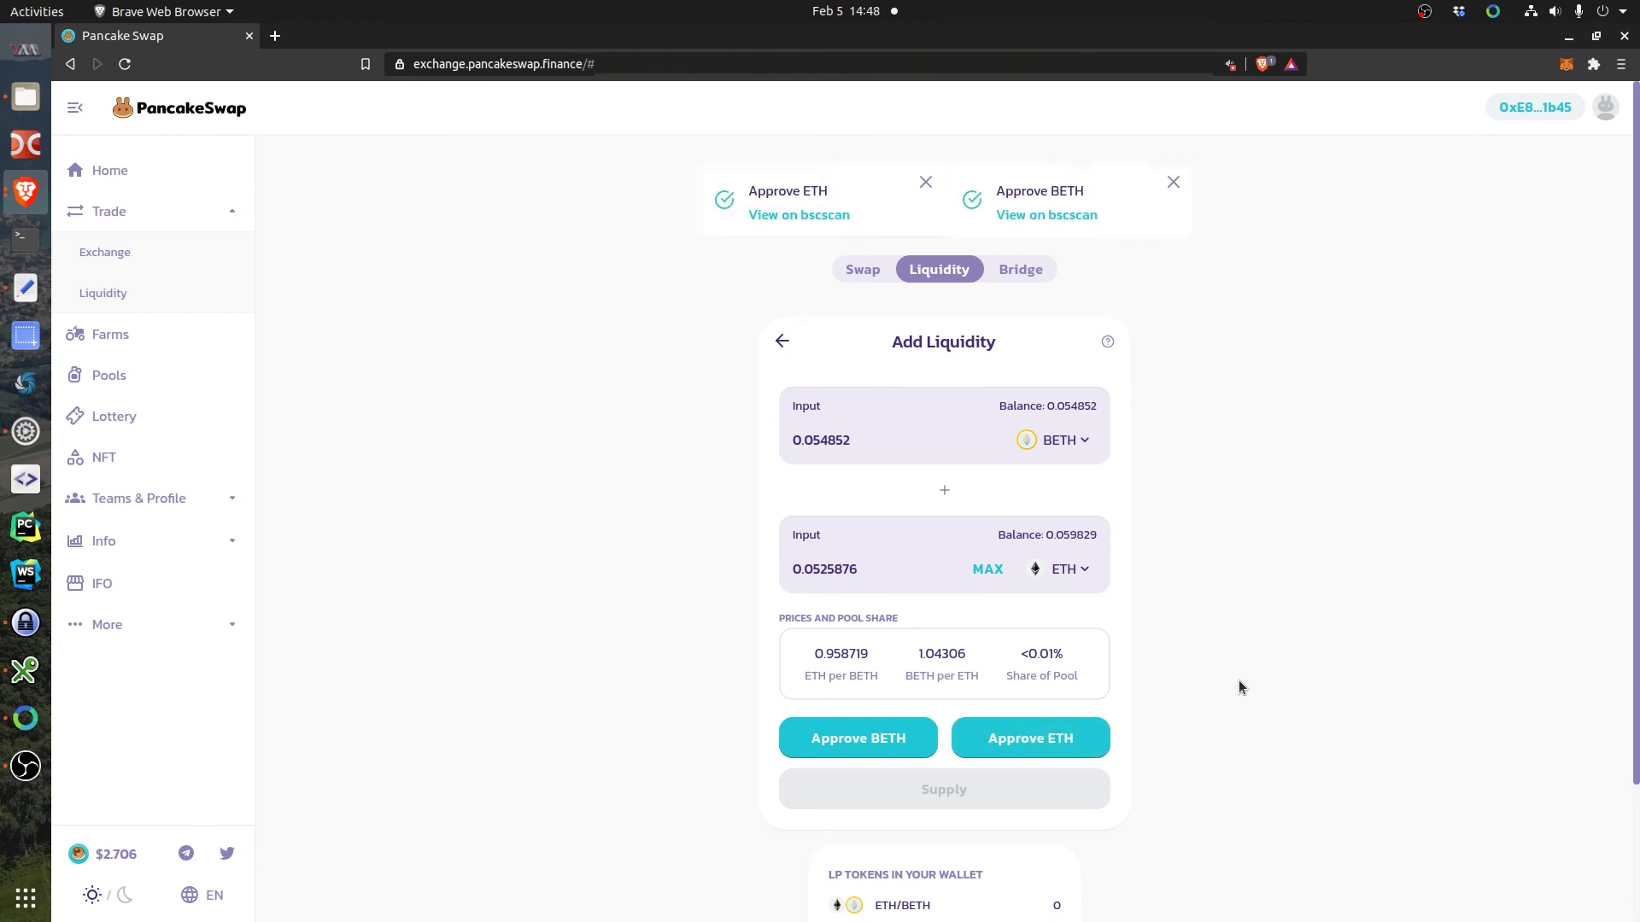
click(1172, 182)
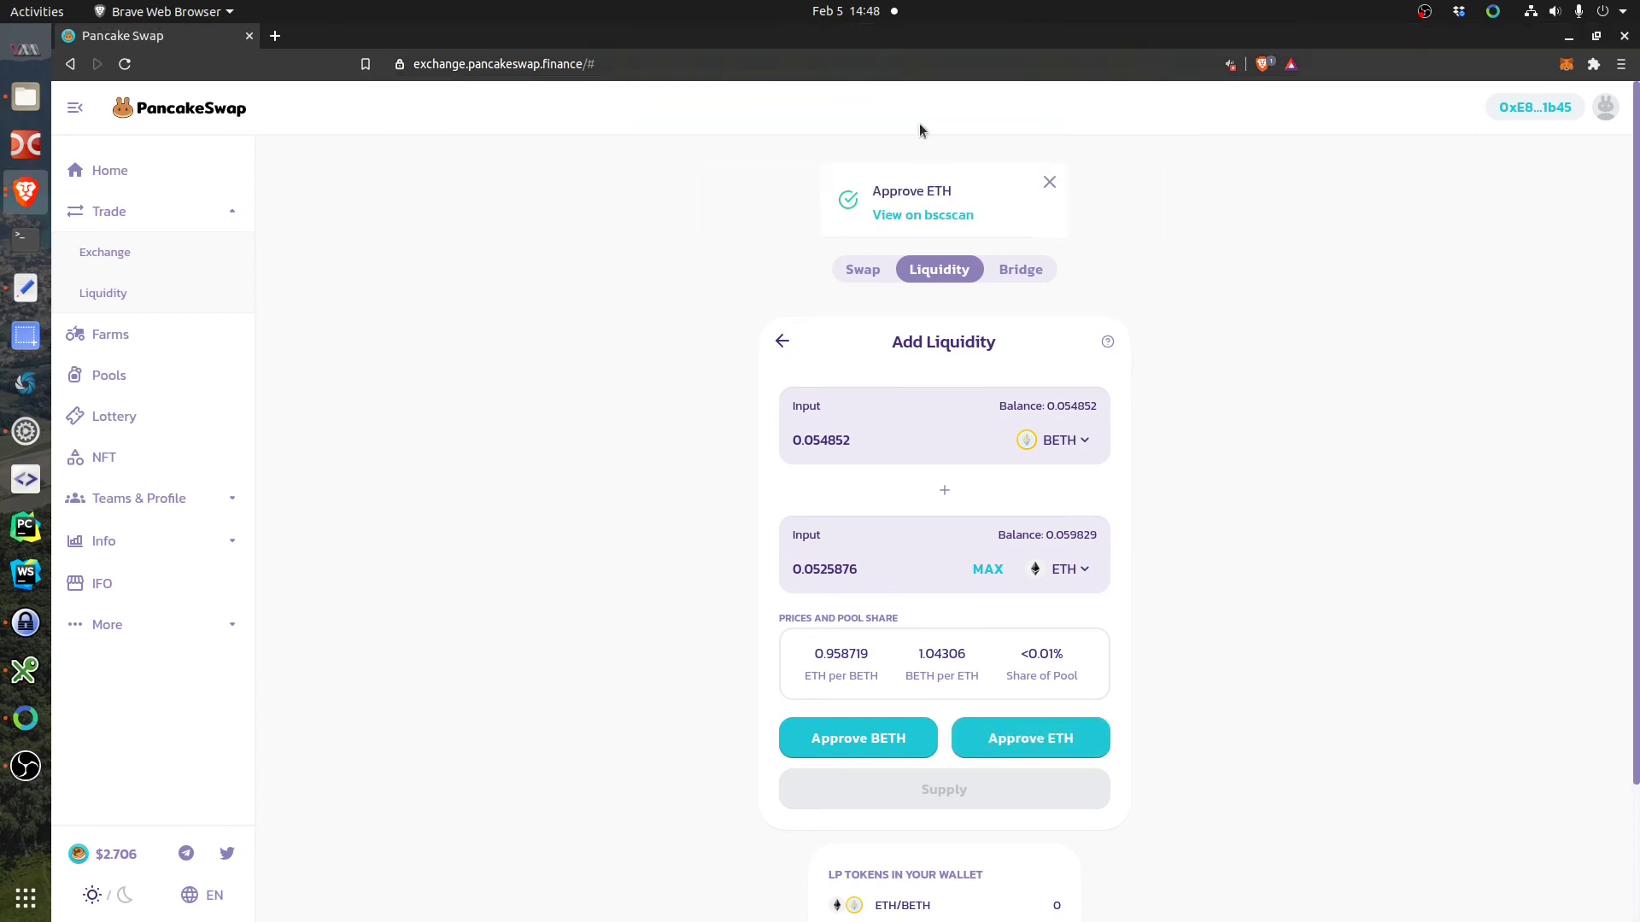
click(1029, 737)
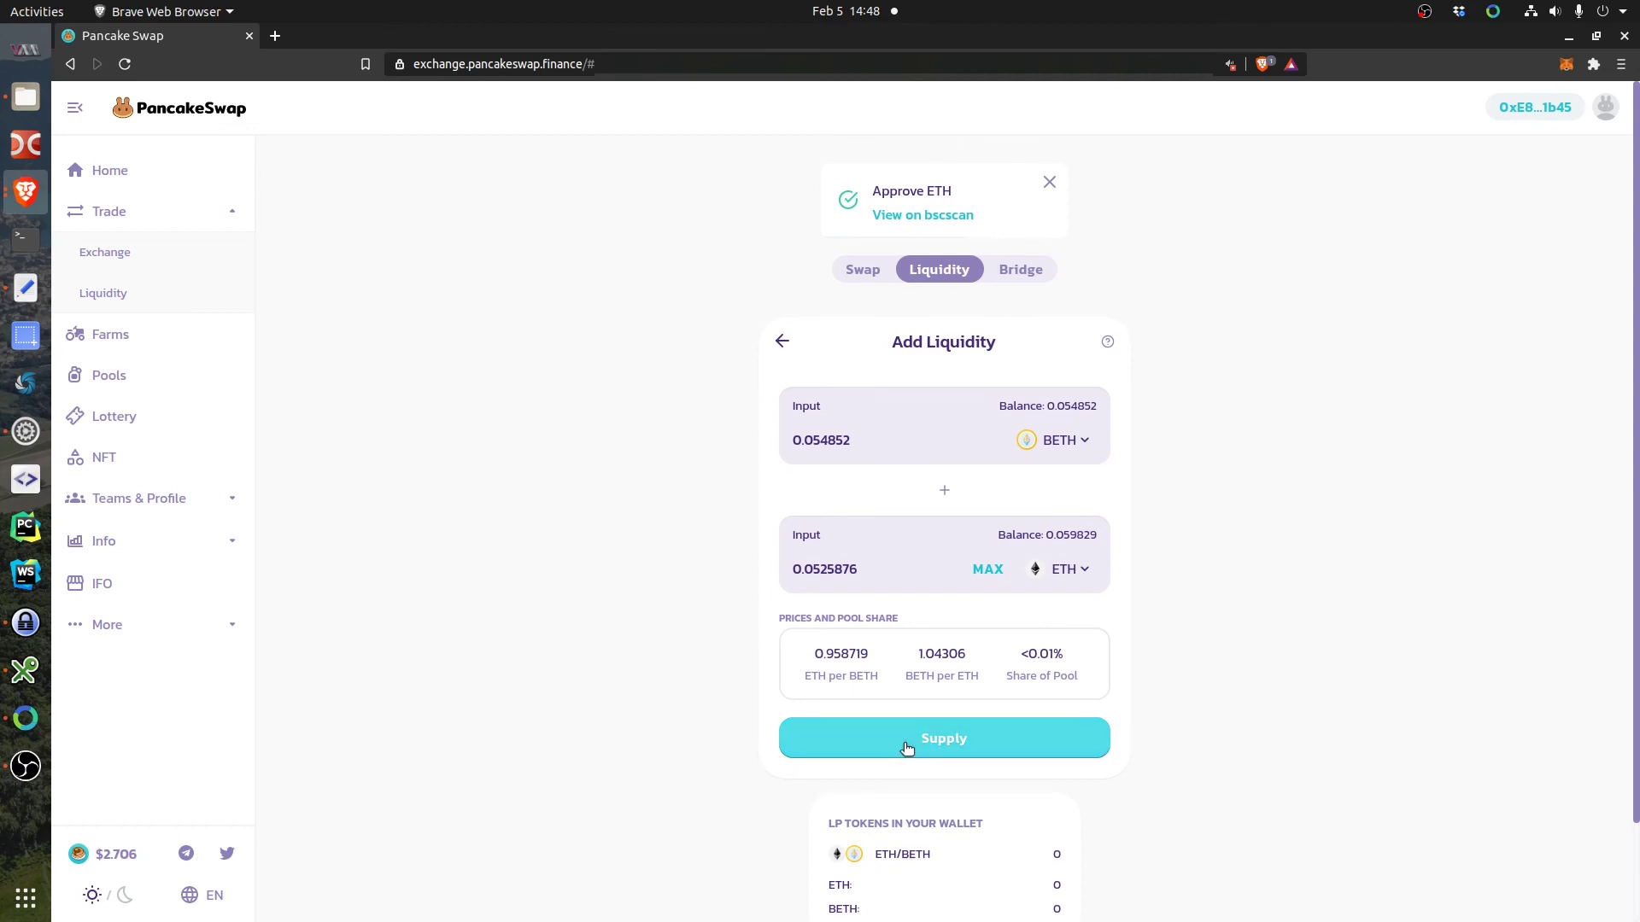
mouse_move(1175, 761)
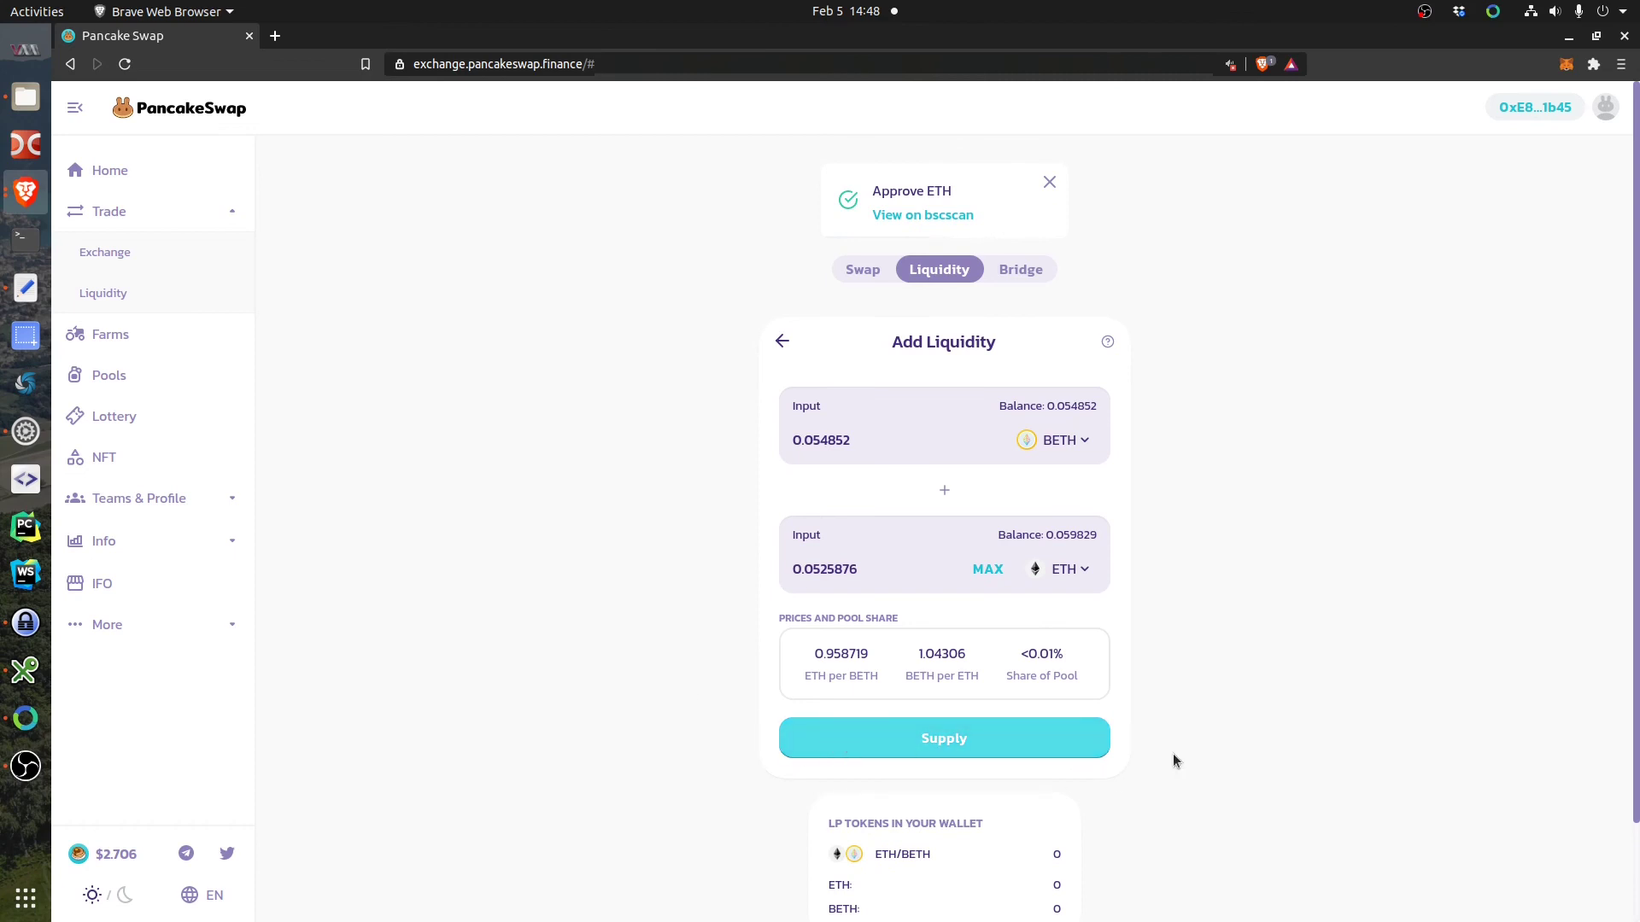
mouse_move(1023, 727)
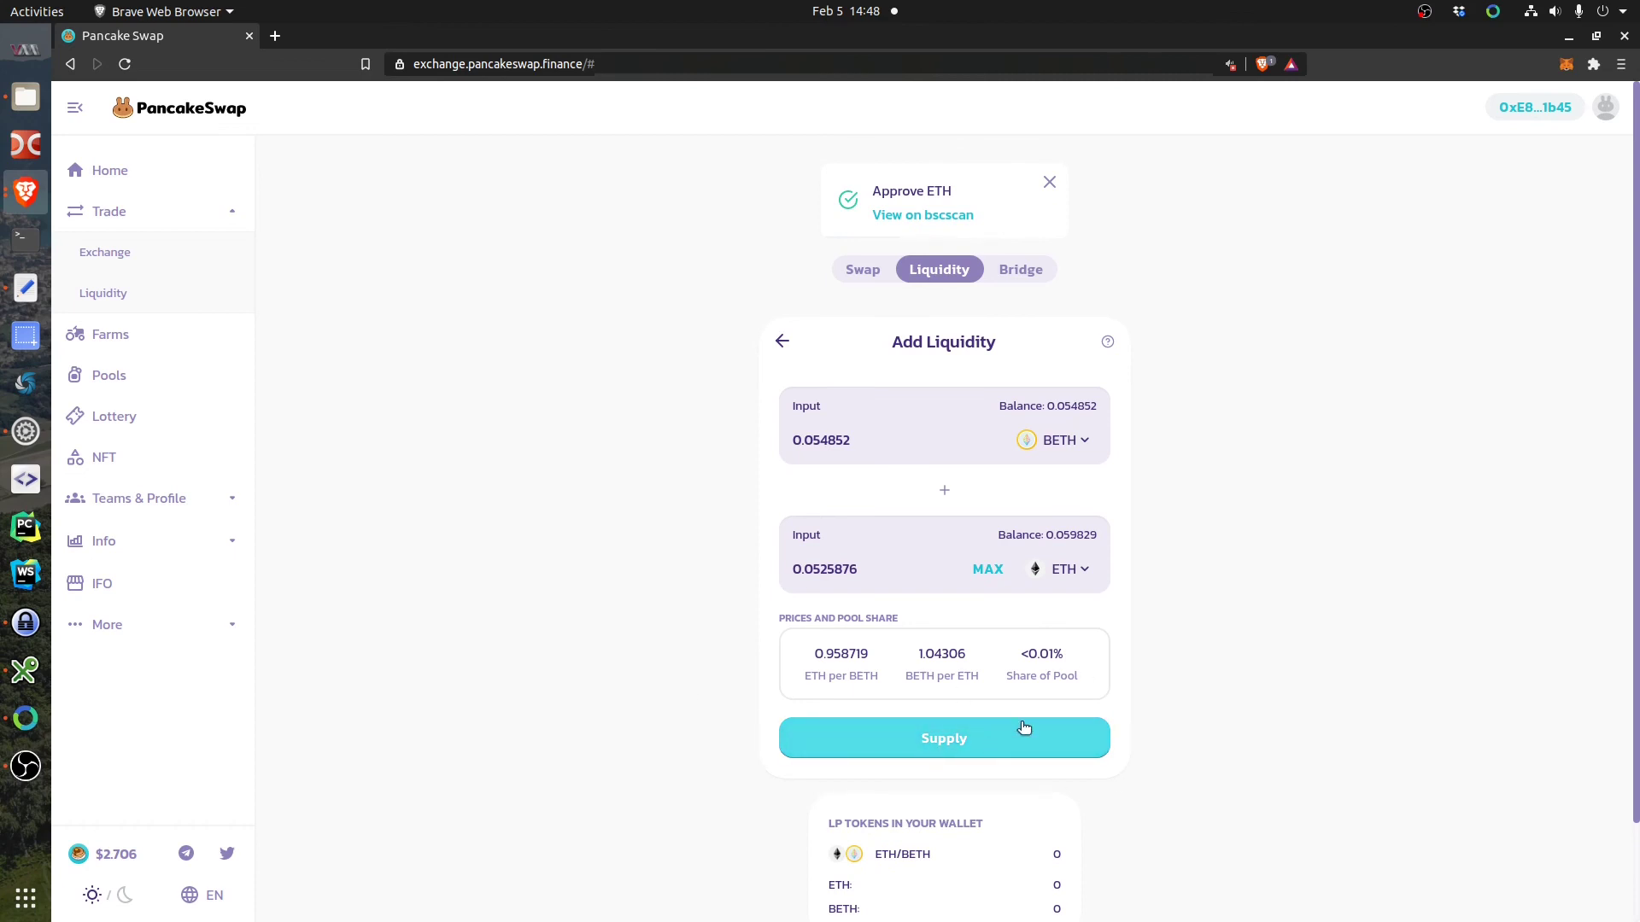
mouse_move(963, 737)
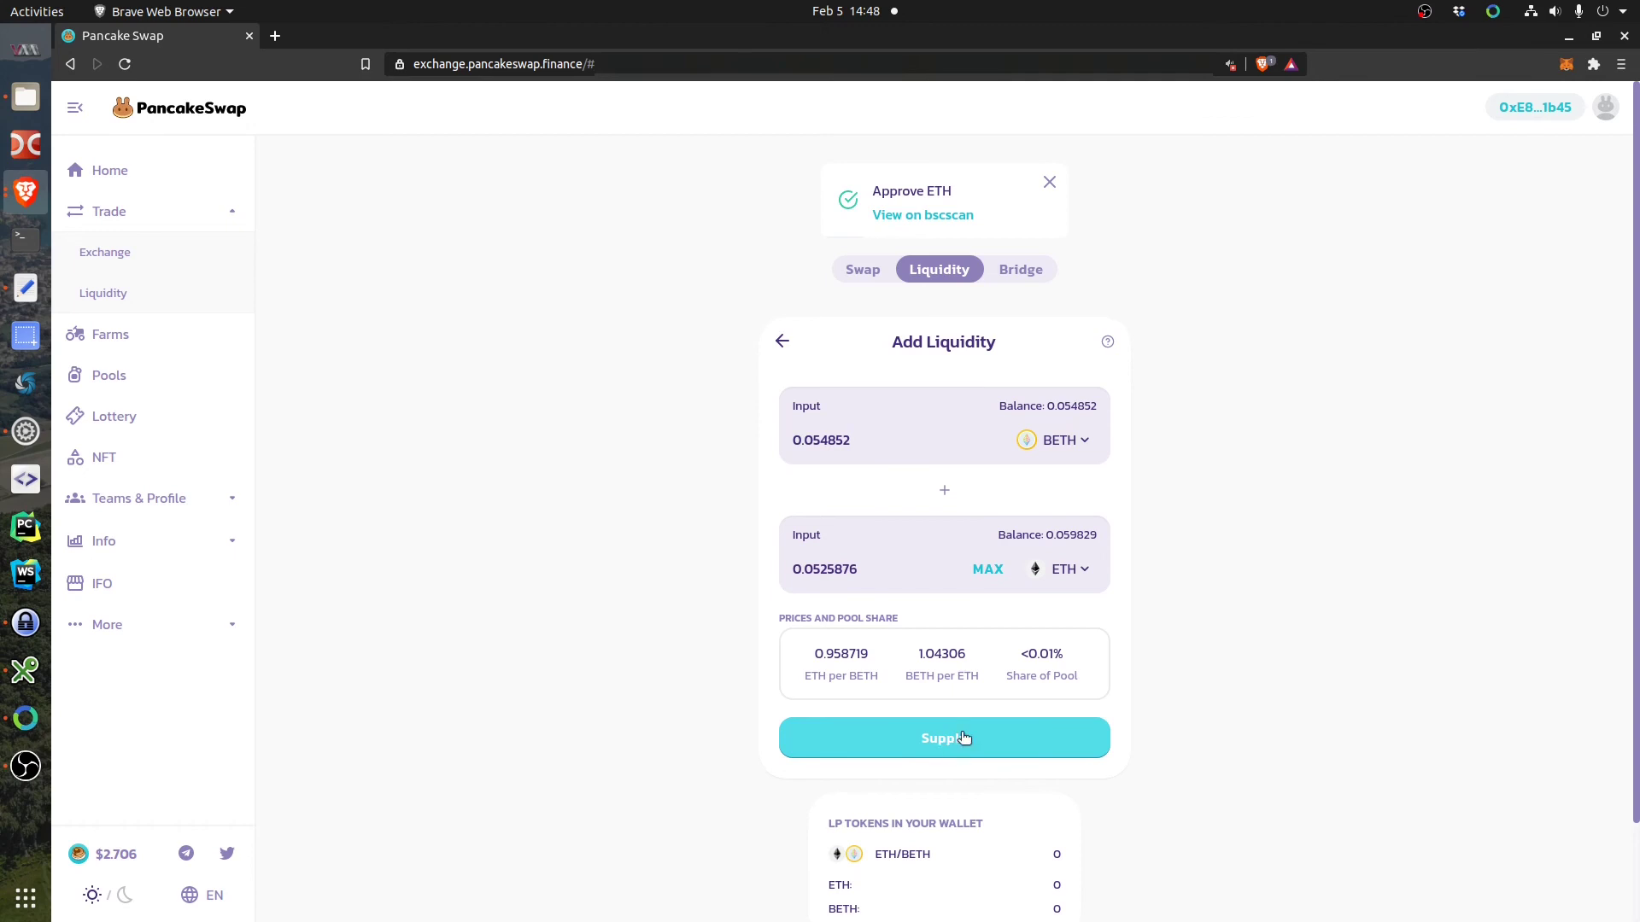
Open the supply summary and submit the BETH–ETH deposit for about 0.0537 pool tokens.
click(942, 738)
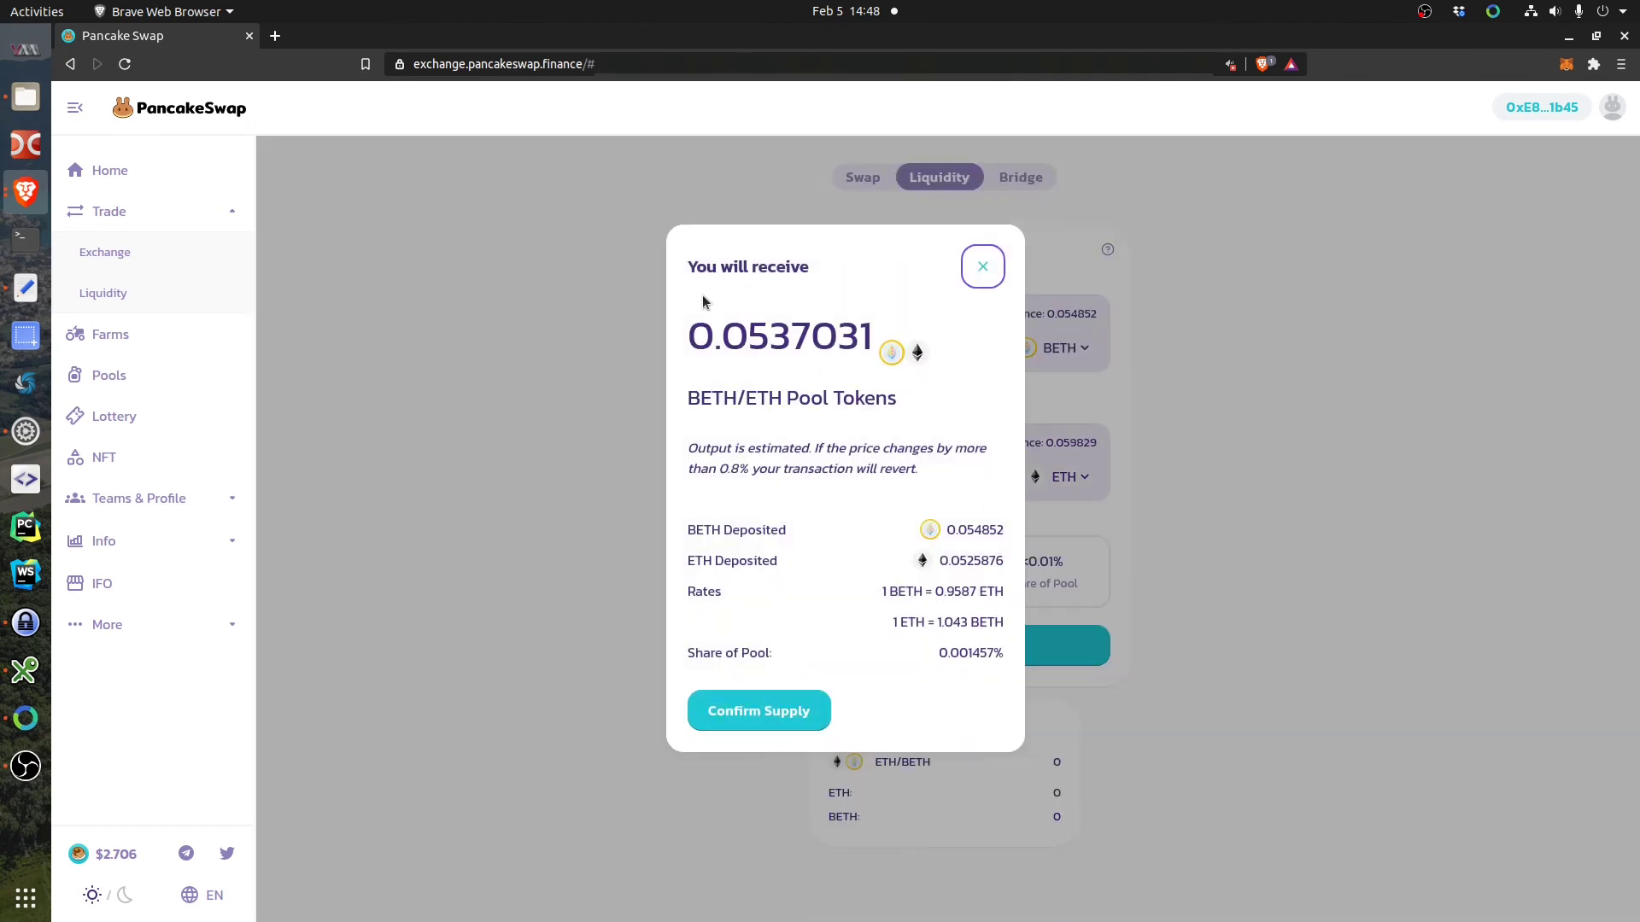
mouse_move(695, 331)
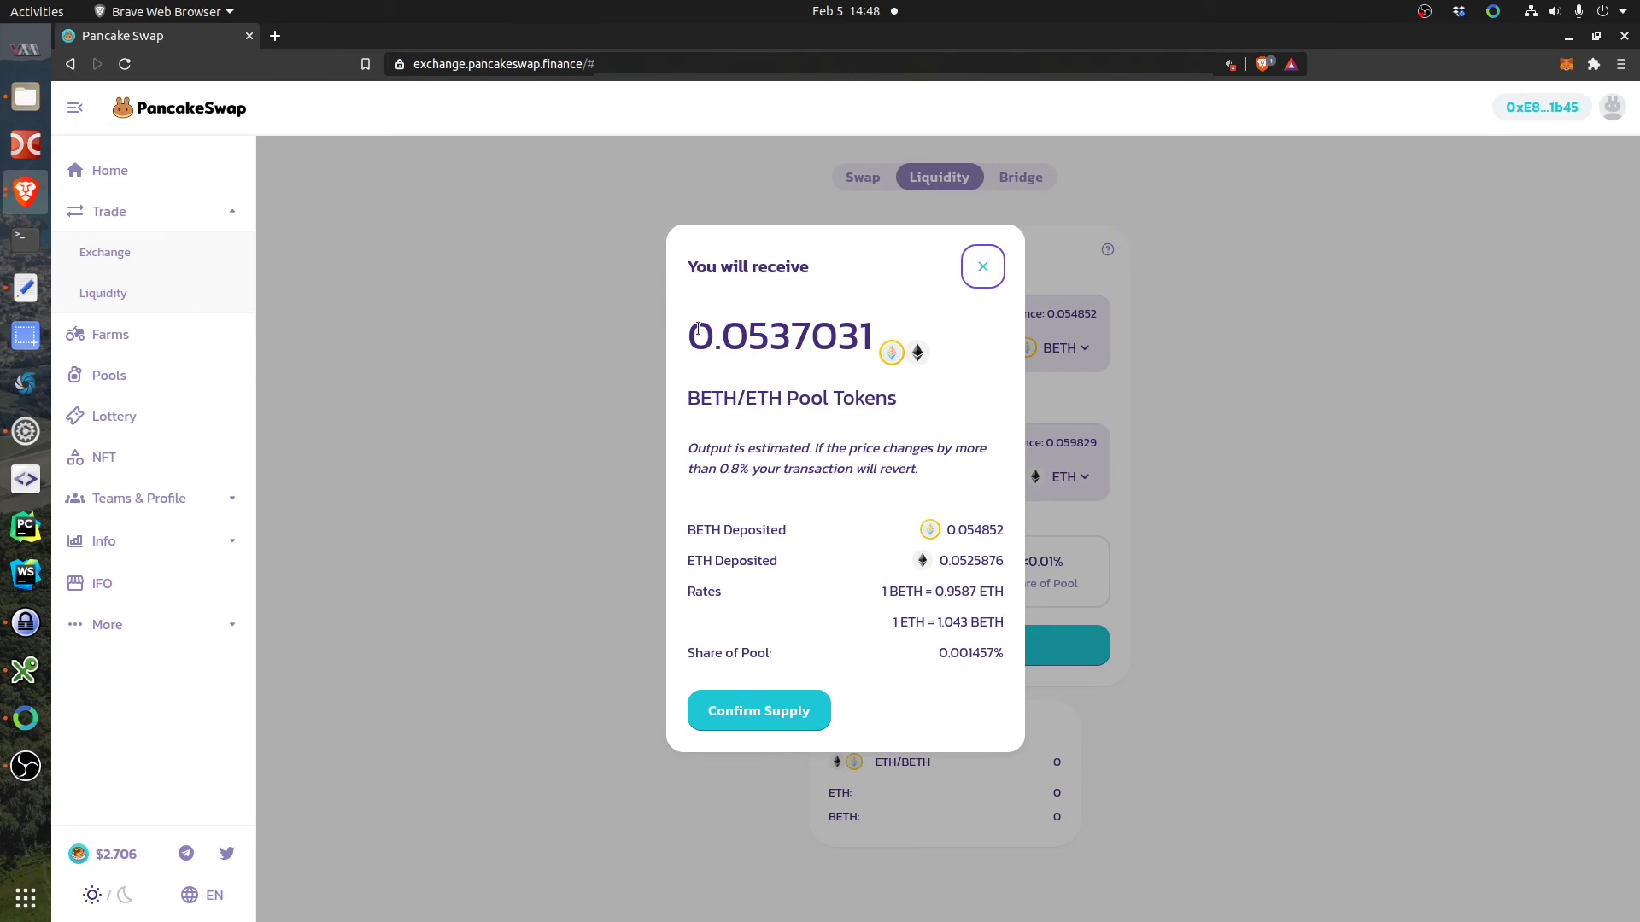
mouse_move(758, 712)
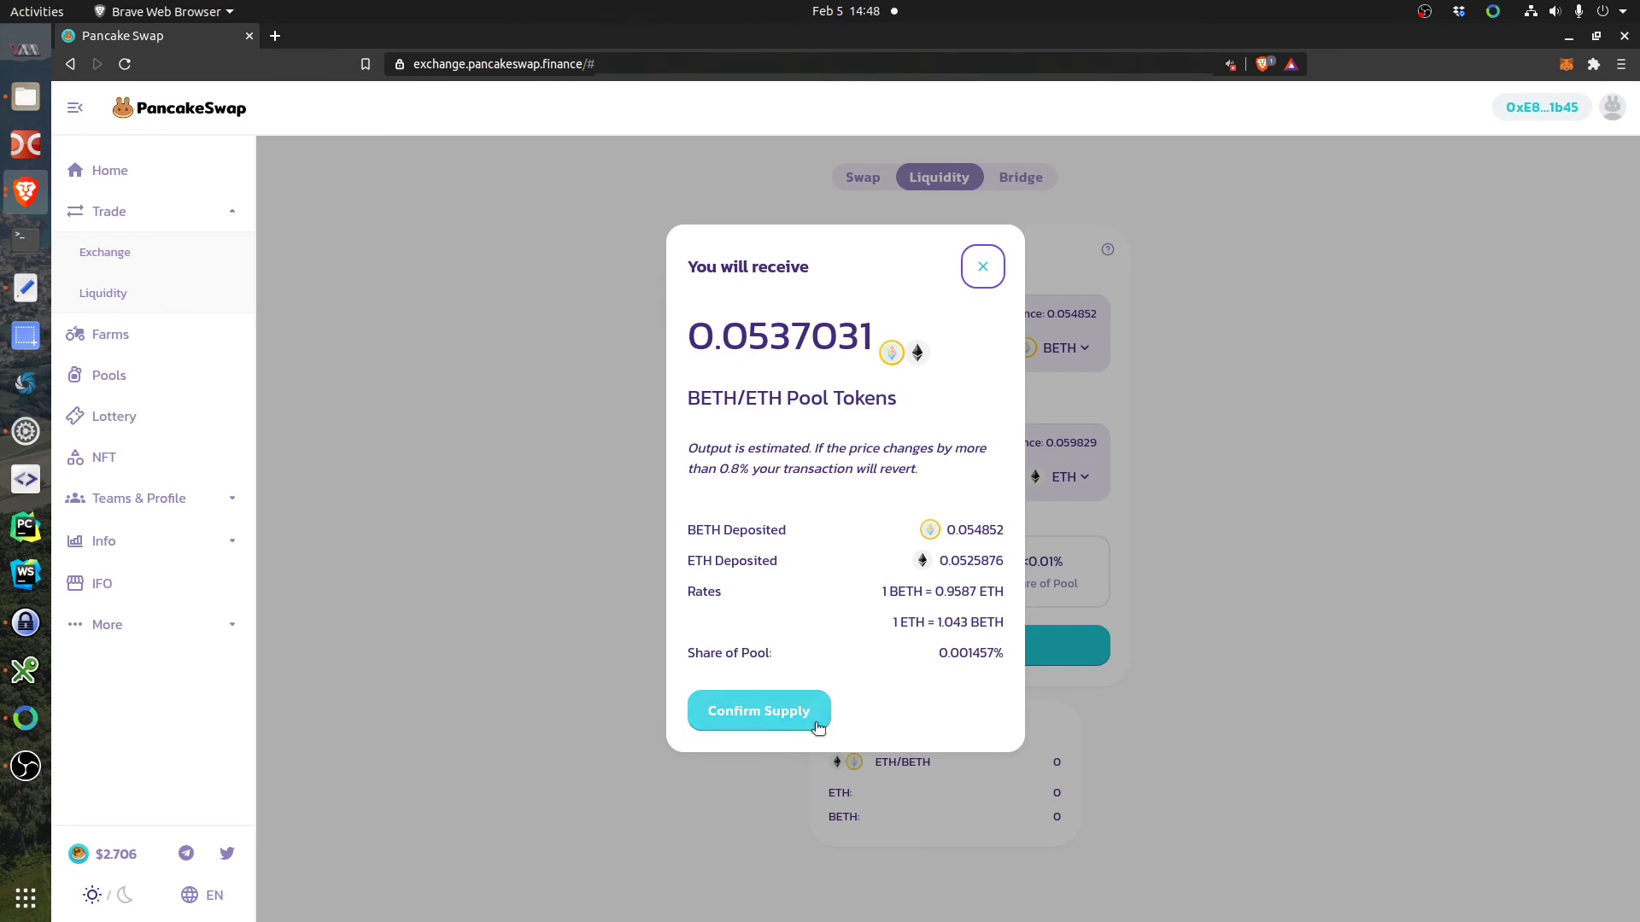
click(758, 710)
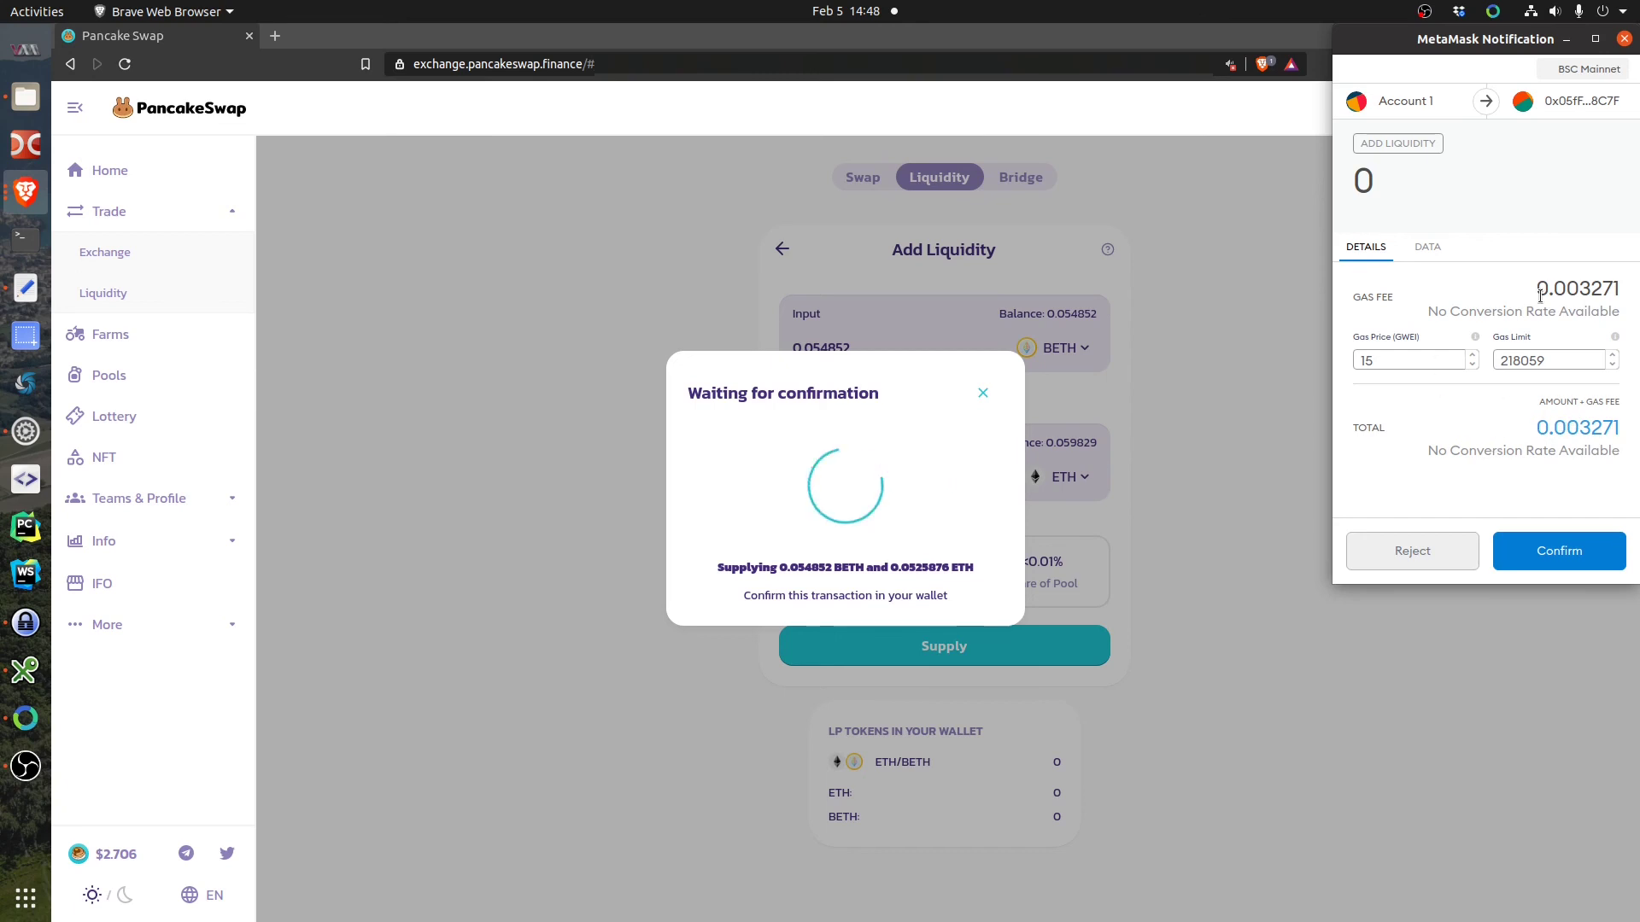
mouse_move(1577, 289)
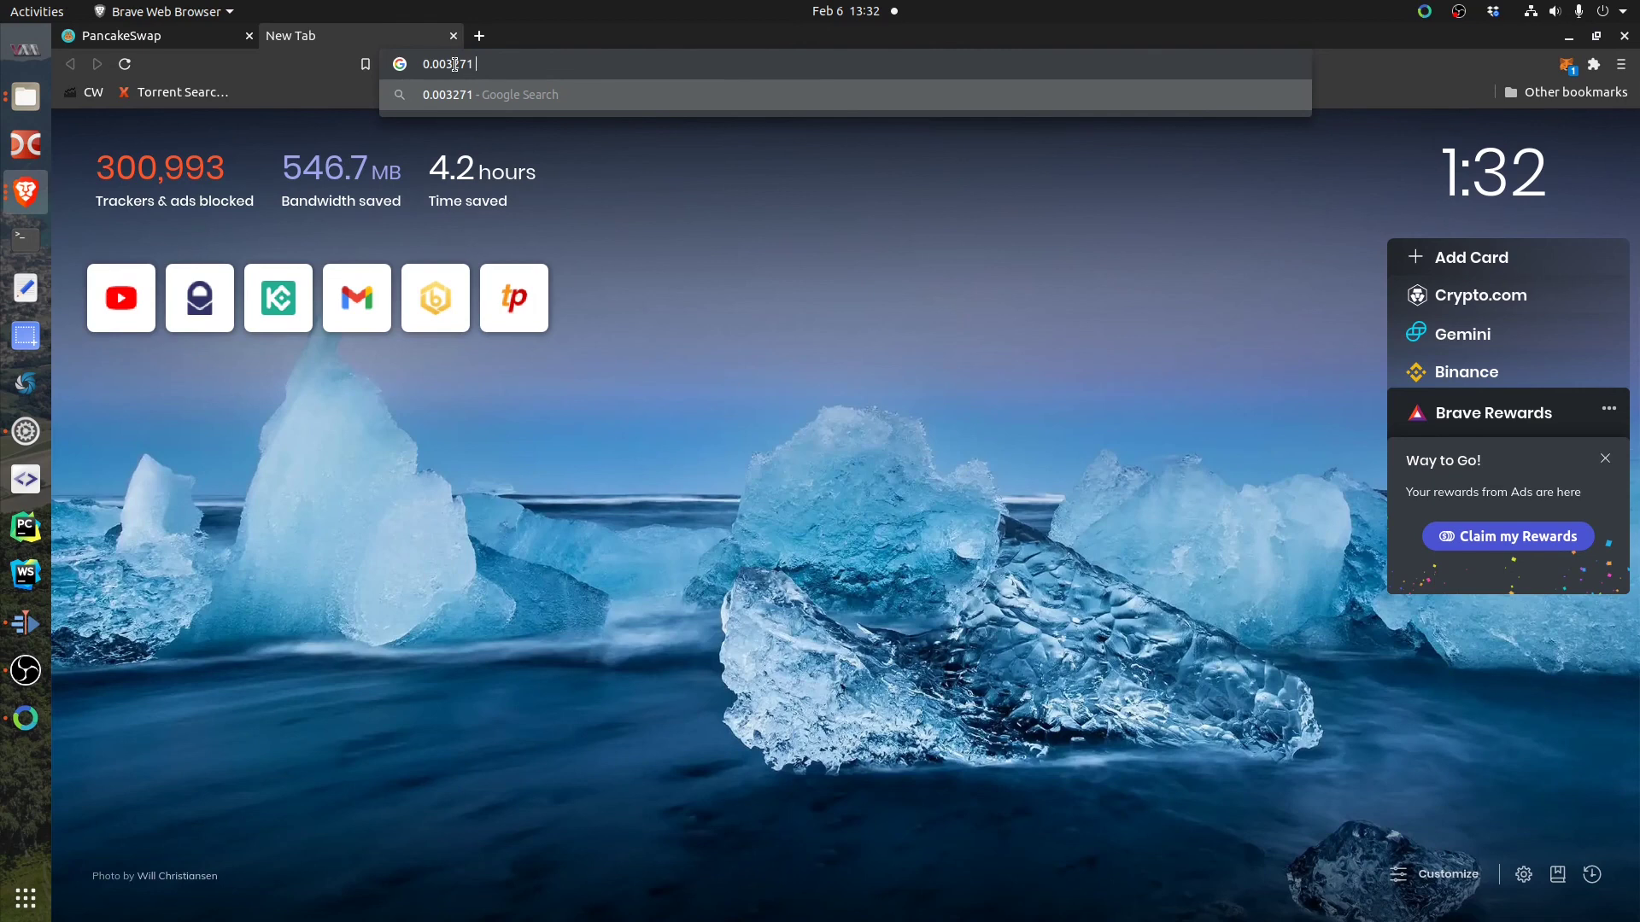
Search '0.003271 bnb to usd' and open the Currencio BNB to USD converter.
text(eth)
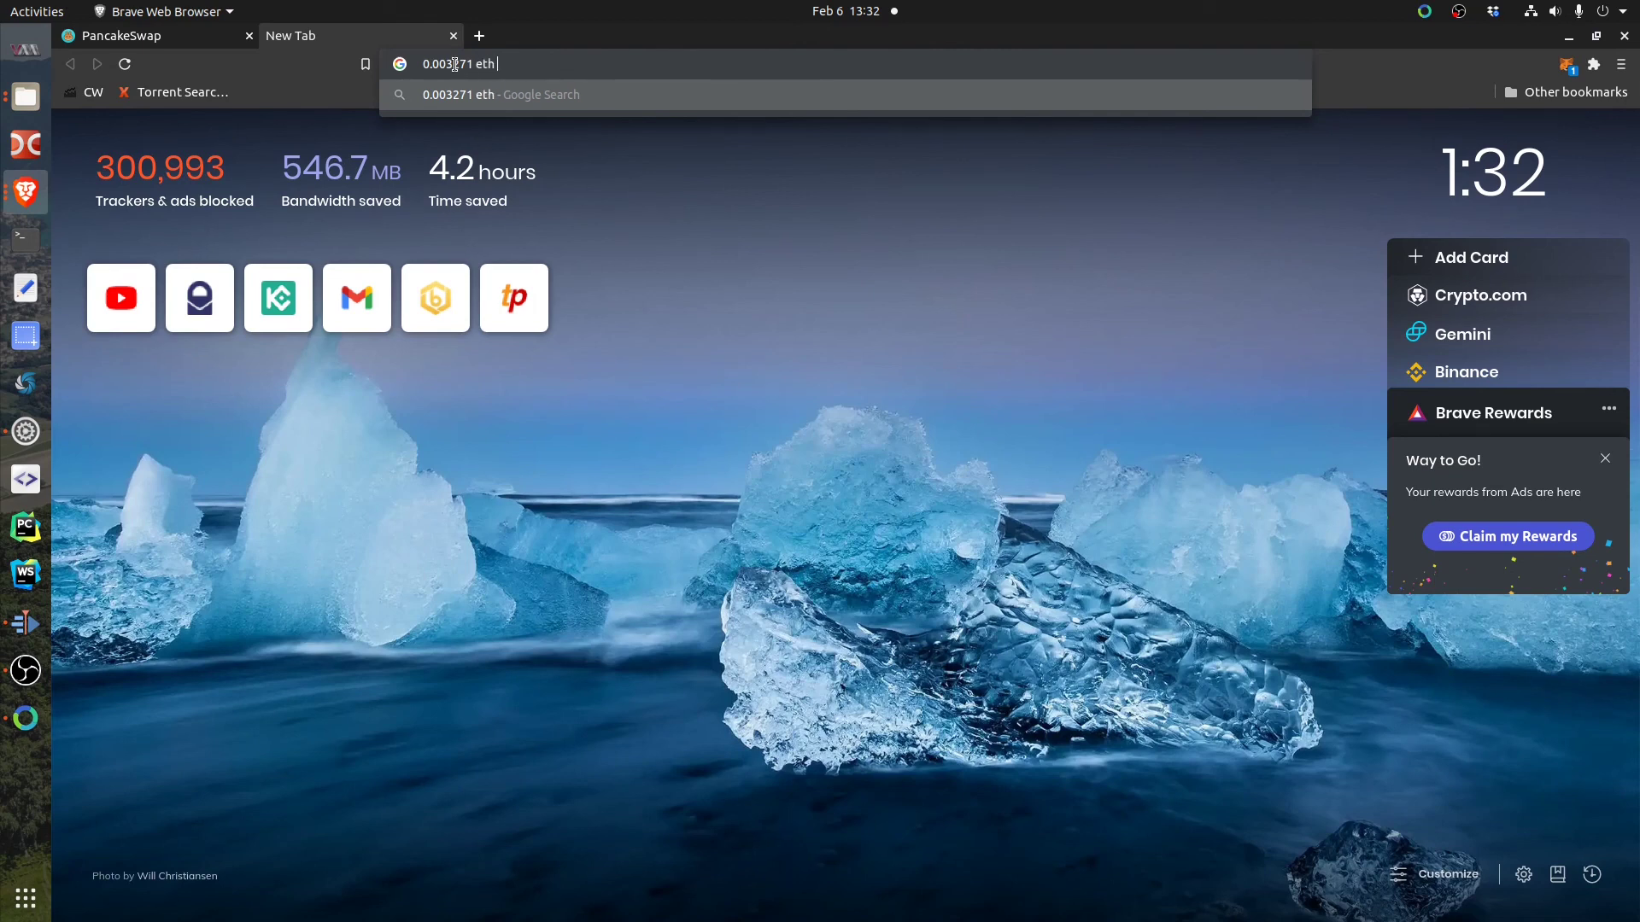
text(to usd)
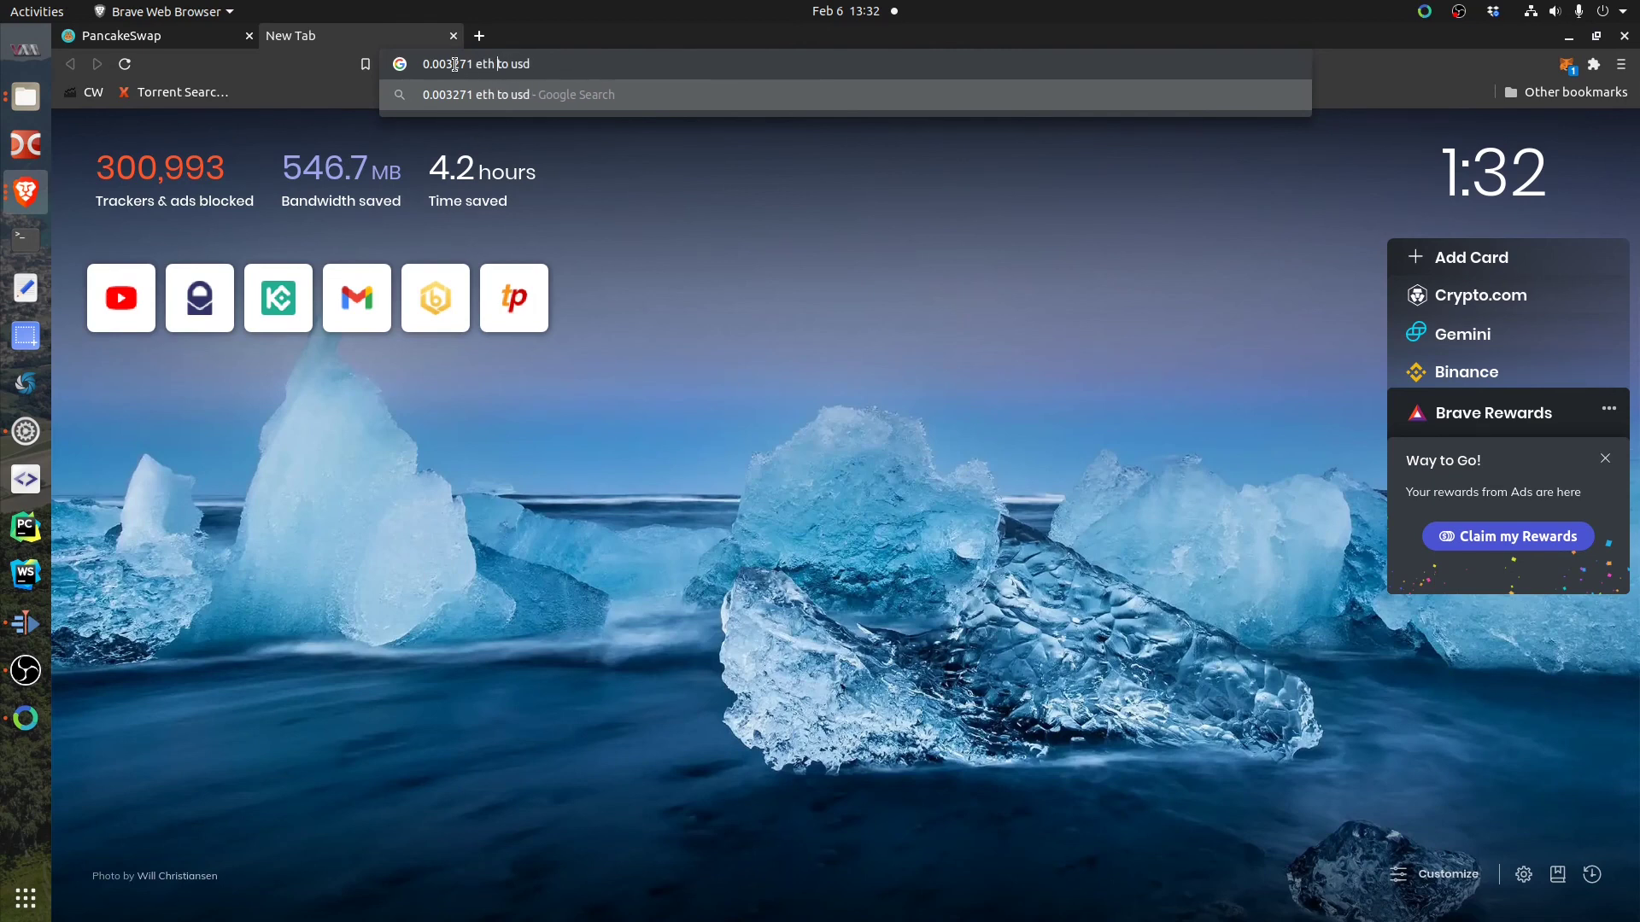
text(bnb+to+)
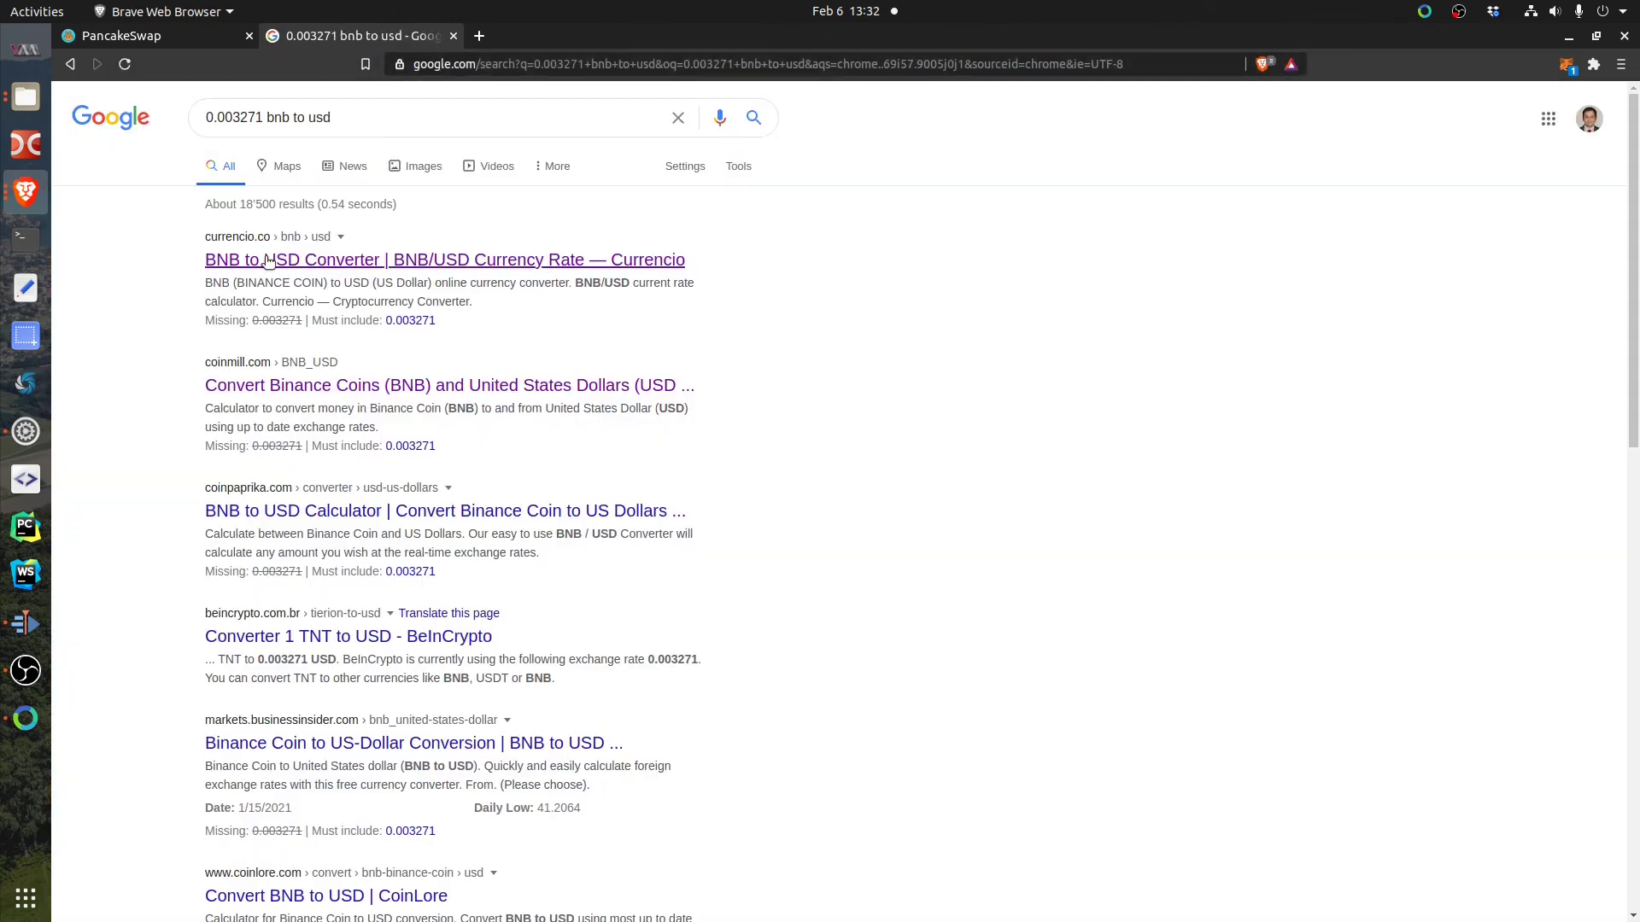
click(445, 260)
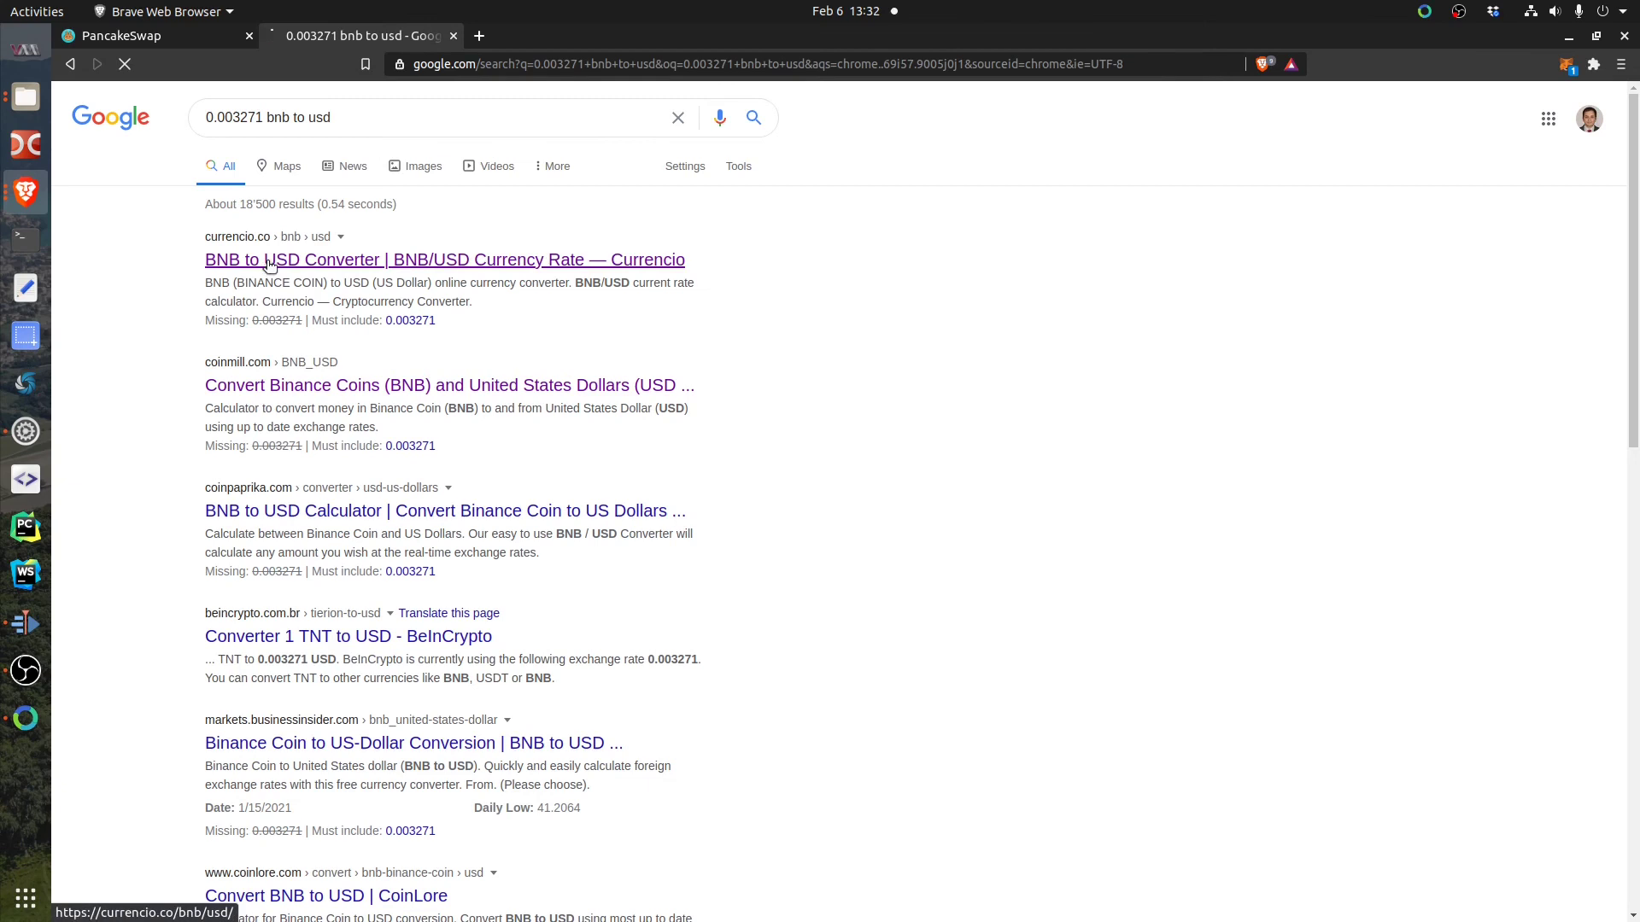
click(445, 259)
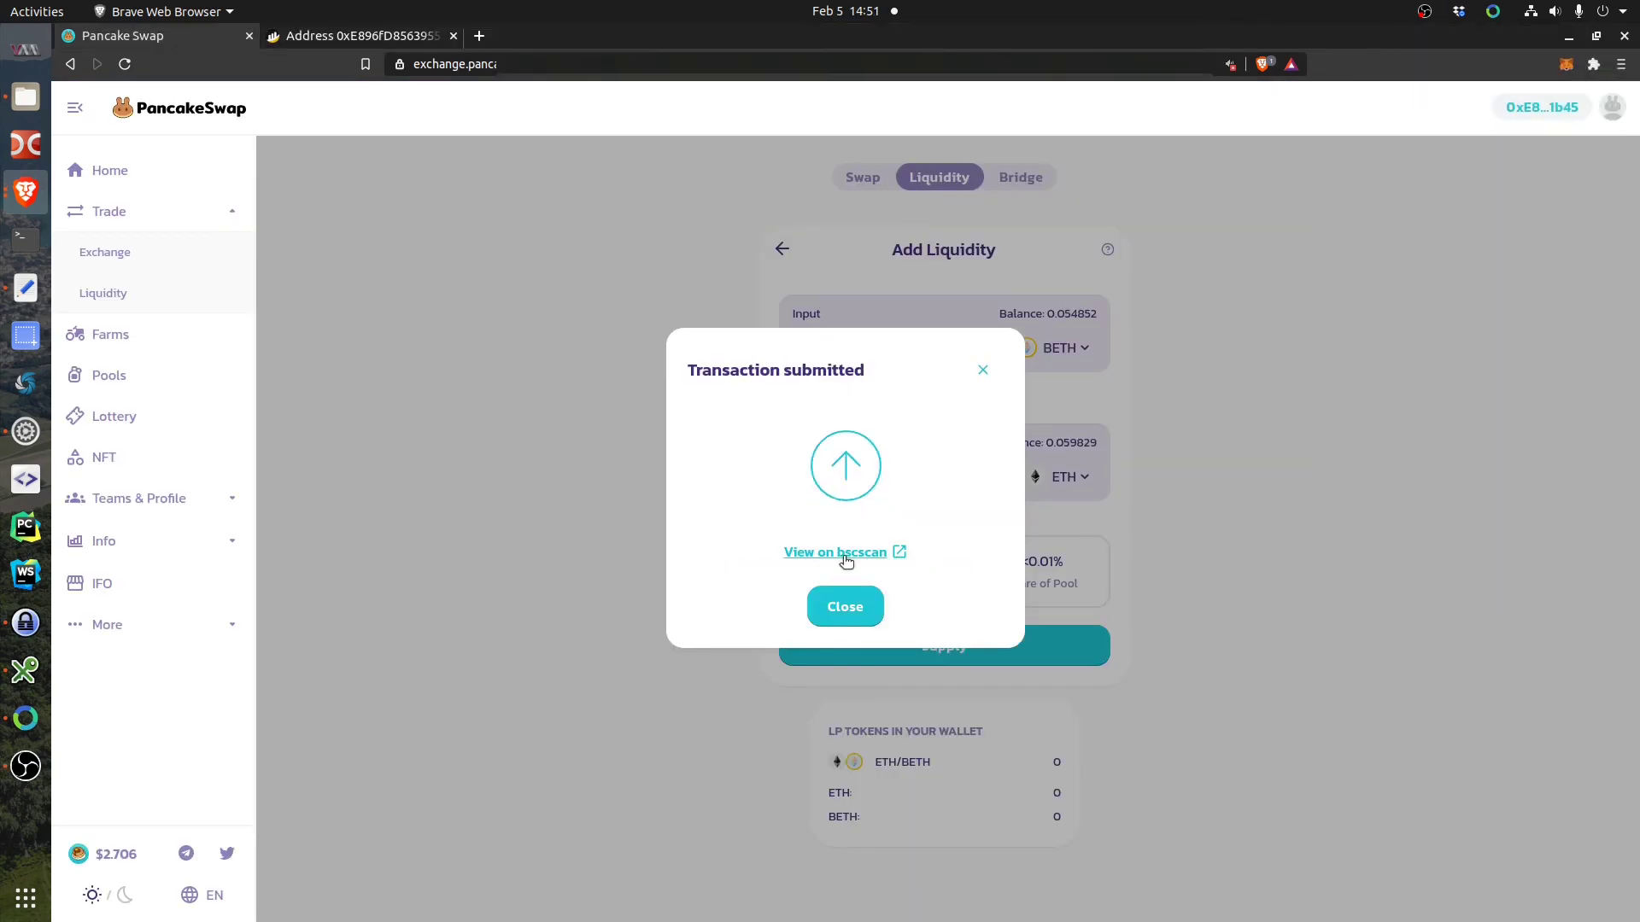
Check the transaction's $0.15 fee on BscScan, close the notice, and open Farms.
click(834, 552)
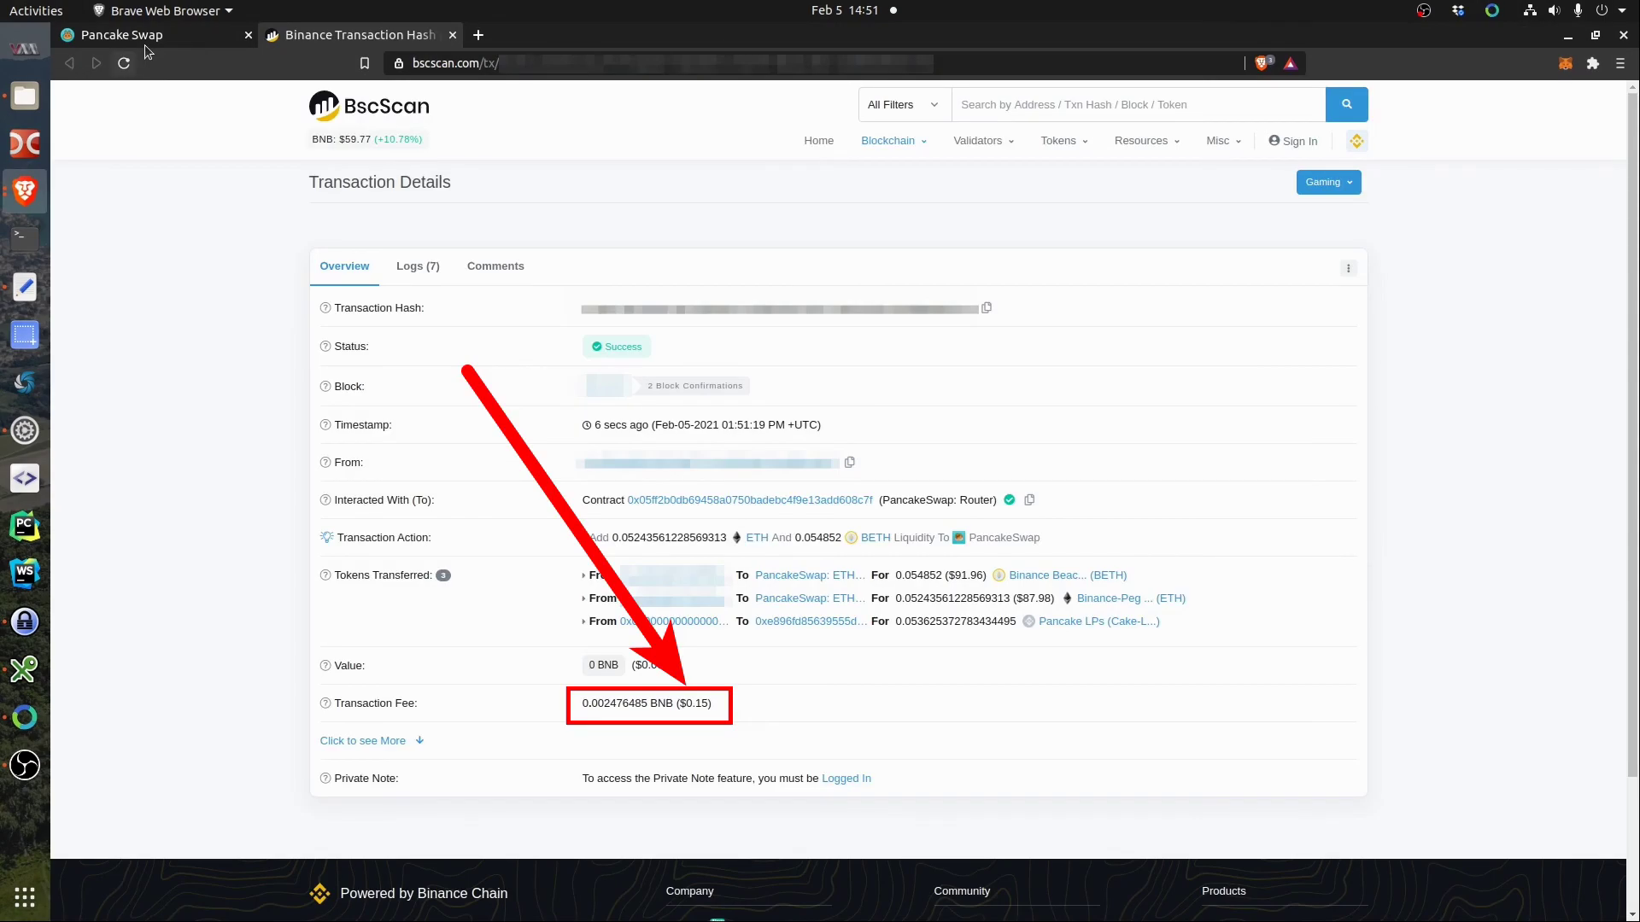
click(121, 34)
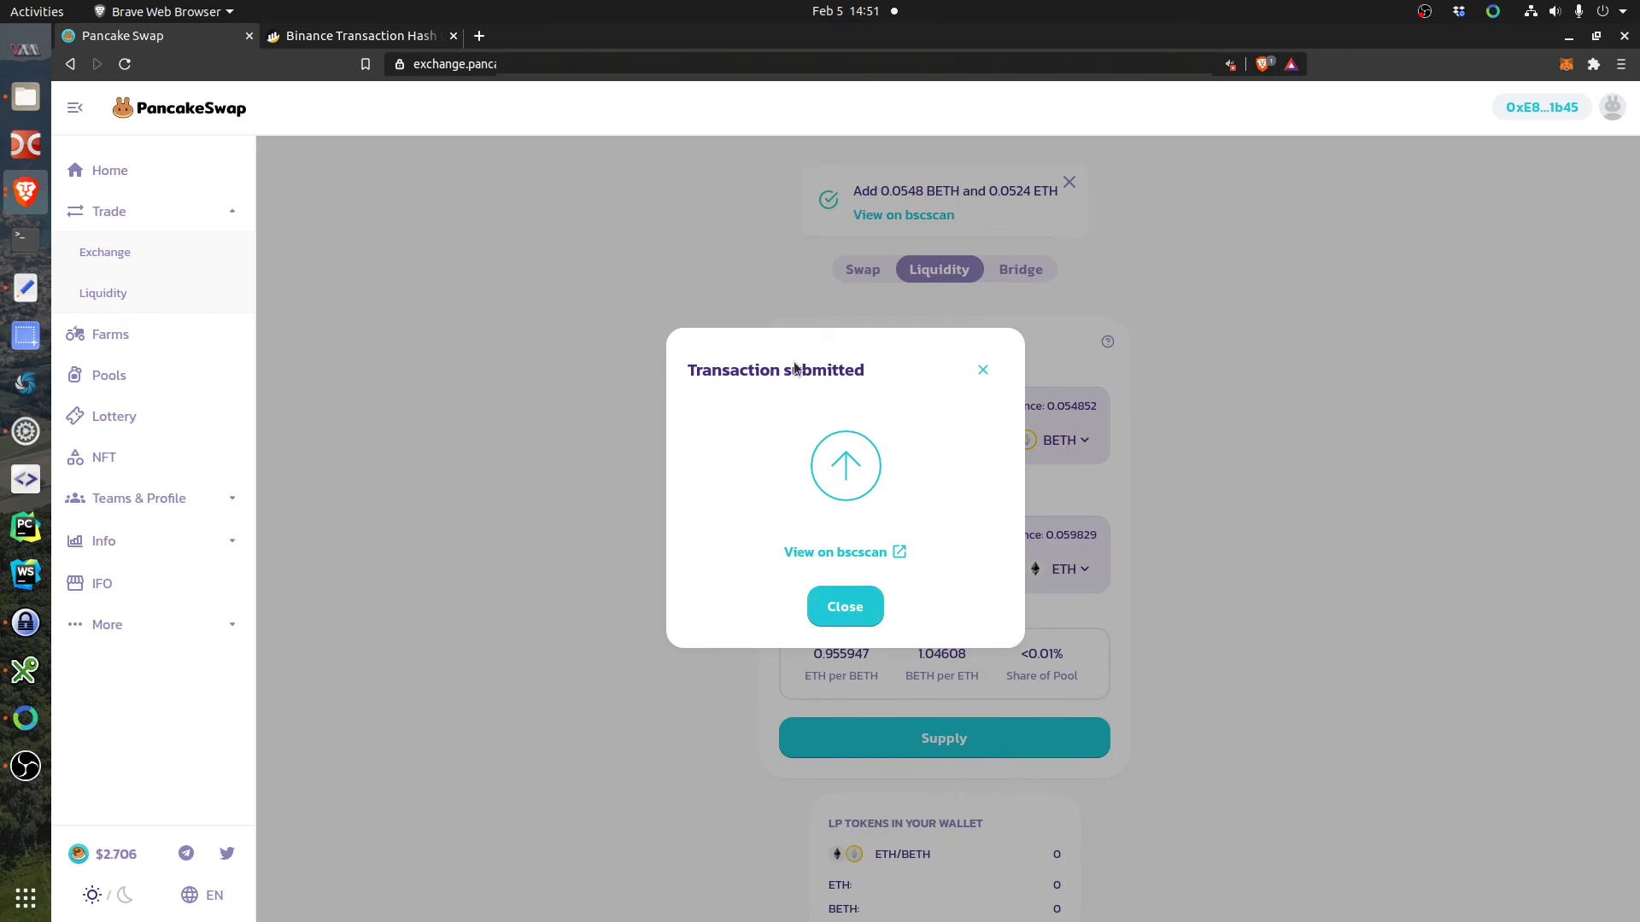
click(844, 606)
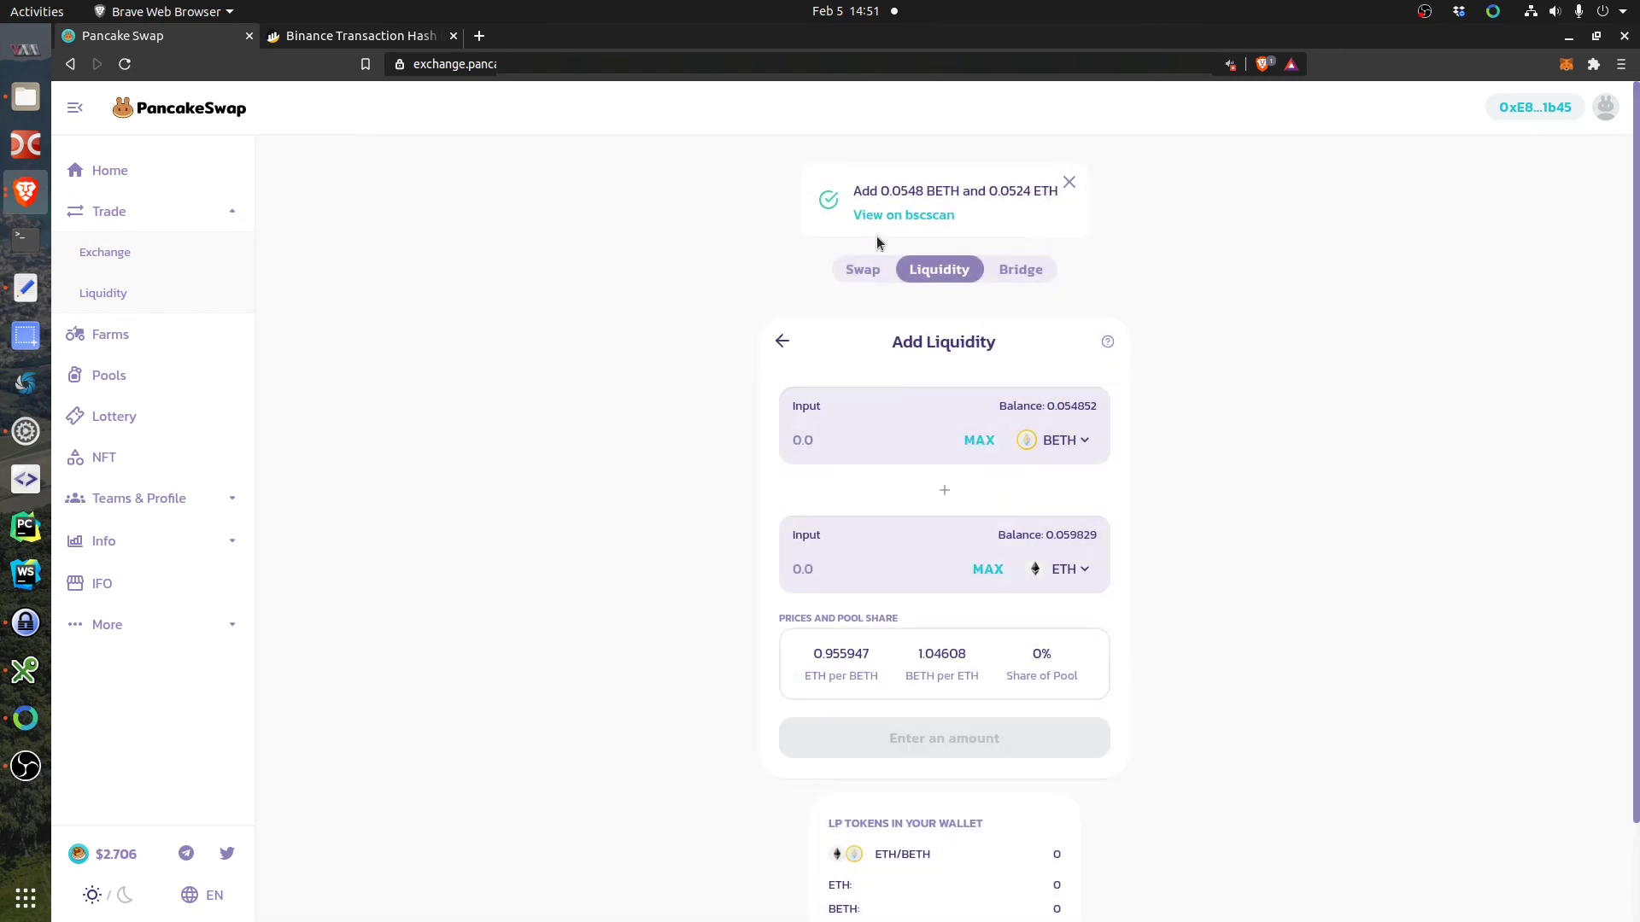
click(1068, 182)
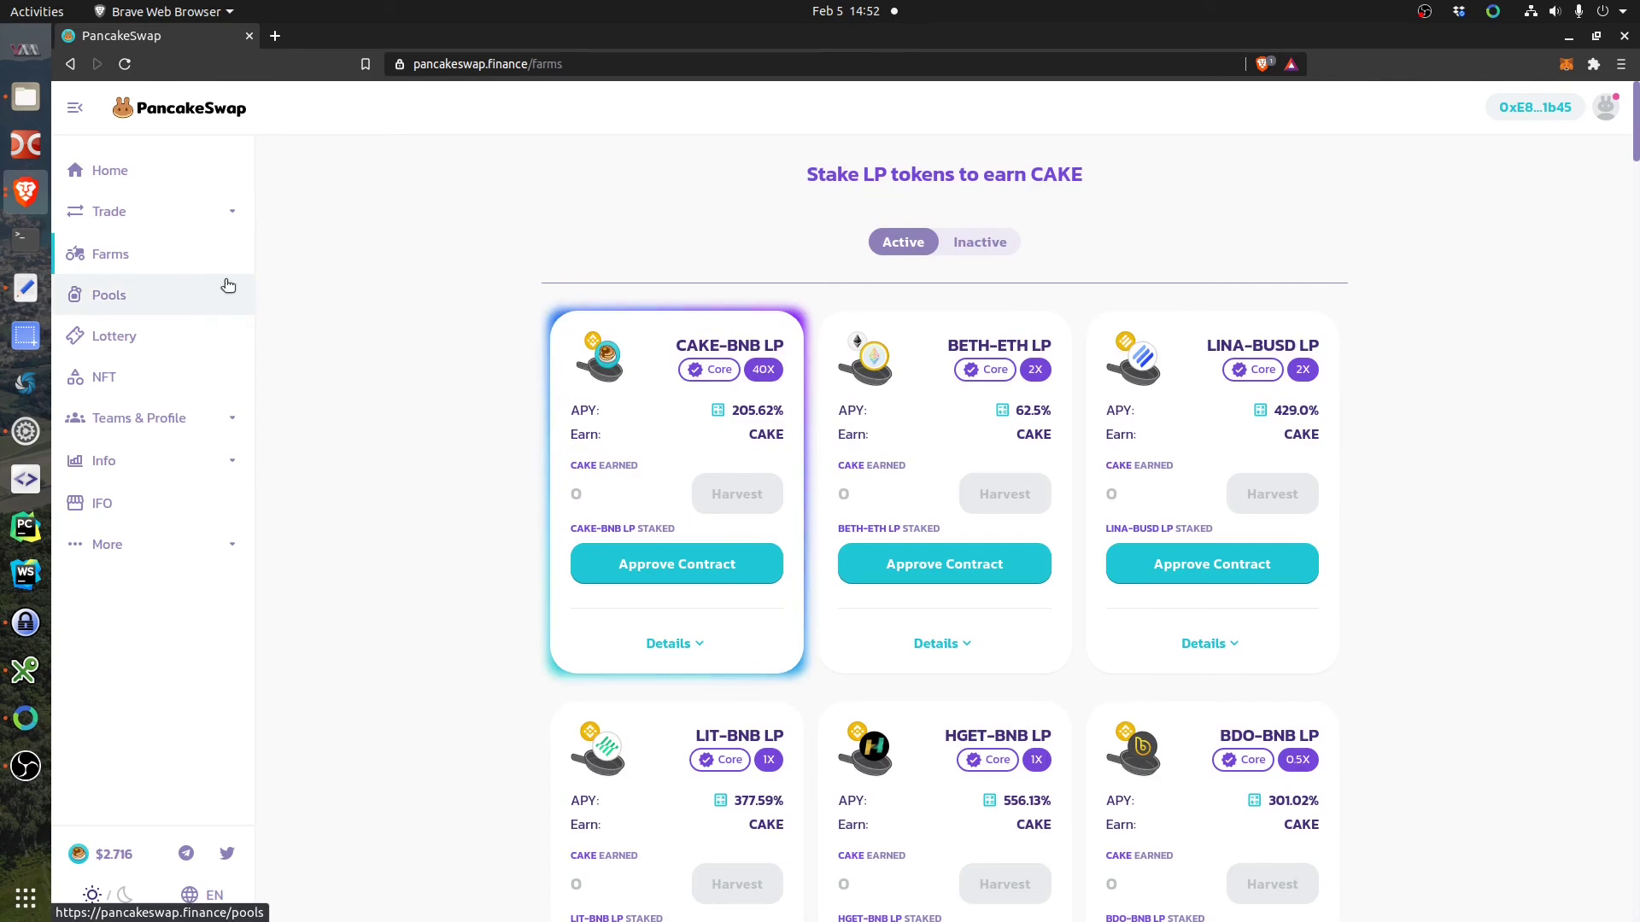
mouse_move(1088, 420)
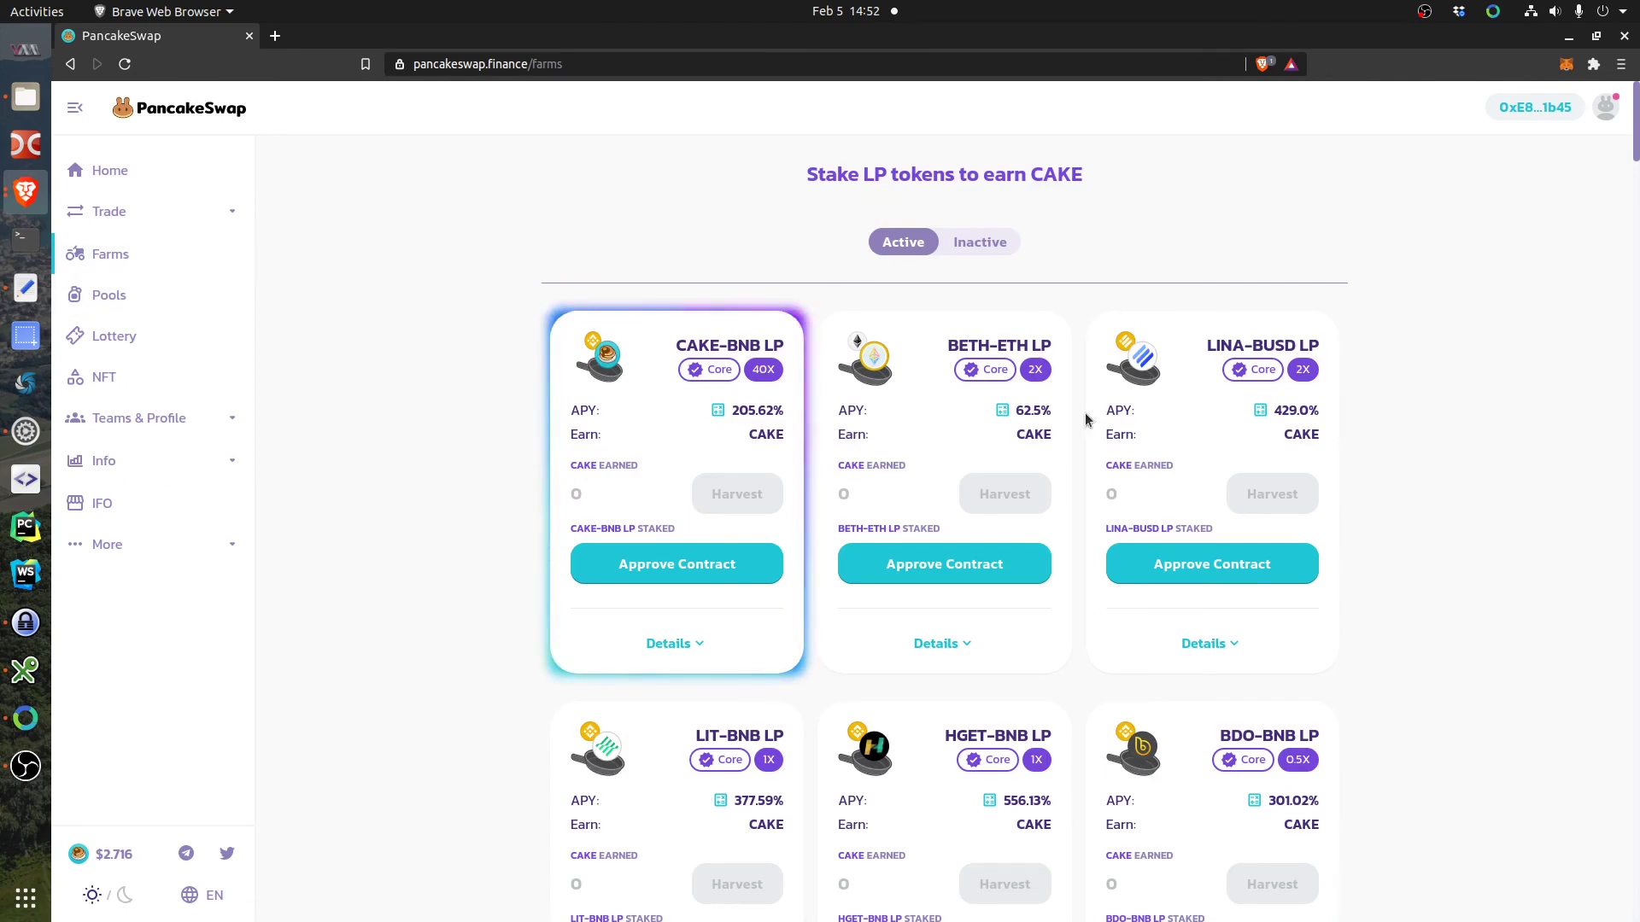
mouse_move(947, 345)
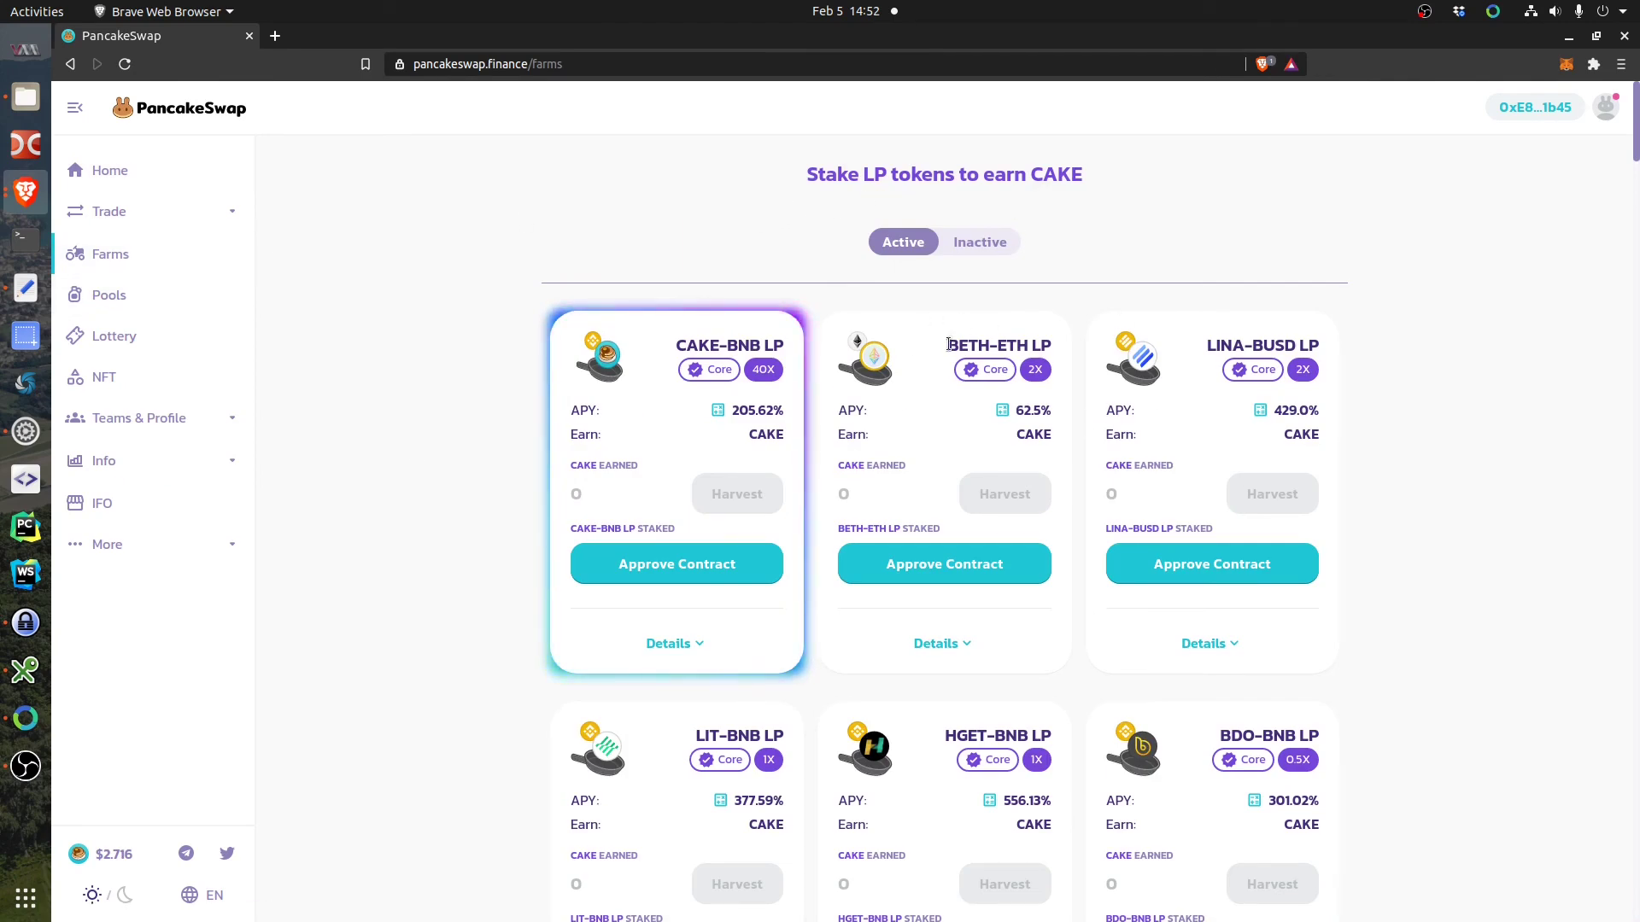
mouse_move(987, 554)
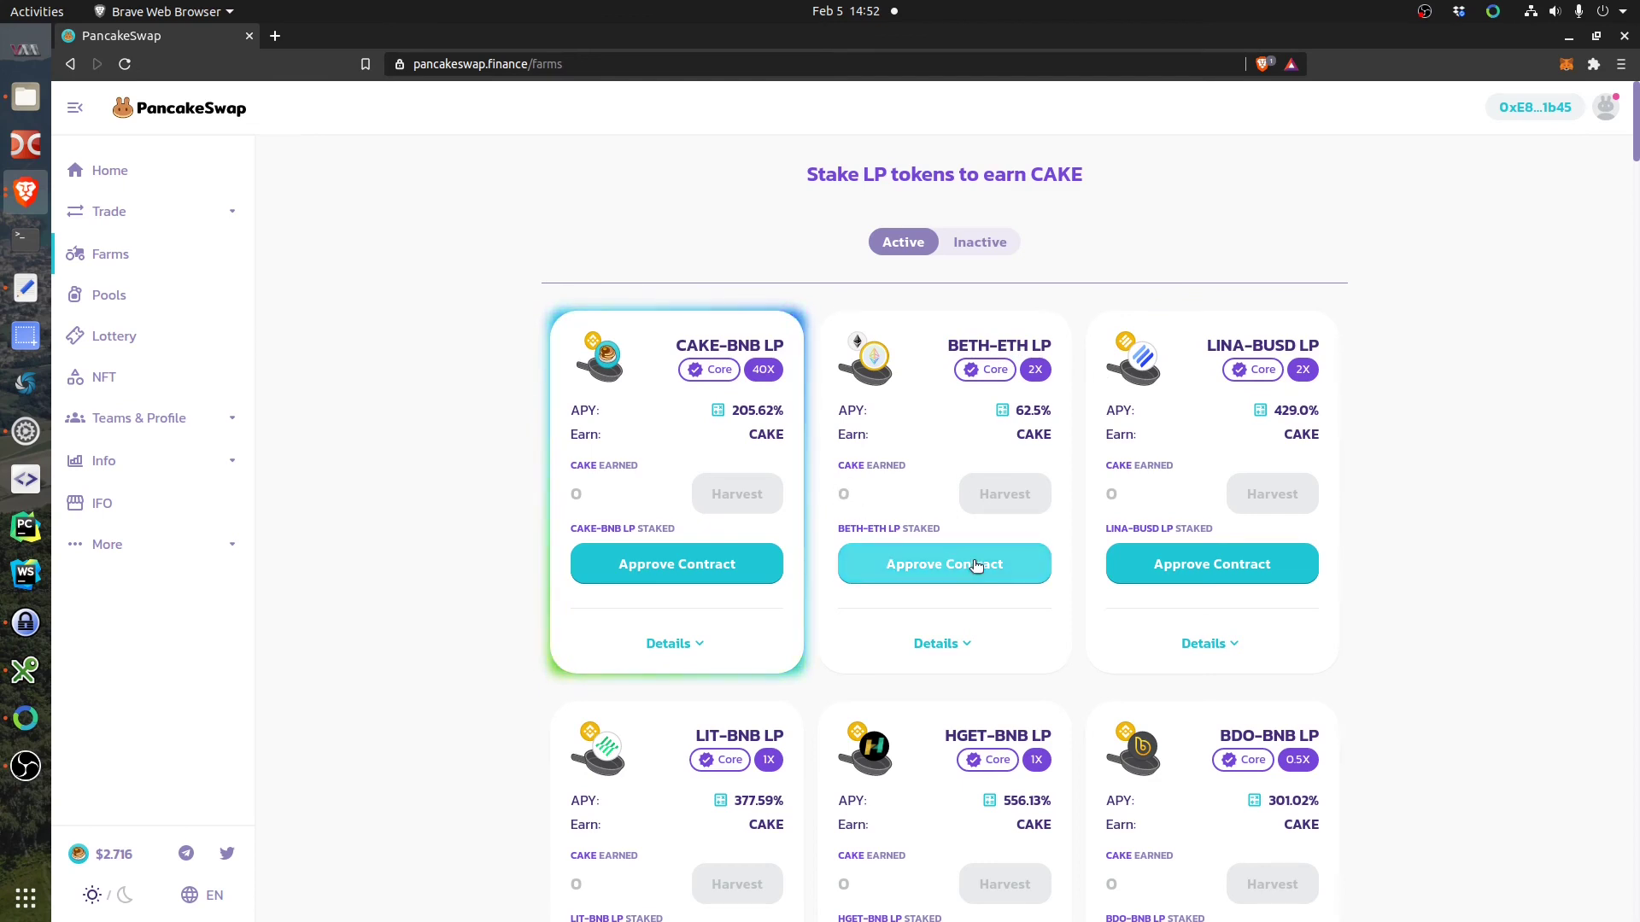
Approve the BETH-ETH LP farm contract and grant the Cake-LP spending permission in MetaMask.
click(943, 564)
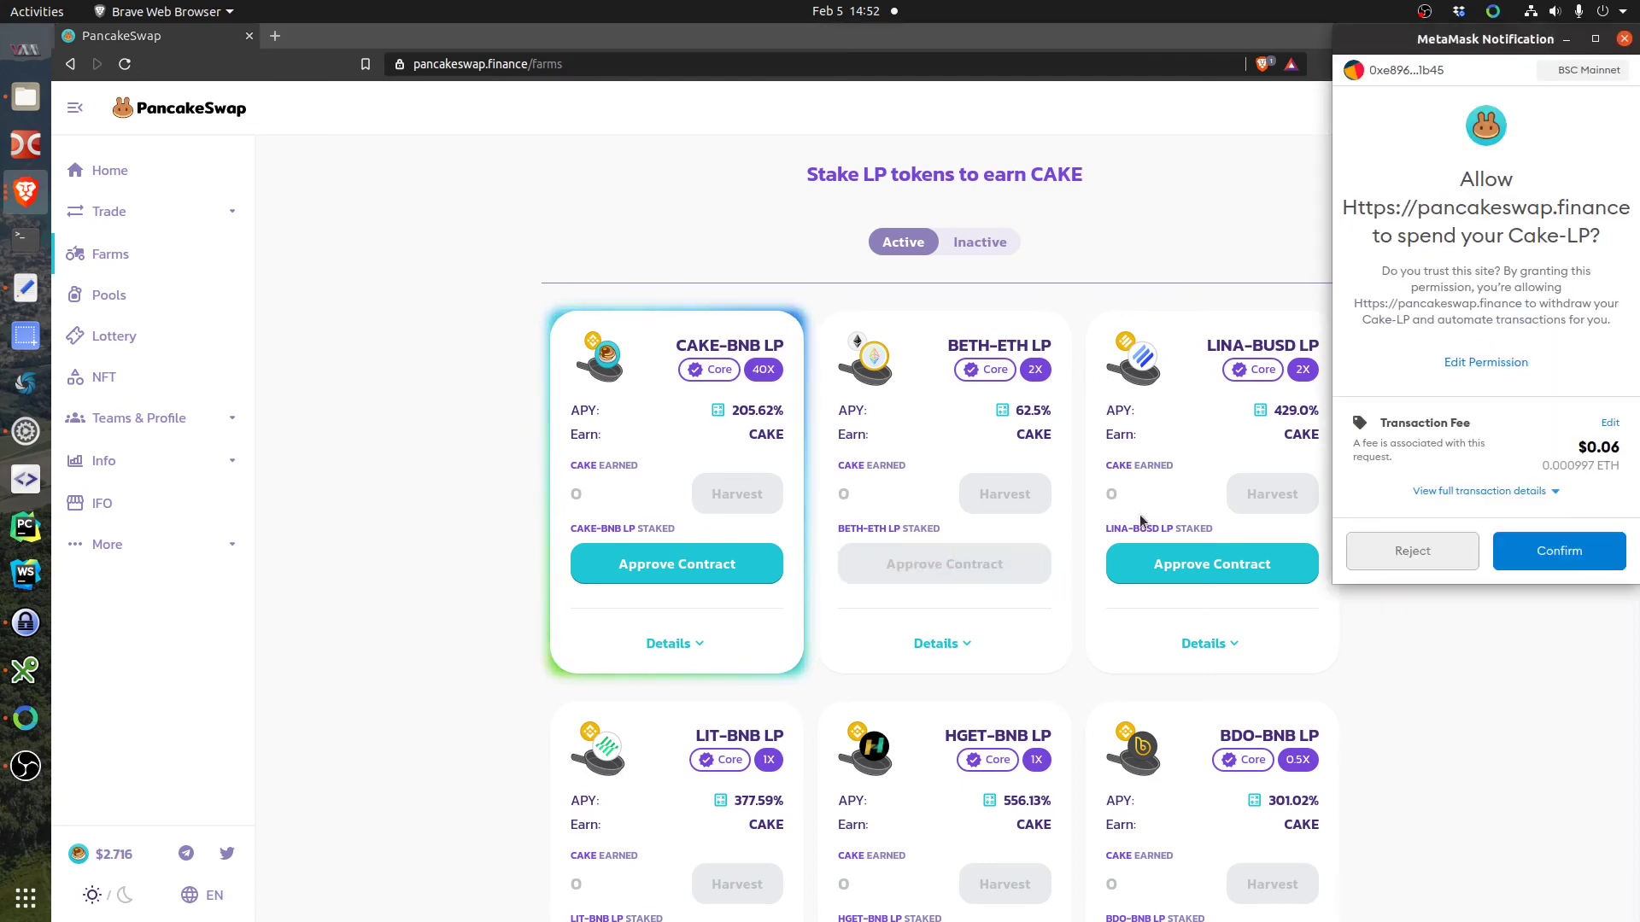
mouse_move(1509, 258)
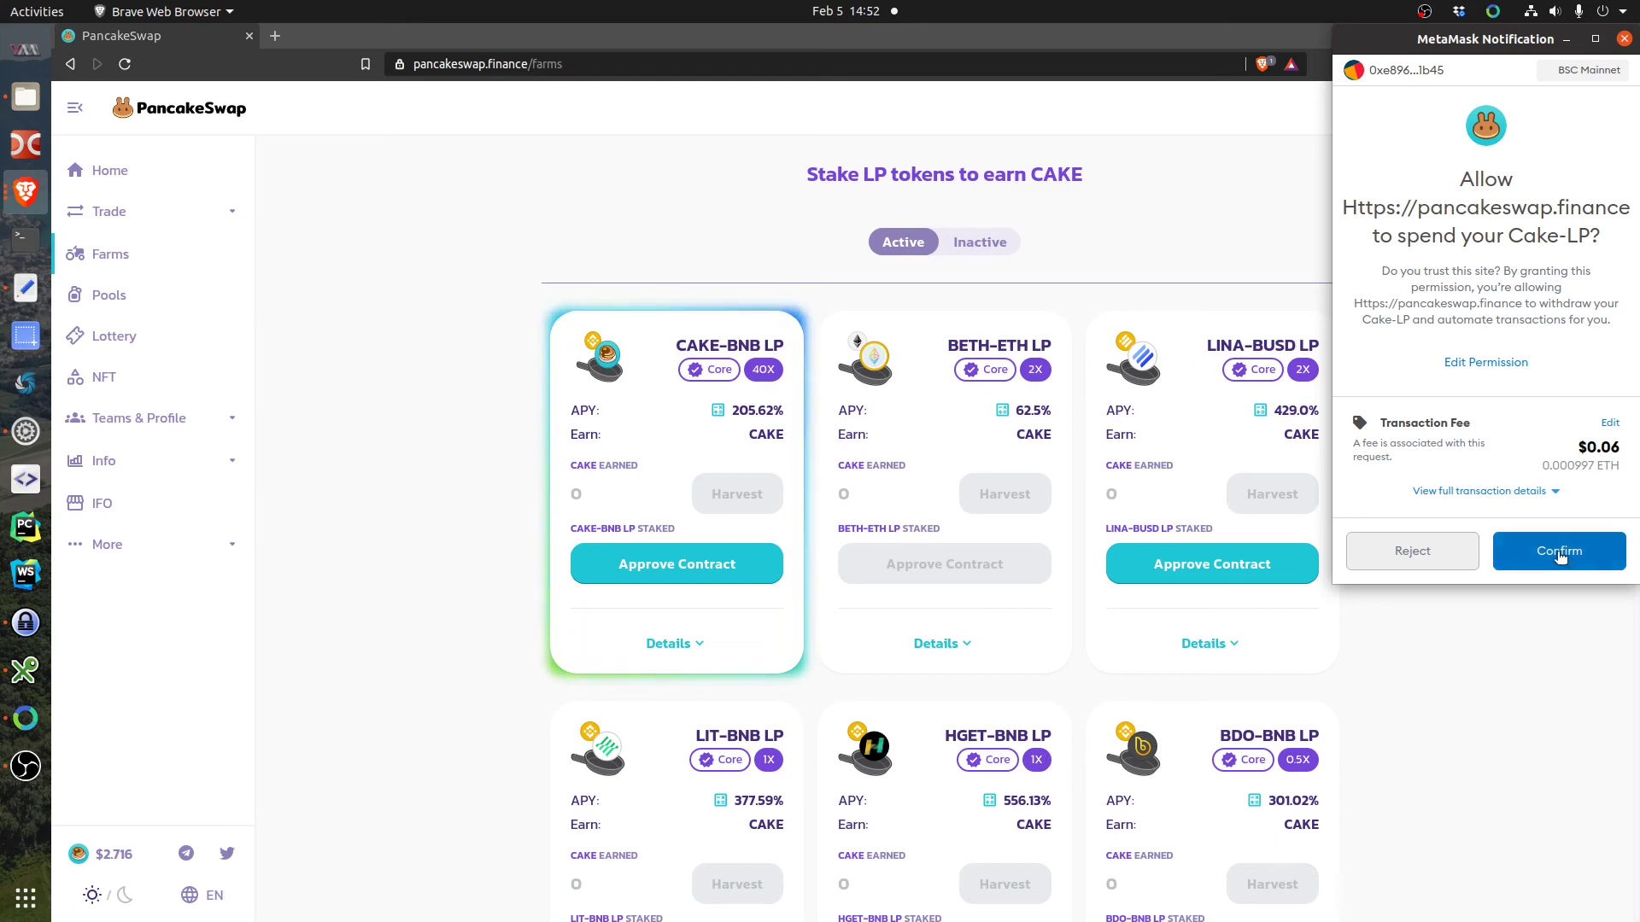
click(1557, 550)
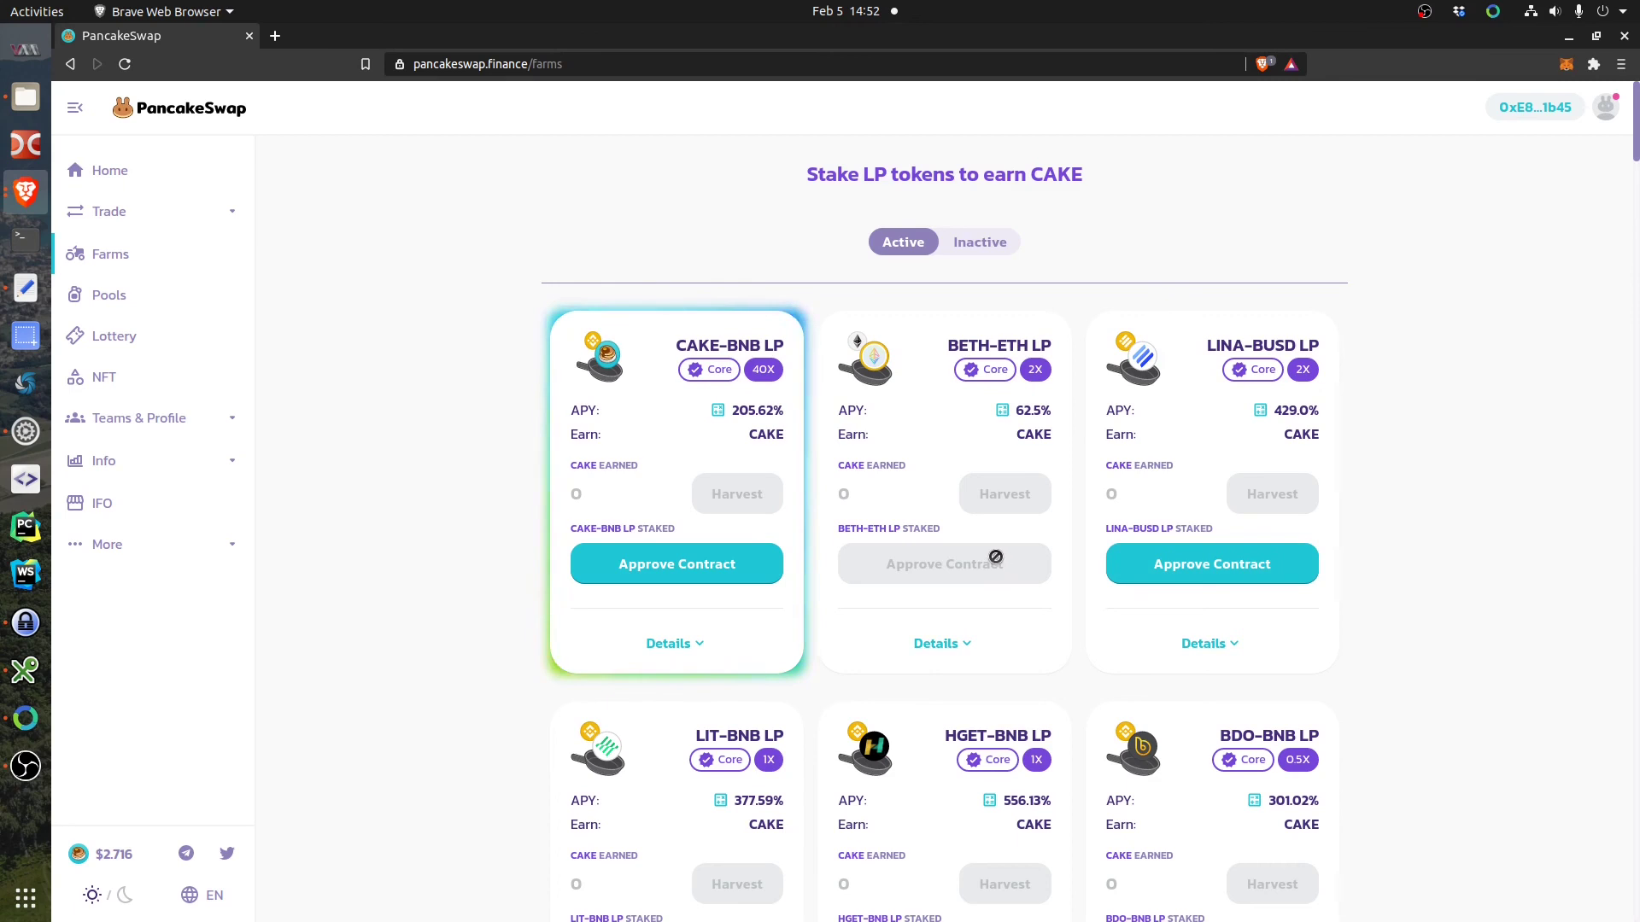
mouse_move(960, 615)
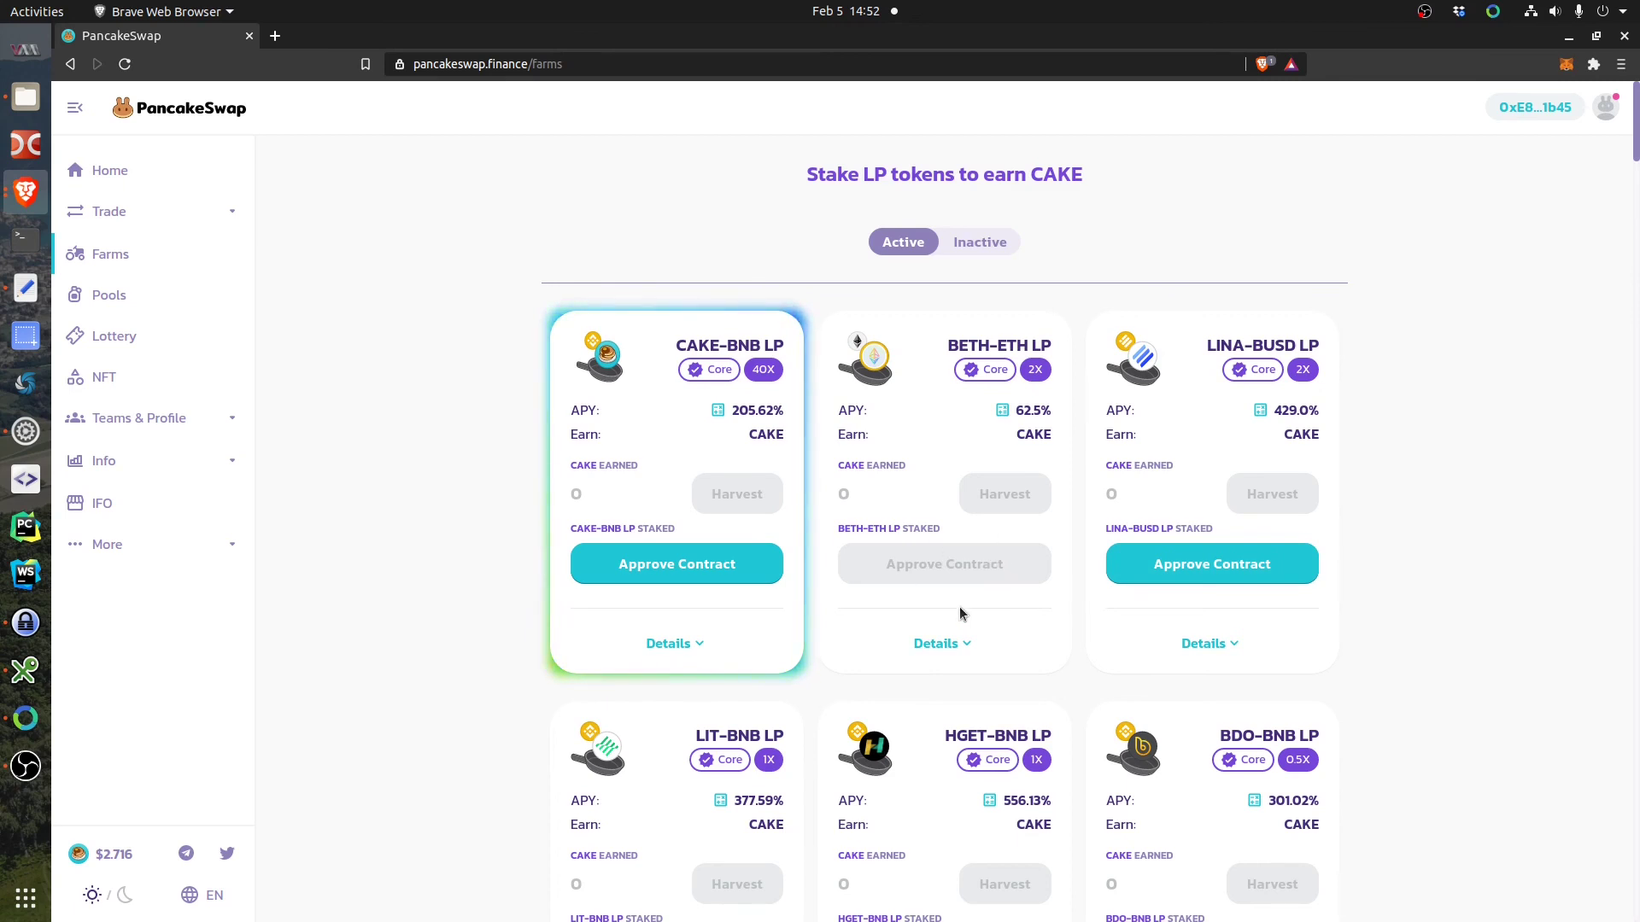
mouse_move(1002, 493)
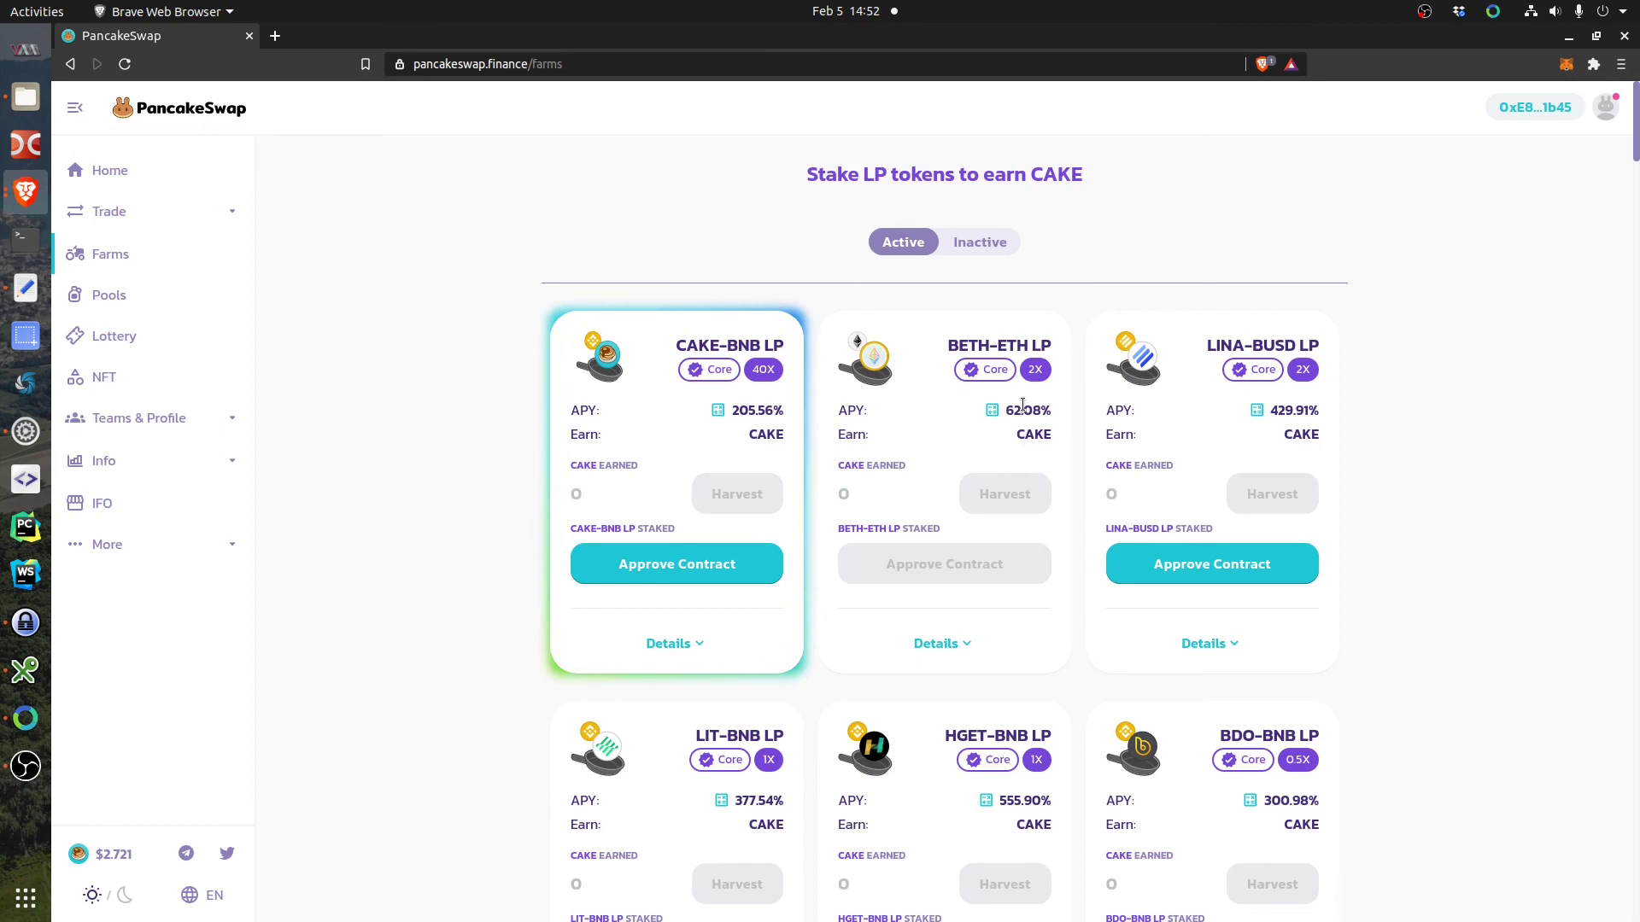
mouse_move(1072, 284)
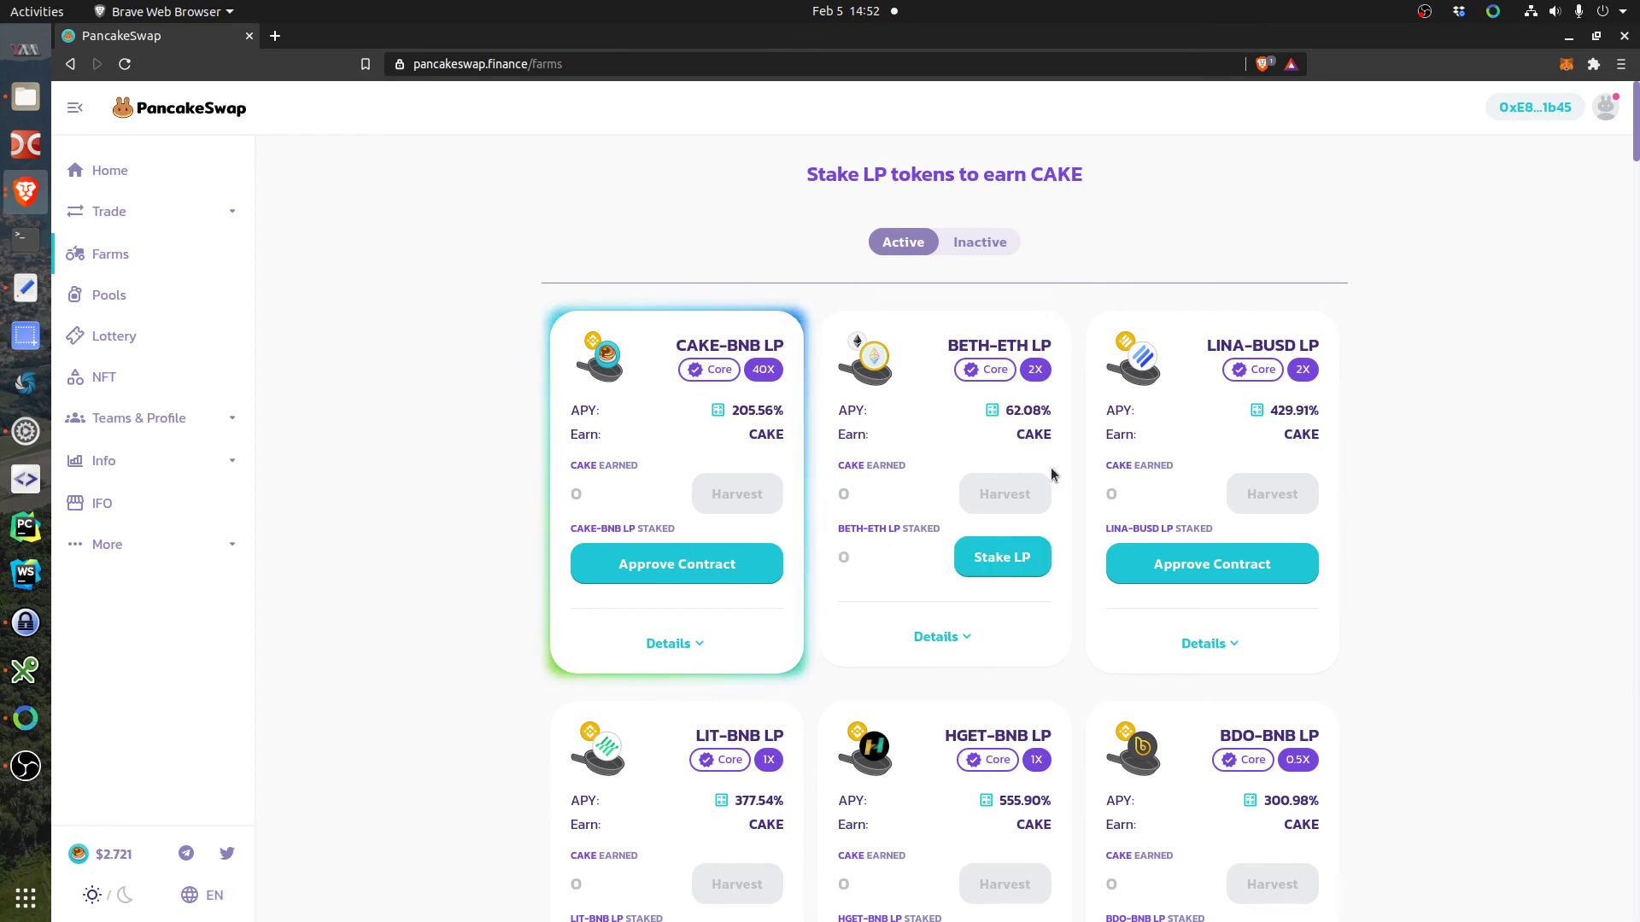
mouse_move(854, 441)
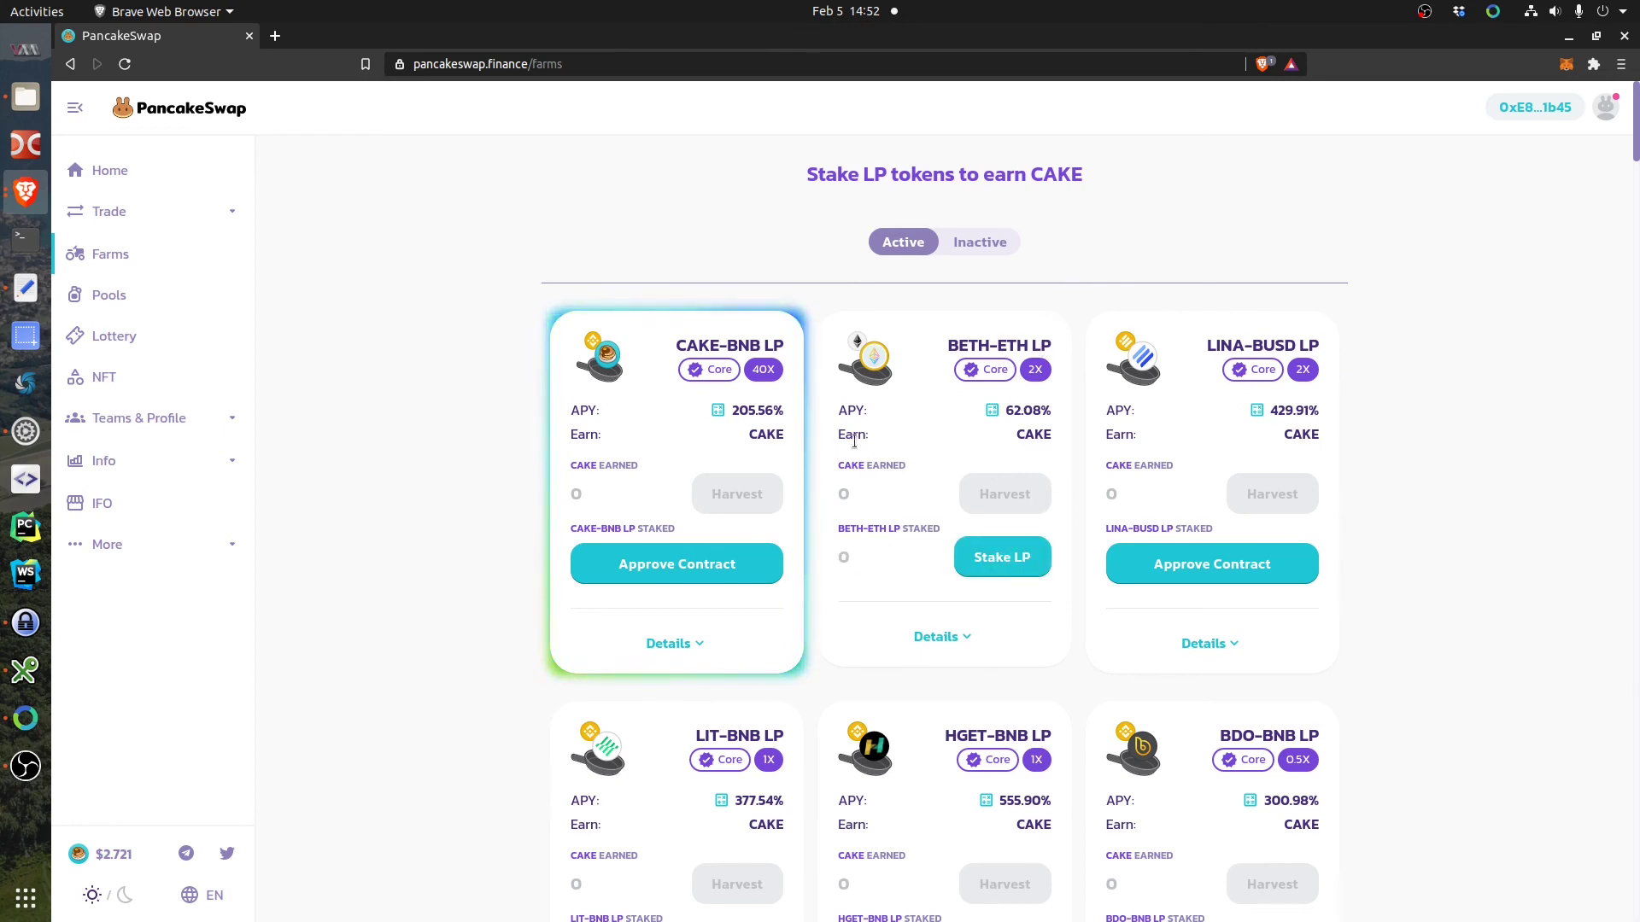
Open the BETH-ETH stake form and fill in the full 0.0536 LP balance.
click(1000, 556)
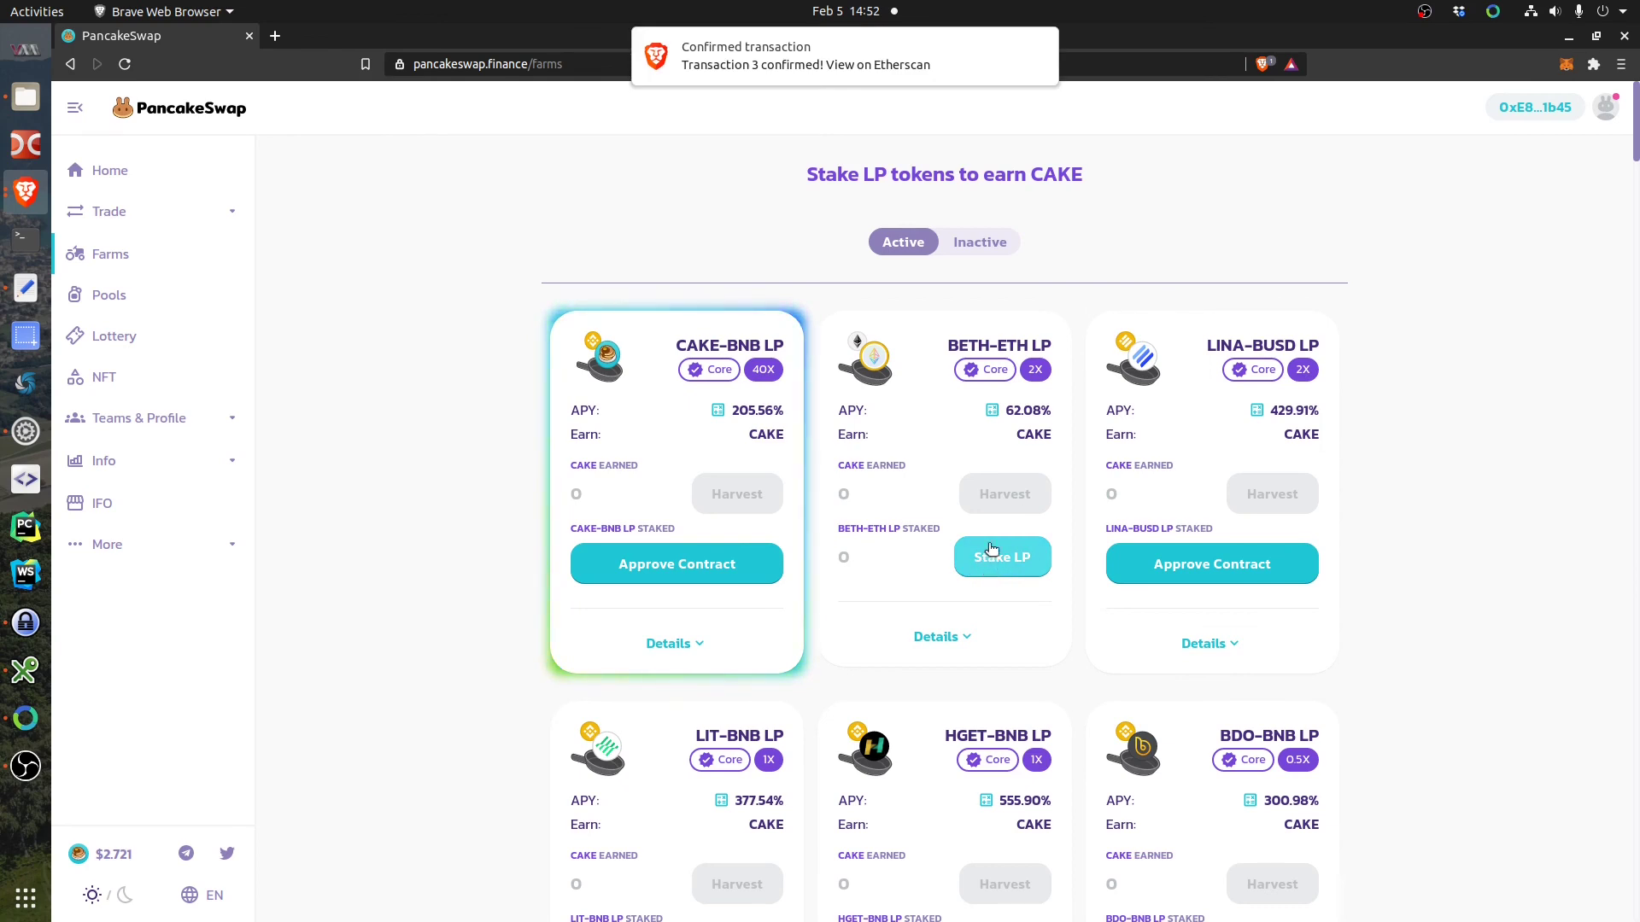
click(1000, 556)
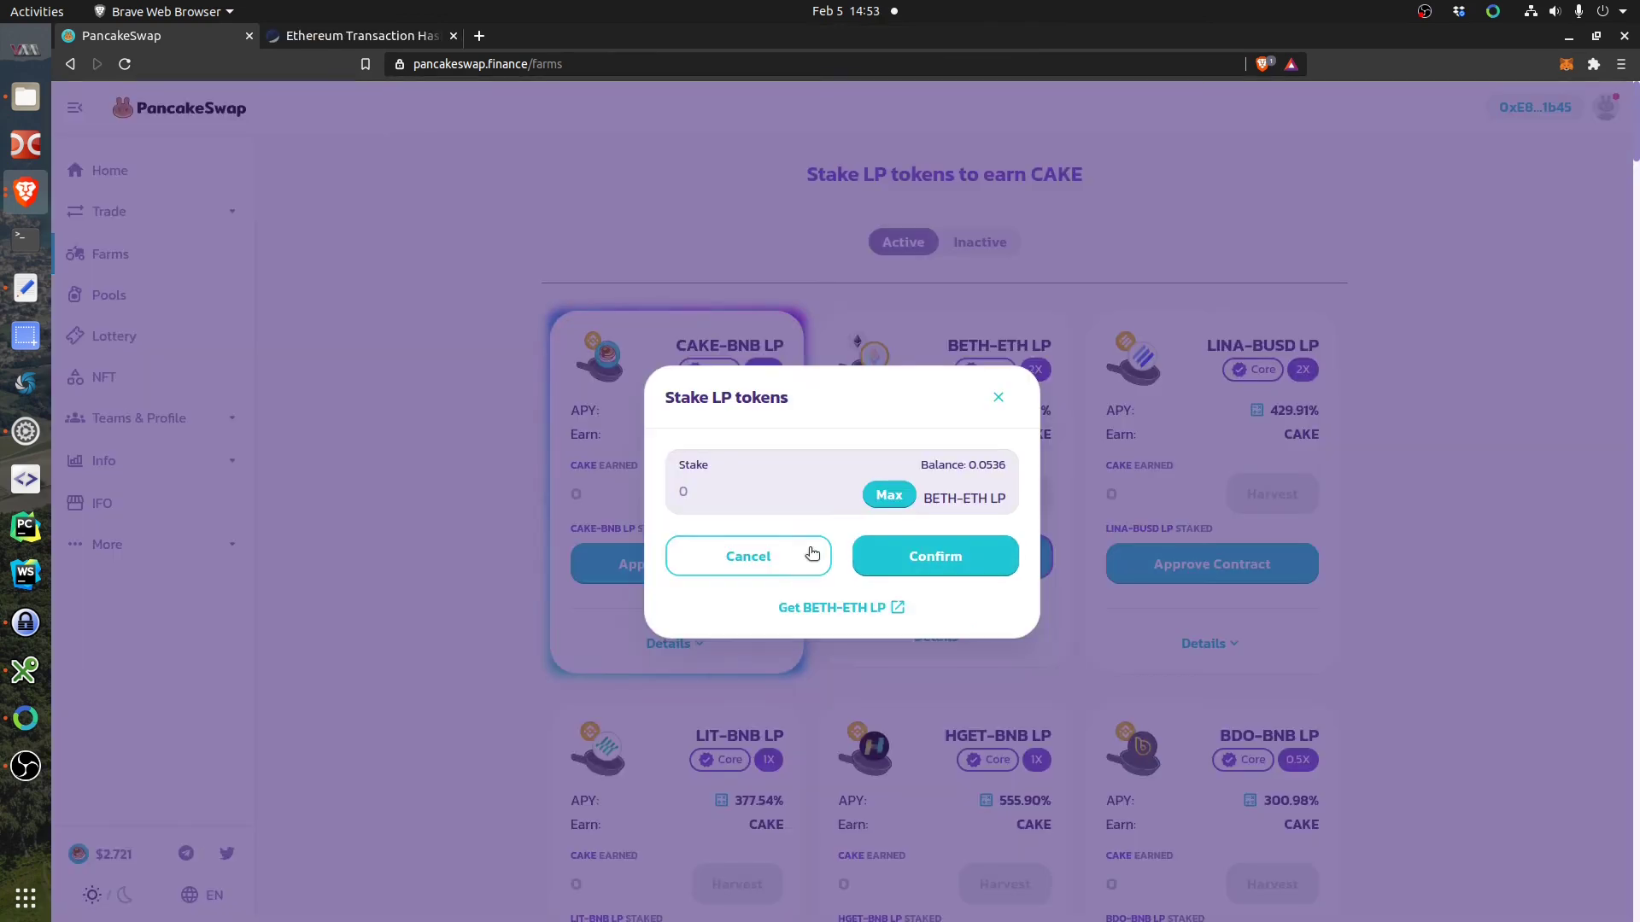
click(888, 494)
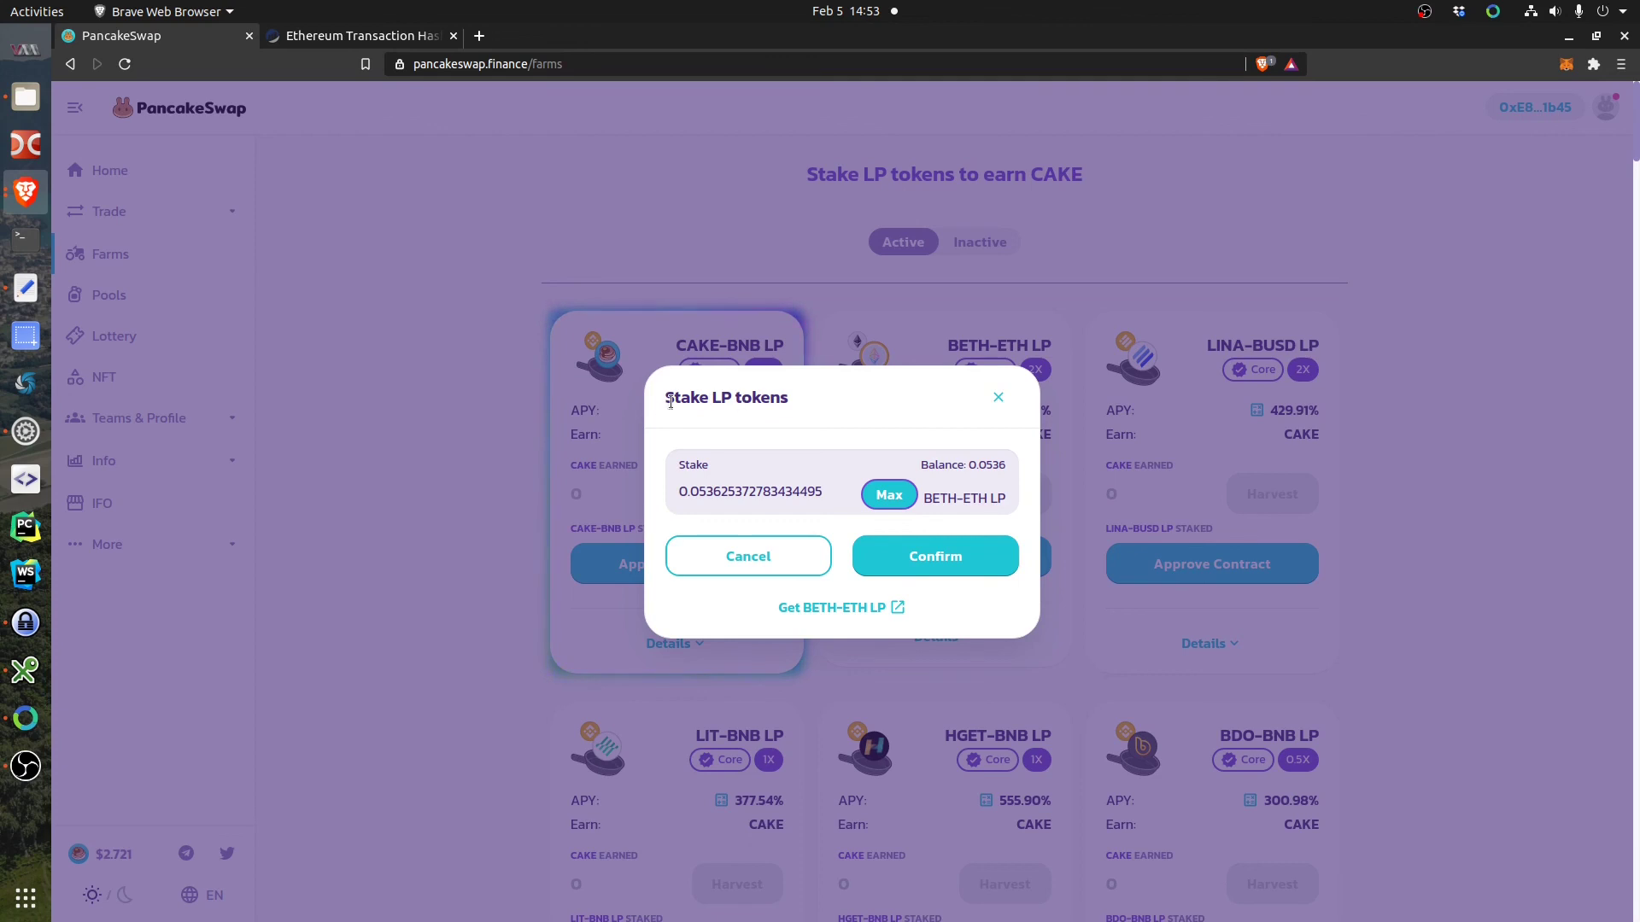
double_click(736, 397)
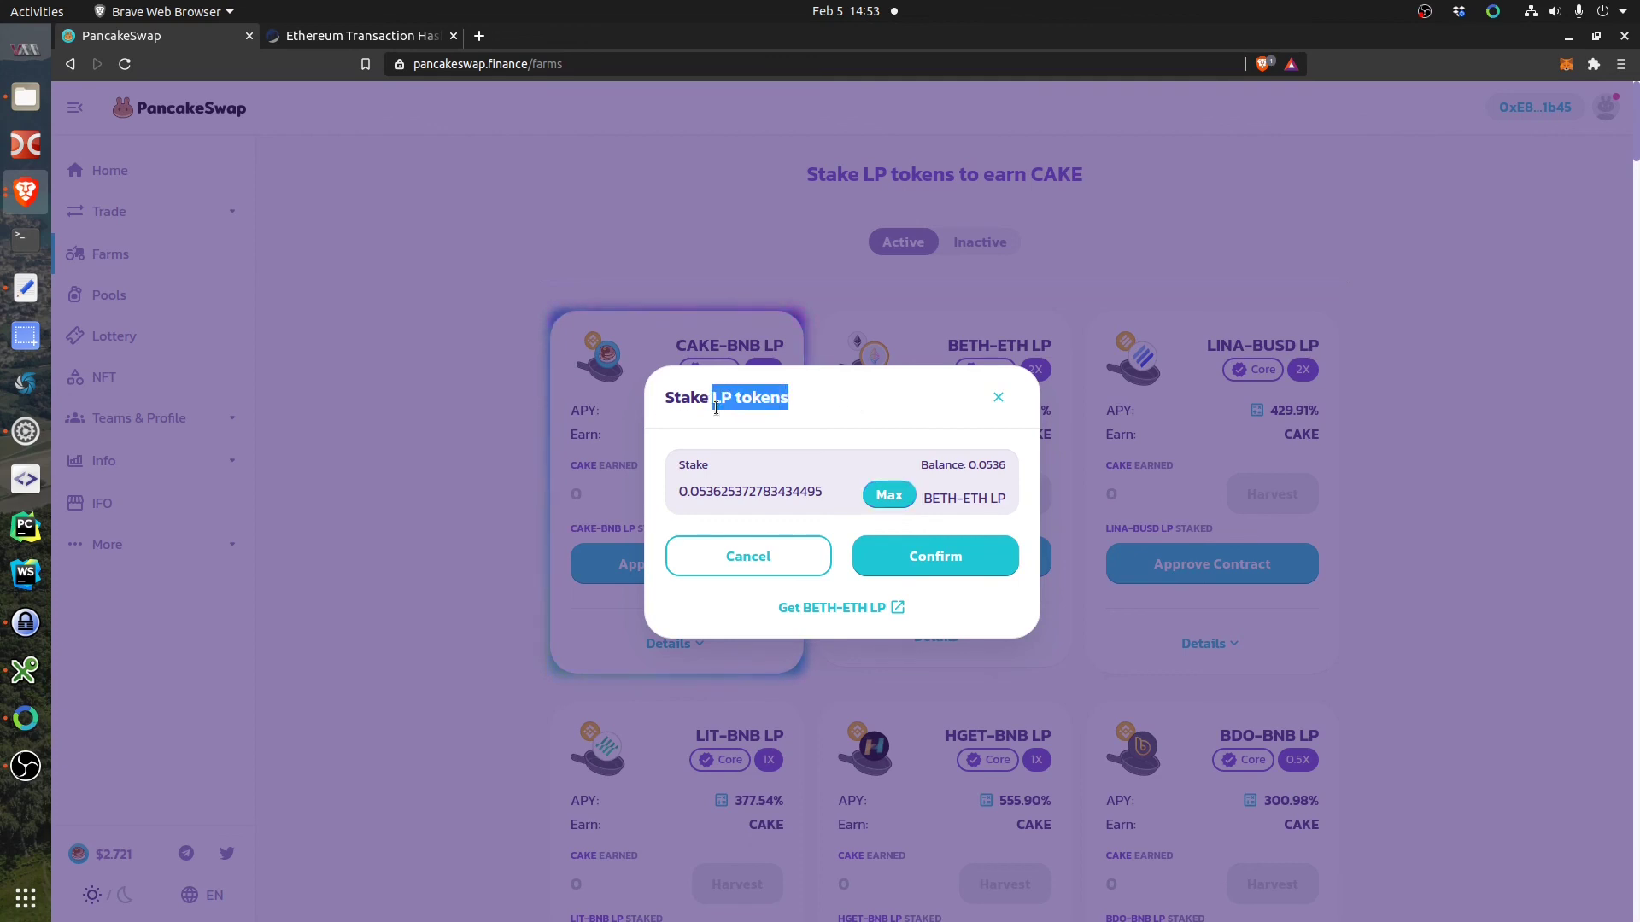
mouse_move(933, 555)
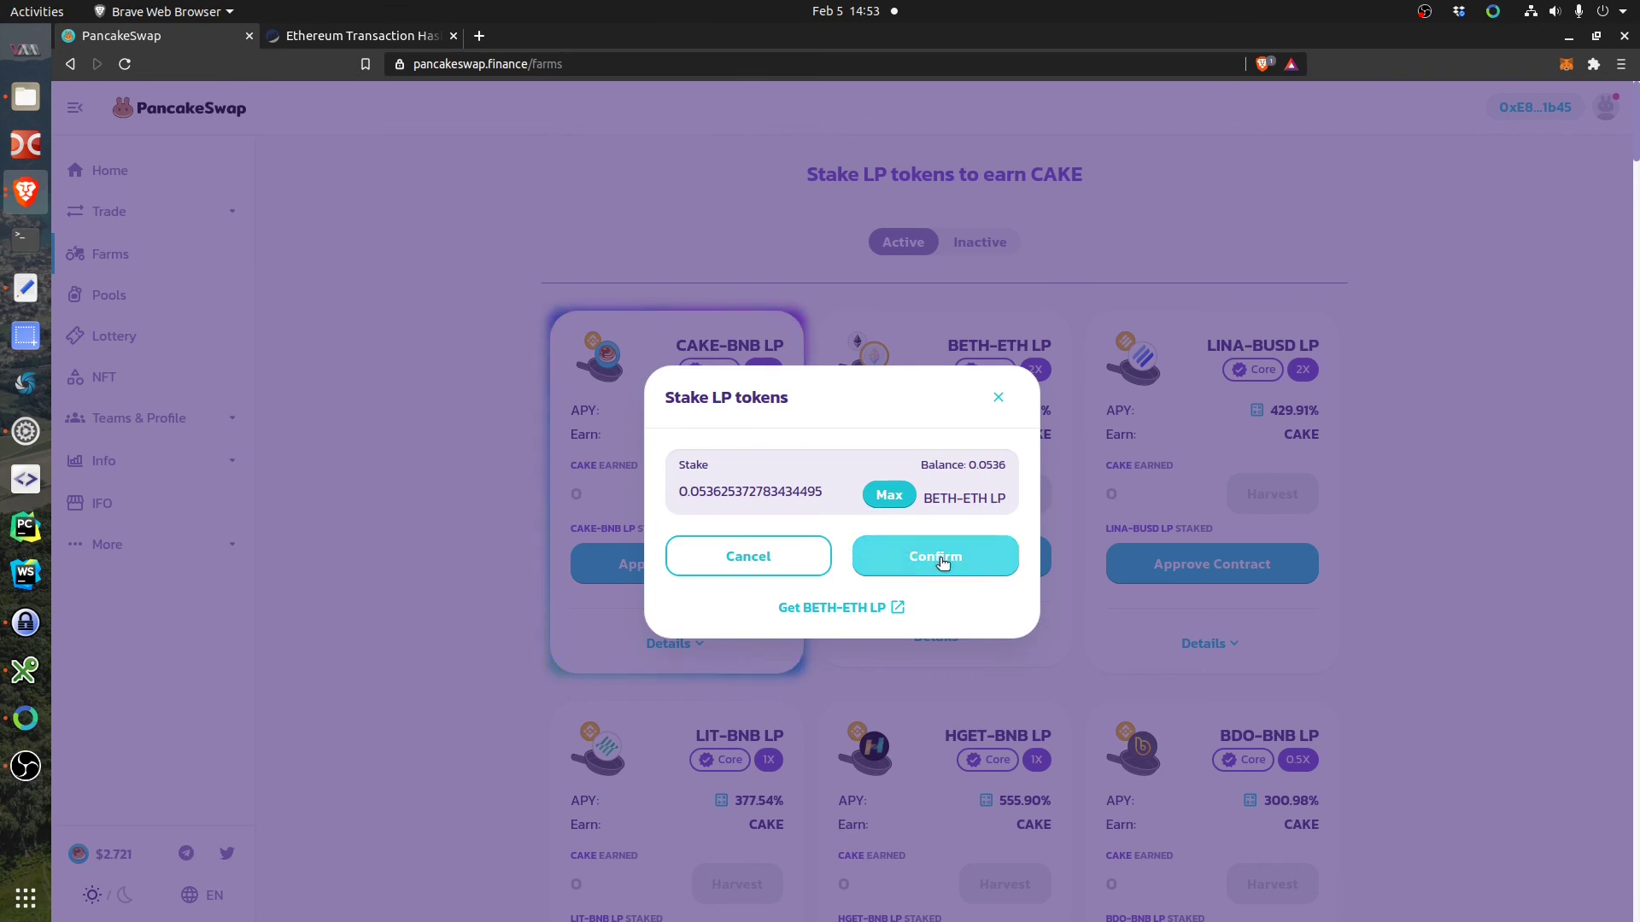
Confirm staking the full LP balance, approving the transaction in MetaMask.
click(933, 555)
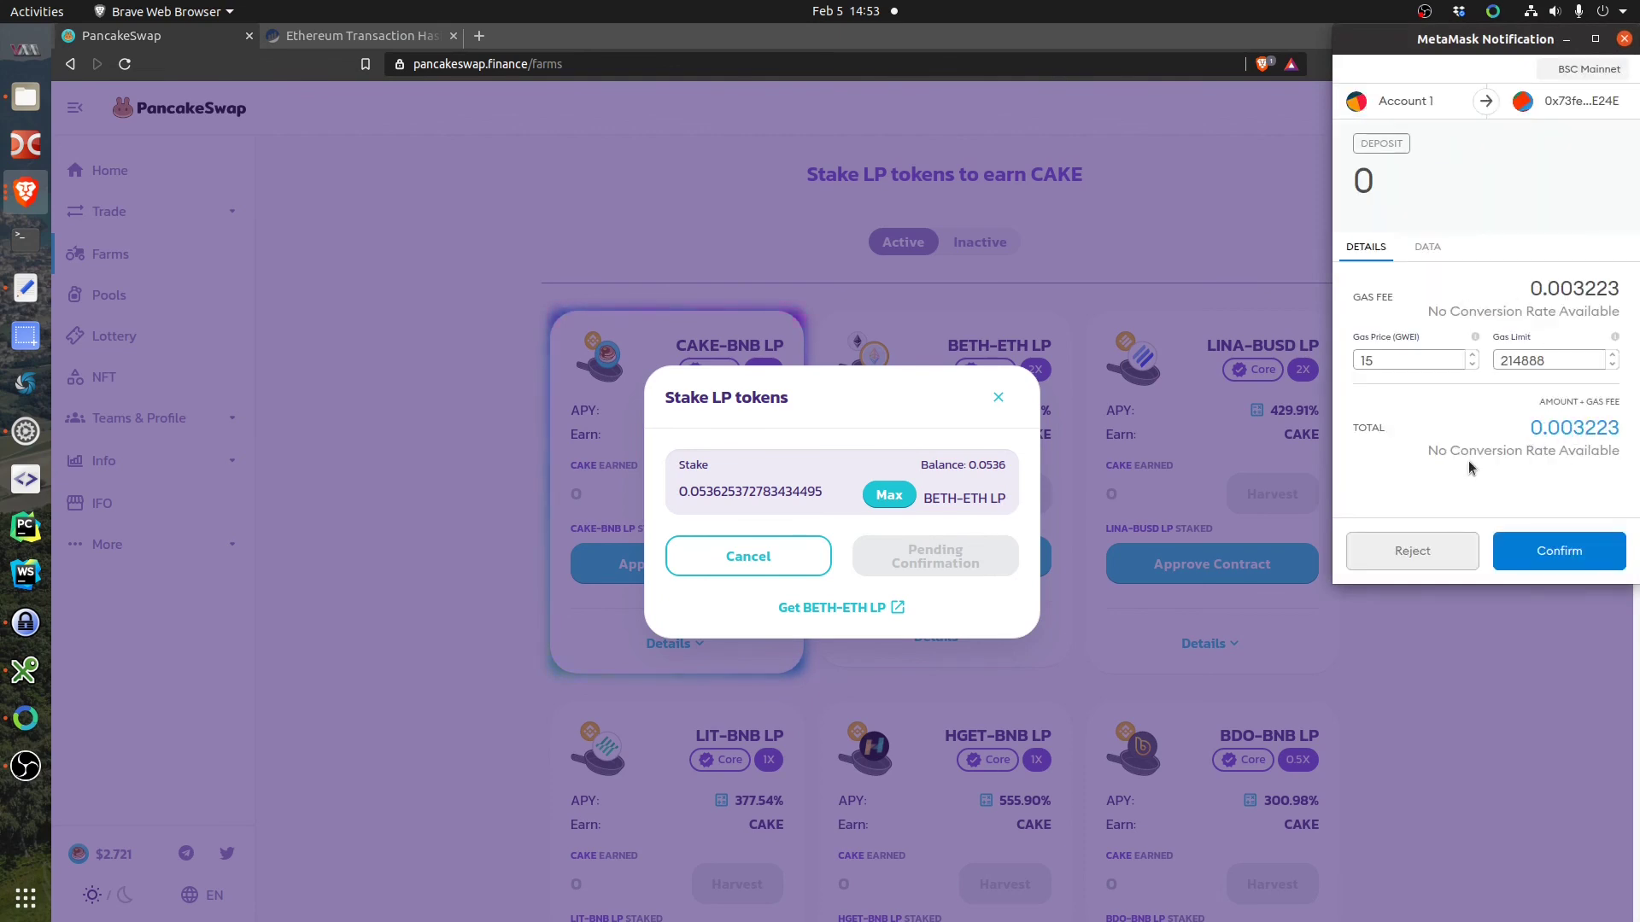
click(1557, 550)
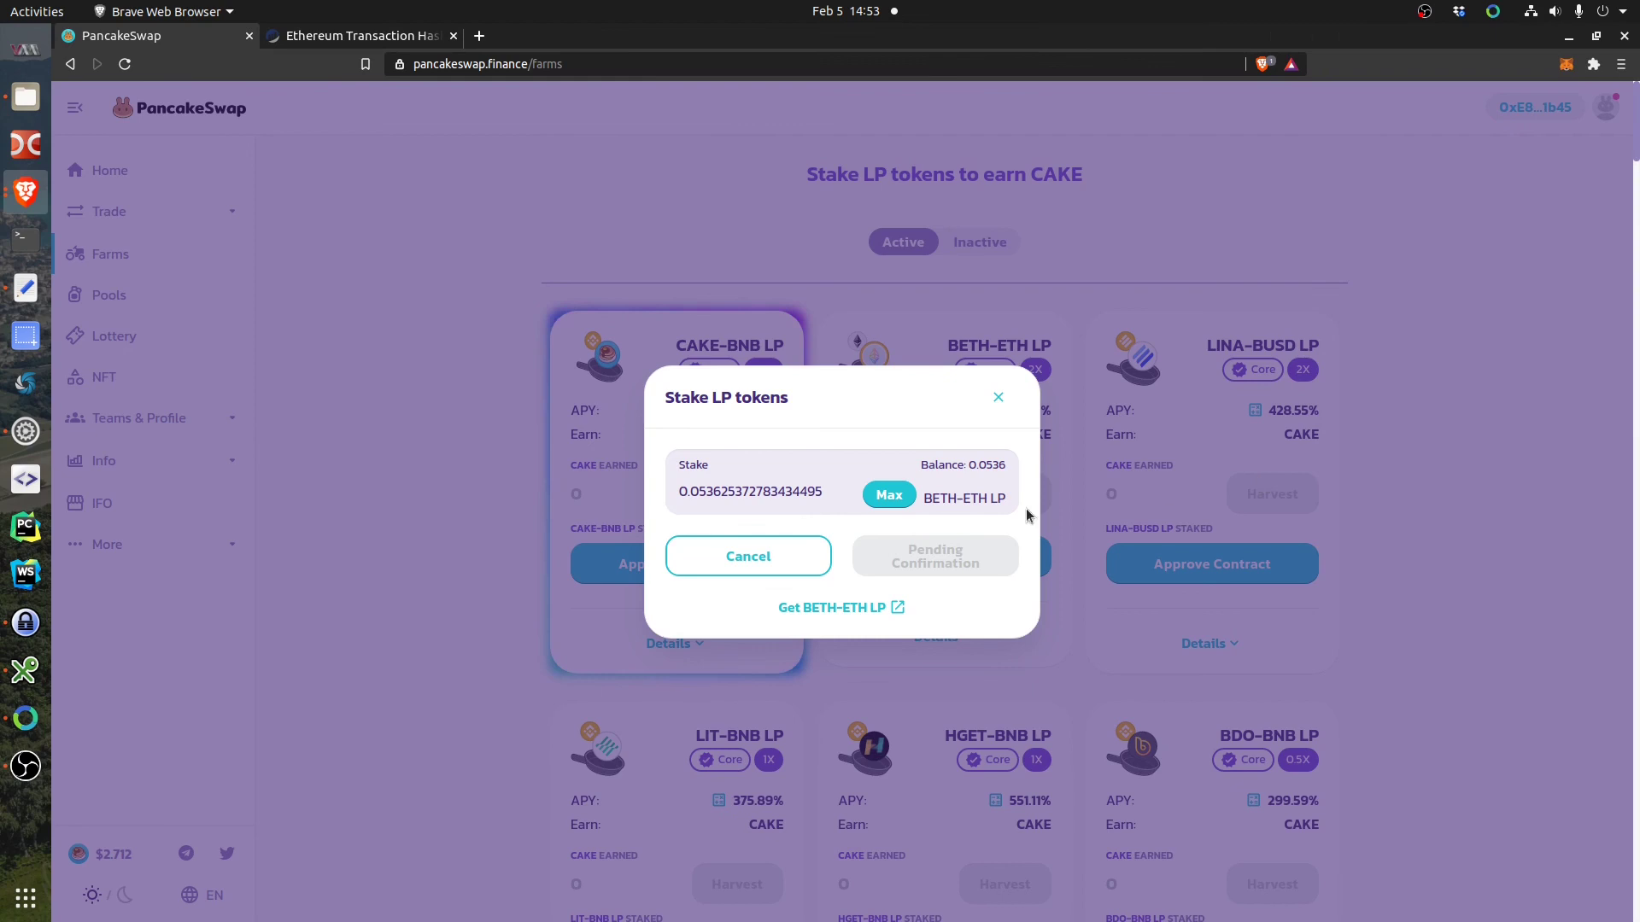
mouse_move(949, 471)
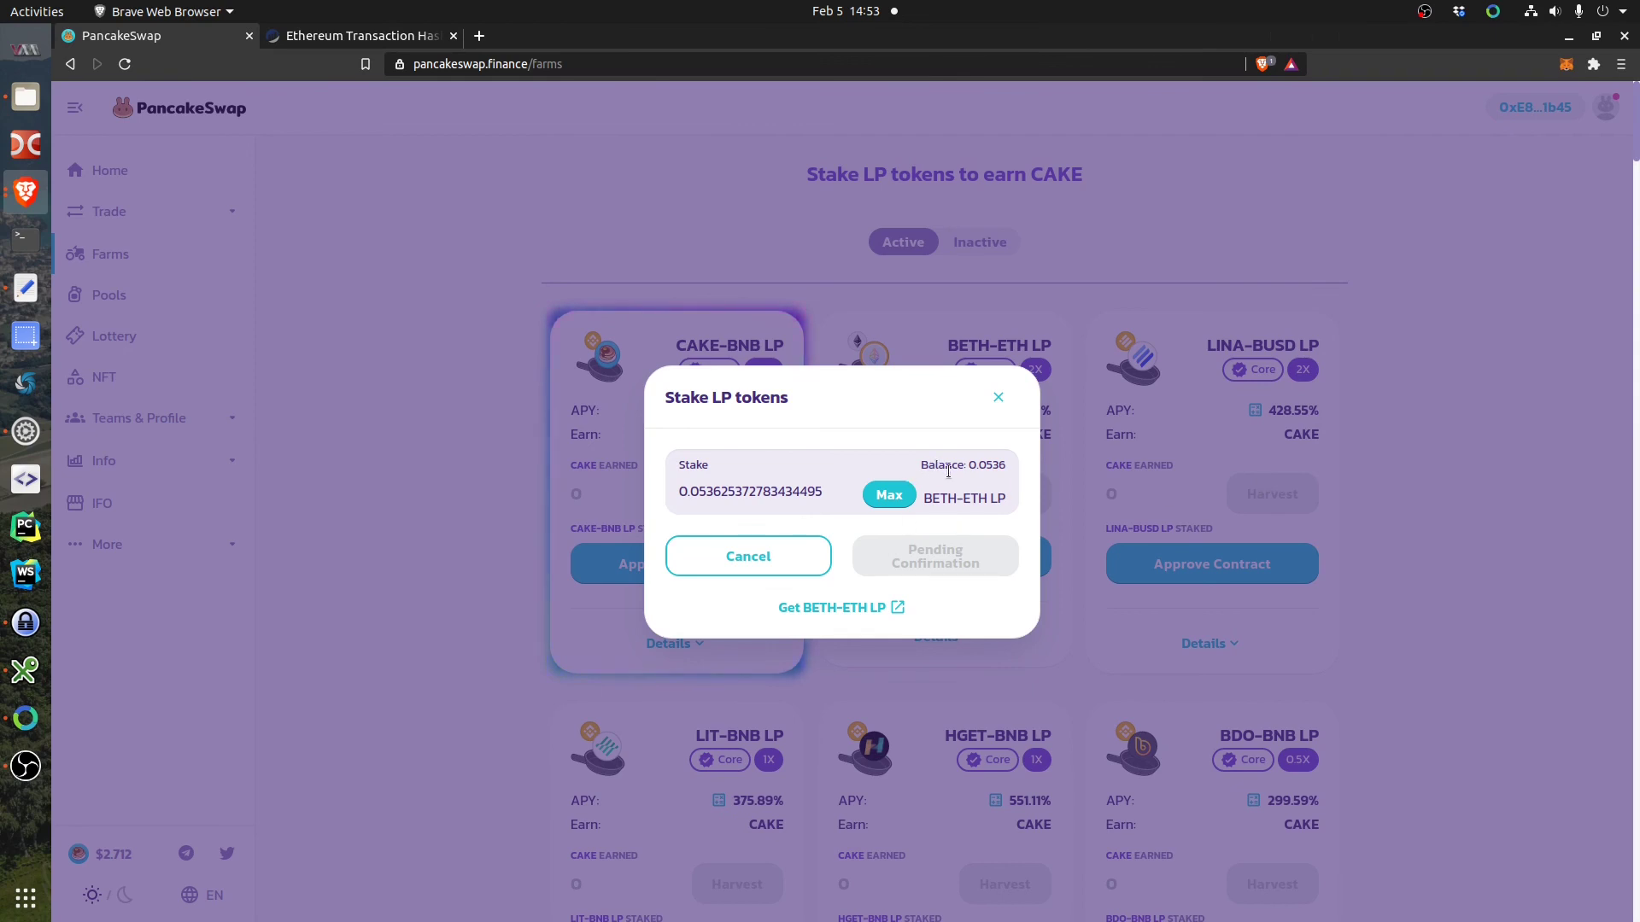
click(453, 36)
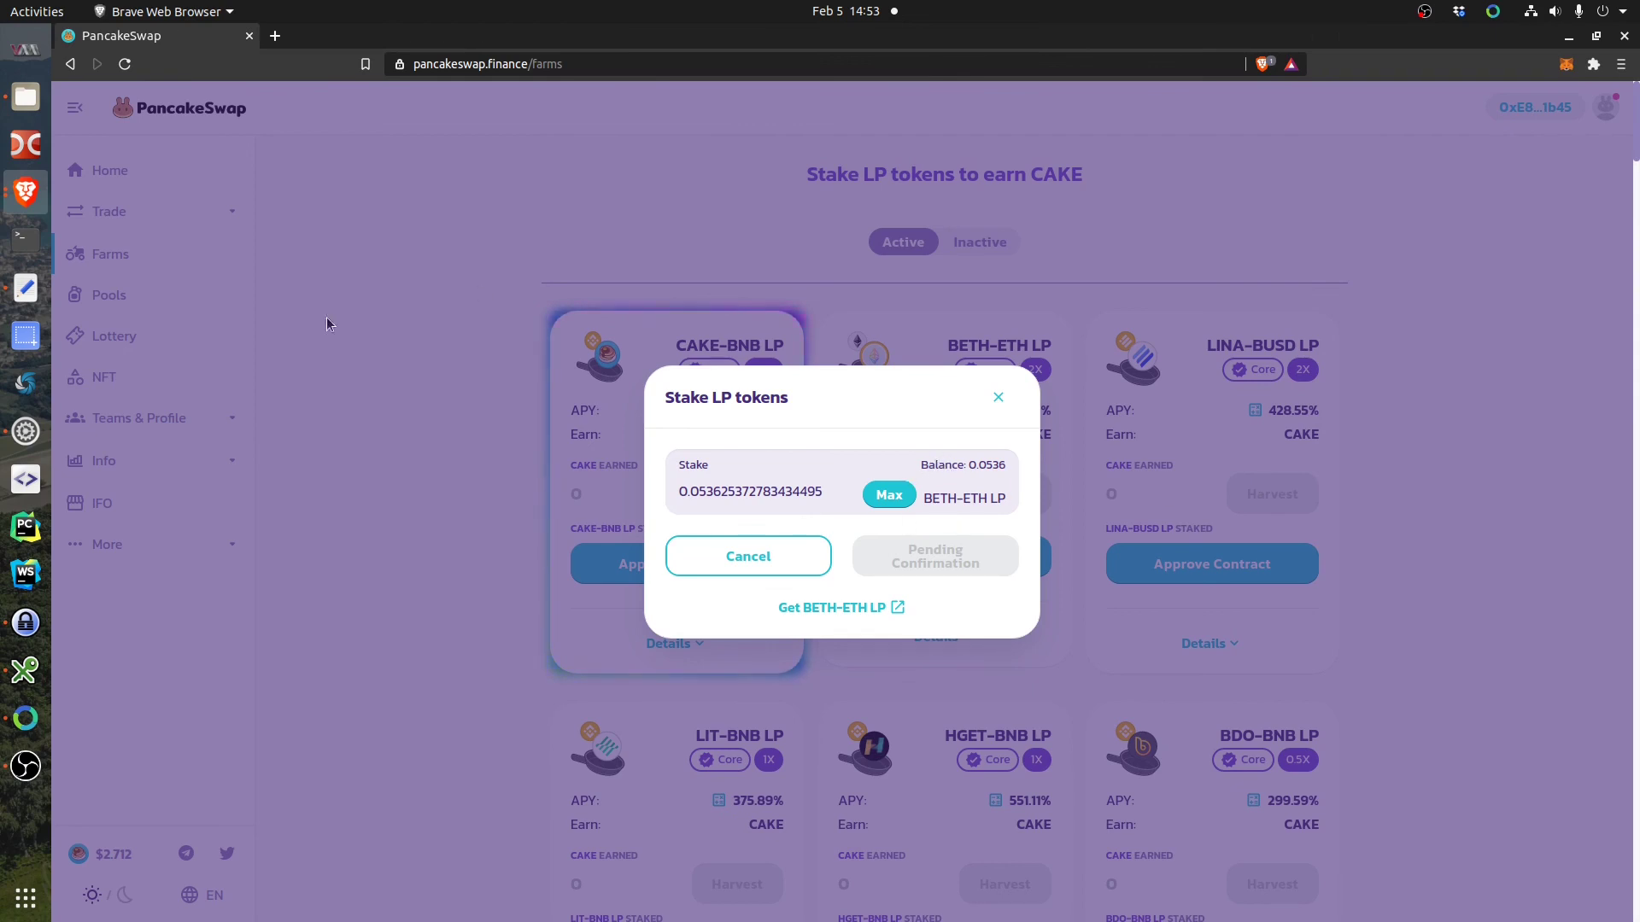
mouse_move(894, 583)
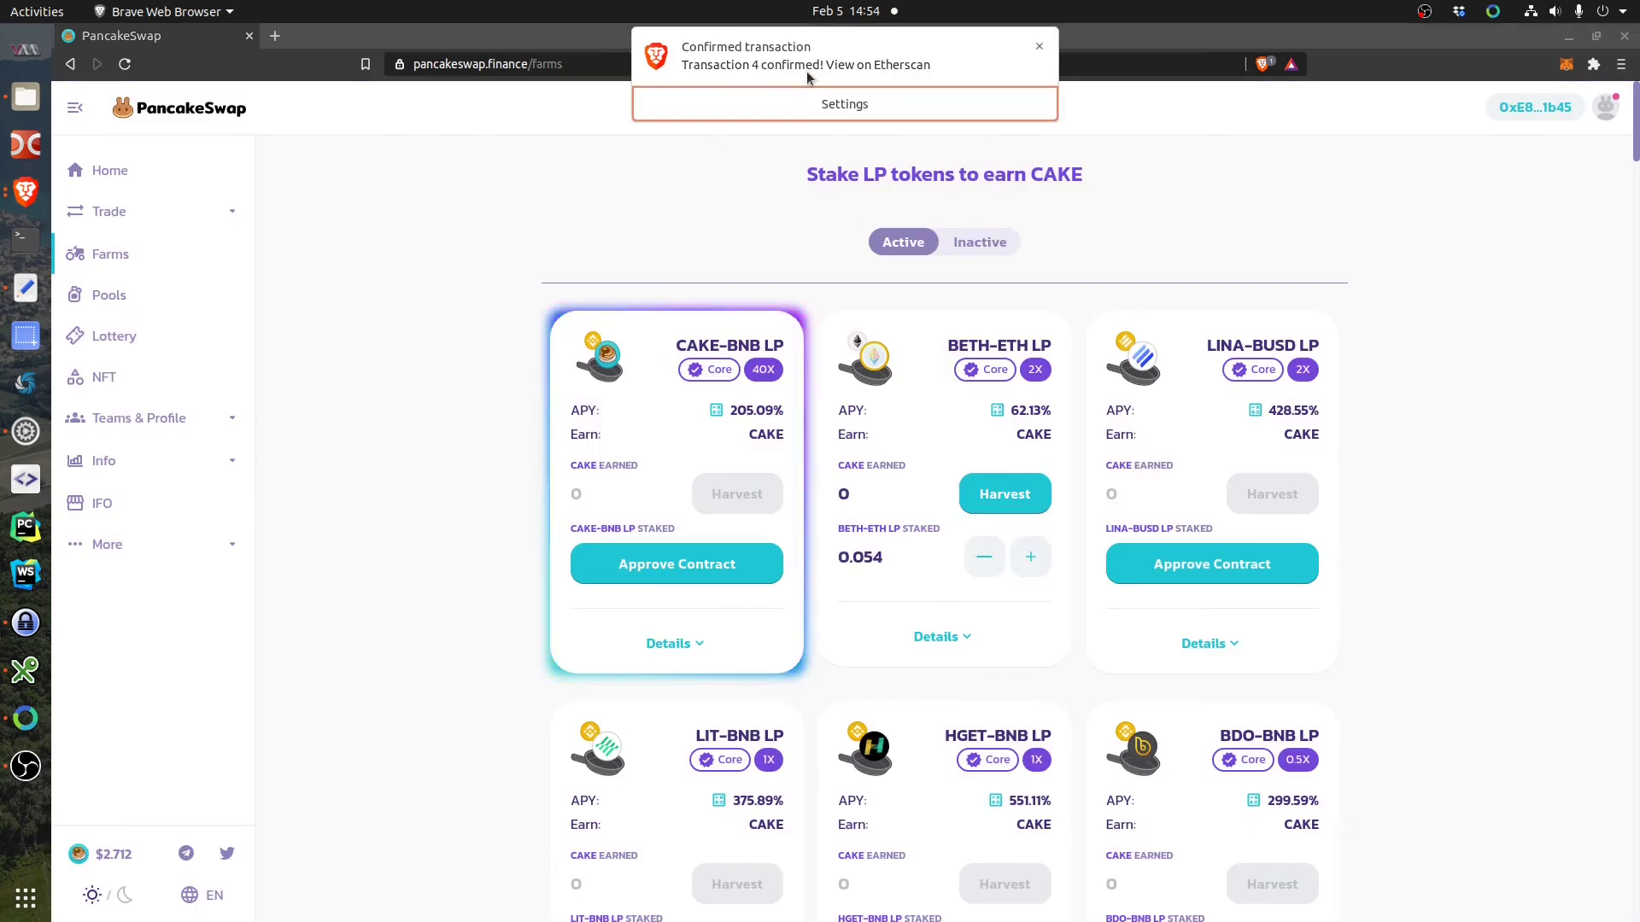
Dismiss the failed transaction lookup and open the wallet's account details on BscScan.
click(903, 64)
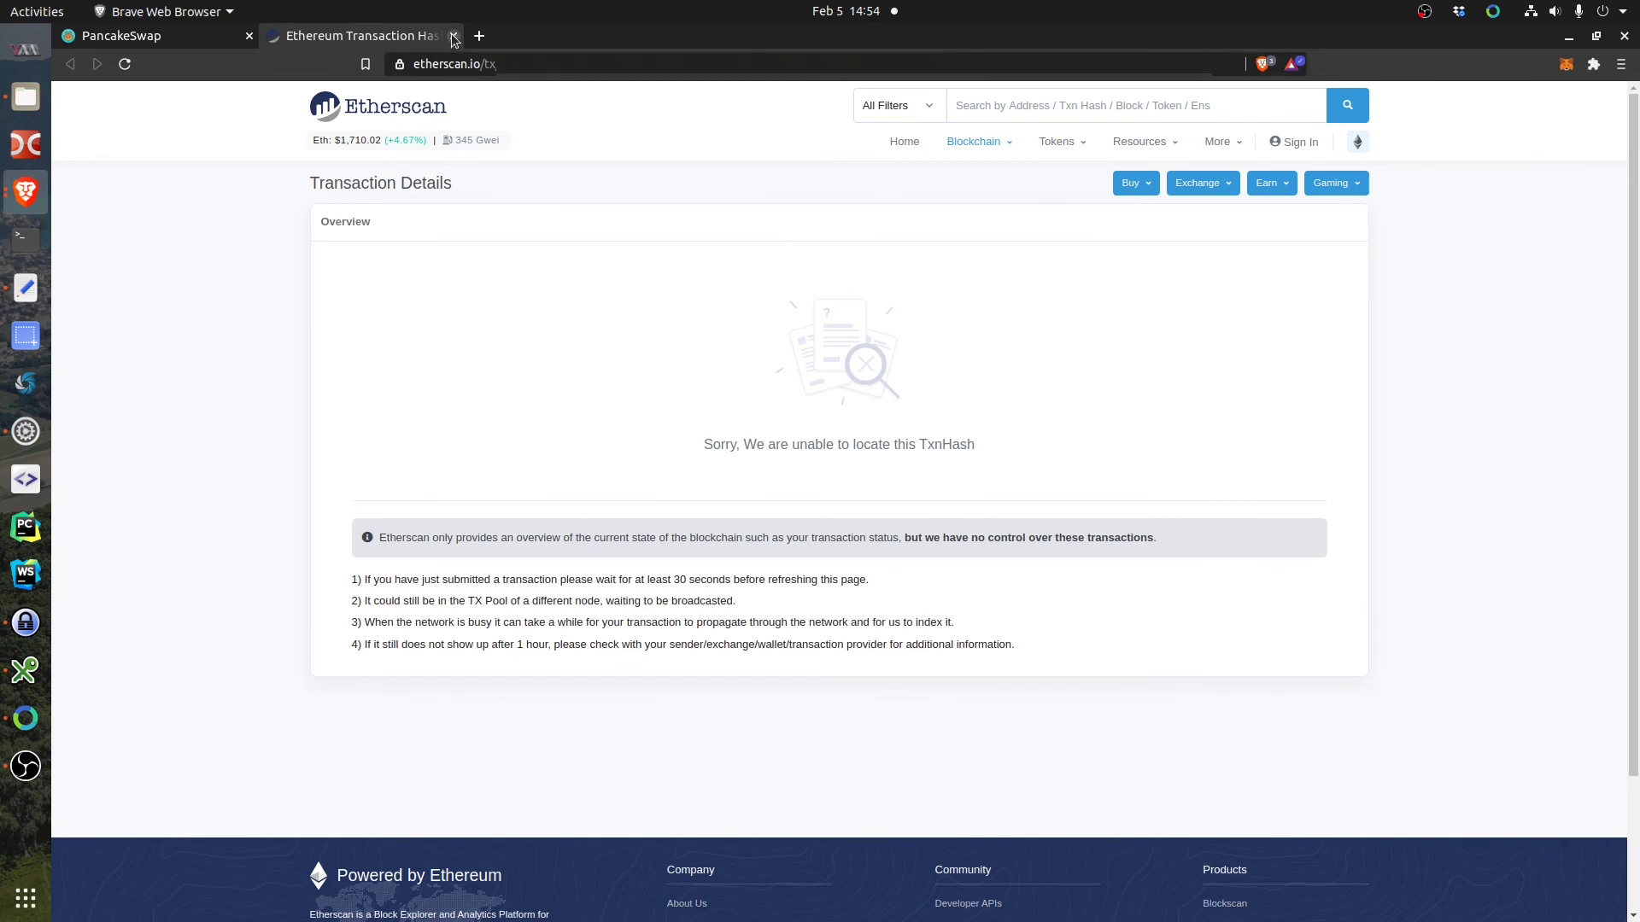
click(453, 36)
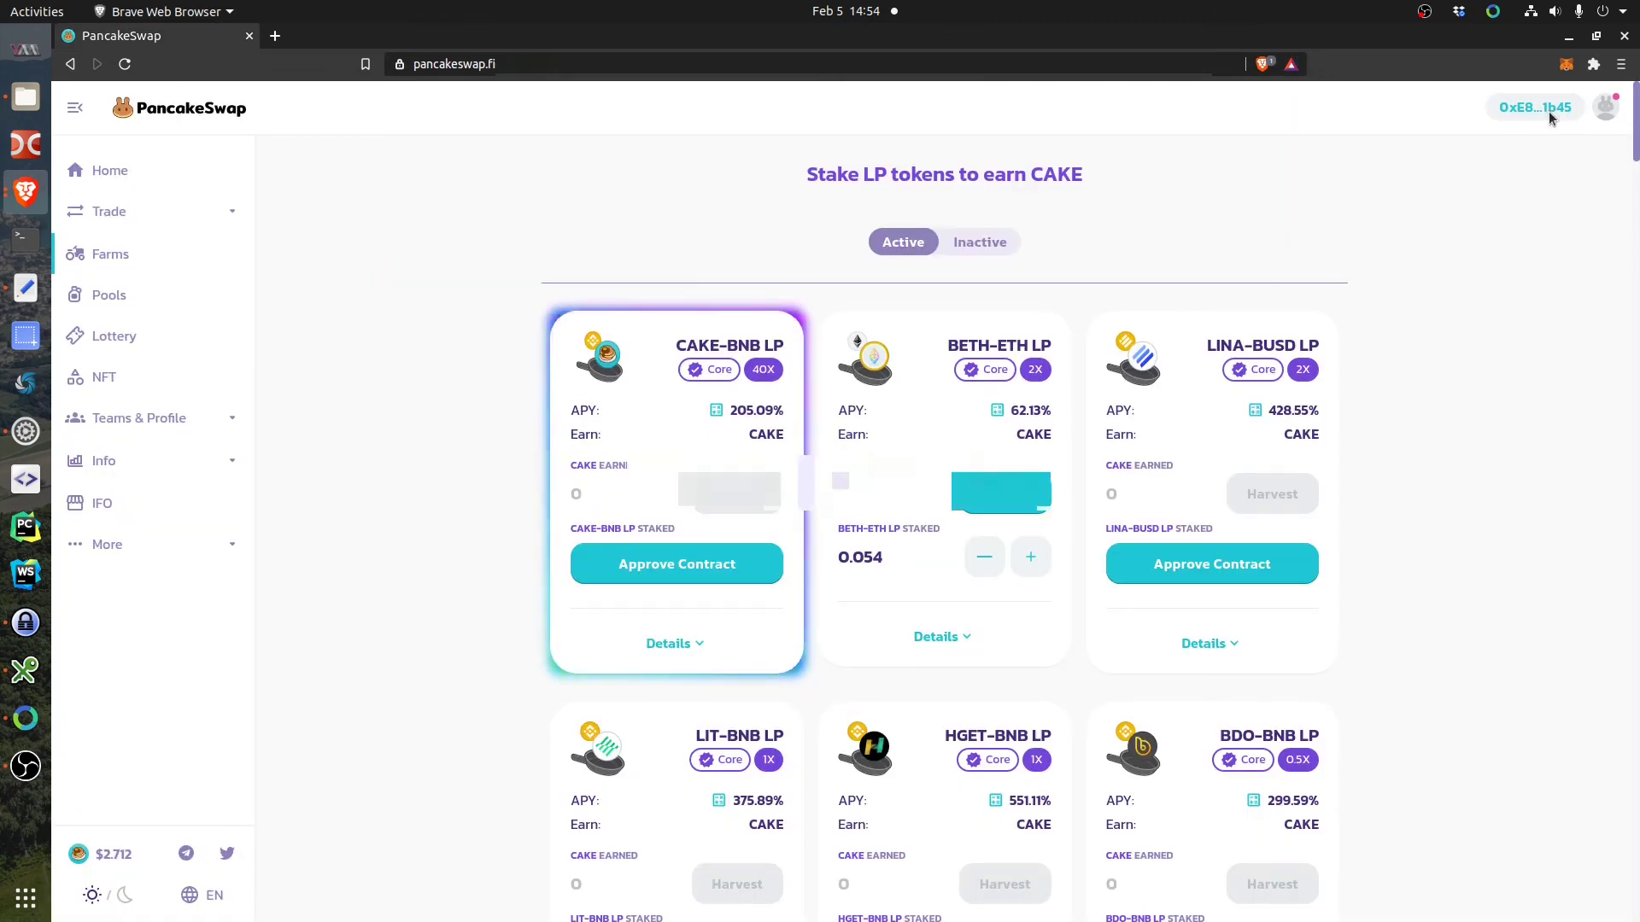
click(1534, 106)
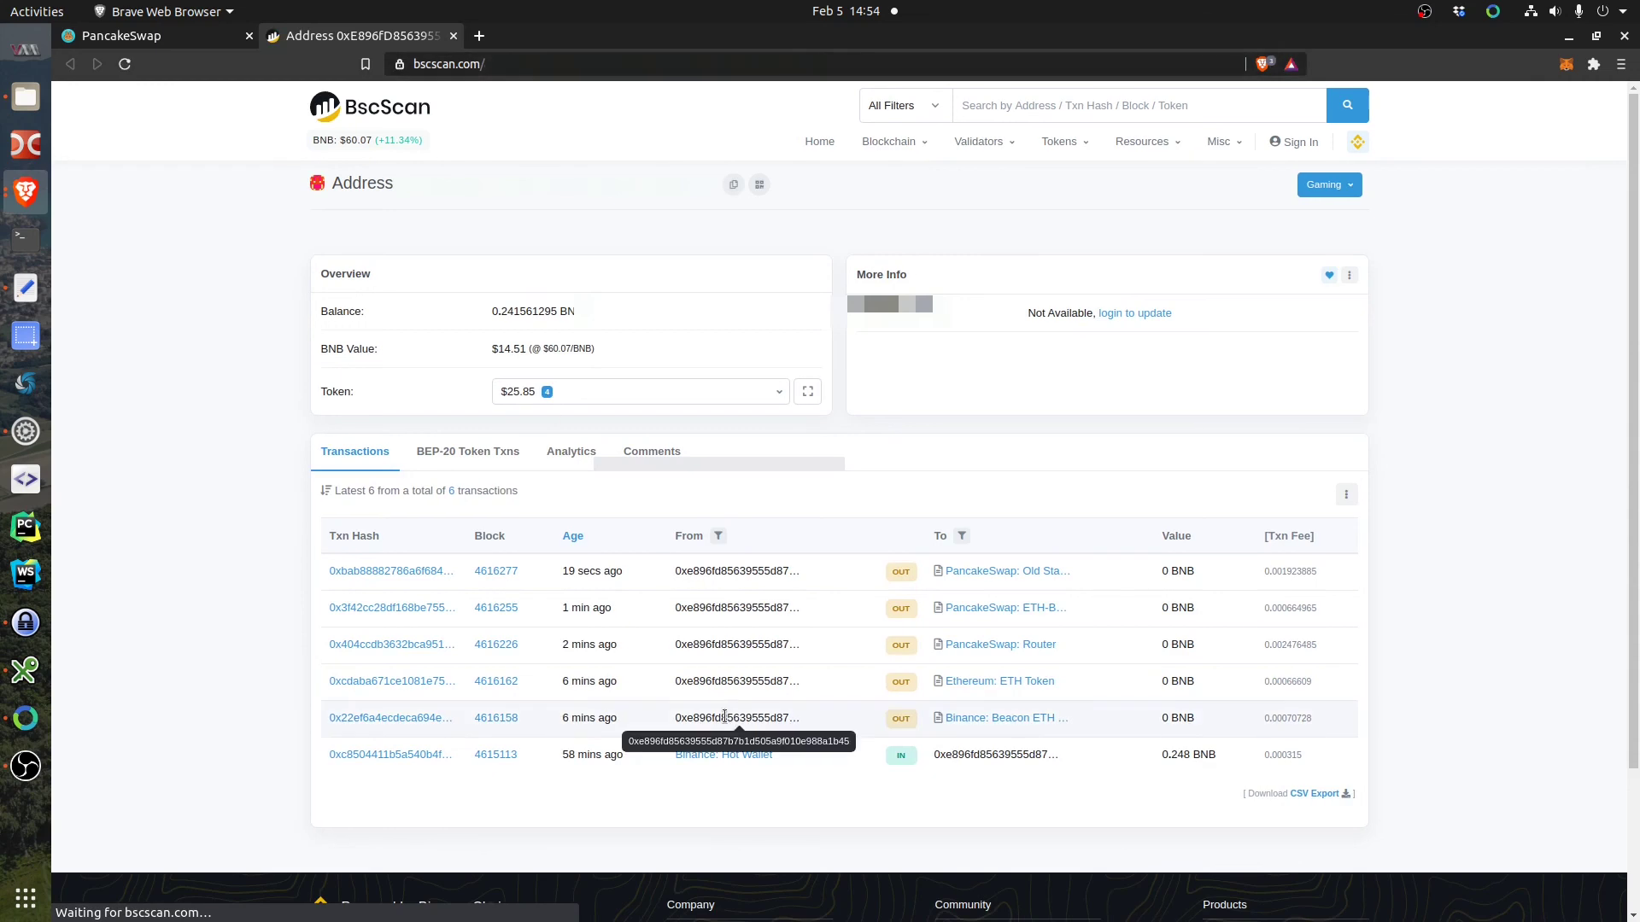
mouse_move(681, 662)
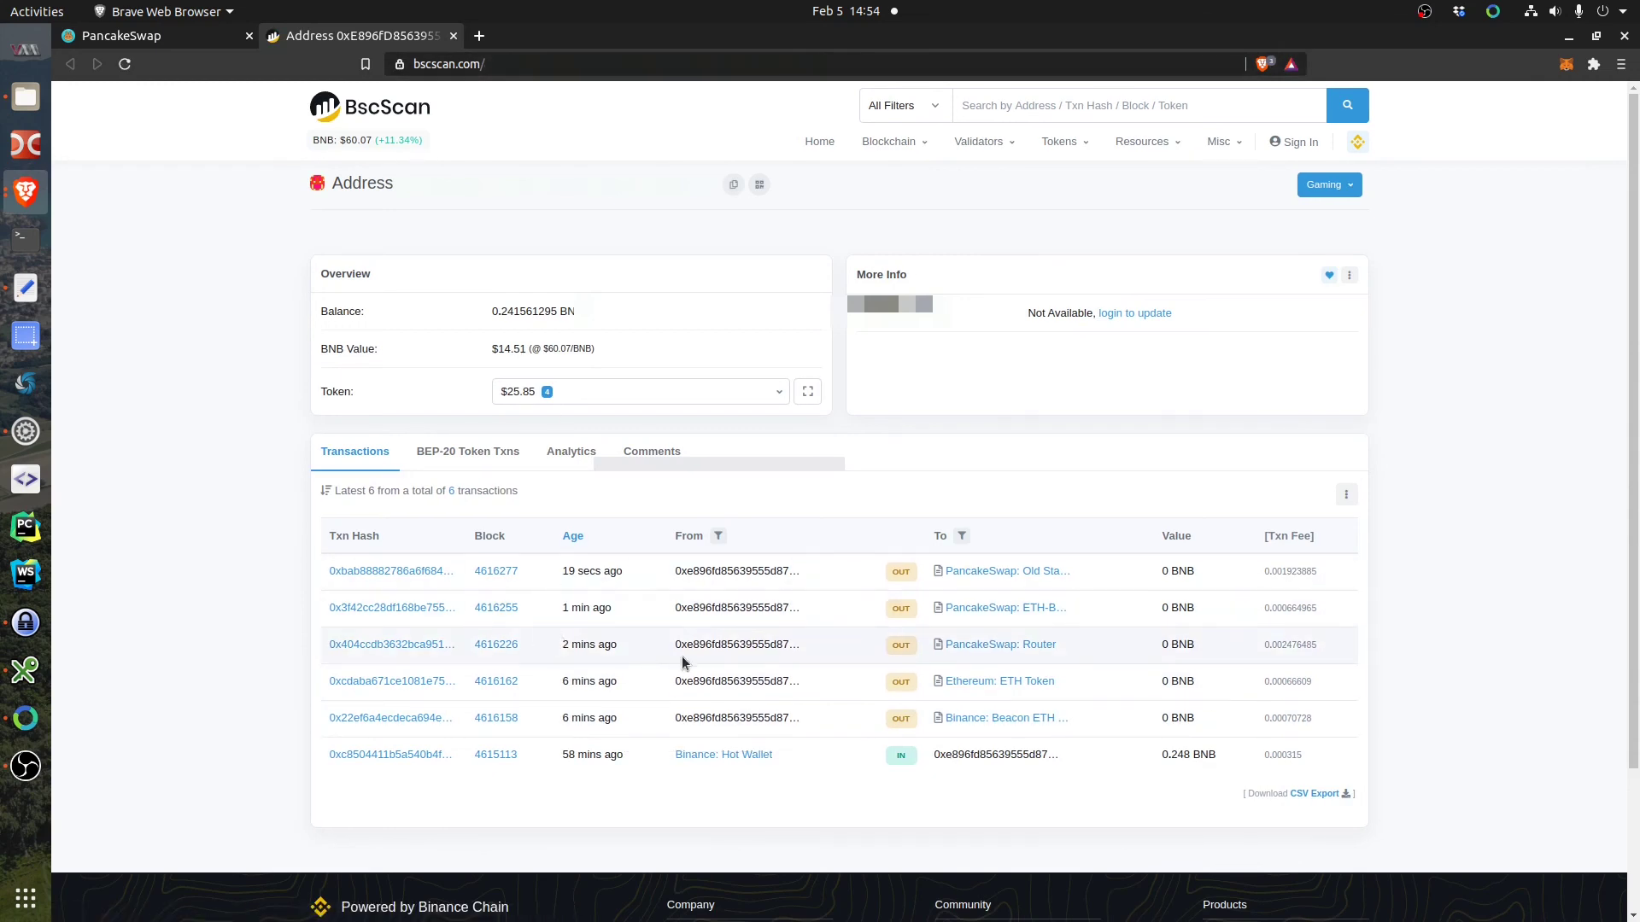
mouse_move(391, 653)
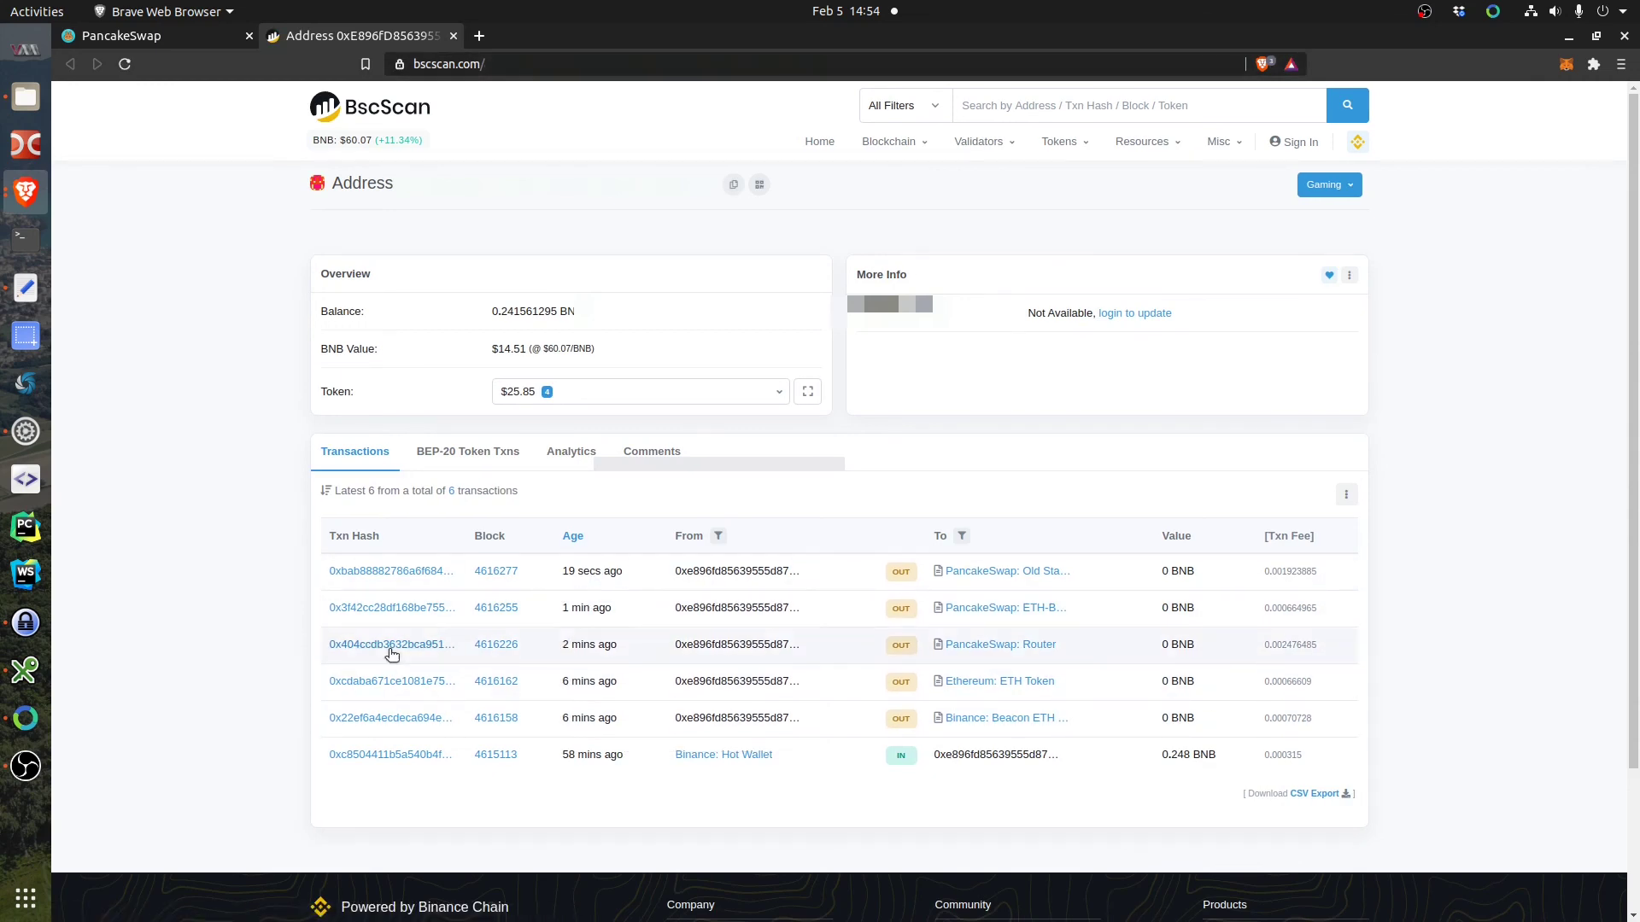
Inspect the liquidity-adding Router transaction, return to the address, and check token holdings and BNB balance.
click(390, 644)
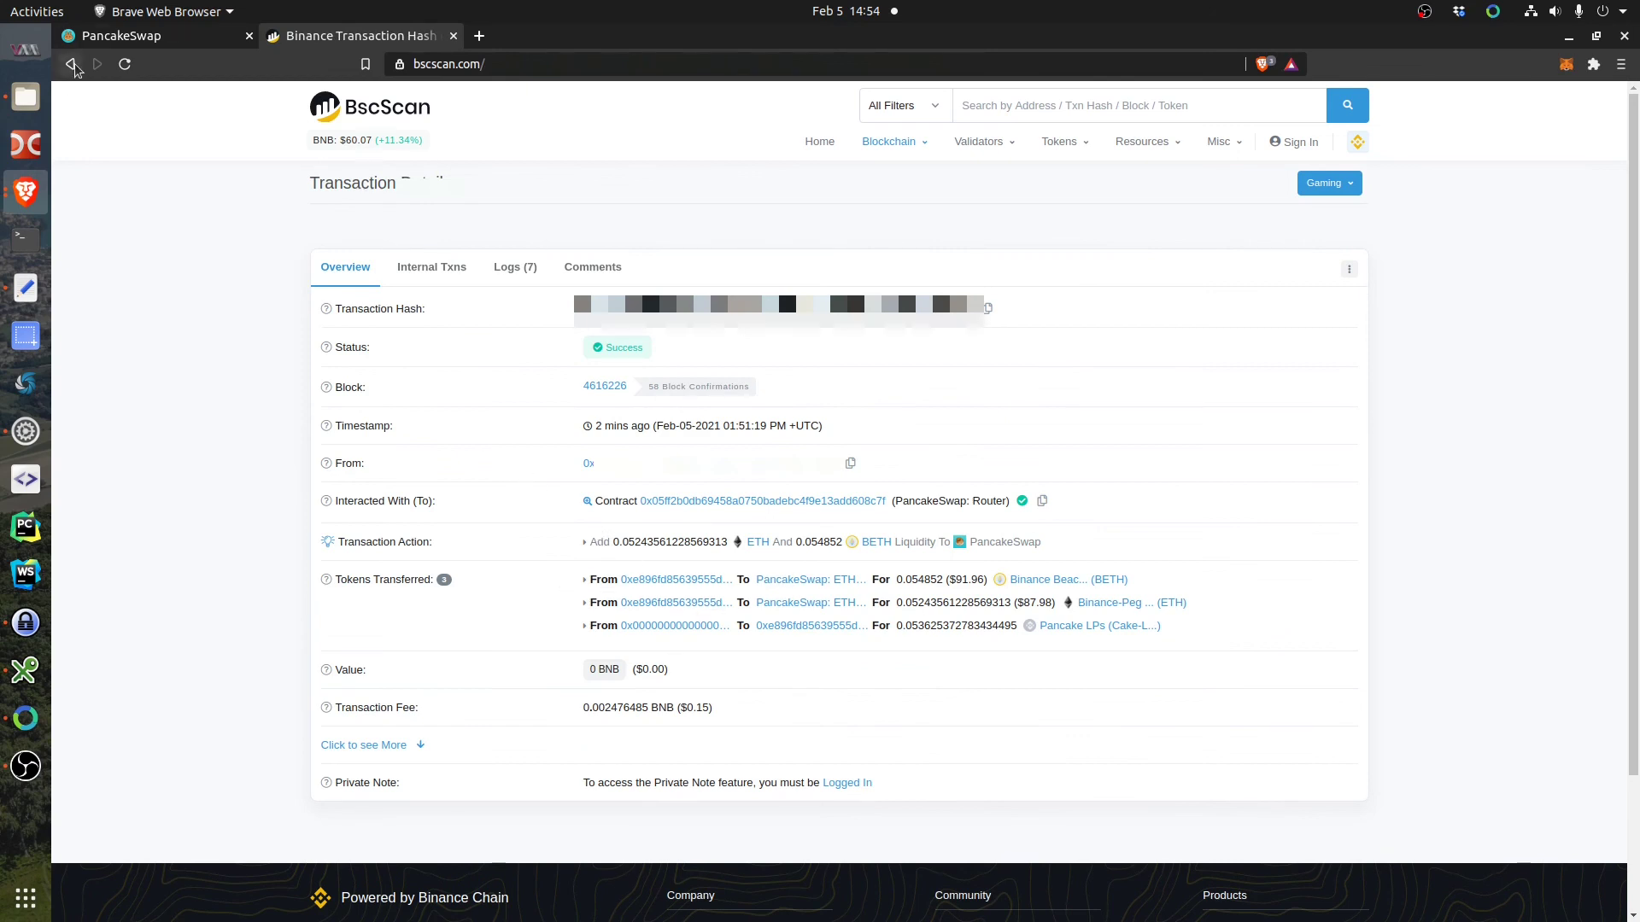
click(588, 463)
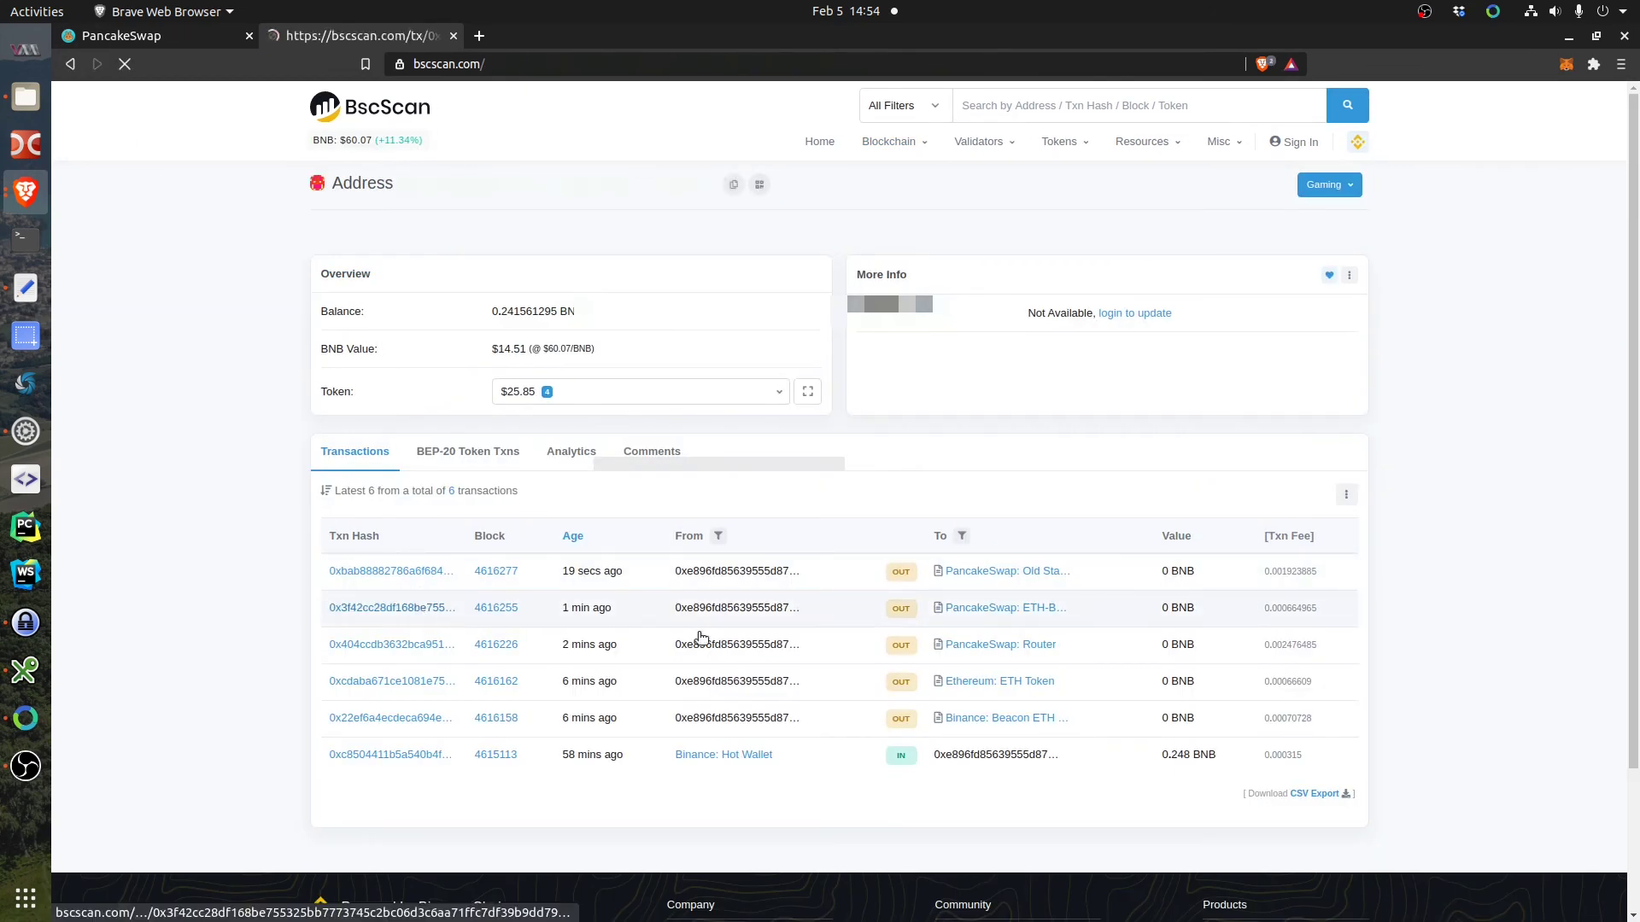
click(390, 607)
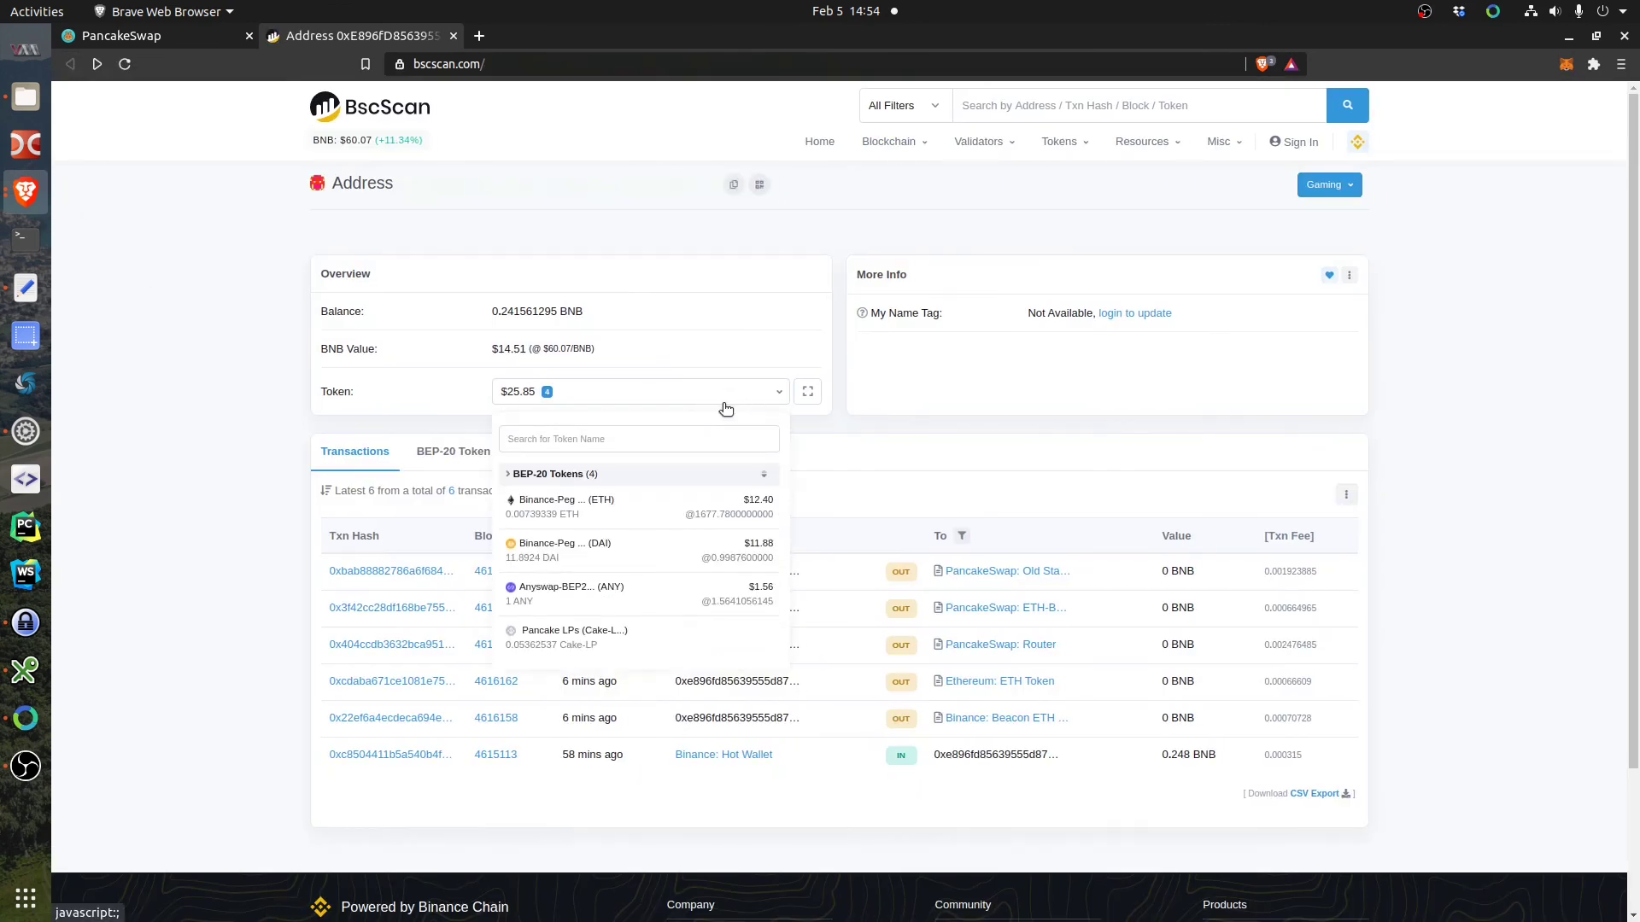
mouse_move(562, 549)
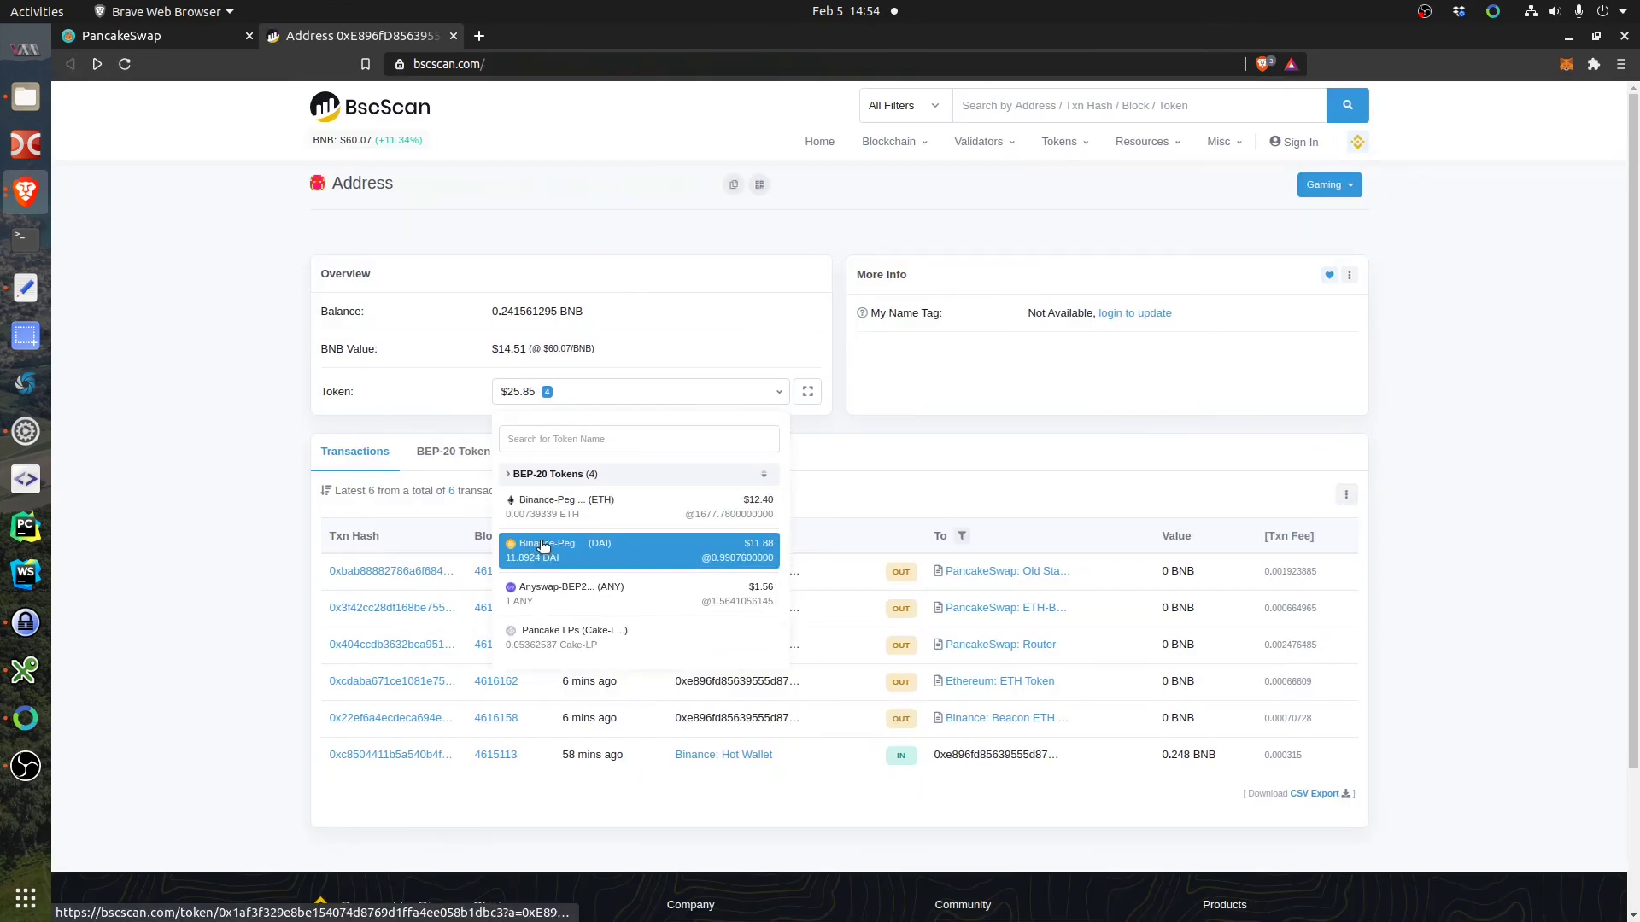
mouse_move(564, 506)
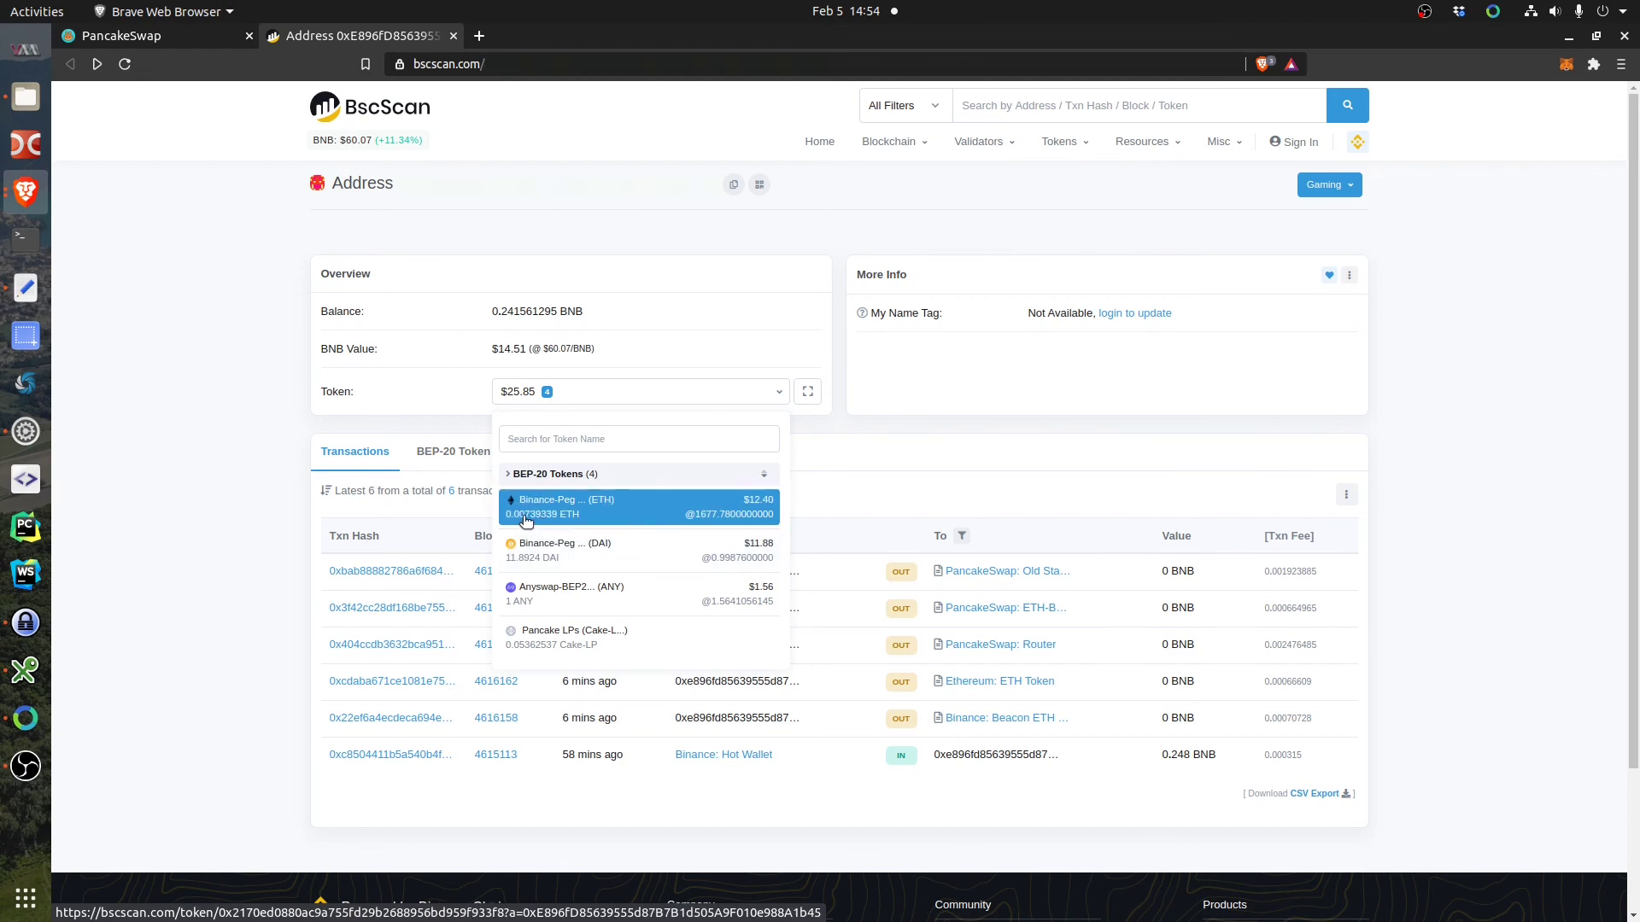
mouse_move(576, 517)
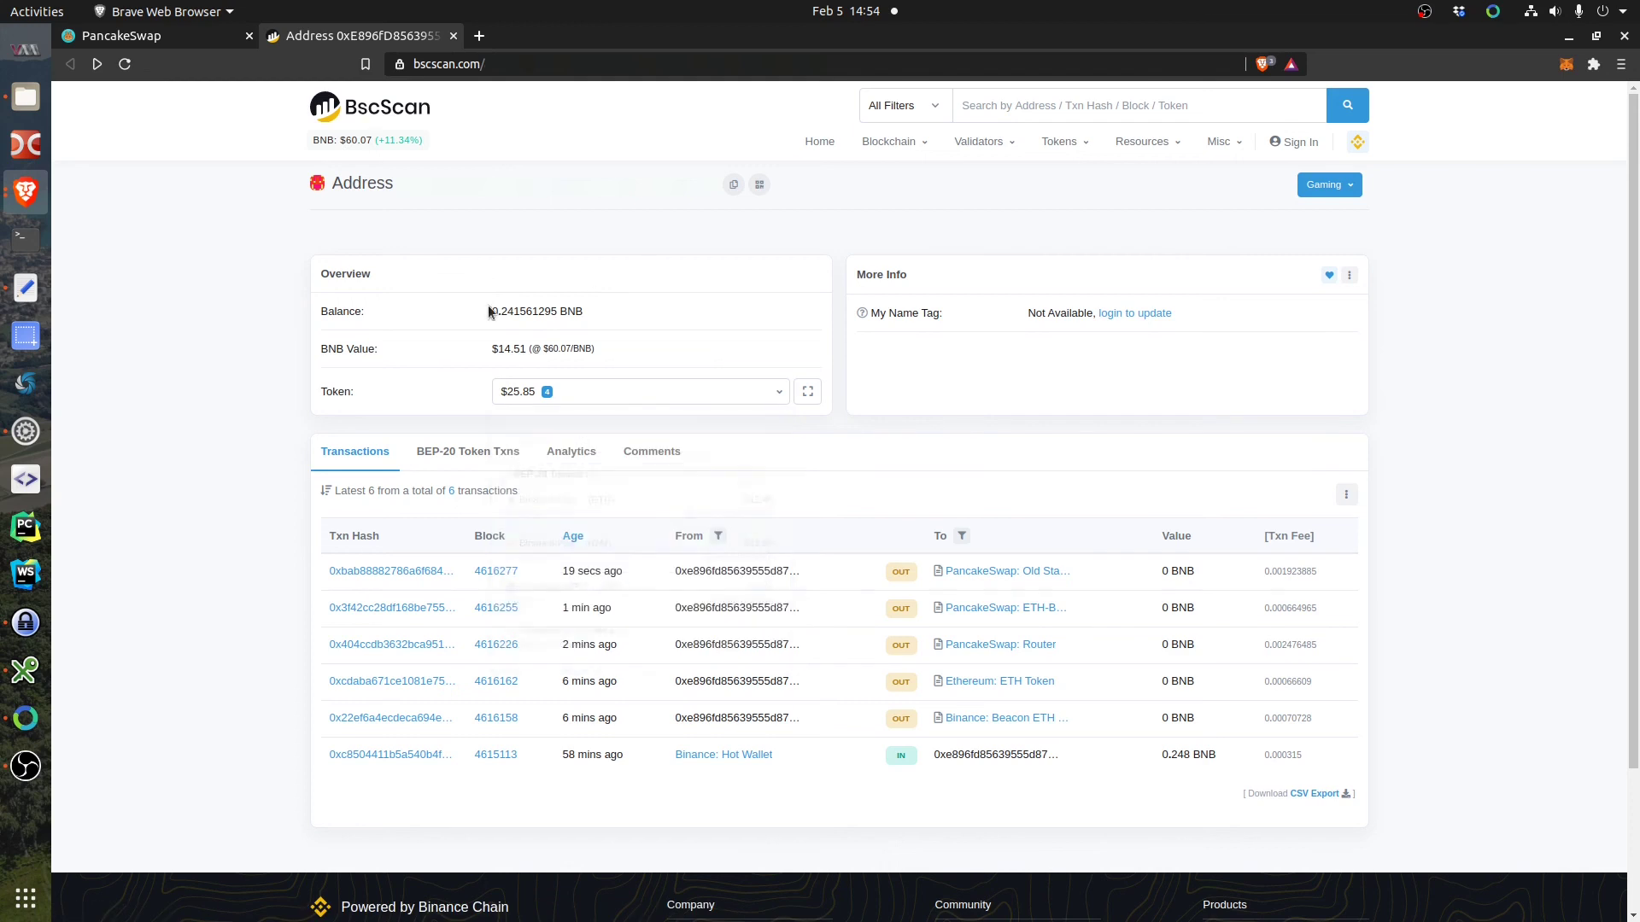
double_click(540, 311)
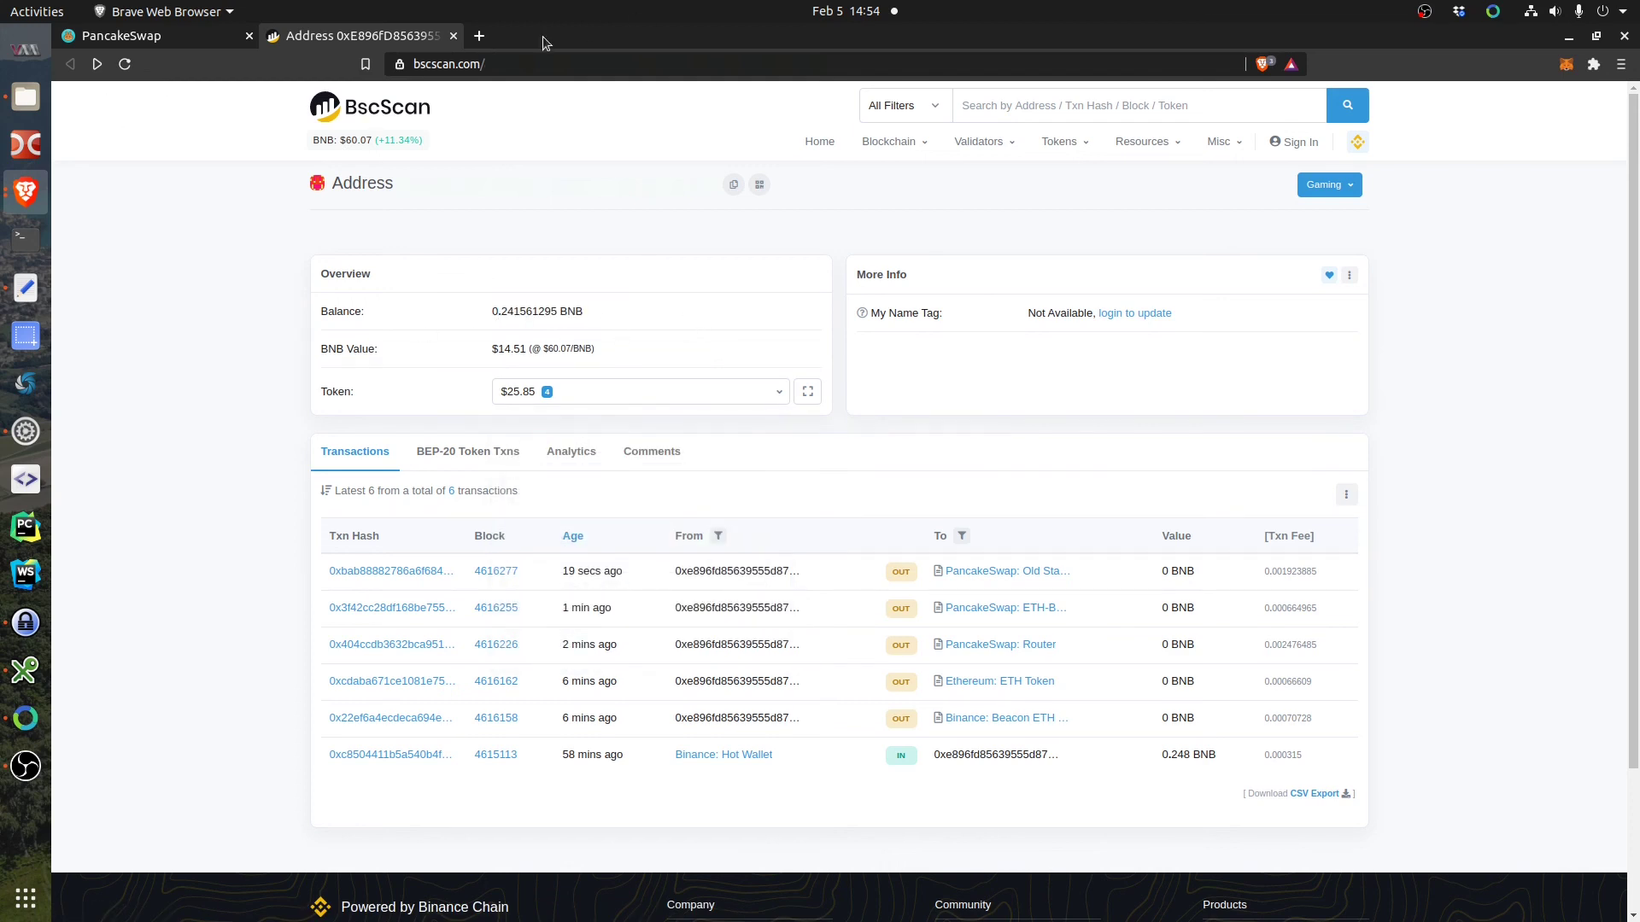
Return to the PancakeSwap farms page and dismiss the empty BETH-ETH stake-more dialog.
click(126, 34)
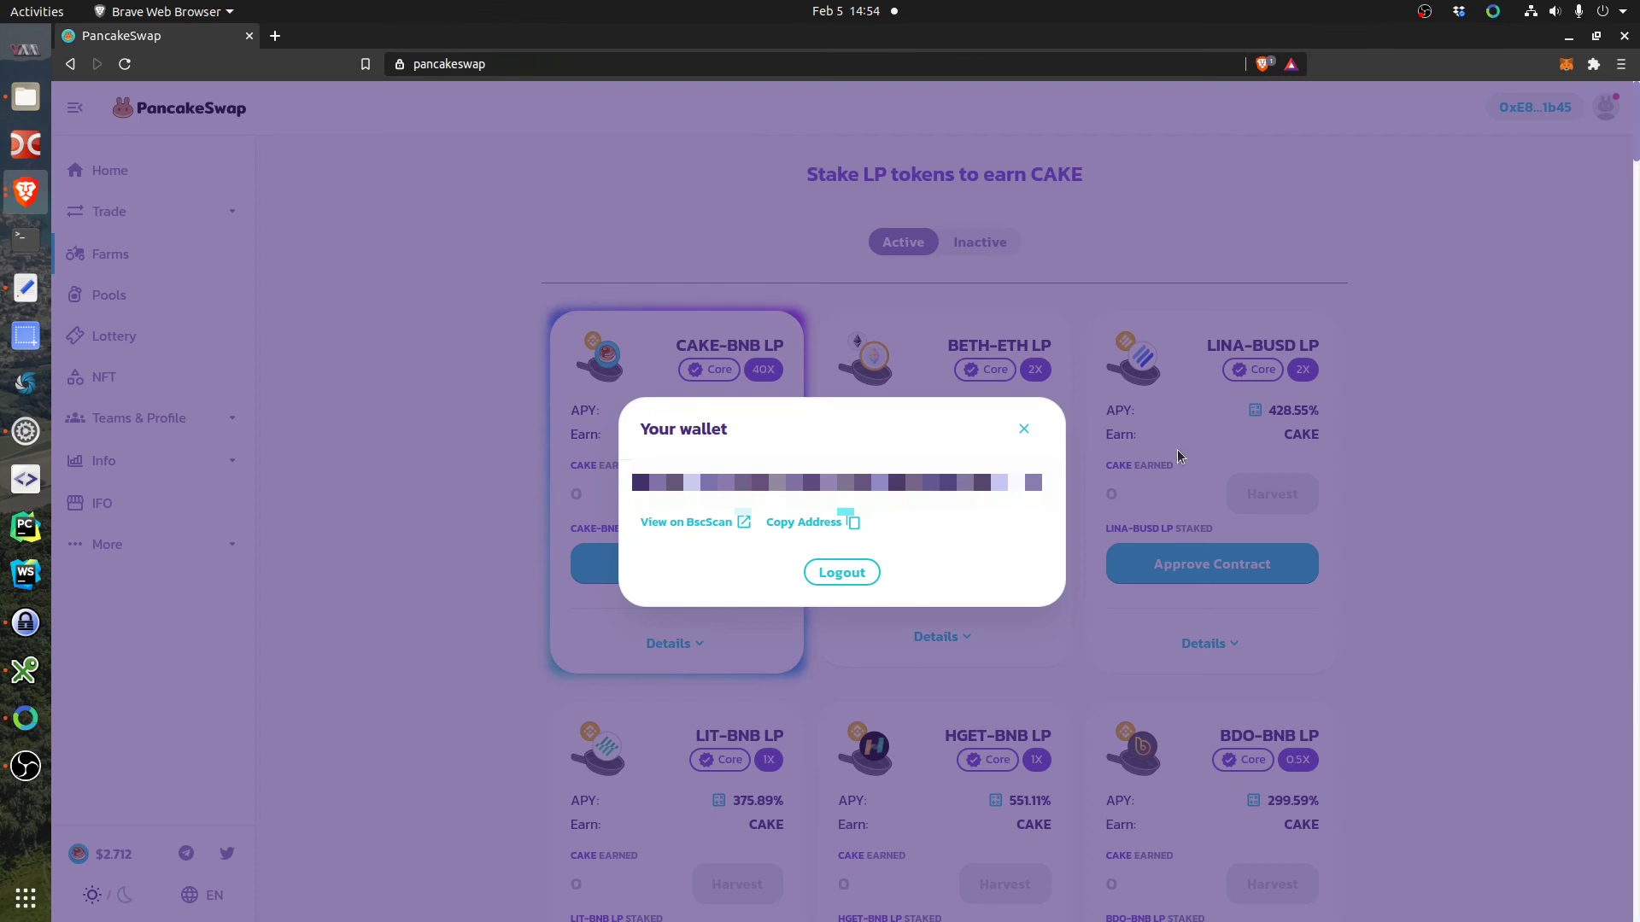
click(1024, 429)
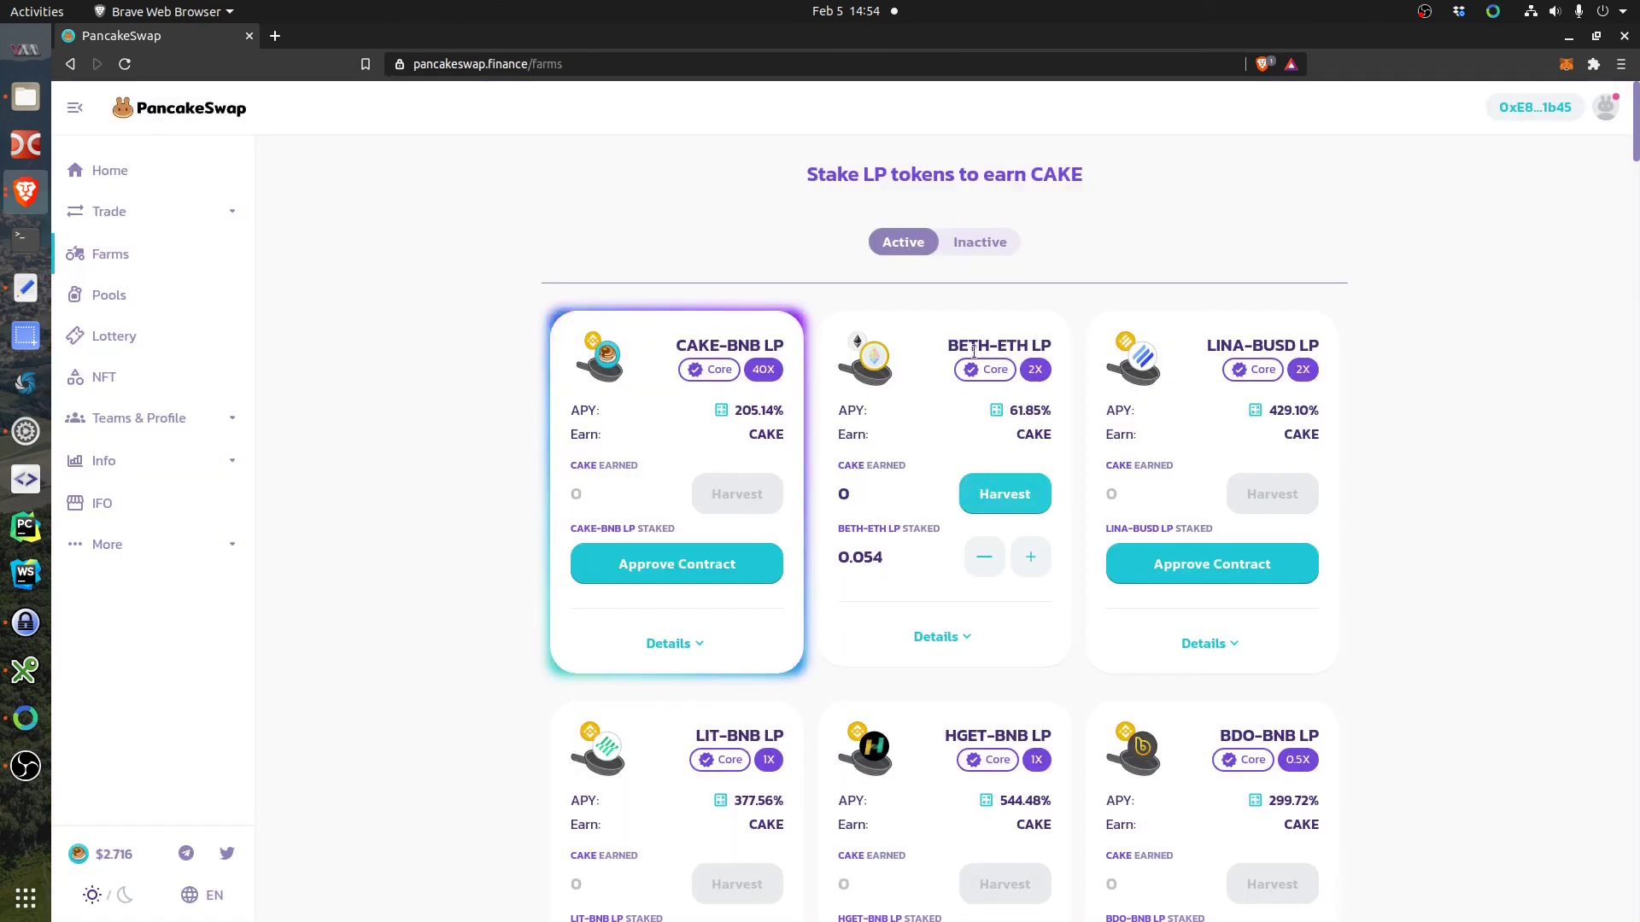
mouse_move(862, 560)
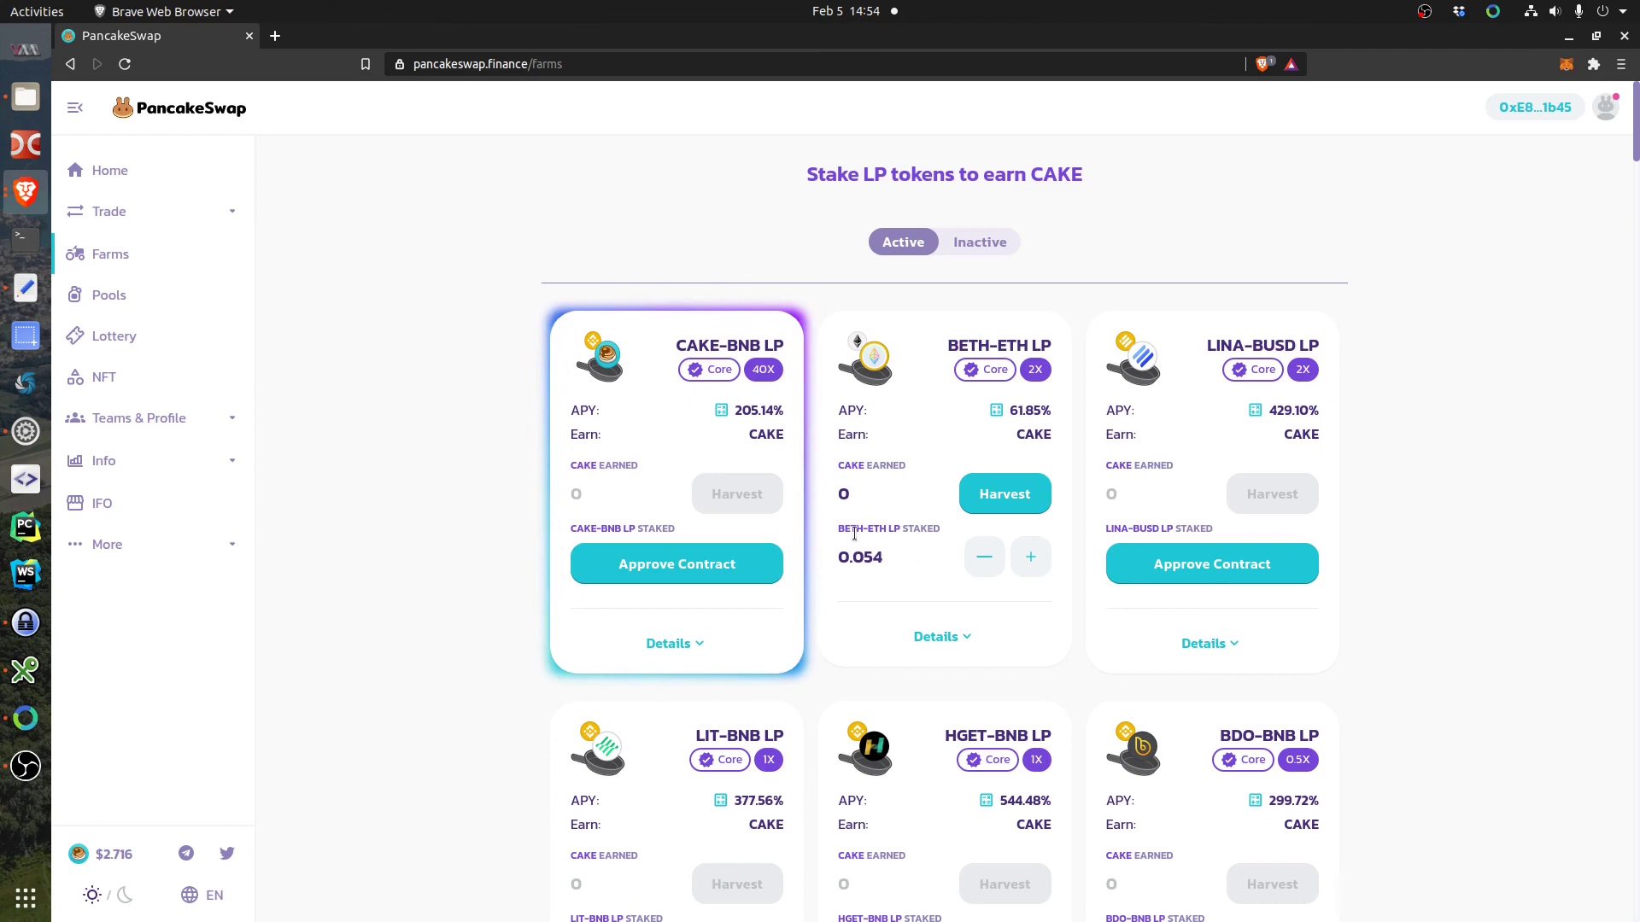
mouse_move(894, 563)
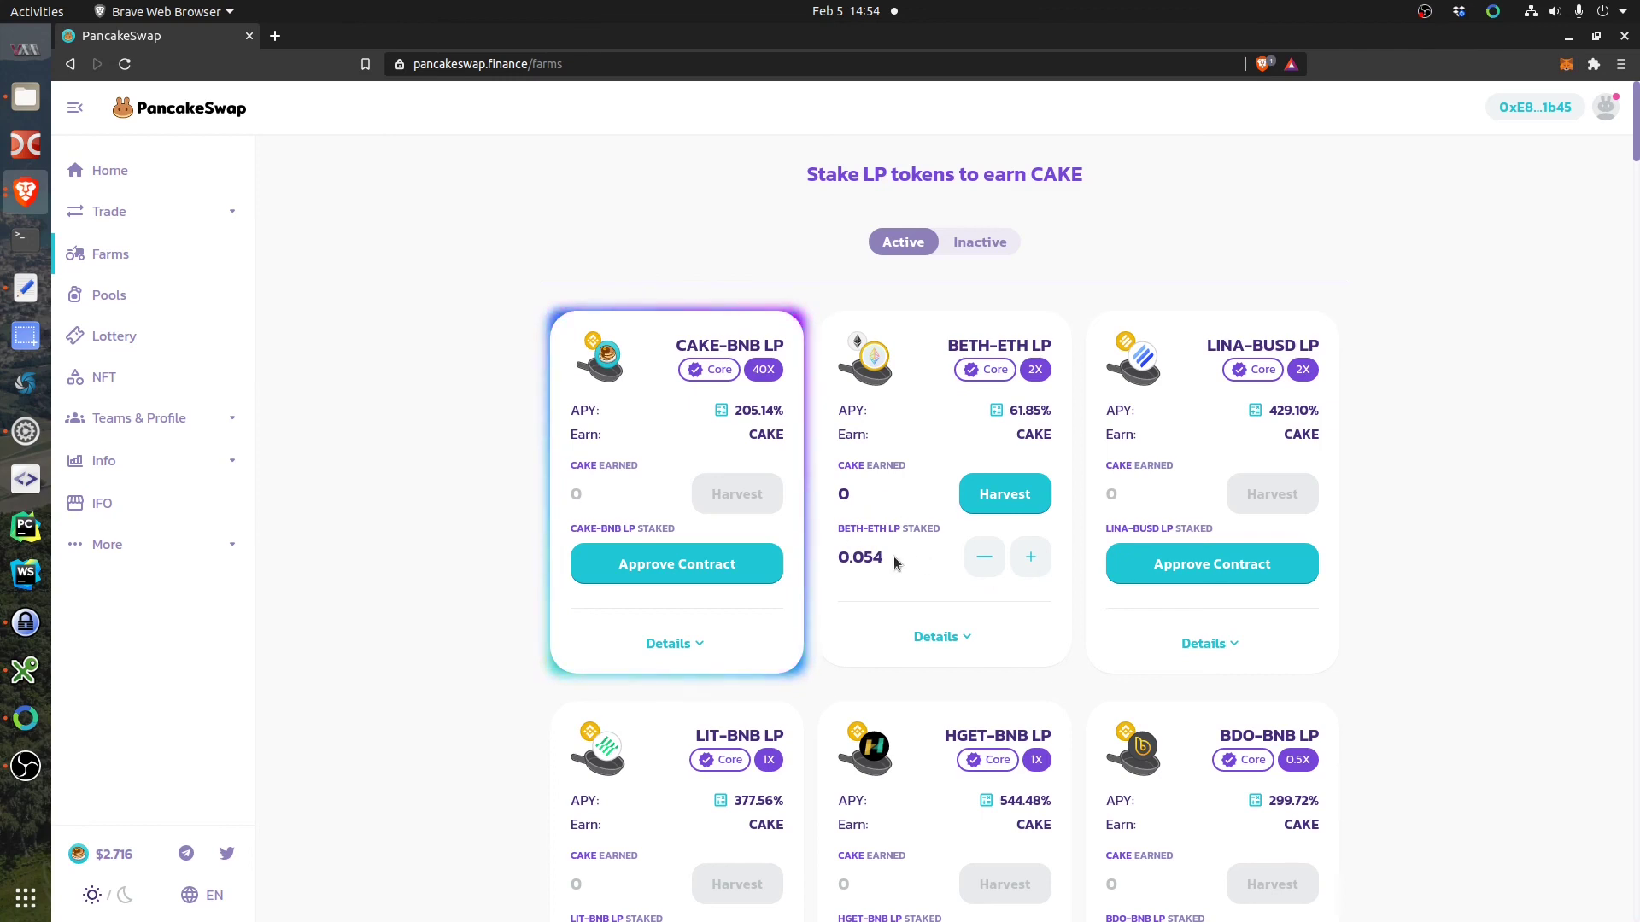
click(1029, 556)
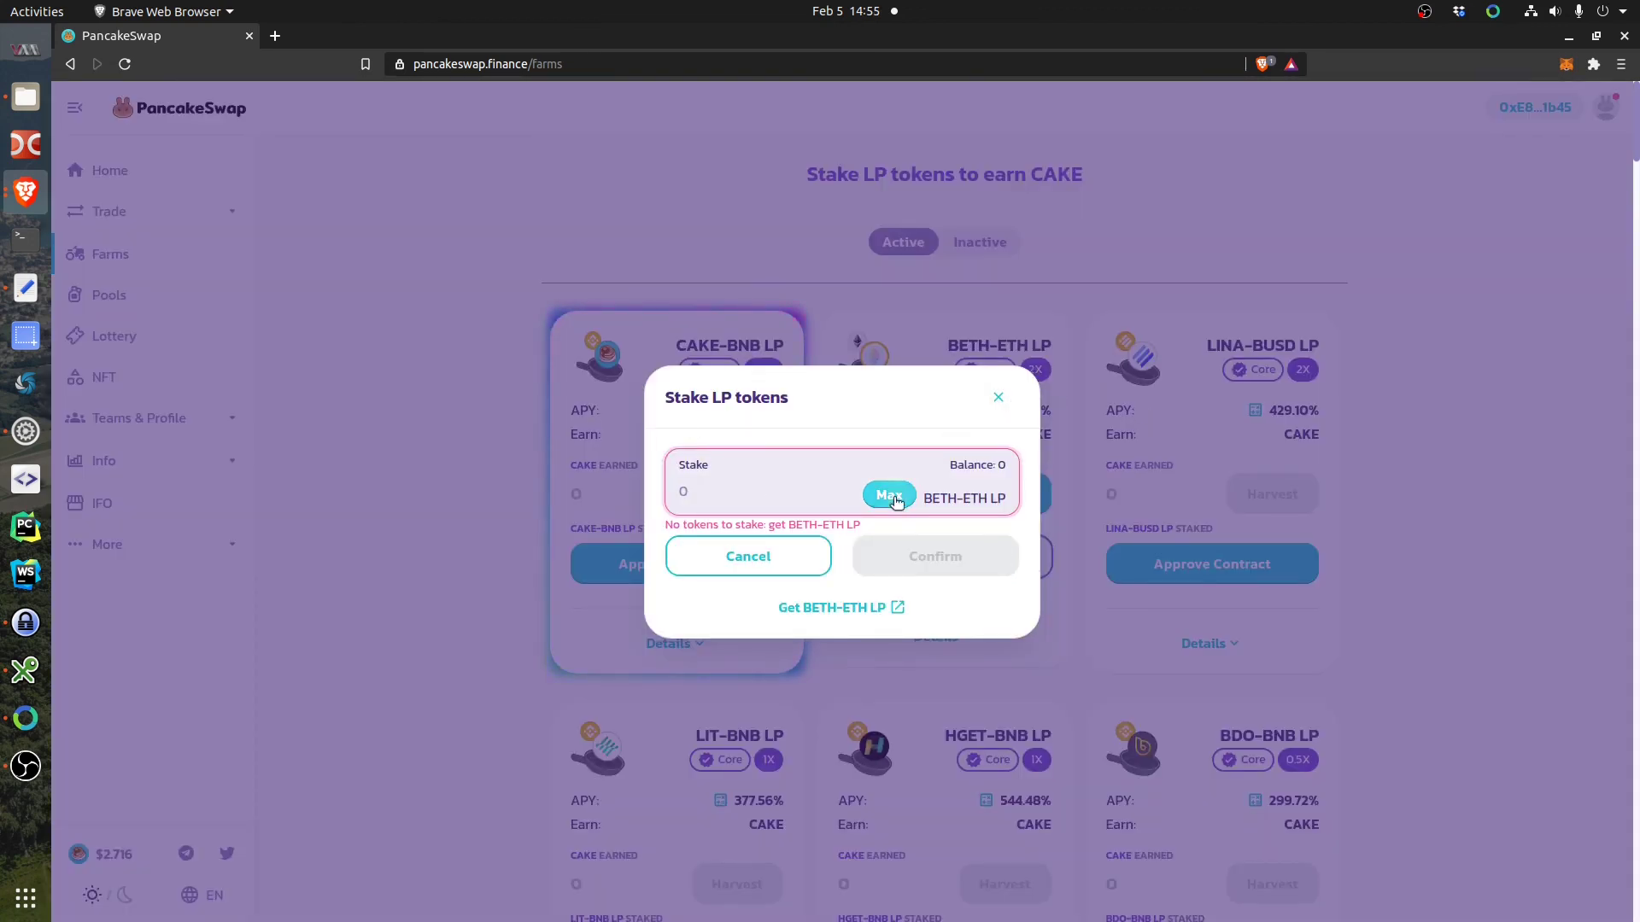
click(748, 555)
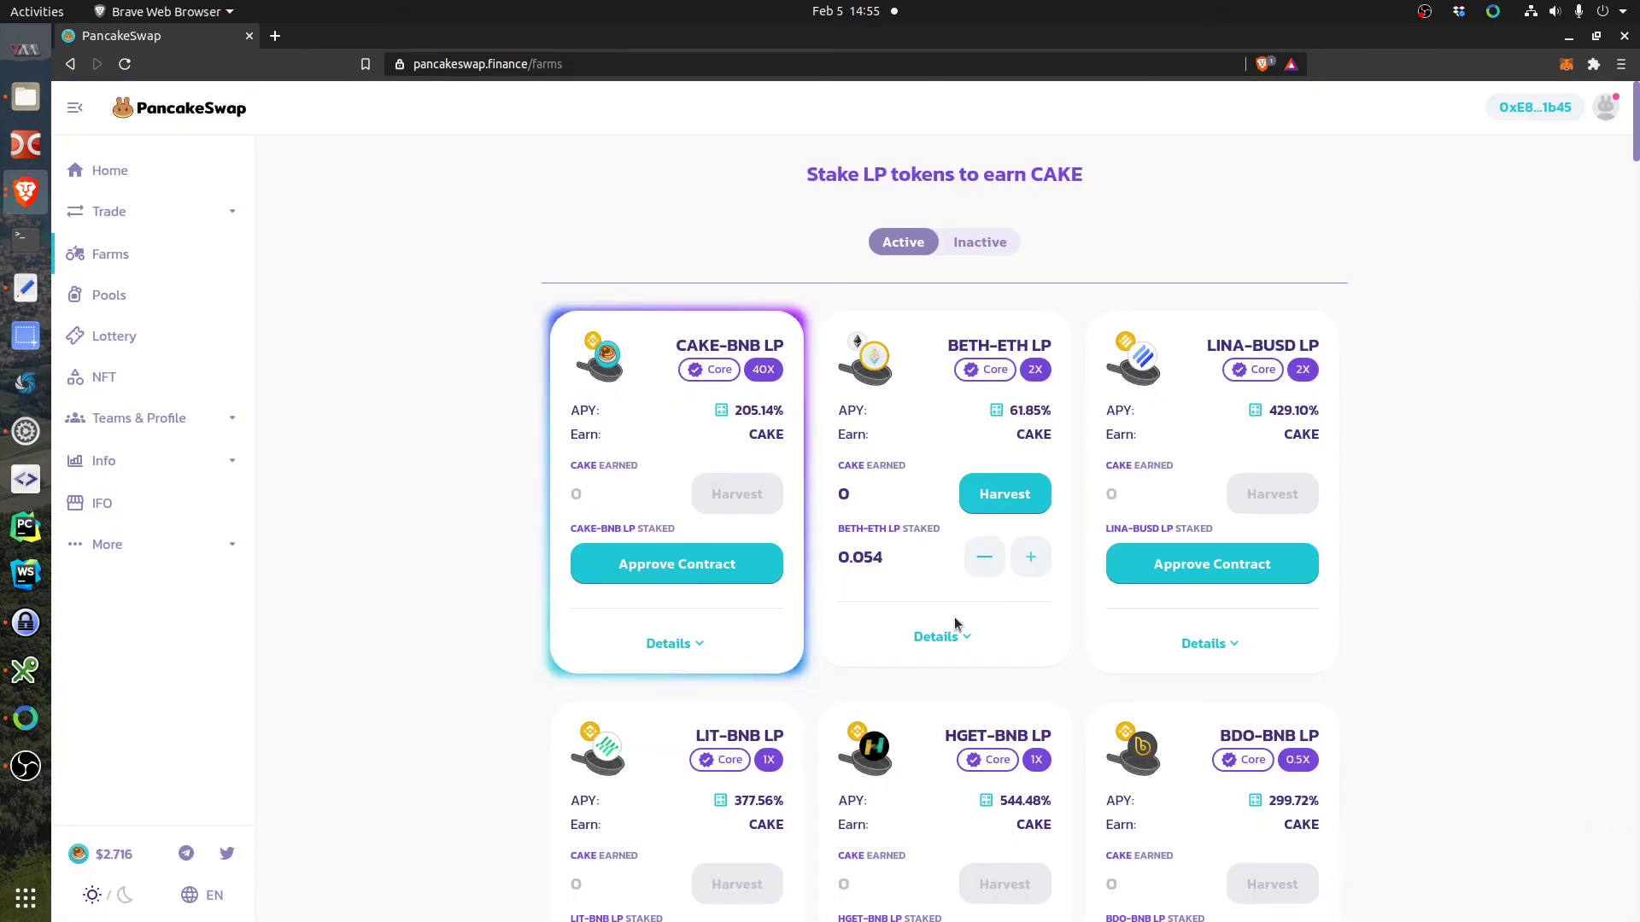
Abandon a Max unstake of BETH-ETH LP by rejecting it in MetaMask.
click(982, 556)
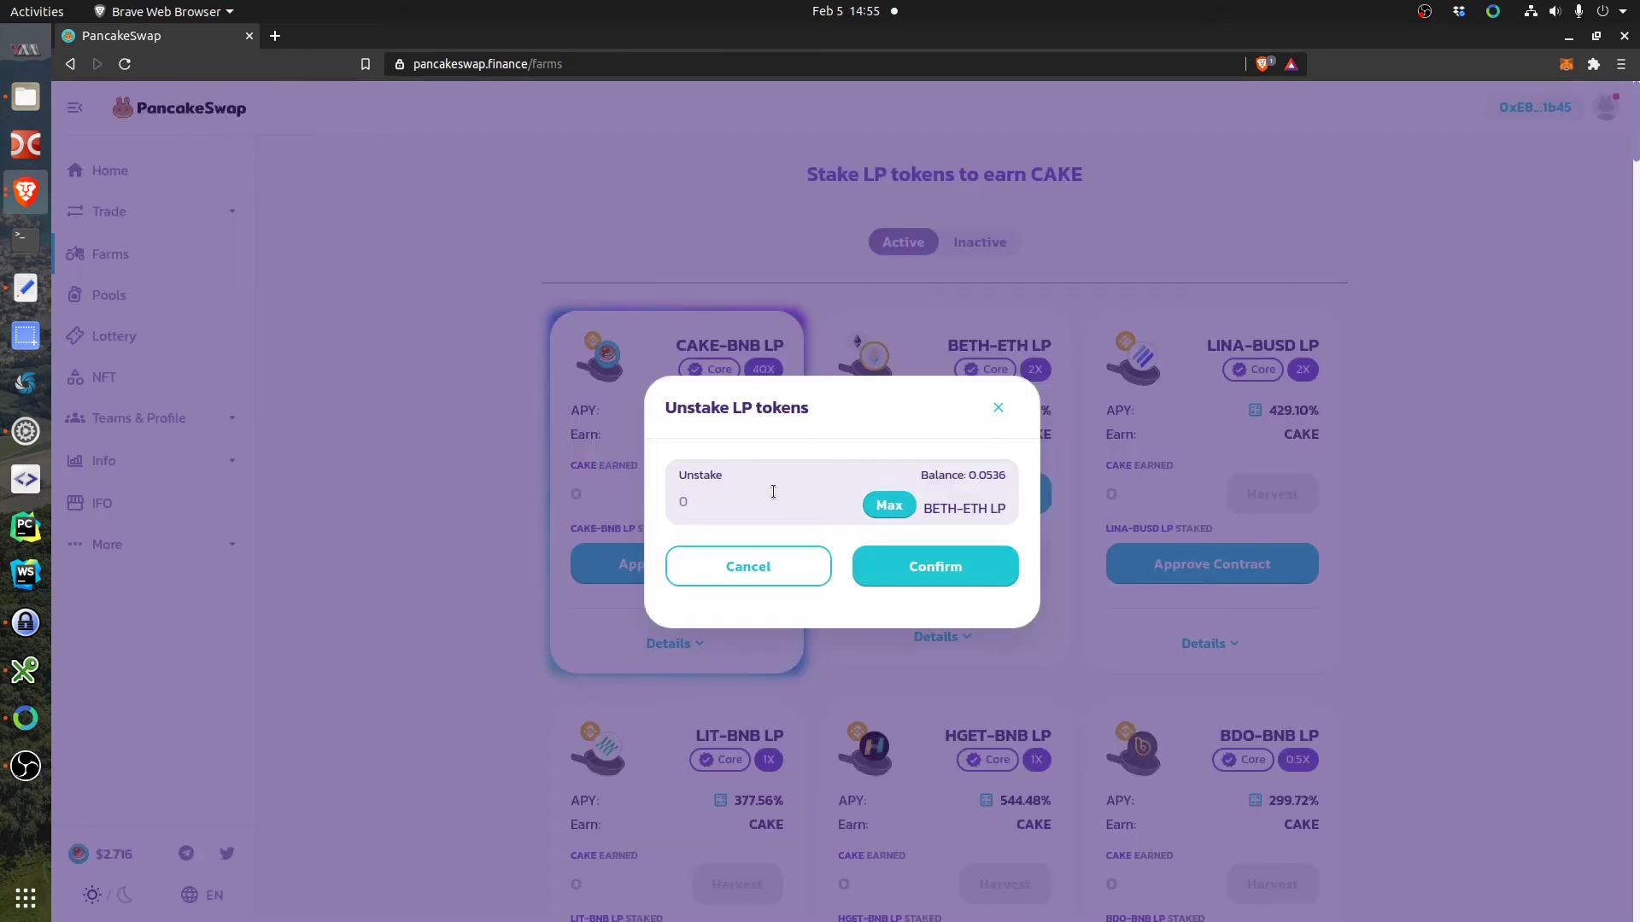
click(888, 505)
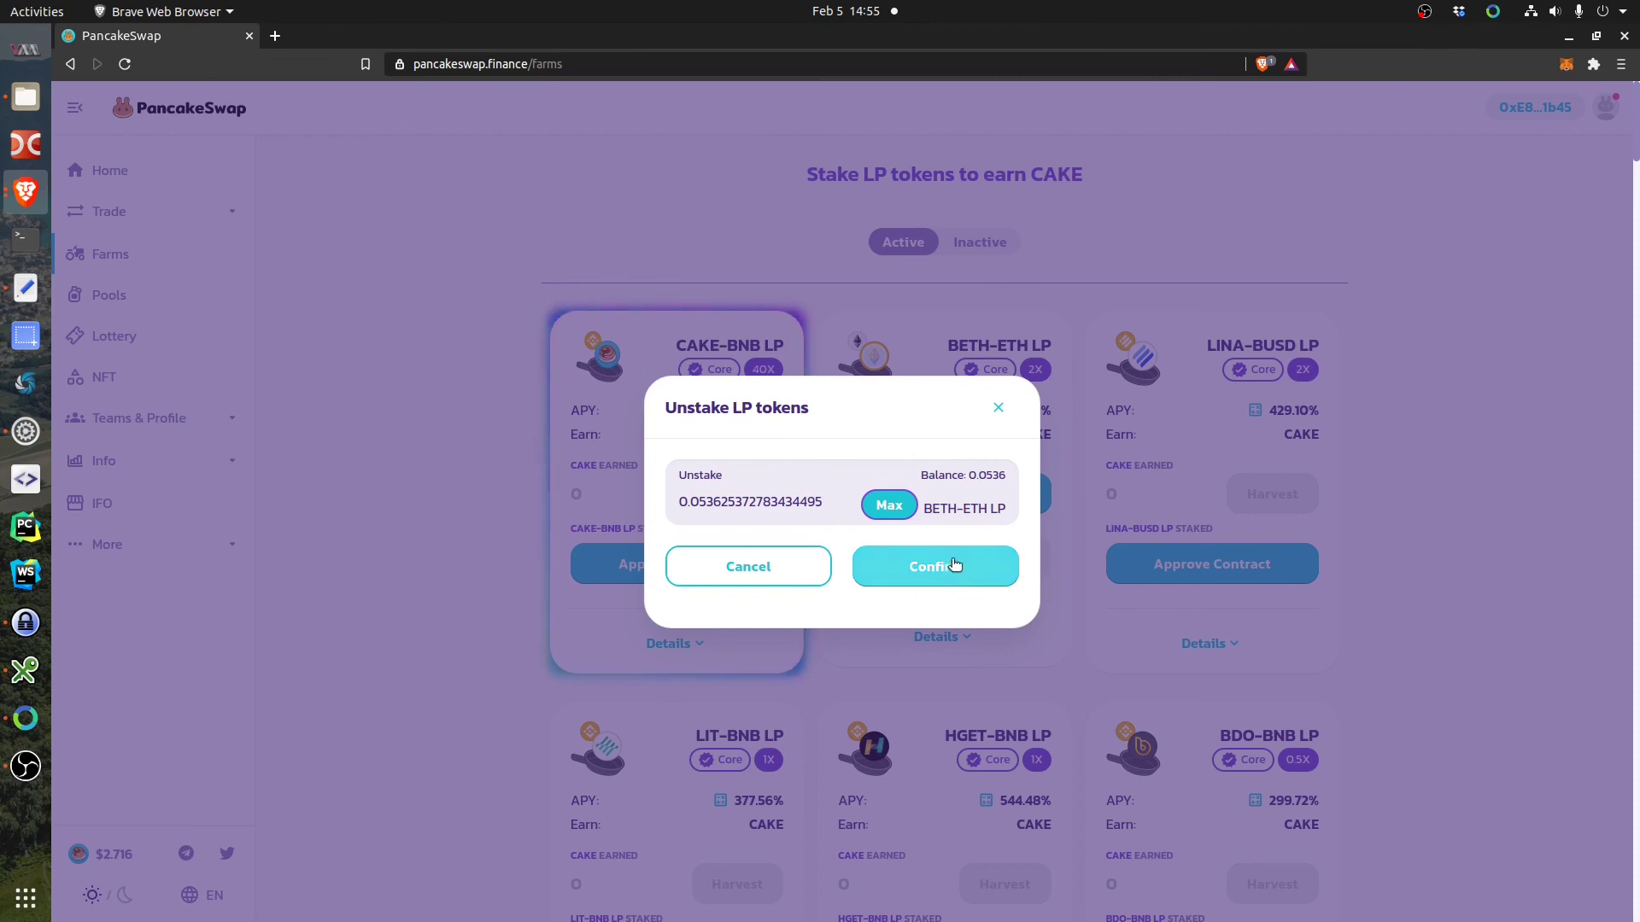
click(934, 566)
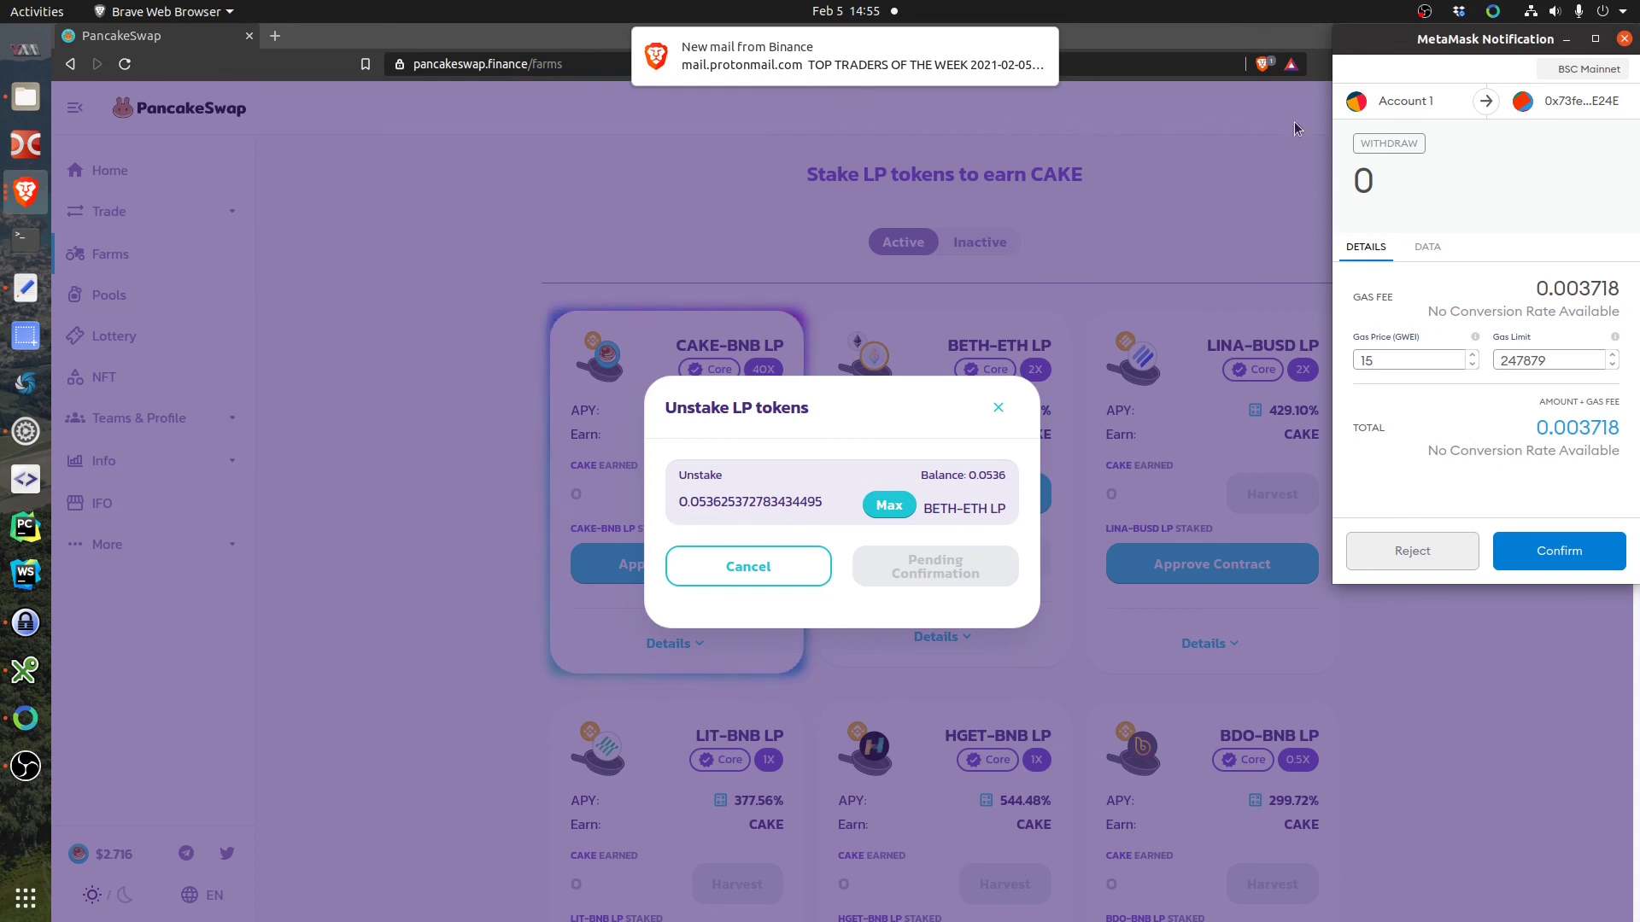
click(1557, 551)
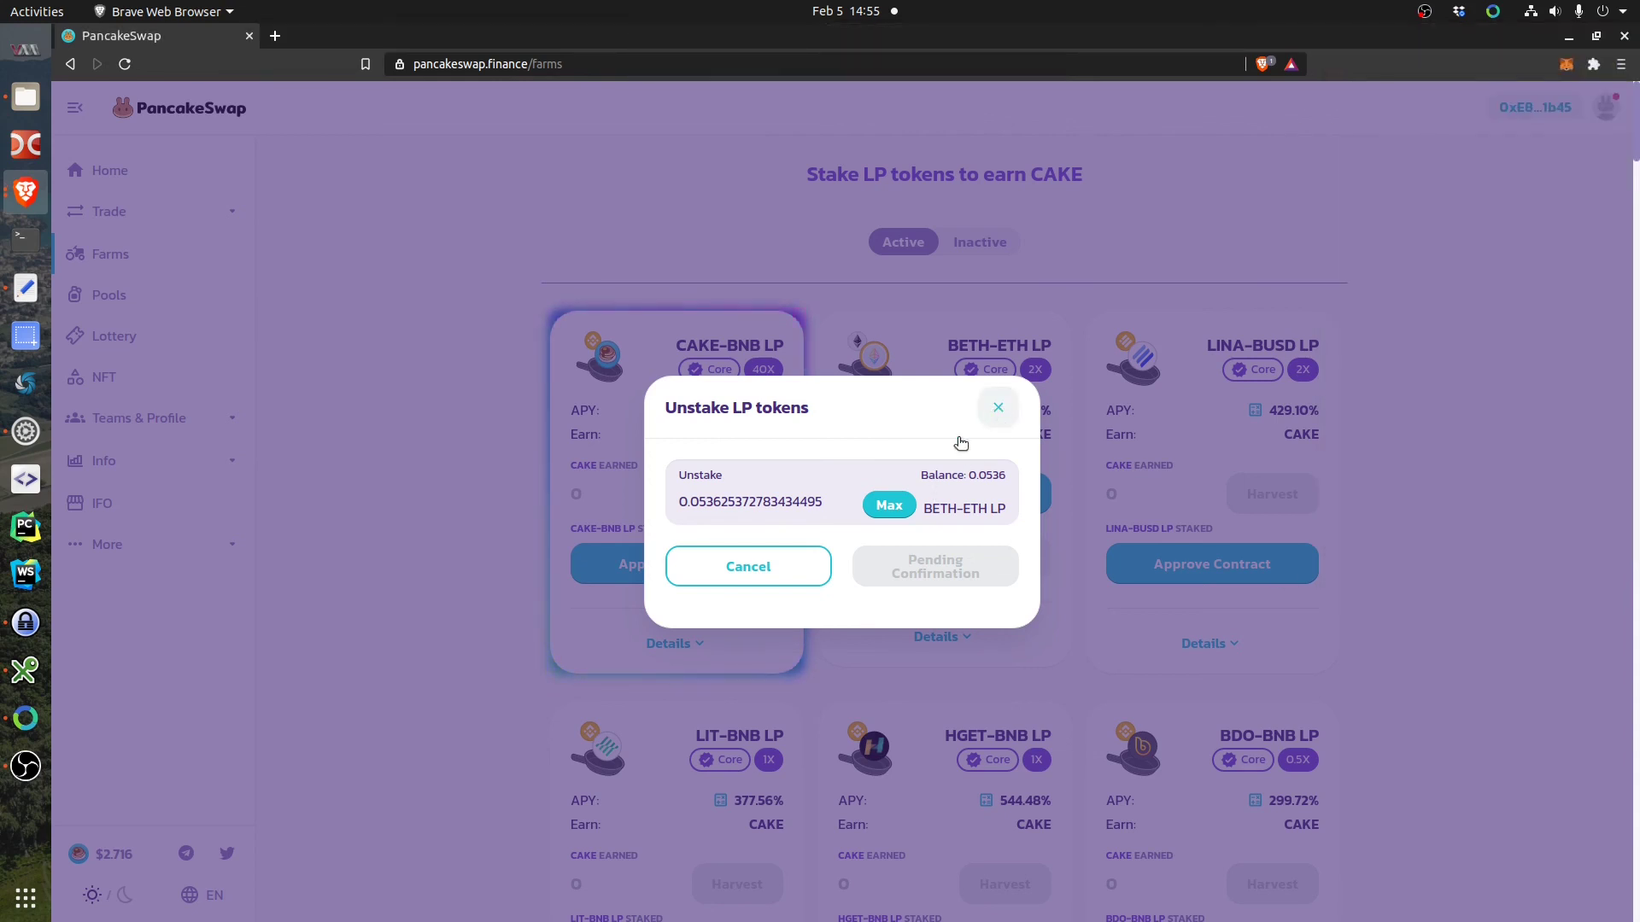
click(996, 407)
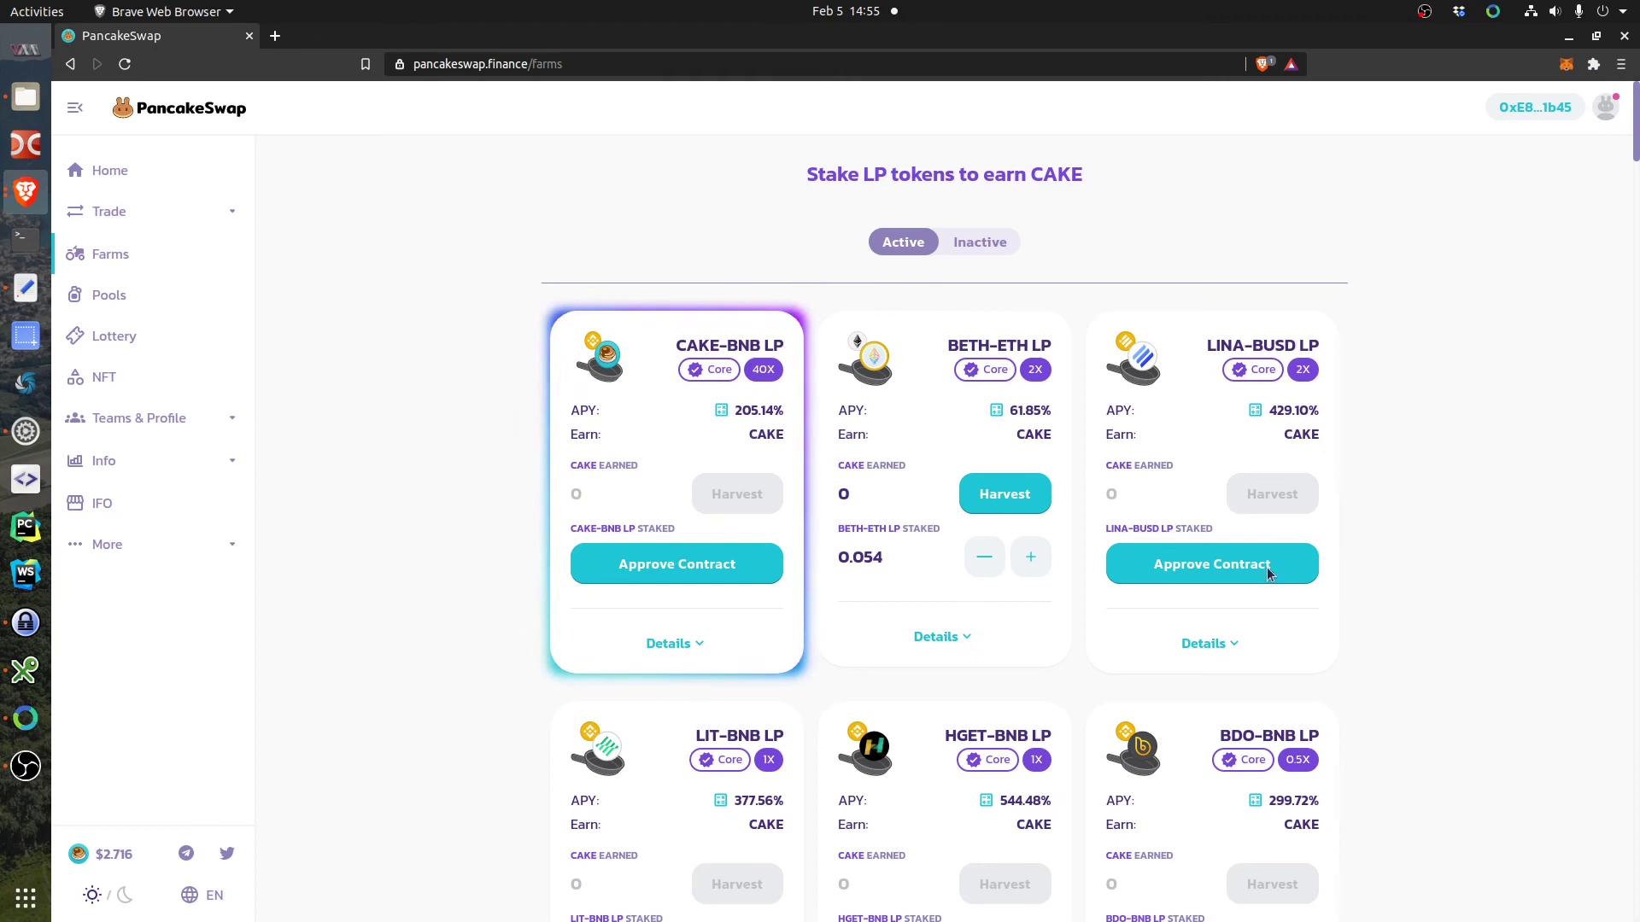
mouse_move(117, 287)
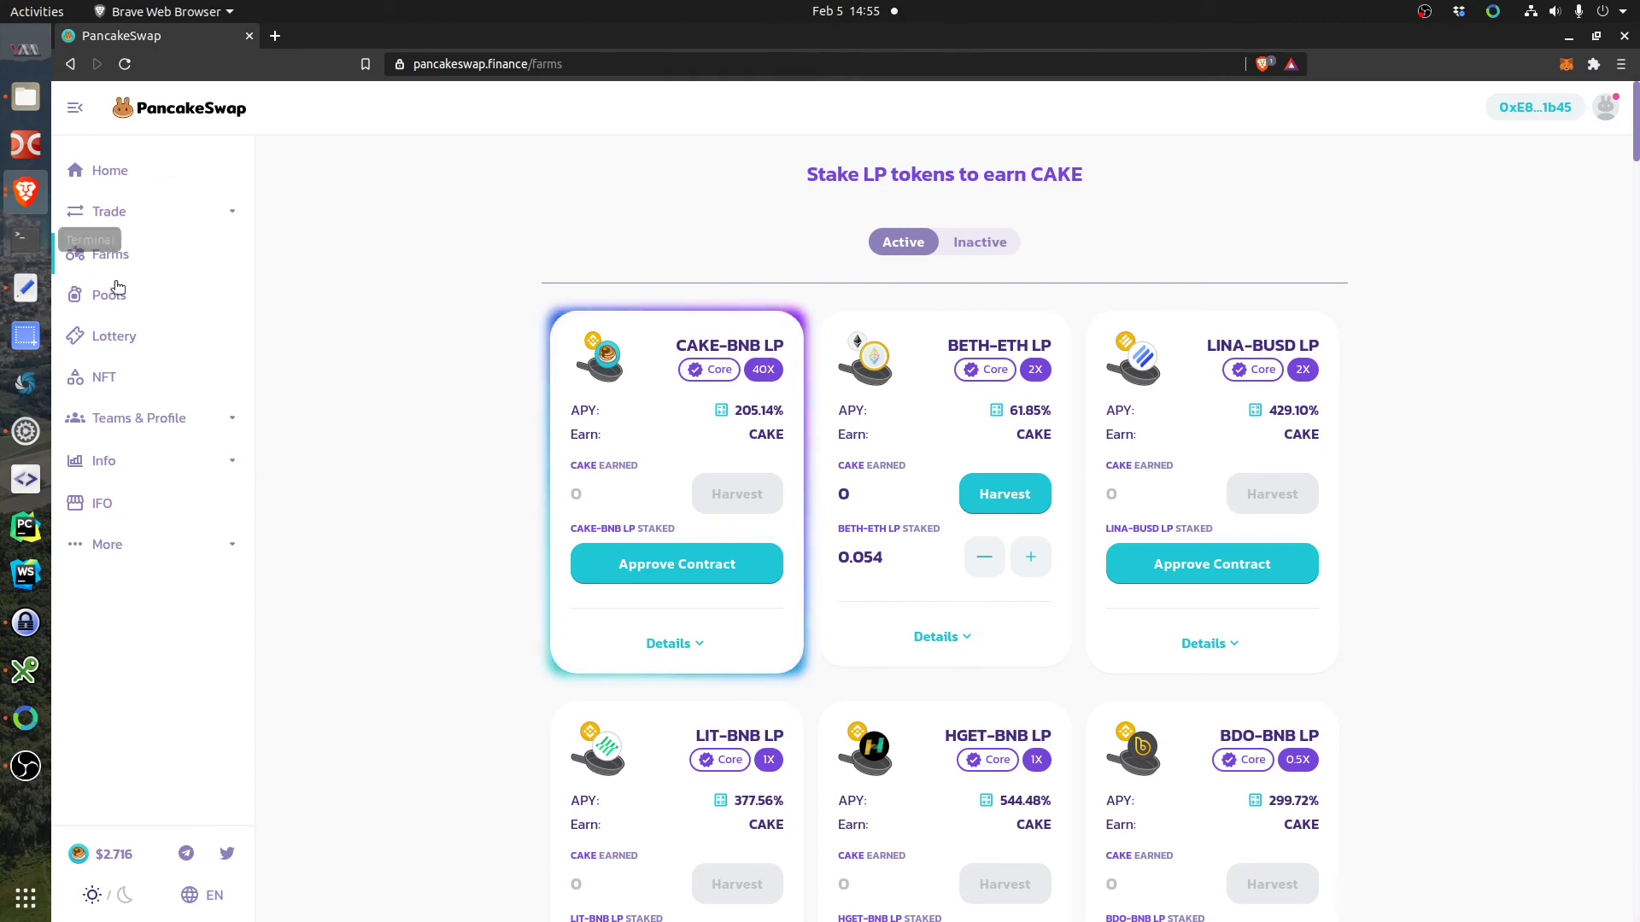
mouse_move(917, 216)
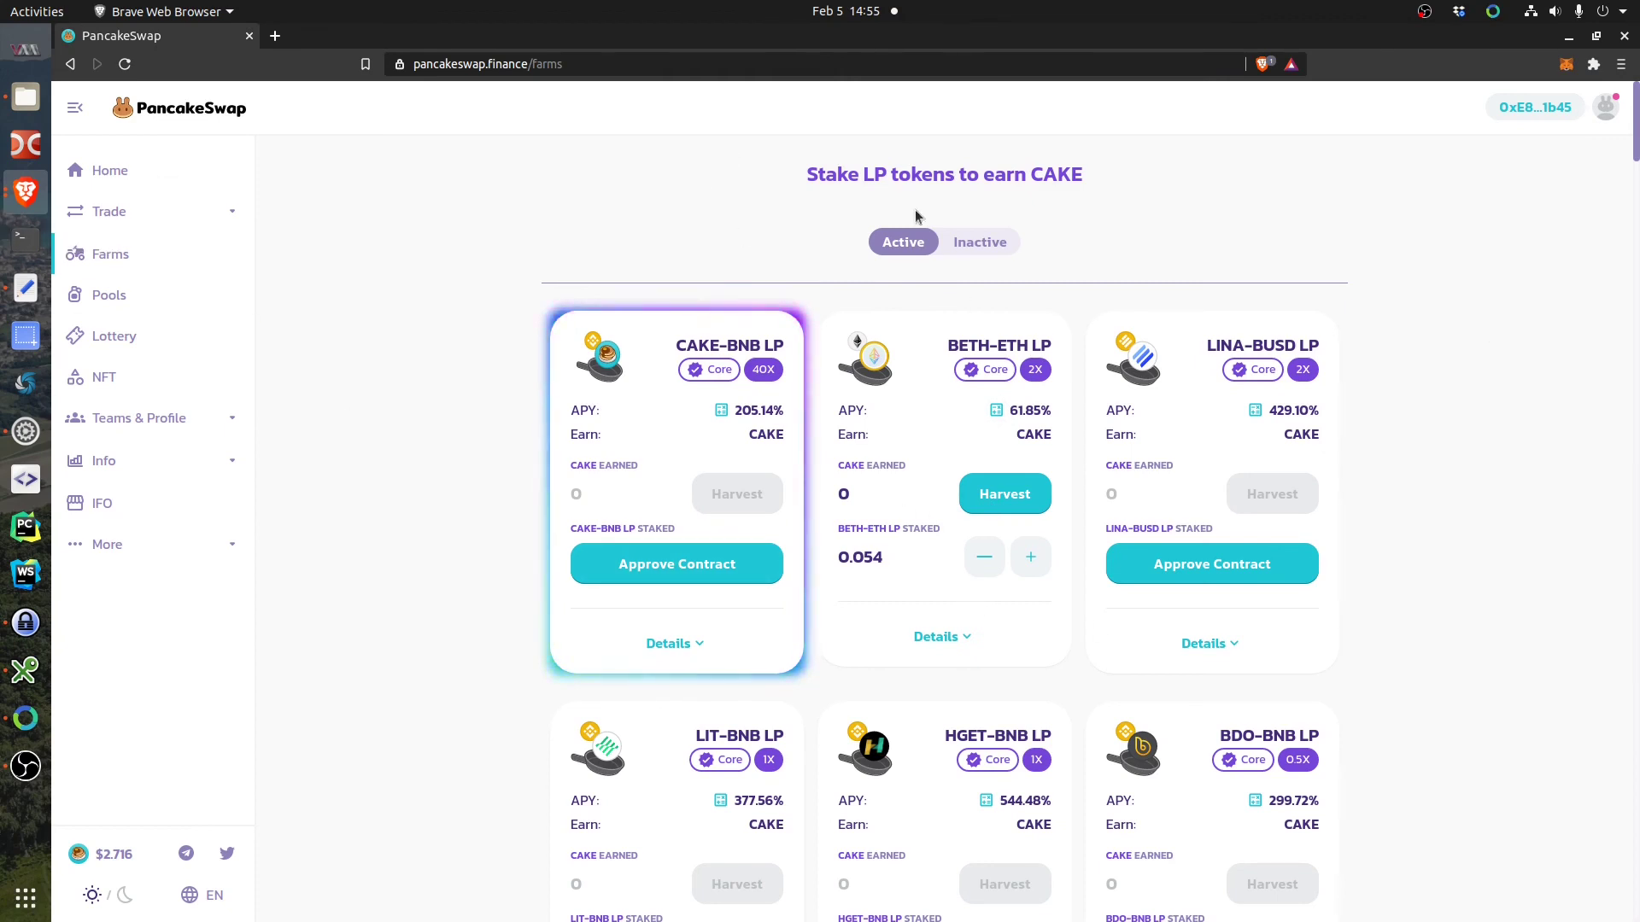
mouse_move(1002, 493)
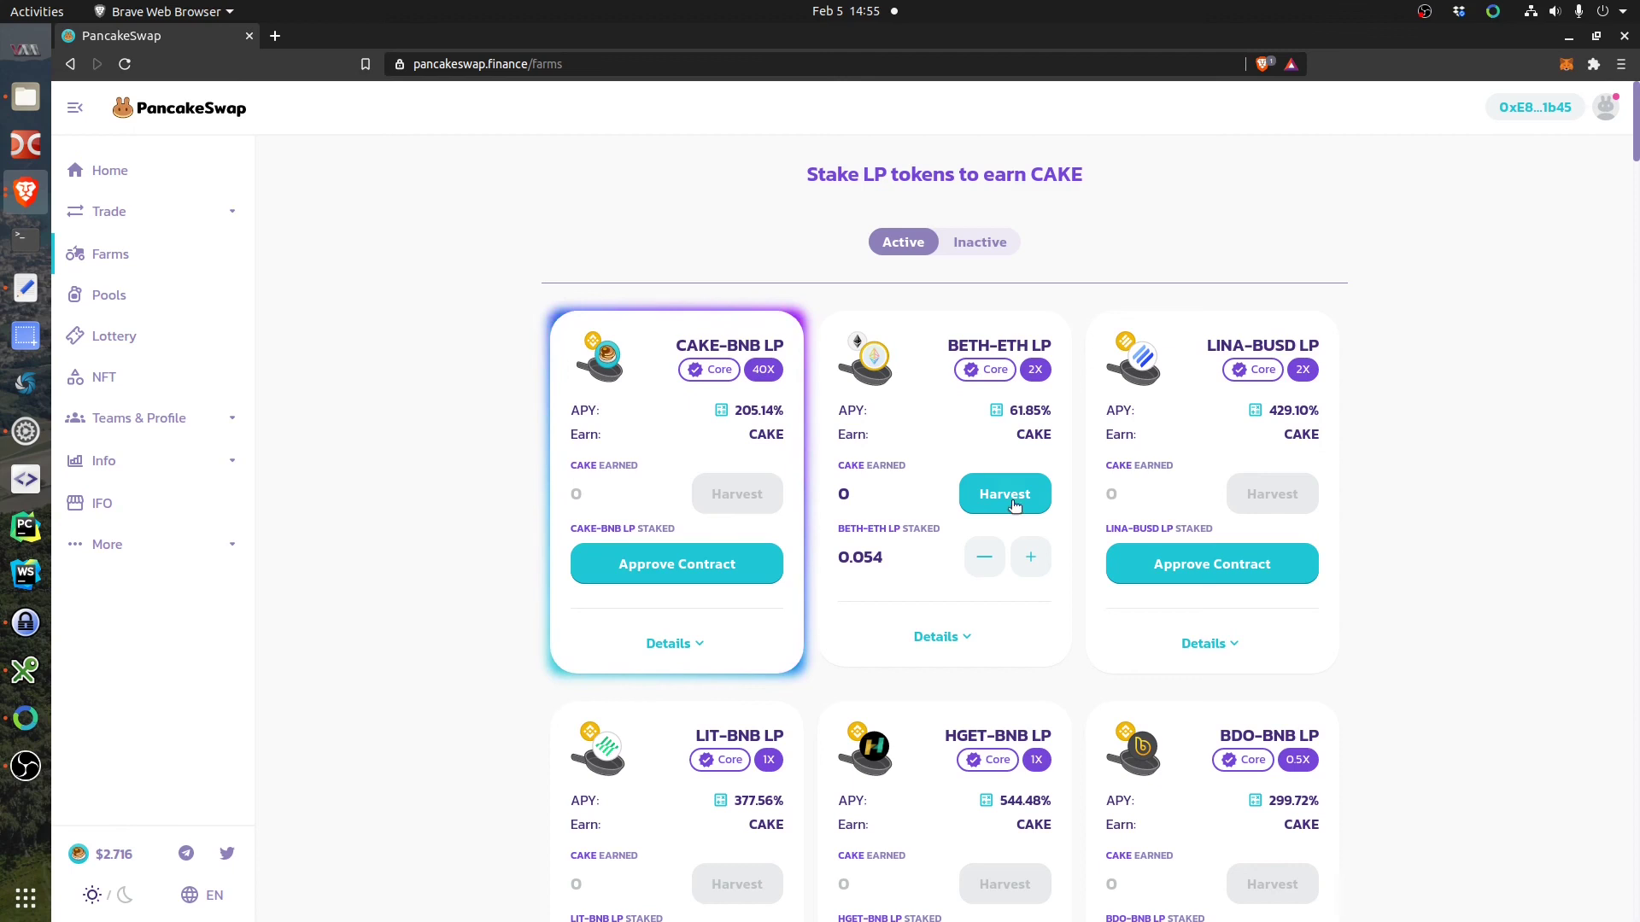
mouse_move(481, 340)
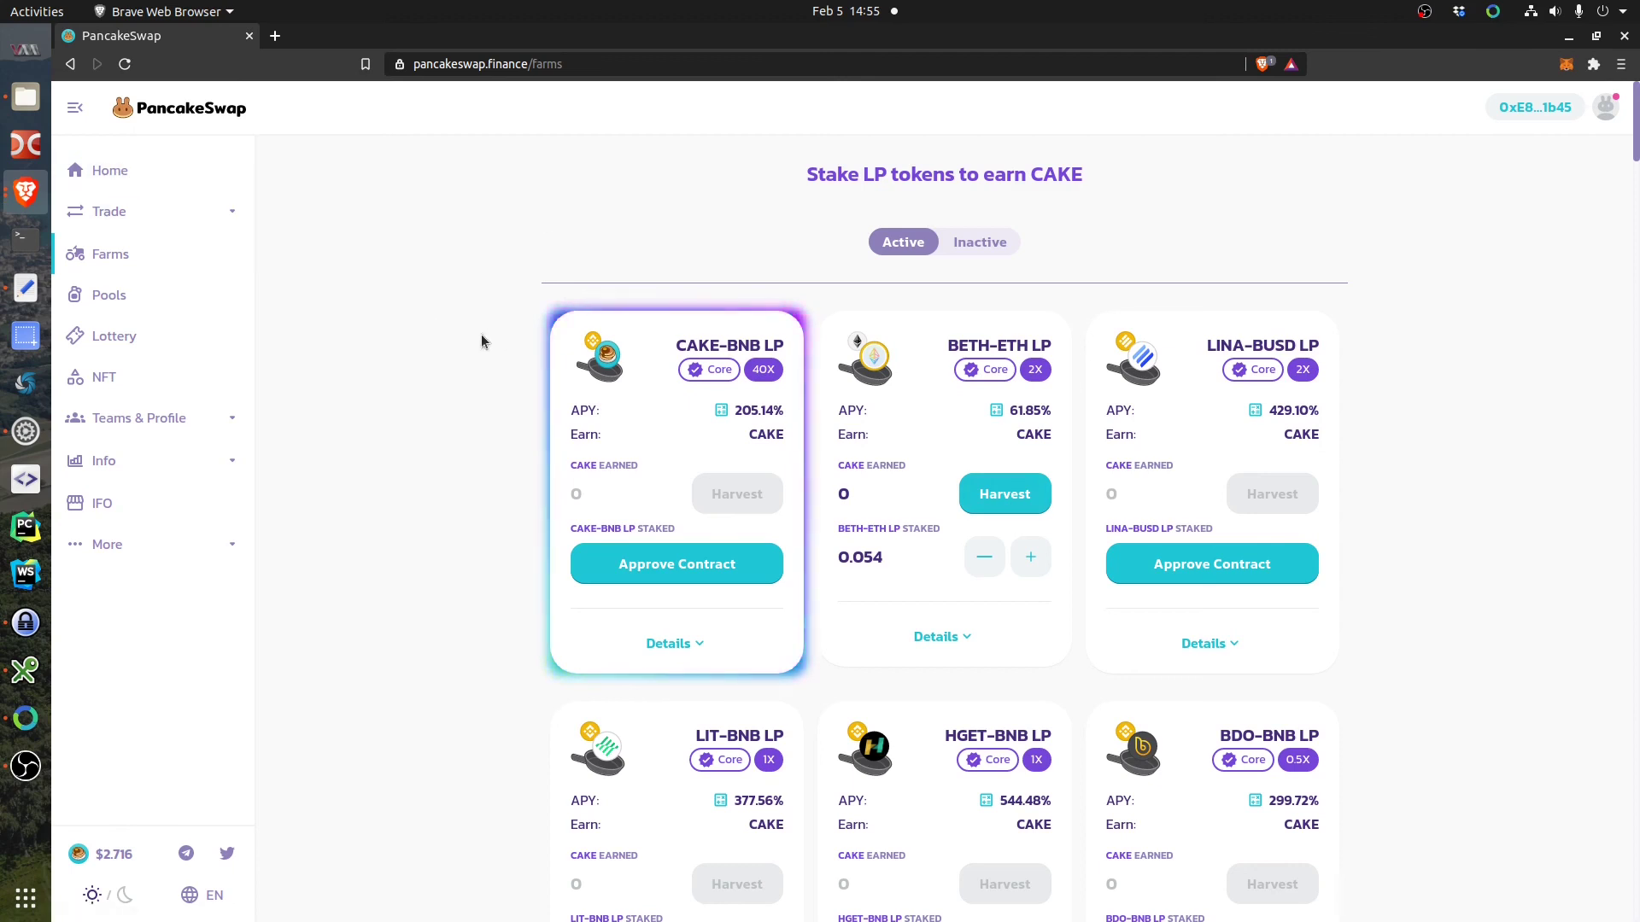
Go Home, back to Farms, and expand the BETH-ETH LP card's details.
click(108, 170)
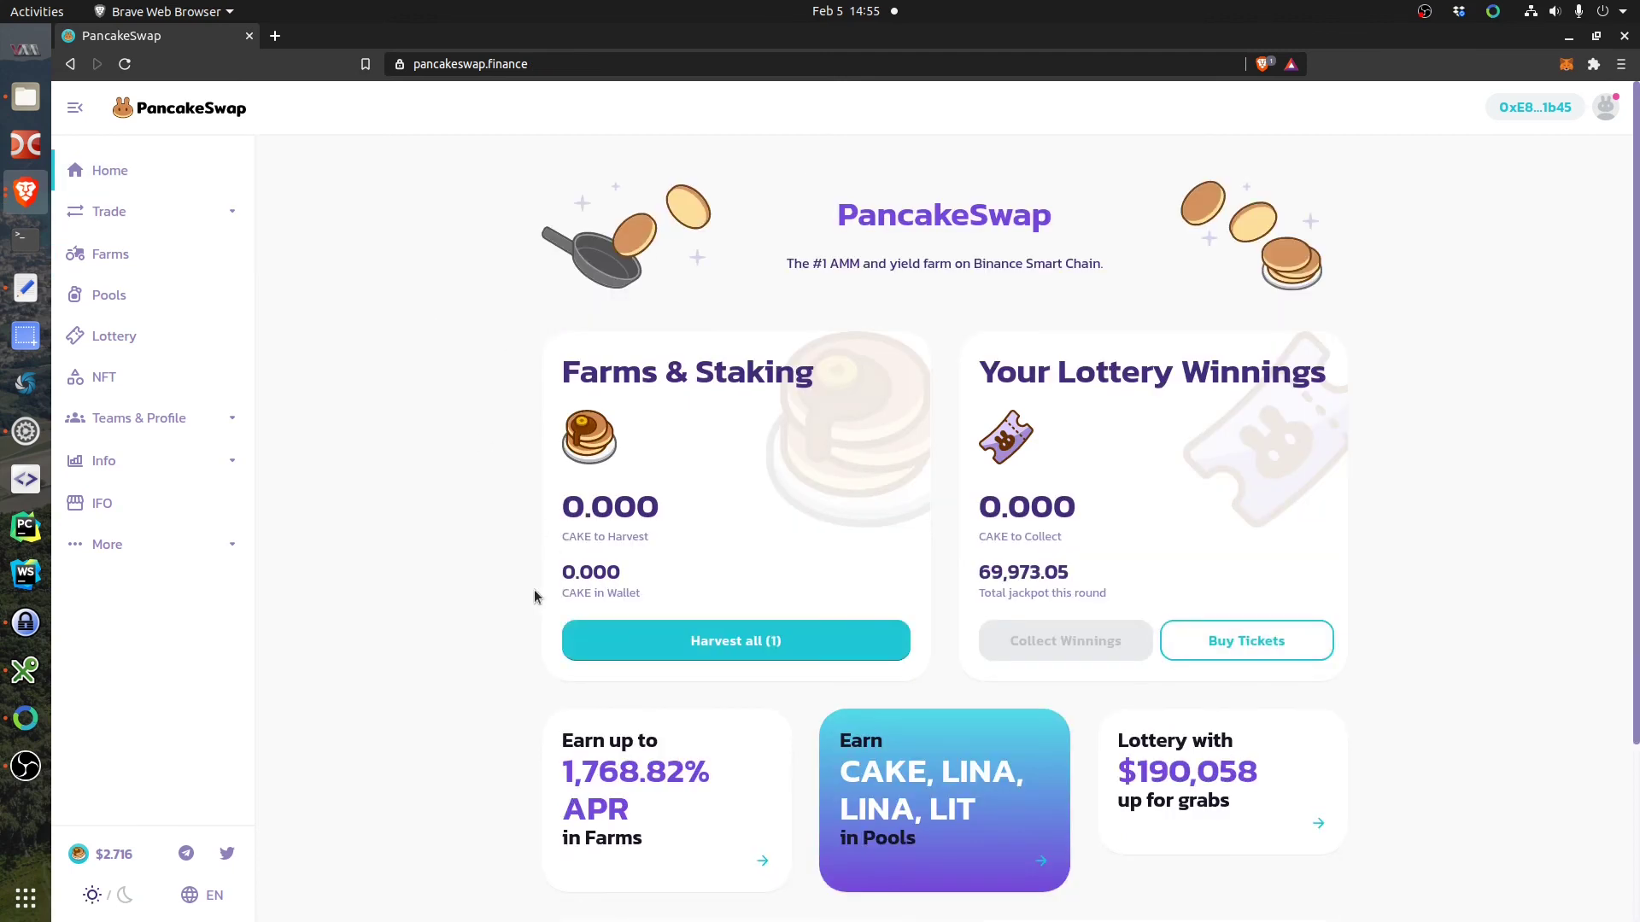
scroll(down, 3)
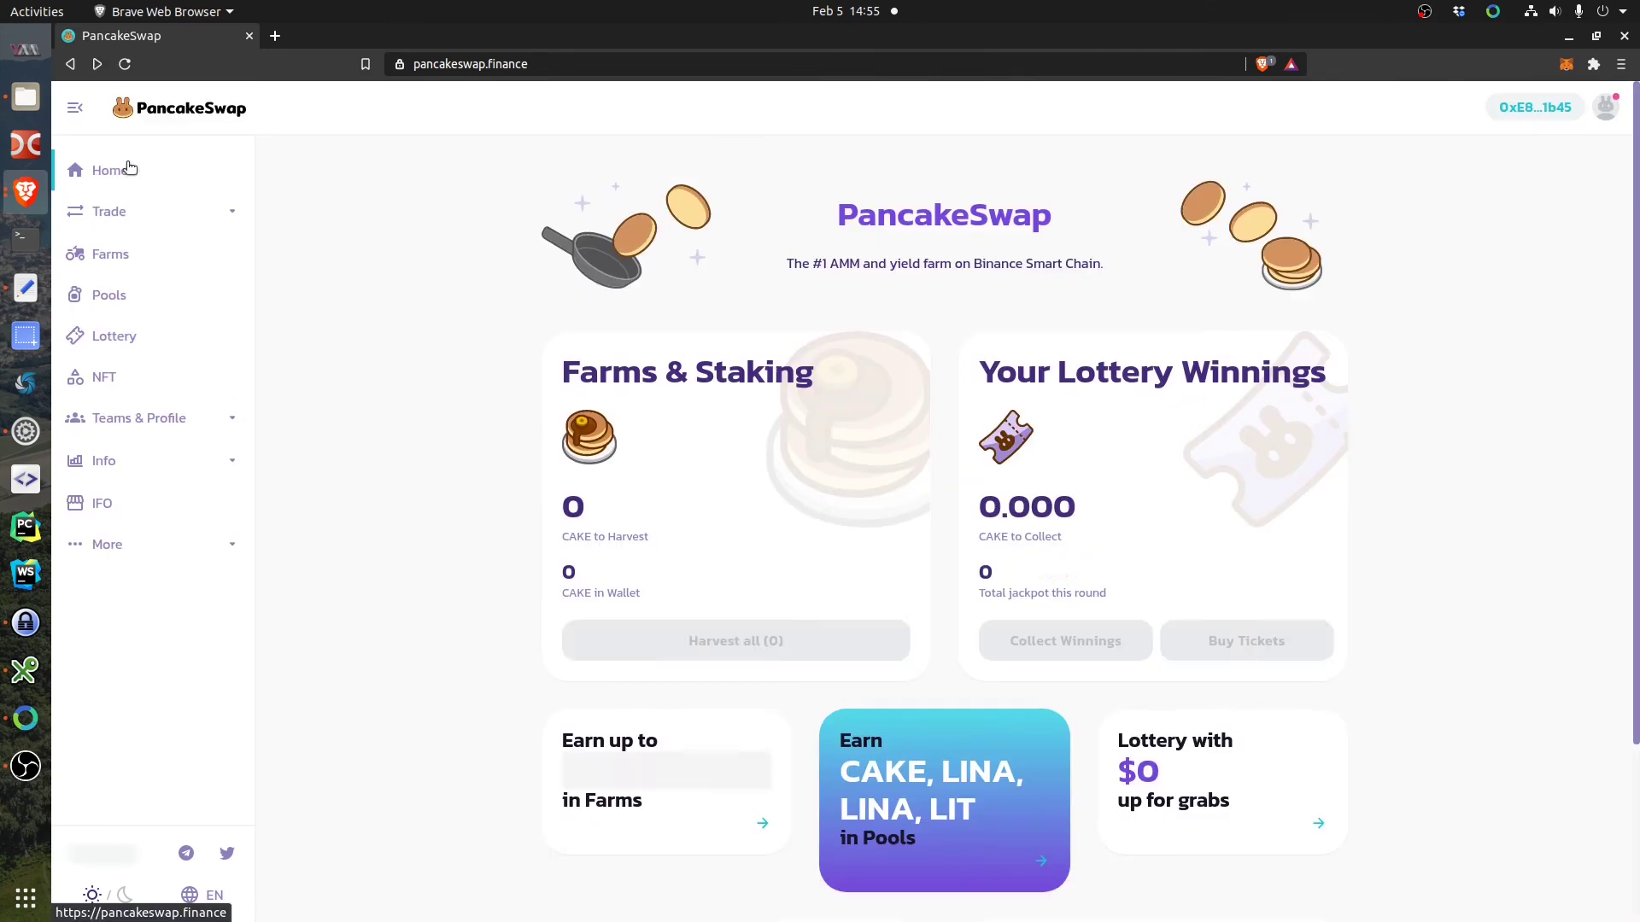
click(110, 253)
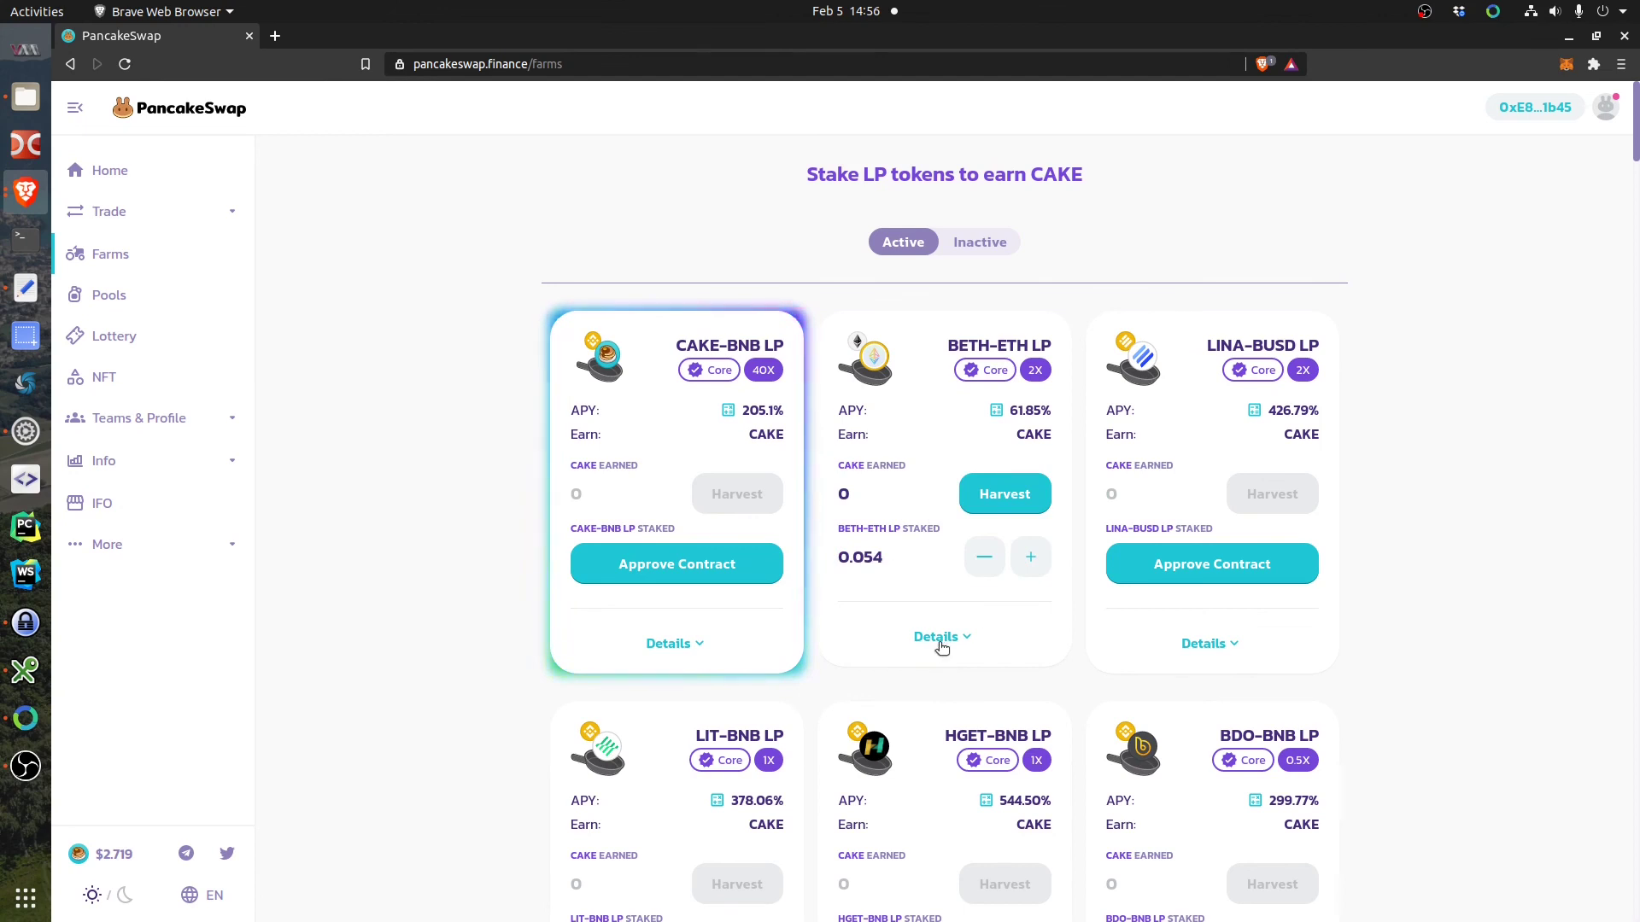
click(936, 637)
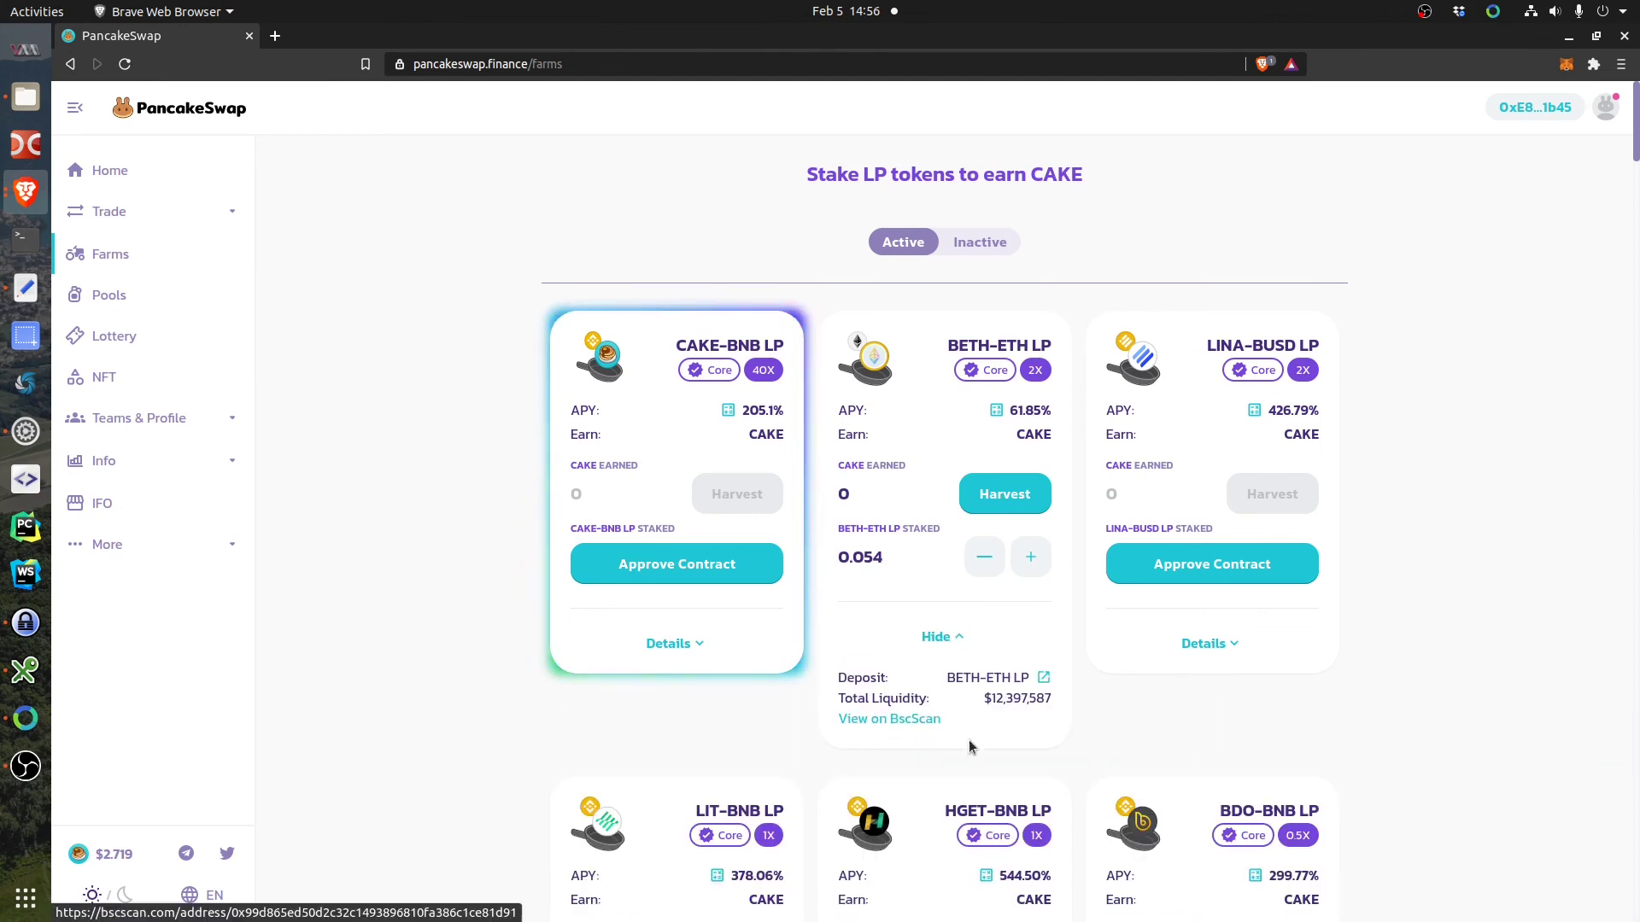